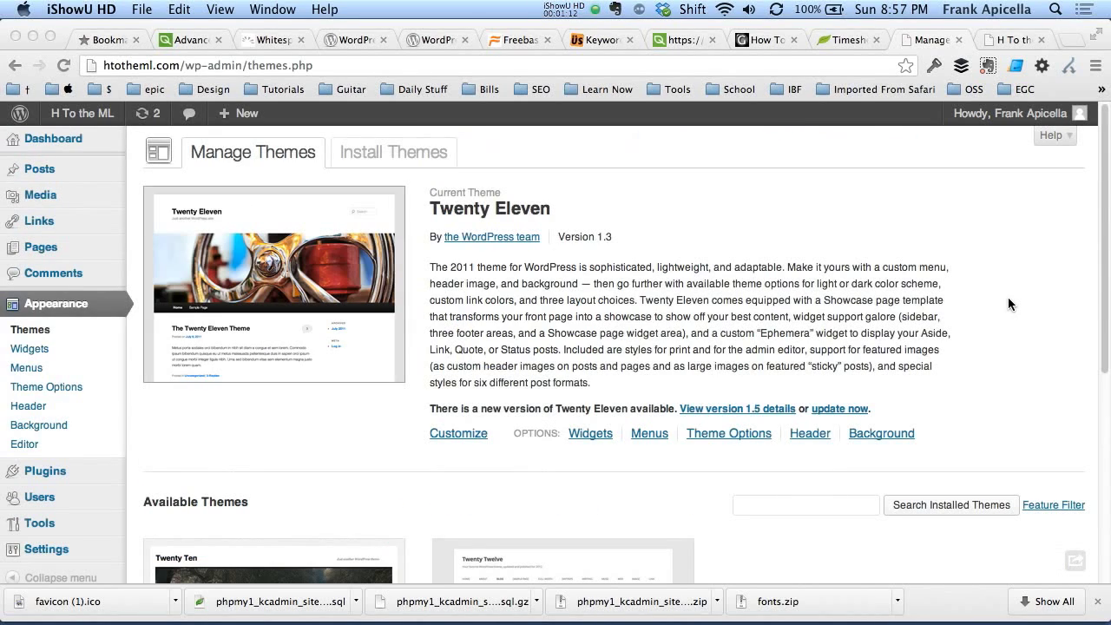
pyautogui.moveTo(612, 236)
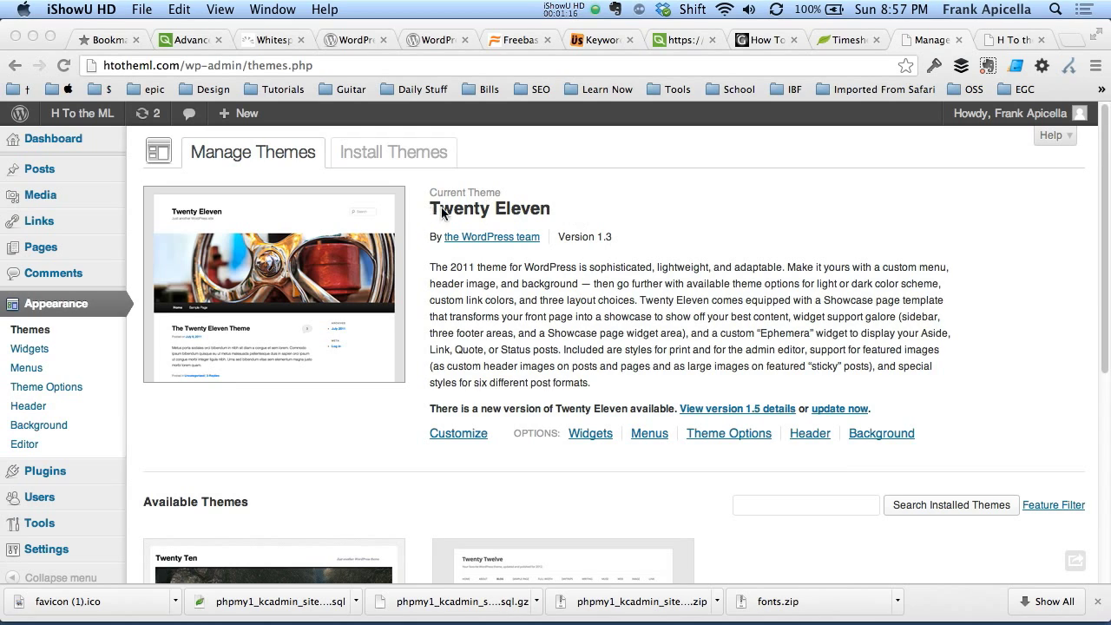
# After checking the live site, browse Finder to Secondary Disk > Web Files > Wordpress Start > starkers-html5.
pyautogui.click(82, 113)
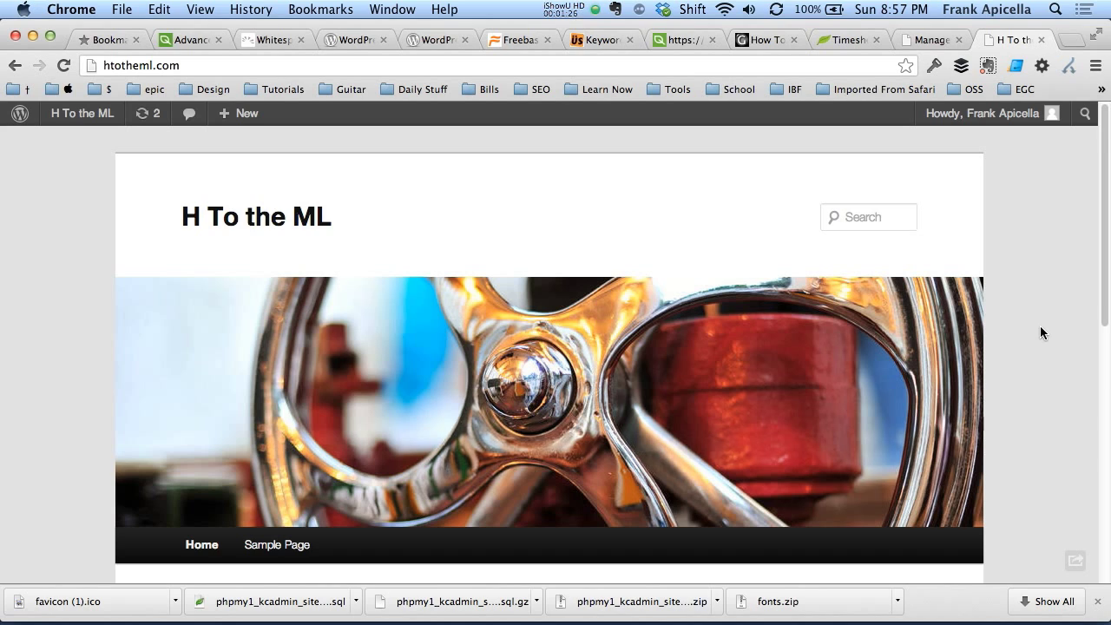
pyautogui.moveTo(103, 161)
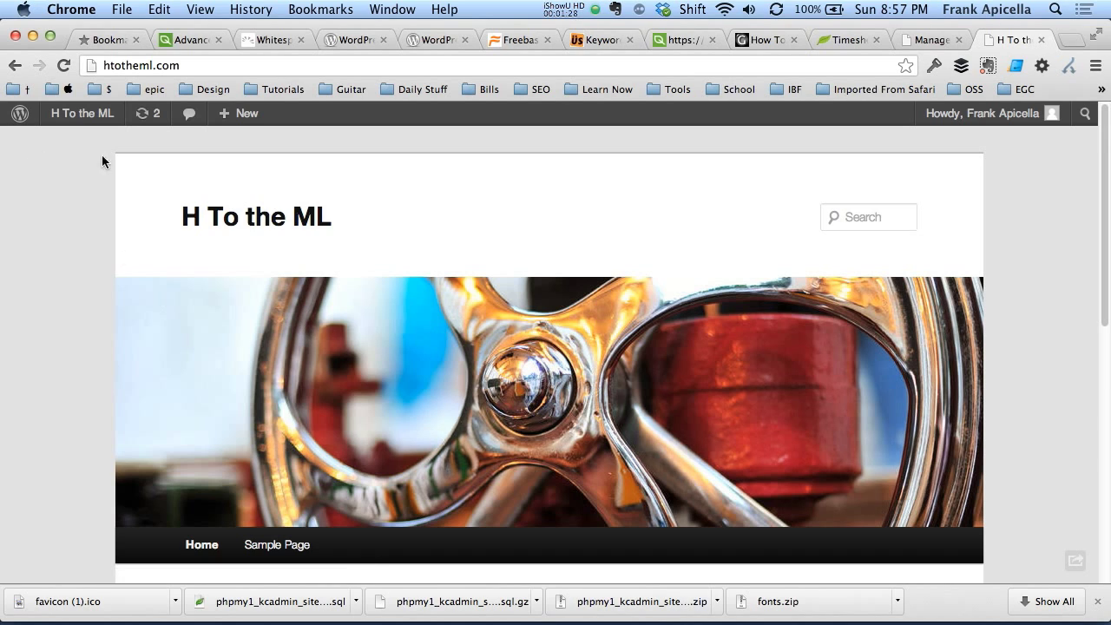
pyautogui.moveTo(83, 206)
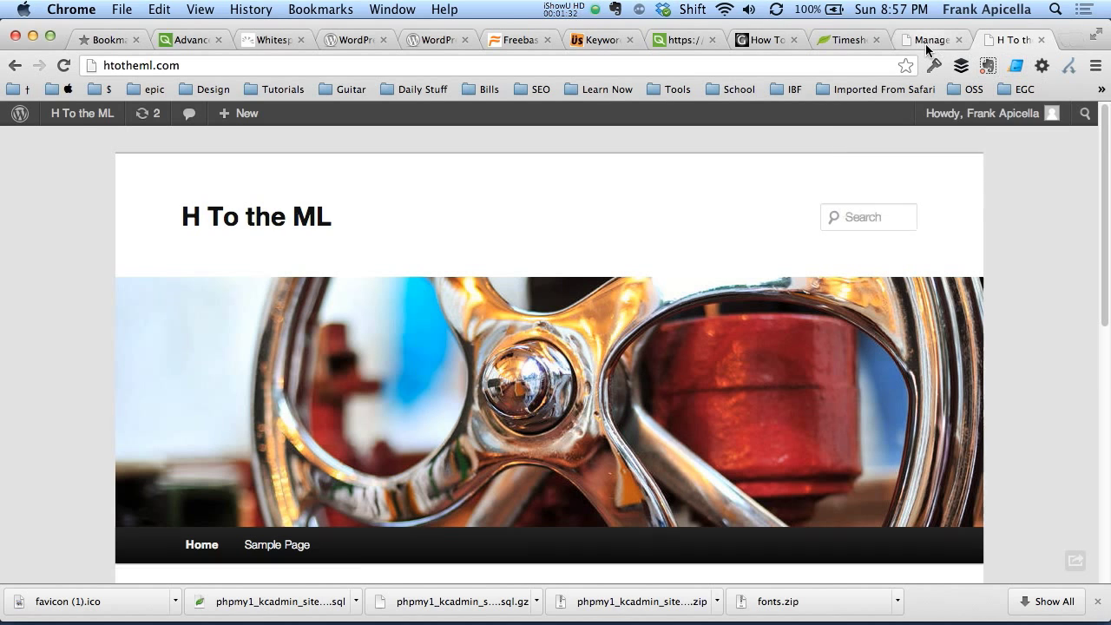
pyautogui.click(931, 40)
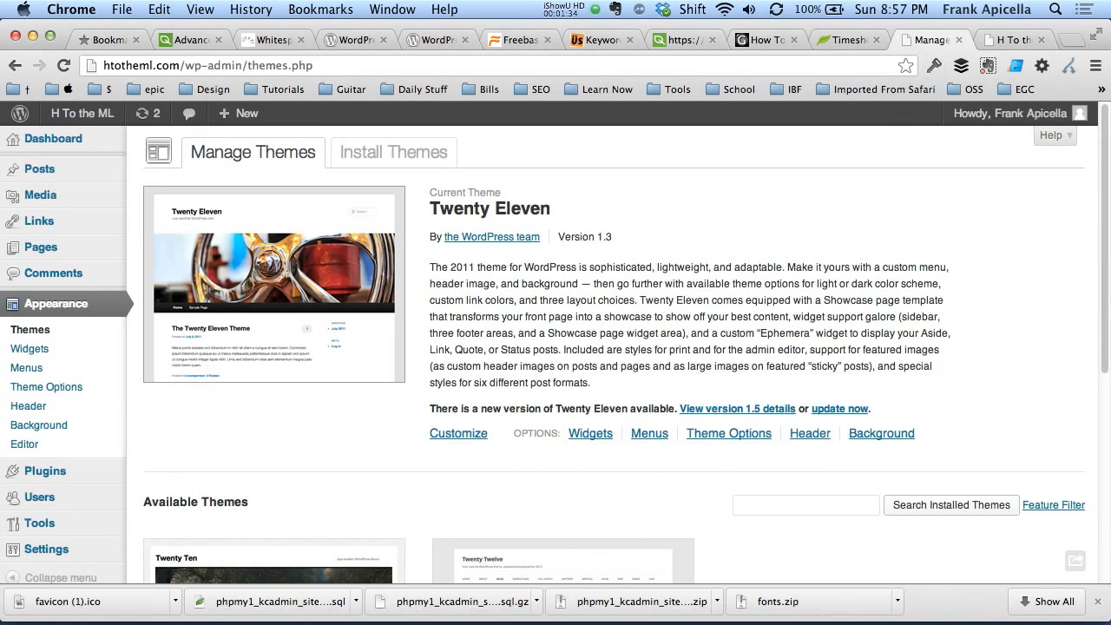
pyautogui.moveTo(188, 572)
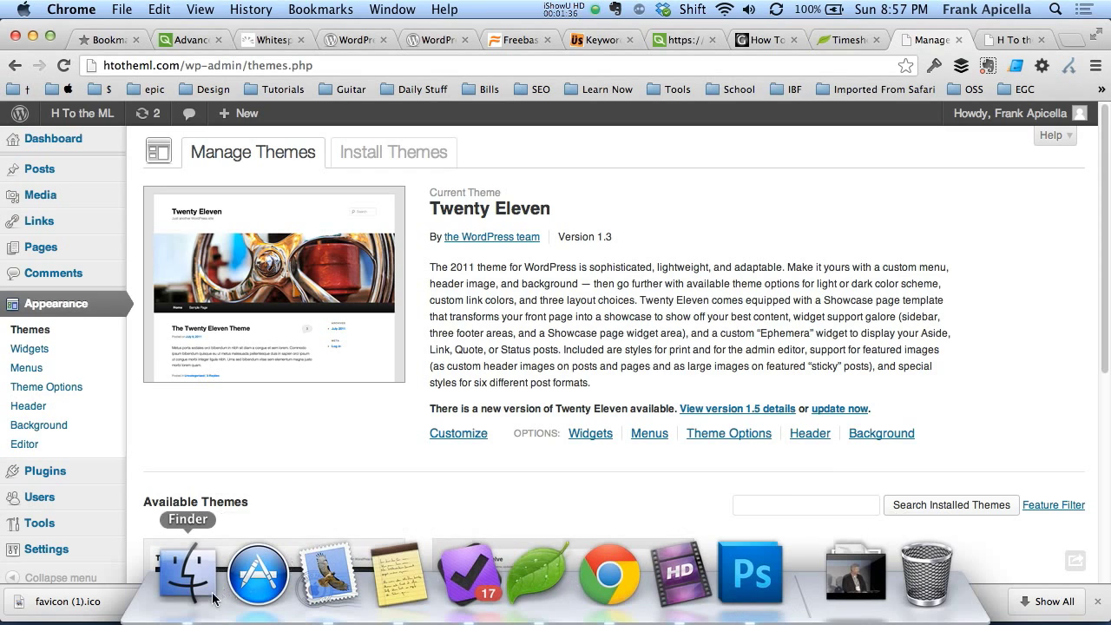
pyautogui.click(188, 573)
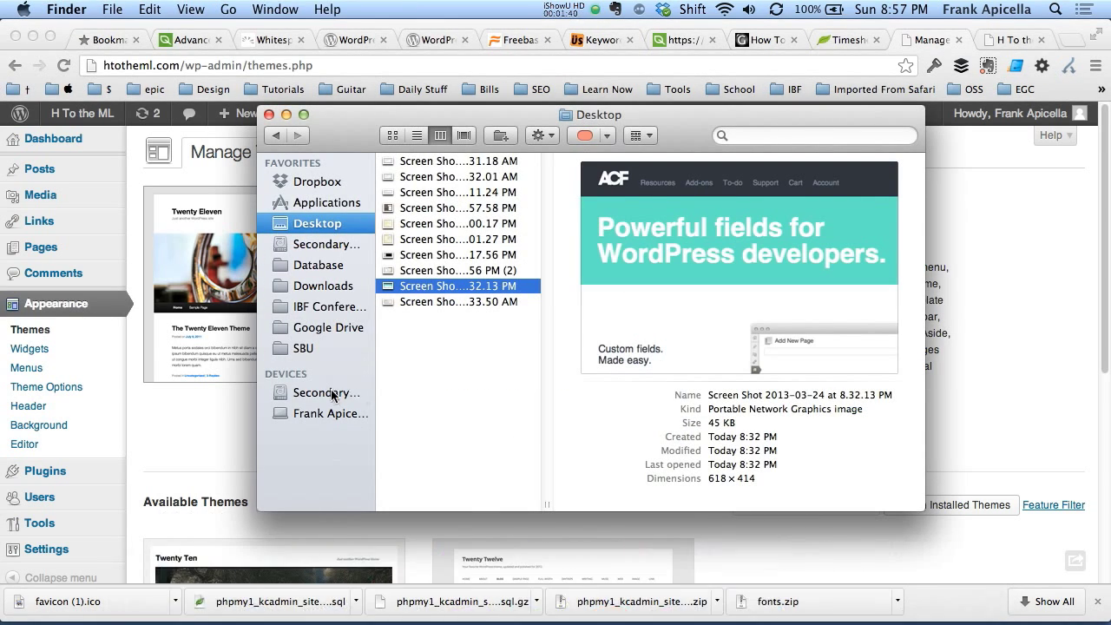
pyautogui.click(328, 393)
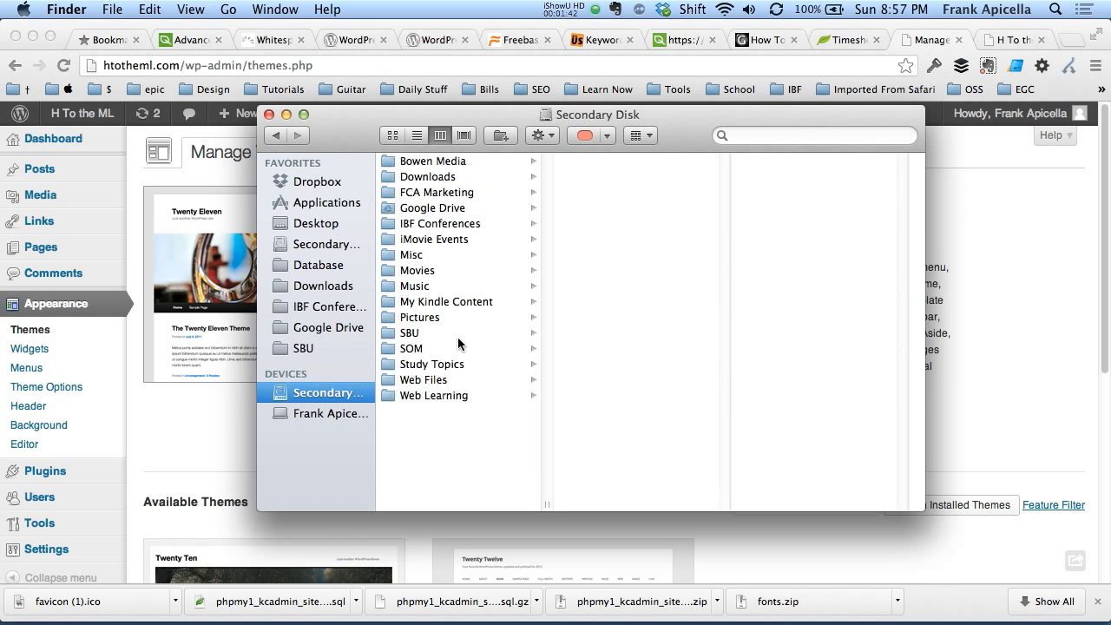
pyautogui.click(618, 472)
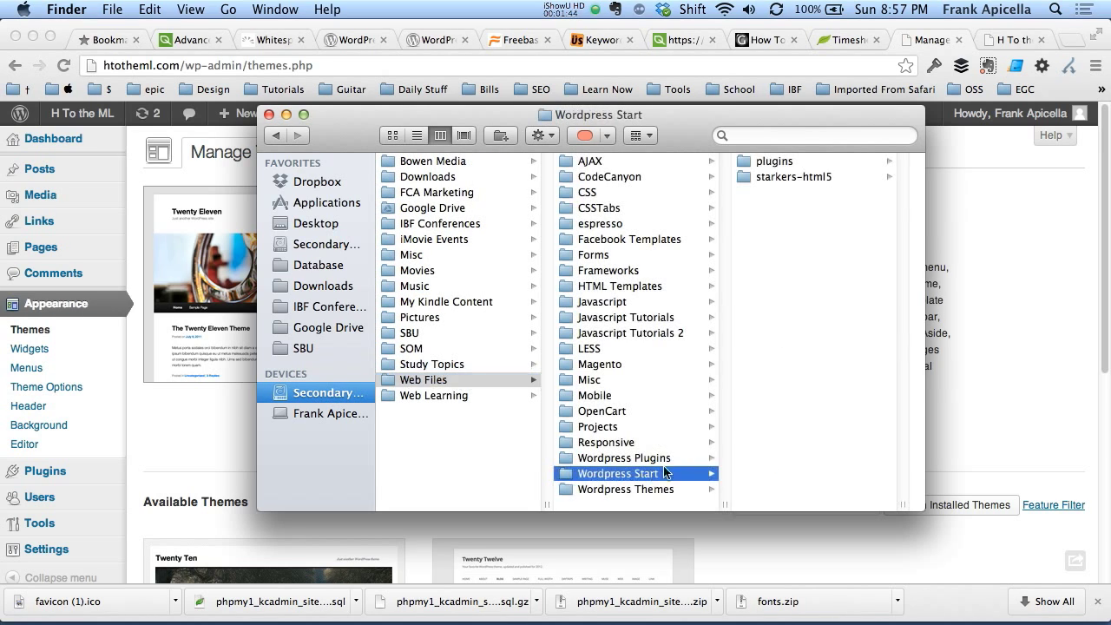
pyautogui.click(791, 177)
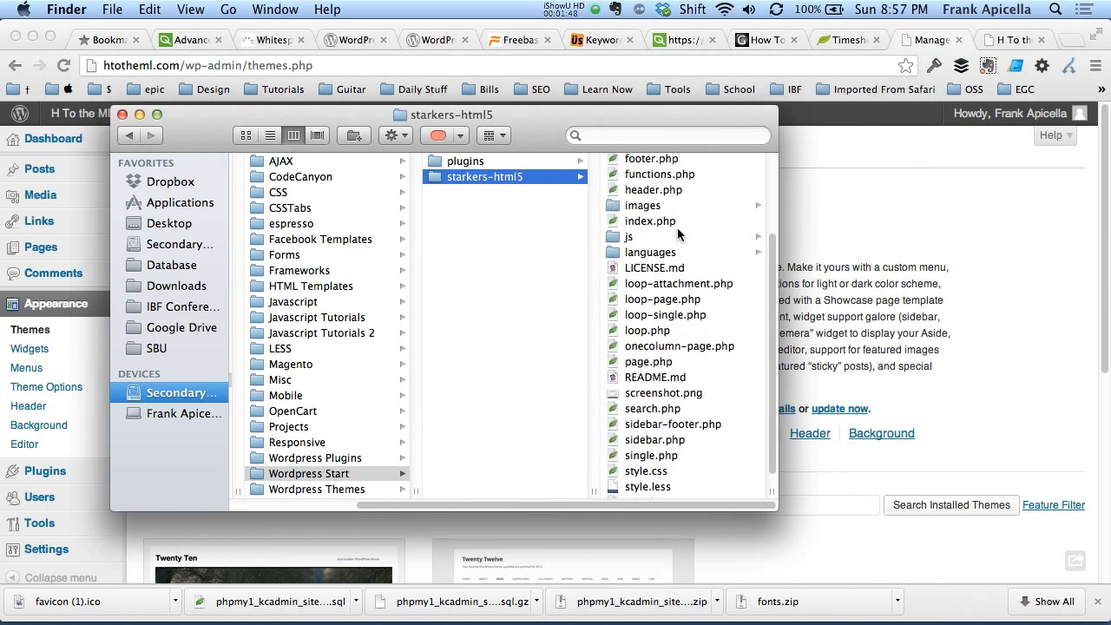
pyautogui.scroll(-3)
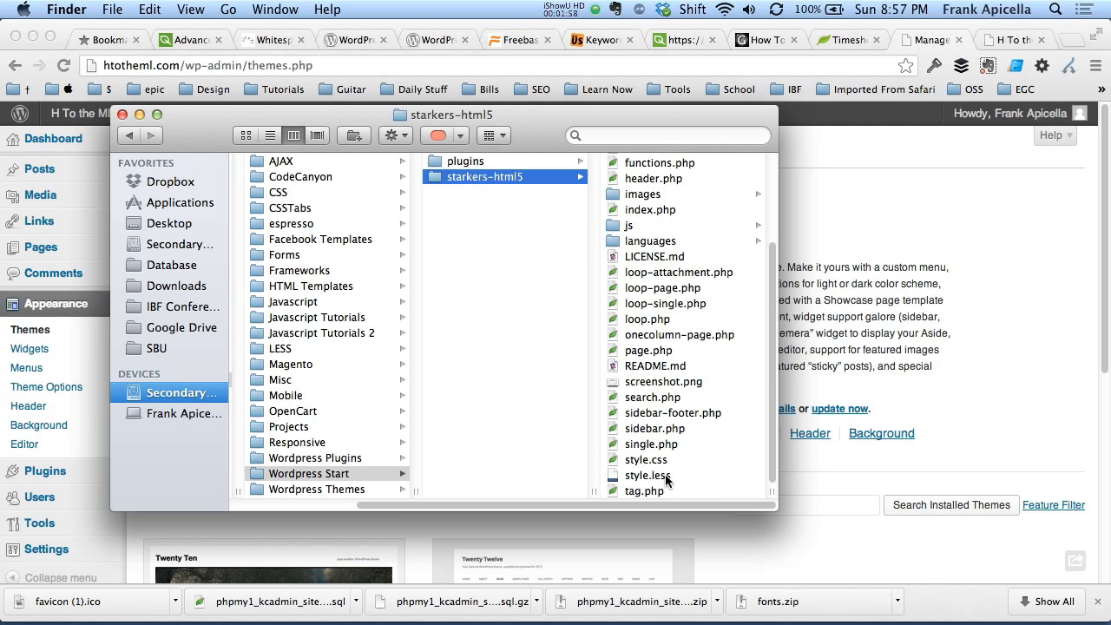
pyautogui.scroll(3)
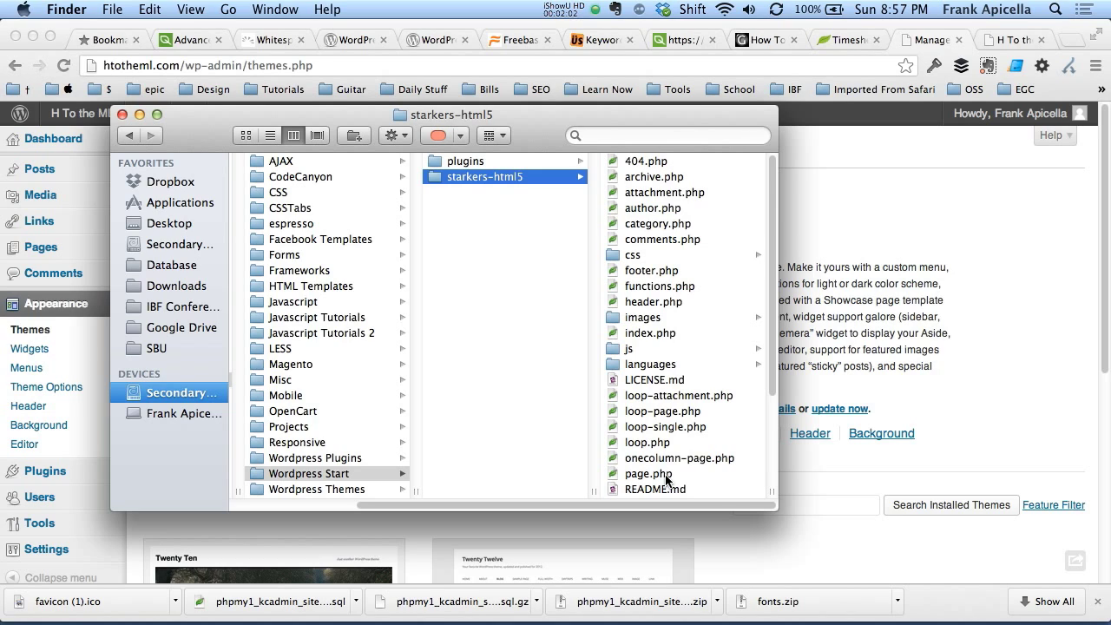
pyautogui.moveTo(607, 431)
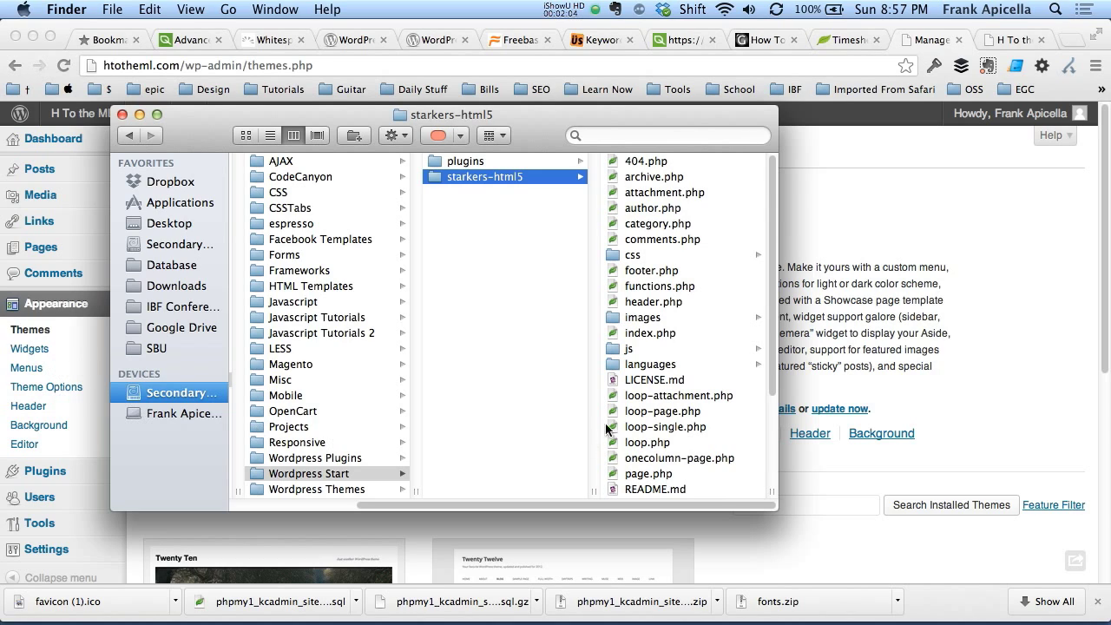
pyautogui.moveTo(688, 410)
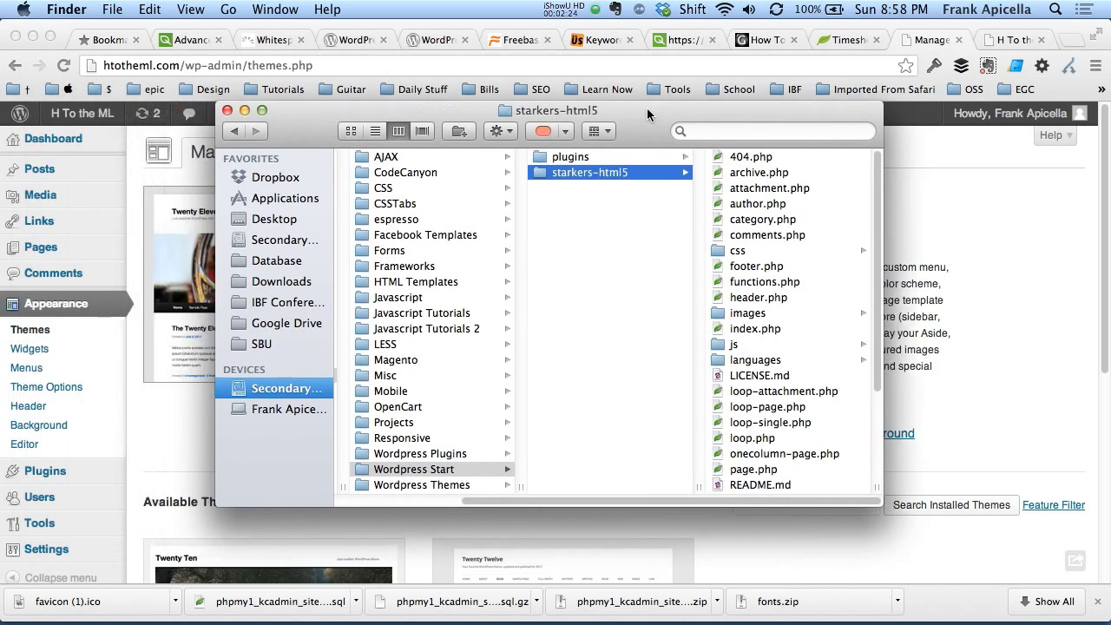
pyautogui.moveTo(646, 115); pyautogui.dragTo(507, 132)
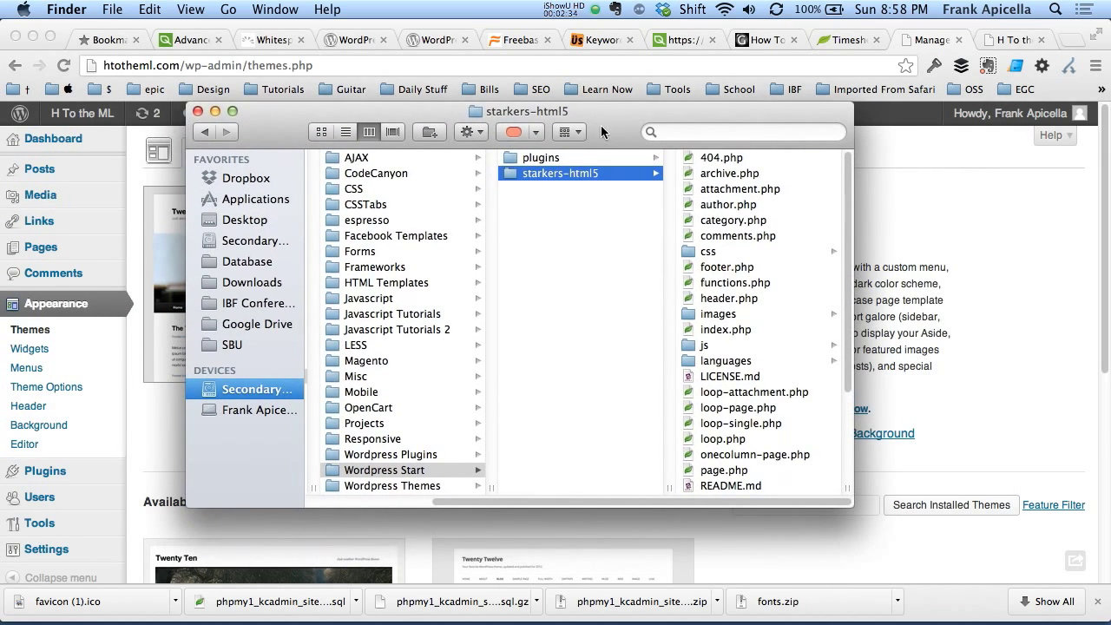
pyautogui.moveTo(594, 130)
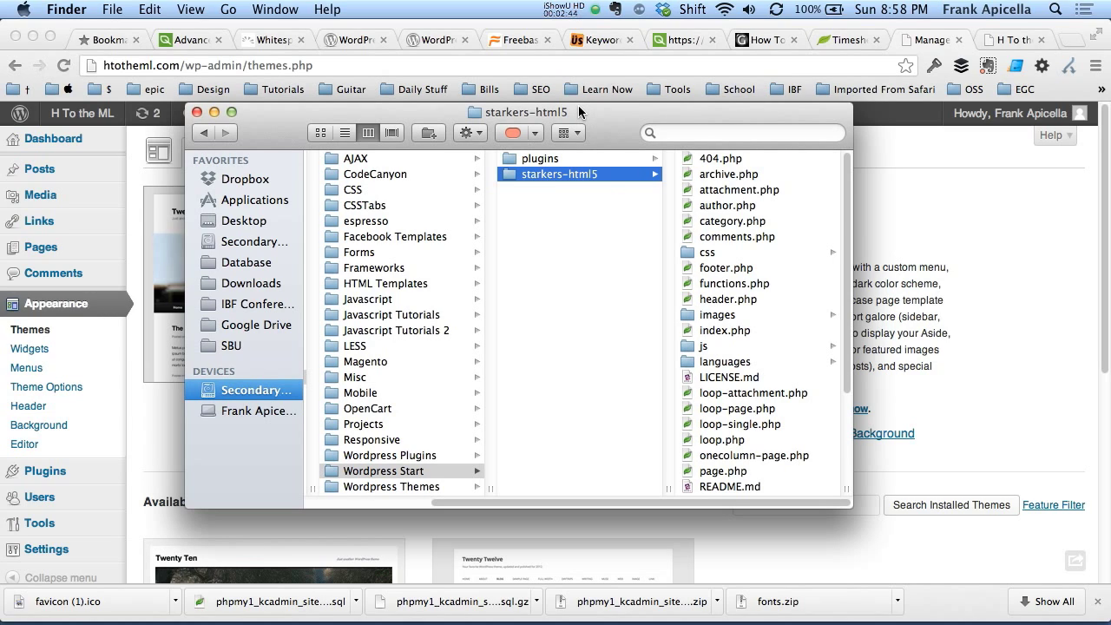
pyautogui.moveTo(594, 139)
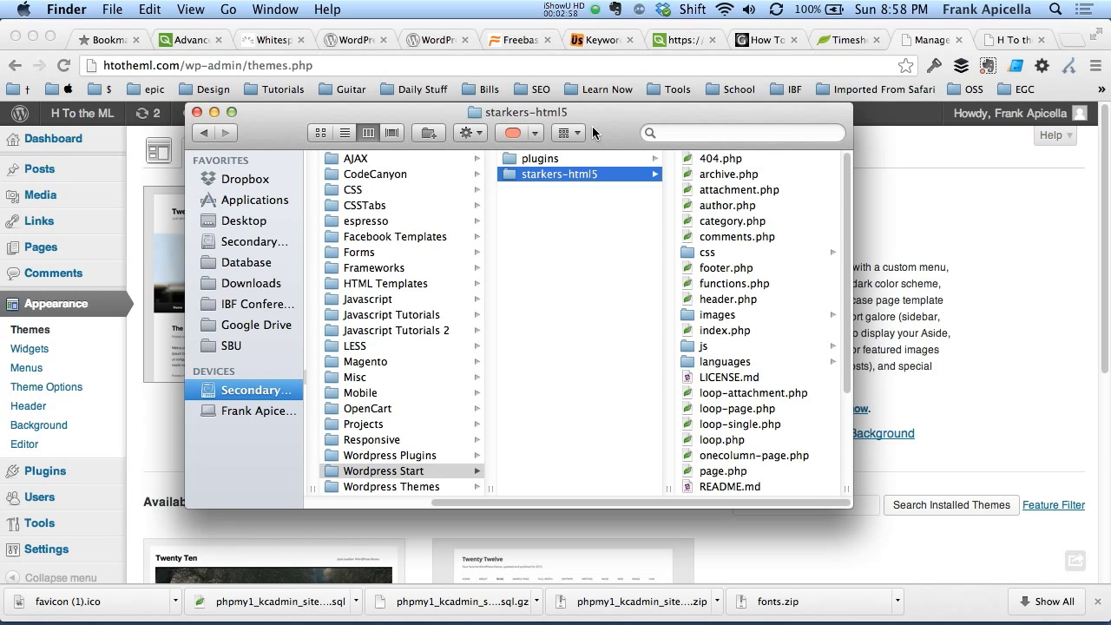
pyautogui.scroll(-3)
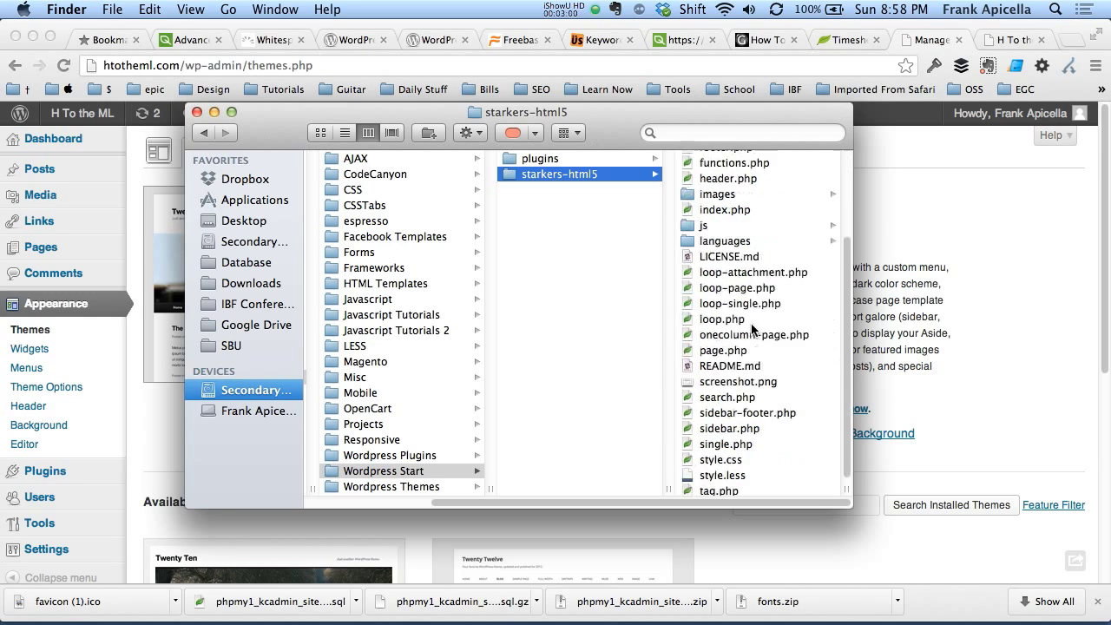
pyautogui.scroll(3)
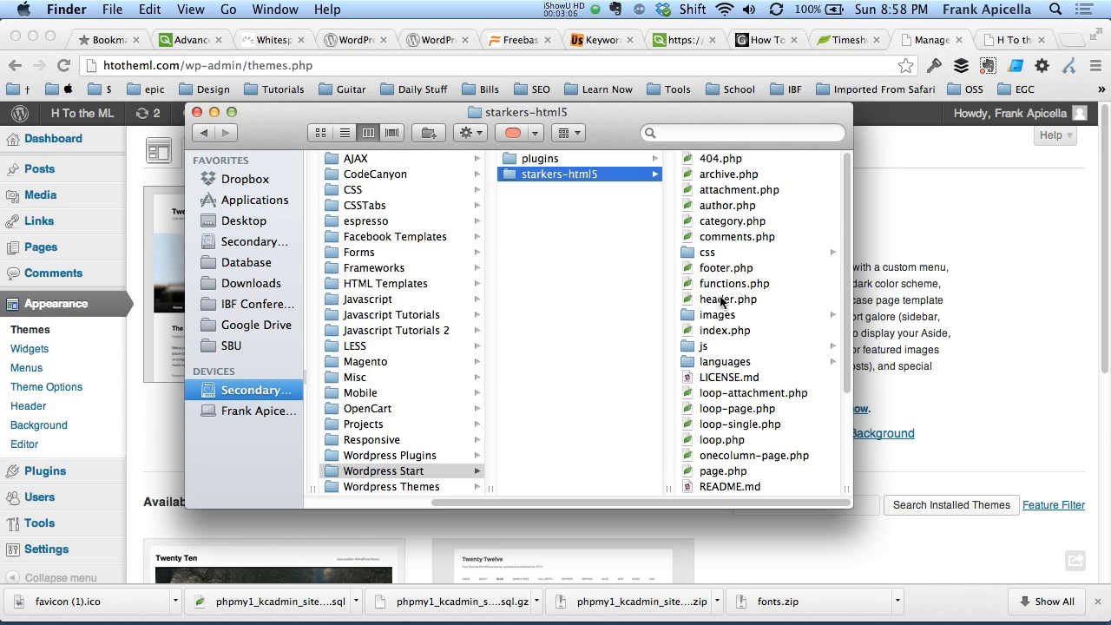
pyautogui.moveTo(714, 287)
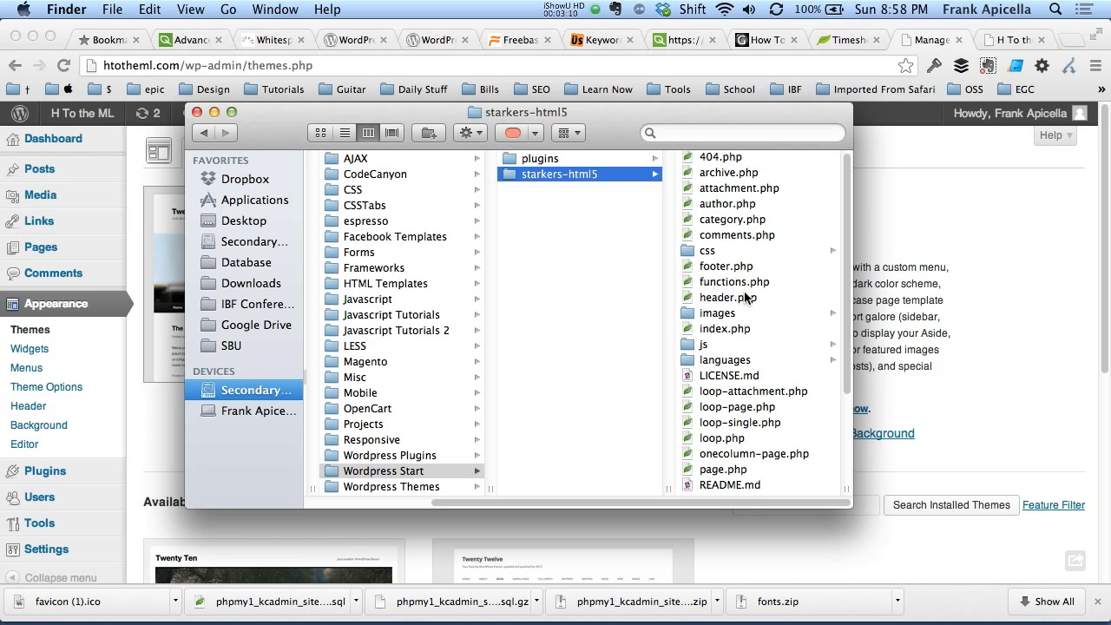
pyautogui.scroll(-3)
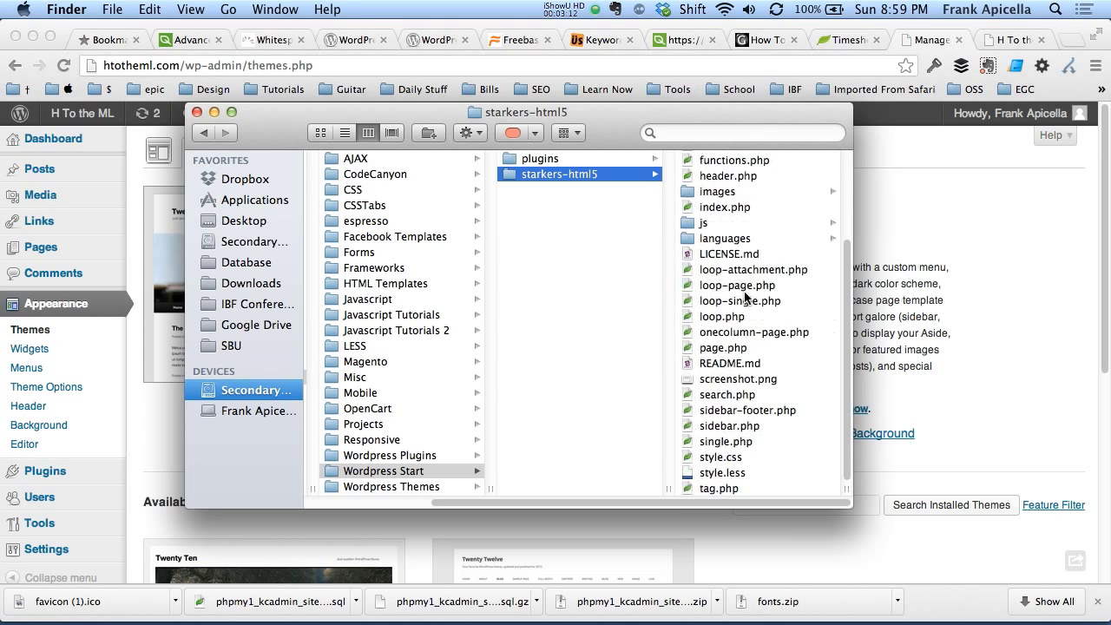
pyautogui.moveTo(771, 489)
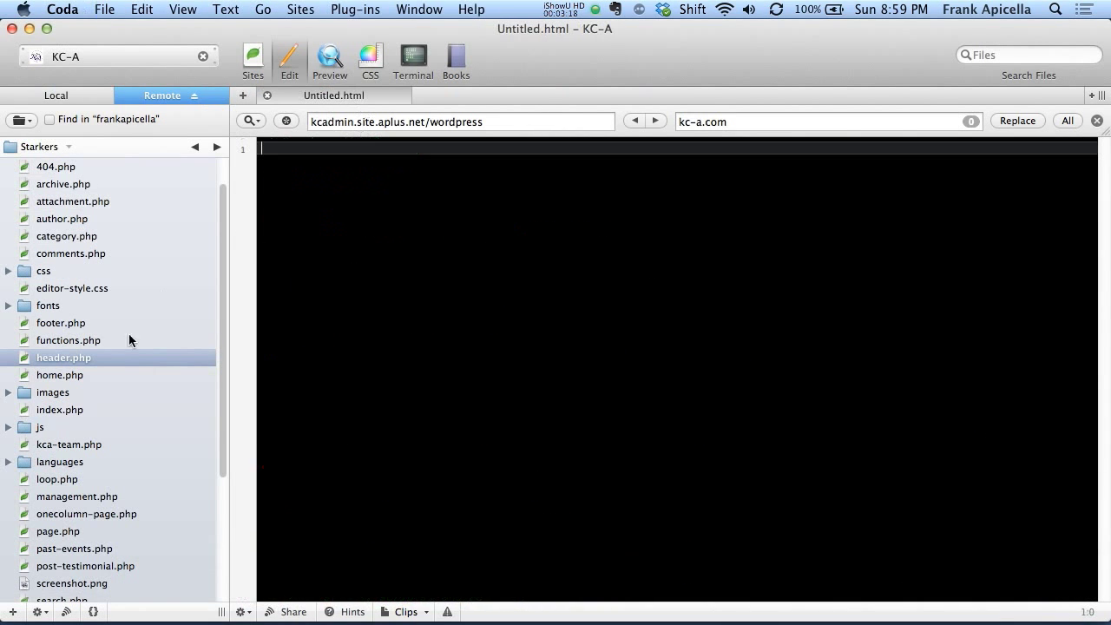
pyautogui.moveTo(427, 254)
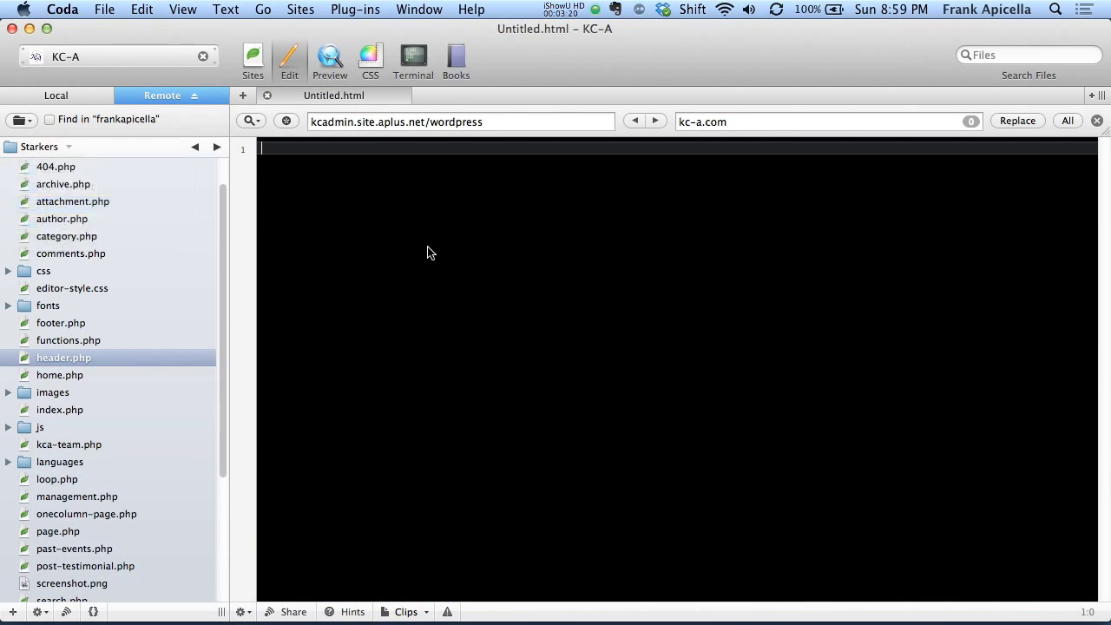
# Switch Coda from the KC-A site to H To the ML and list its remote server files.
pyautogui.click(253, 61)
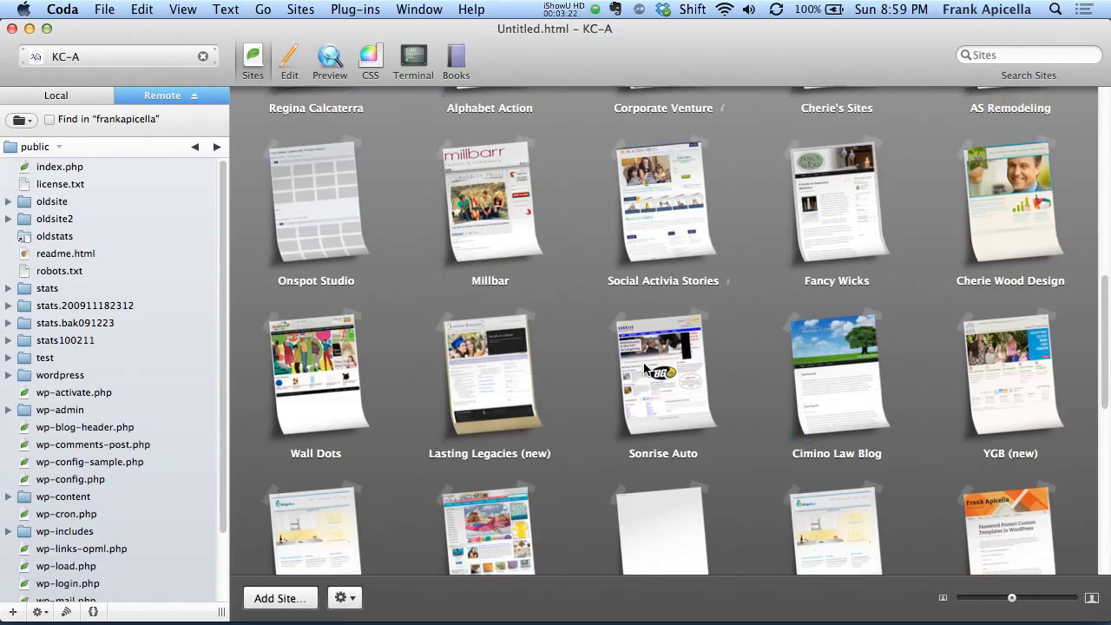
pyautogui.scroll(-3)
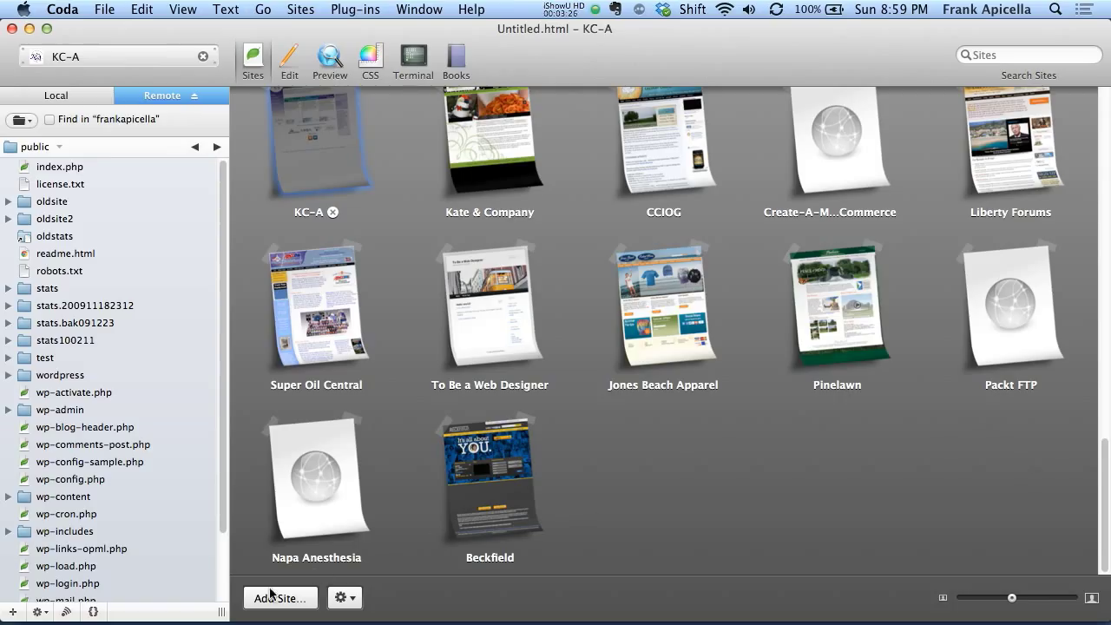
pyautogui.moveTo(597, 136)
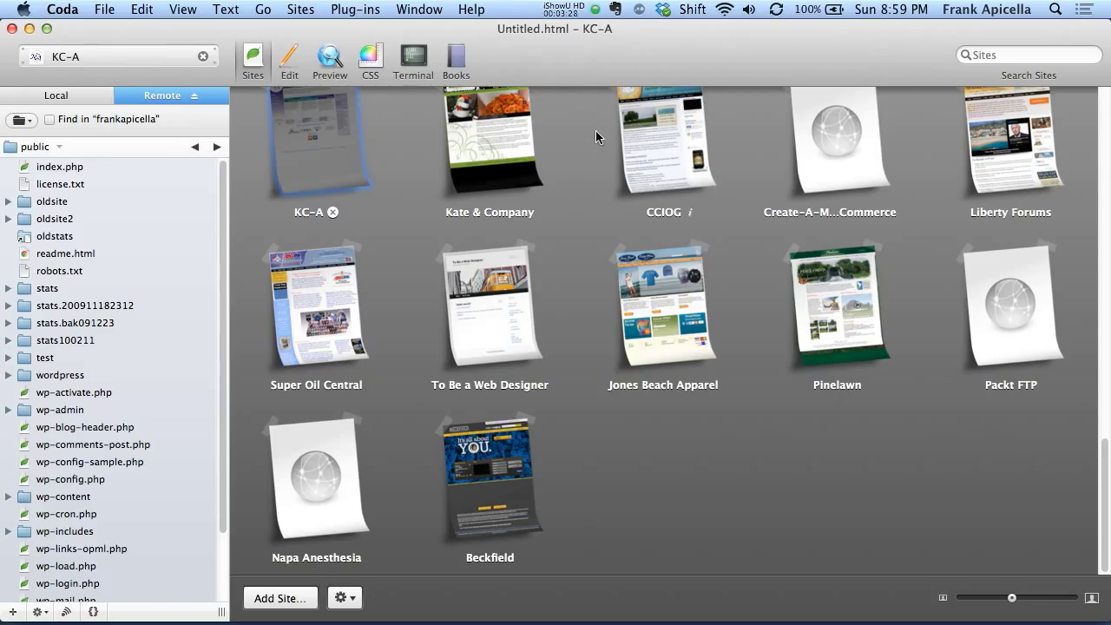
pyautogui.moveTo(570, 10)
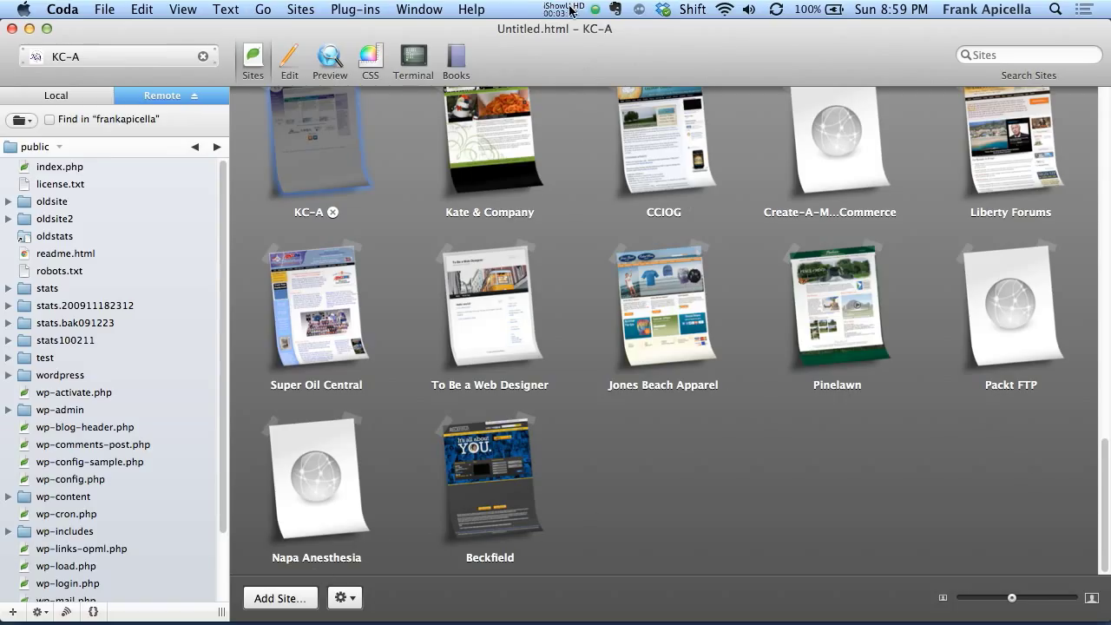
pyautogui.click(563, 9)
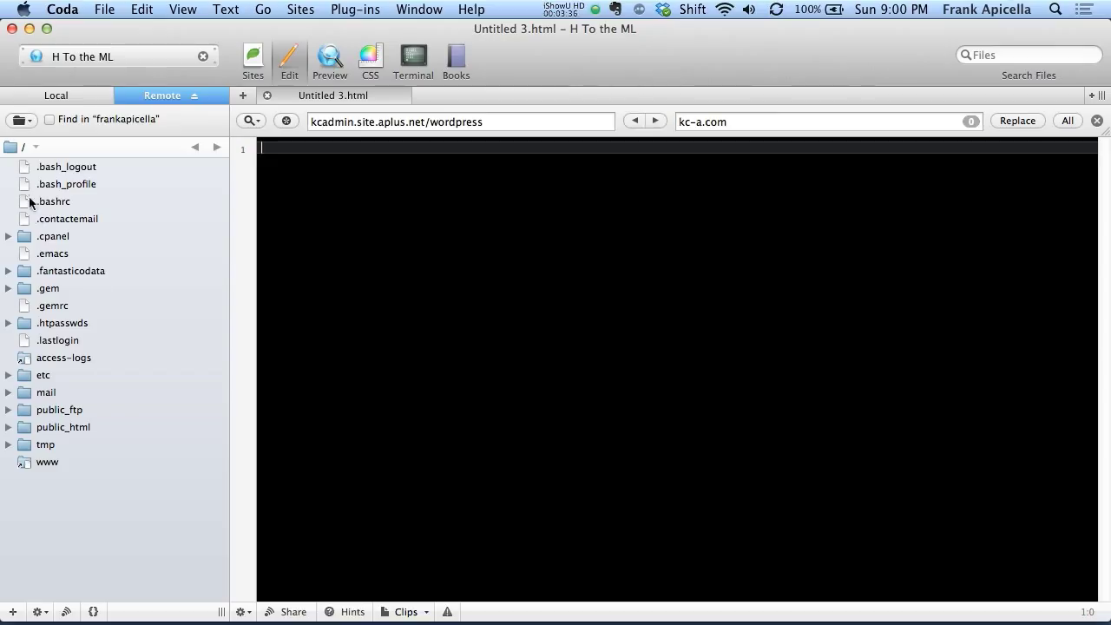
pyautogui.doubleClick(63, 427)
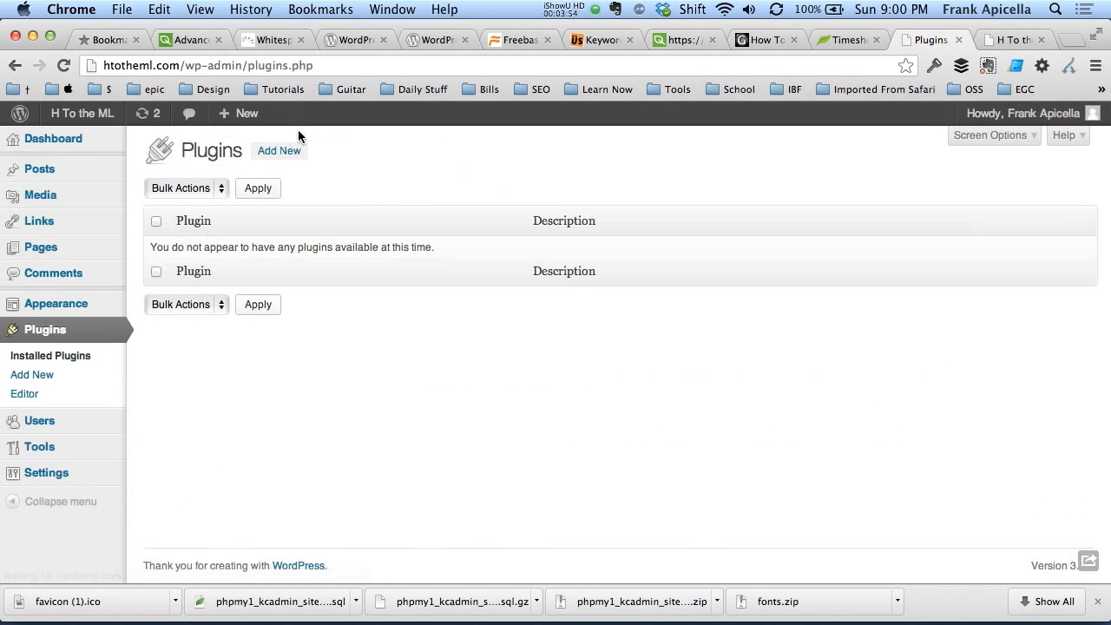
# Search 'wp-l' in Add New plugins, then install and activate WP-LESS 1.5.3.
pyautogui.click(278, 150)
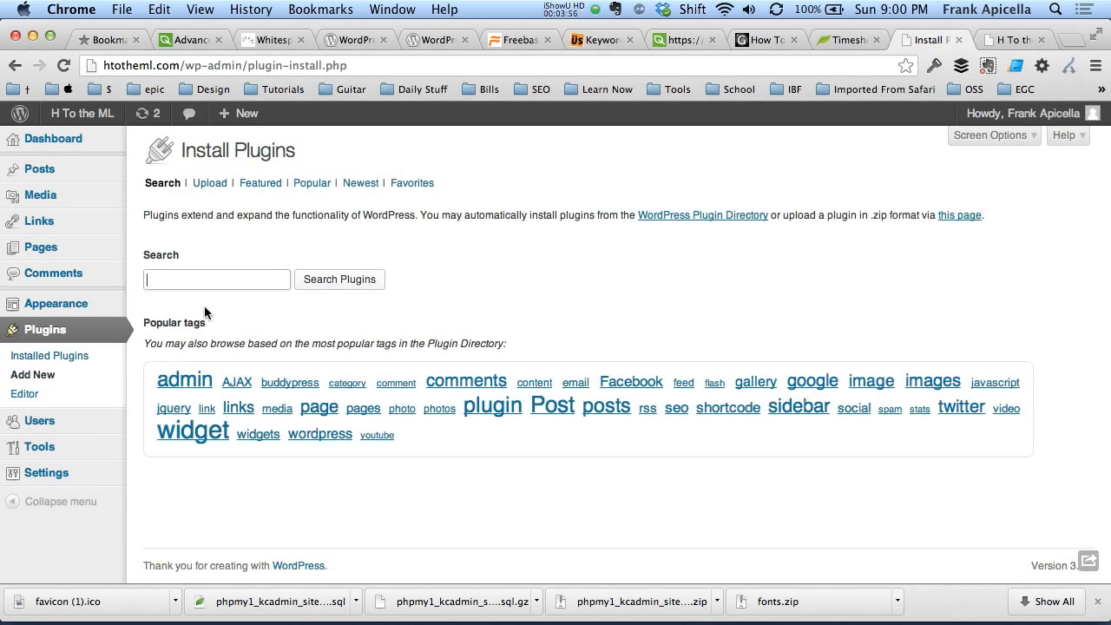
pyautogui.write('wp-less')
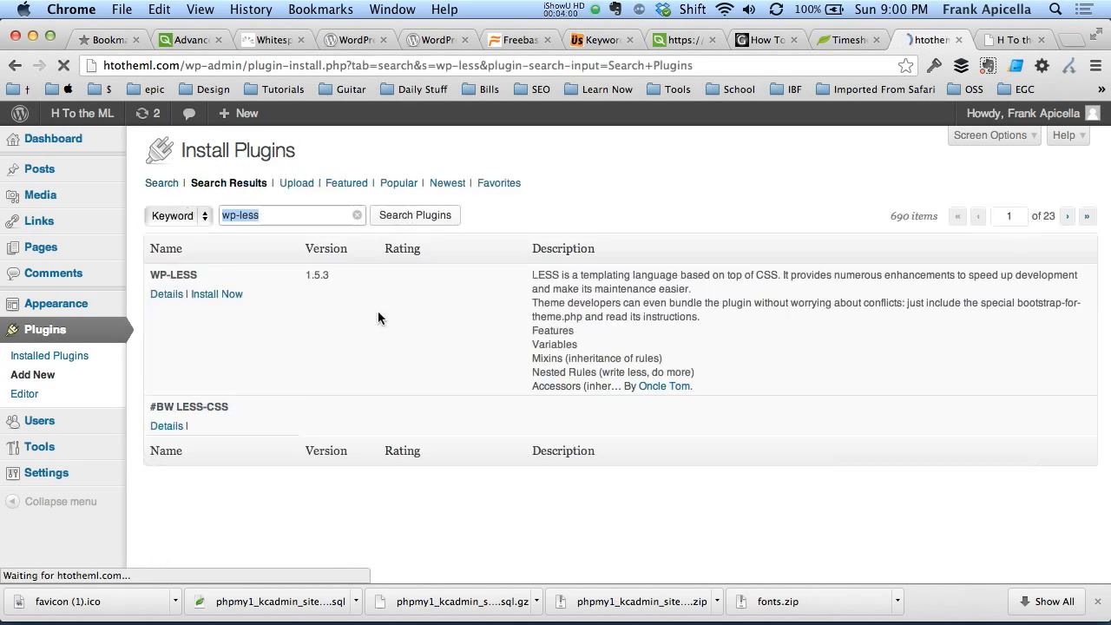
pyautogui.click(215, 293)
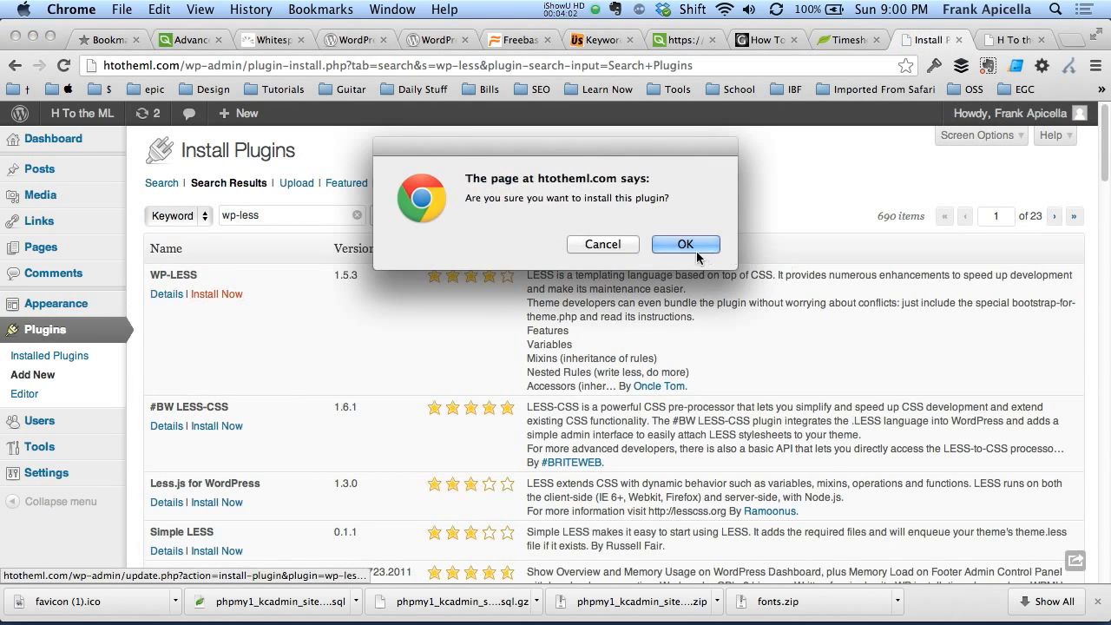
pyautogui.click(685, 243)
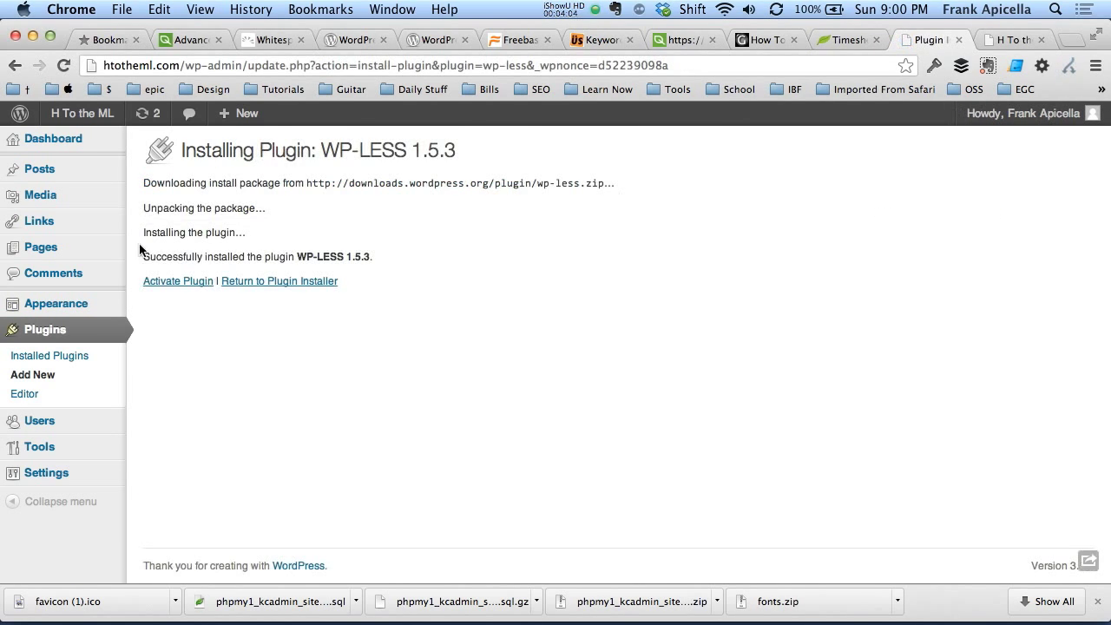
pyautogui.click(177, 281)
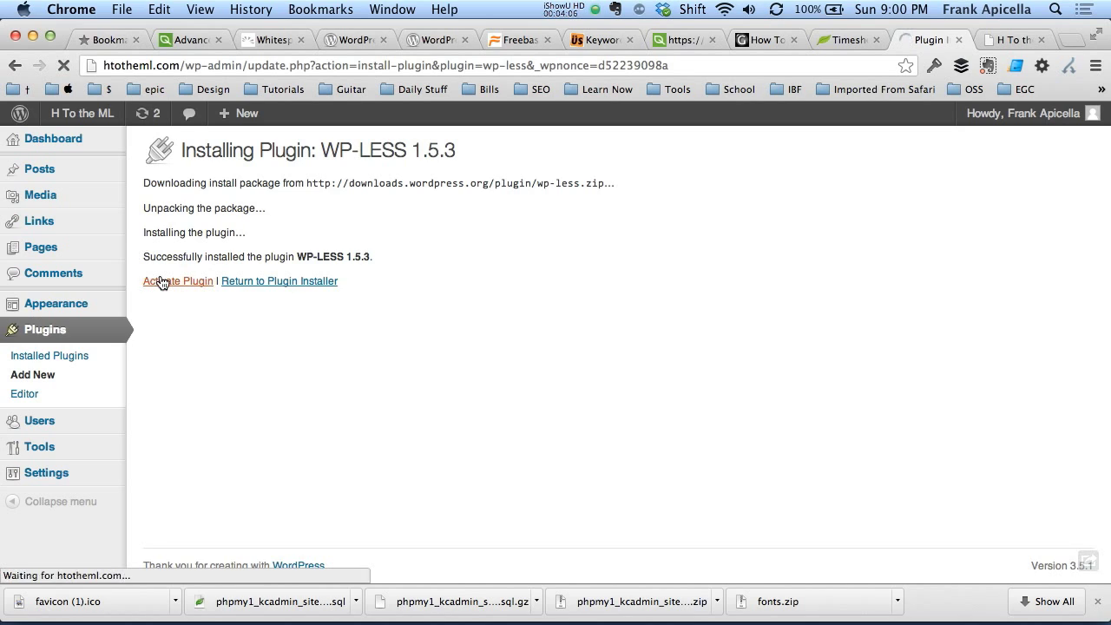
pyautogui.click(177, 281)
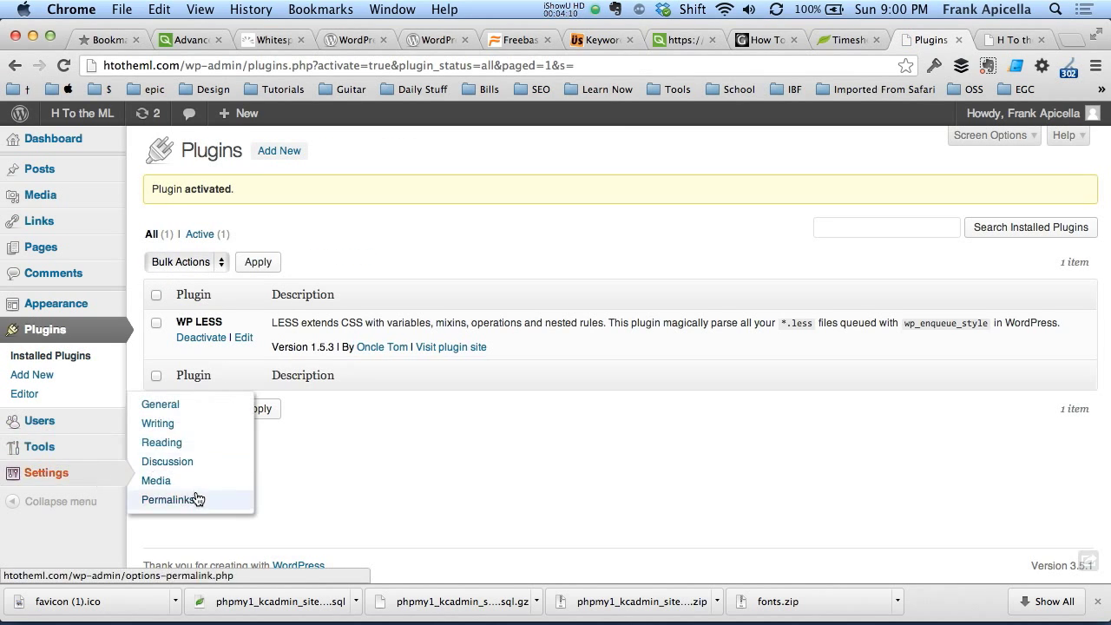
# Save the Post name permalink structure, then move to General Settings.
pyautogui.click(167, 500)
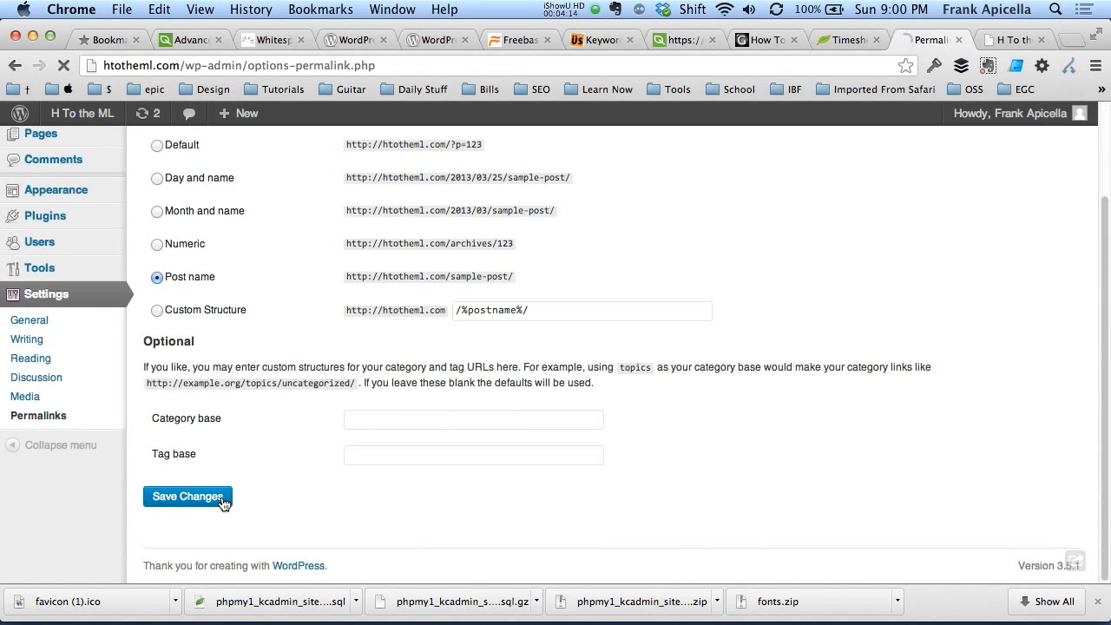
pyautogui.click(187, 497)
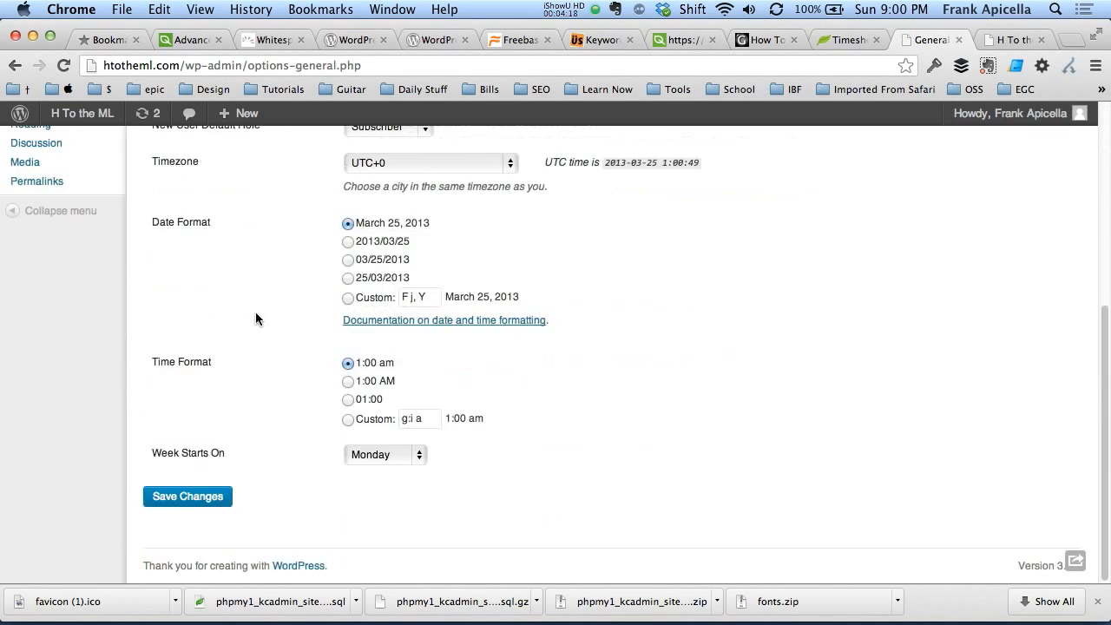
pyautogui.scroll(3)
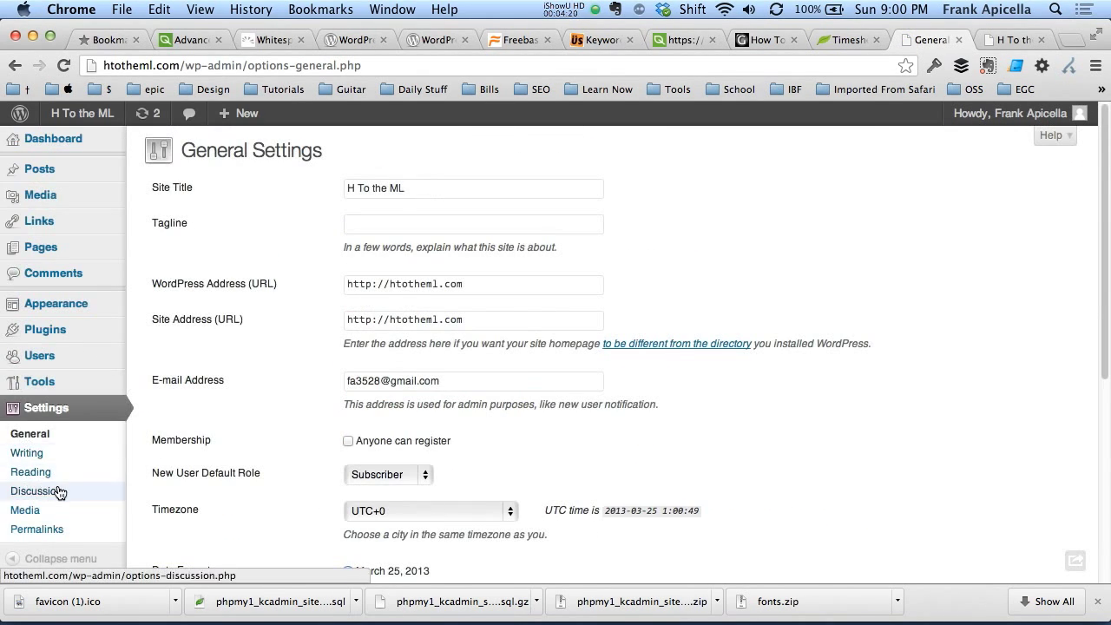
# Set Reading Settings to show at most 50 posts per blog page, save, and go to Discussion Settings.
pyautogui.click(32, 472)
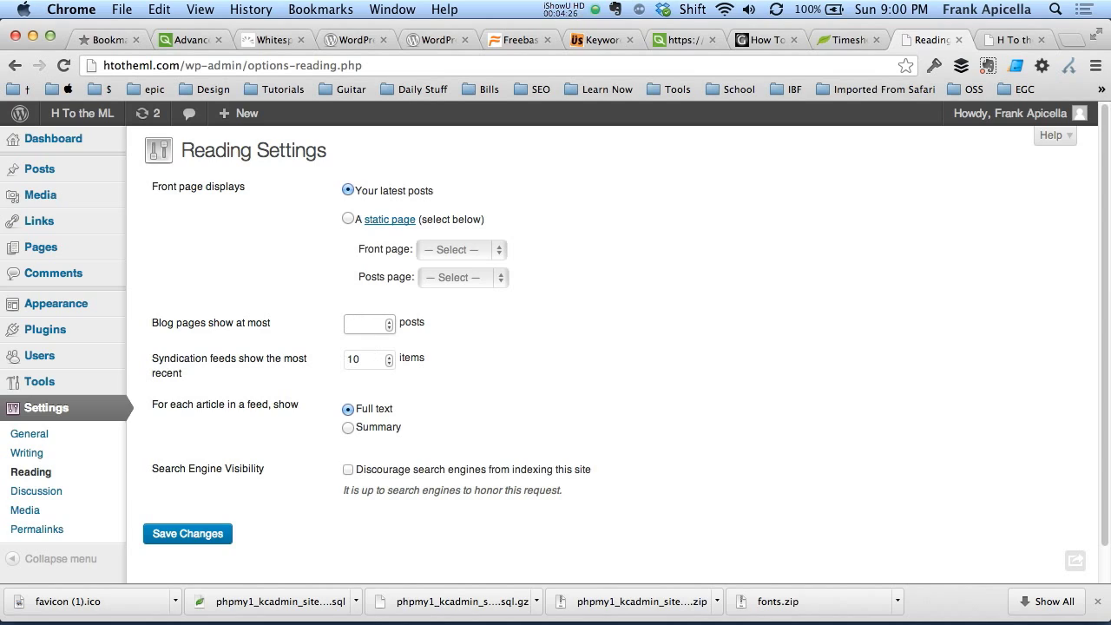
pyautogui.write('50')
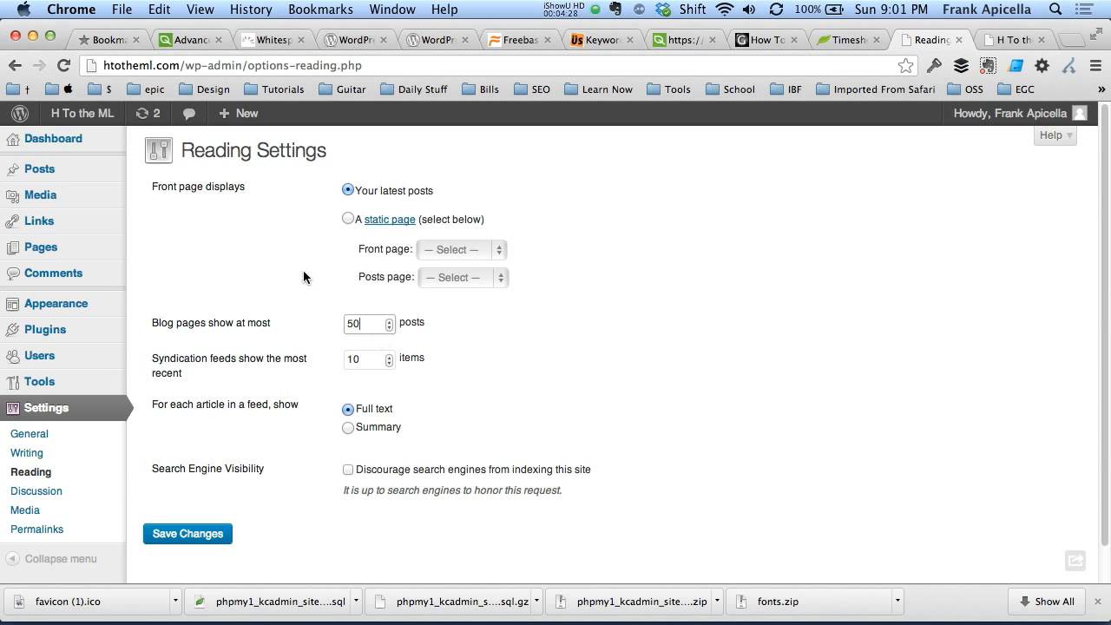
pyautogui.click(188, 533)
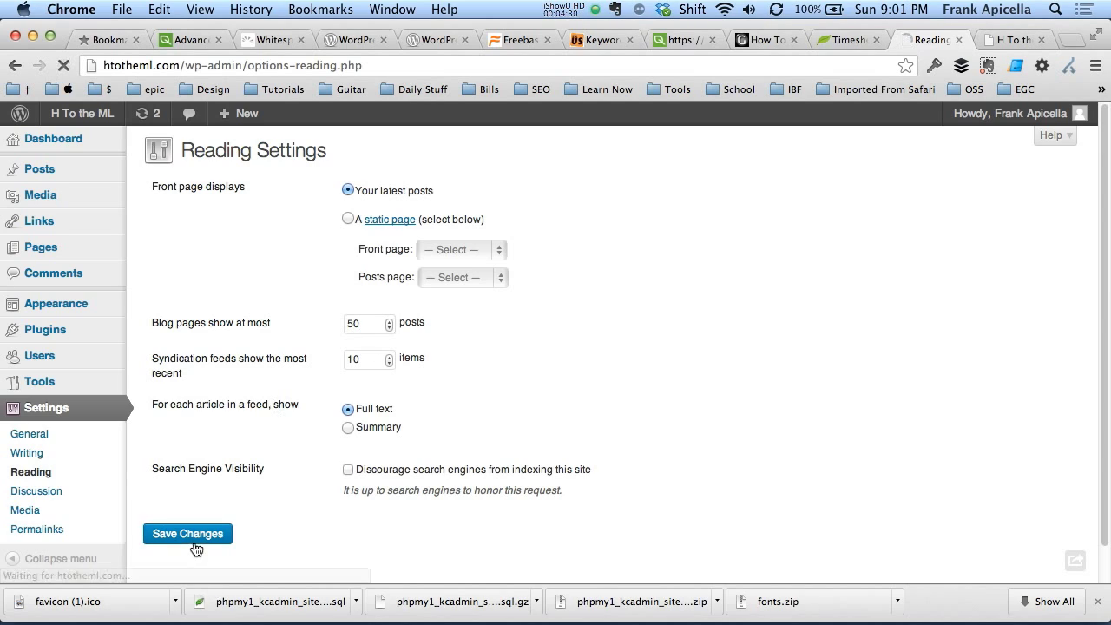
pyautogui.click(188, 533)
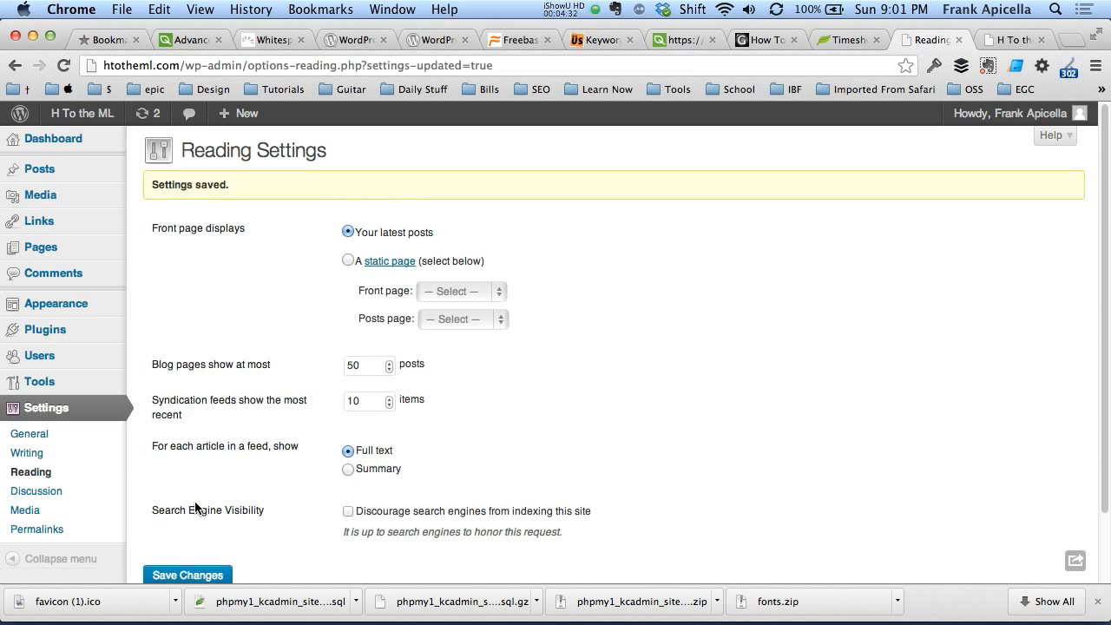
pyautogui.moveTo(190, 261)
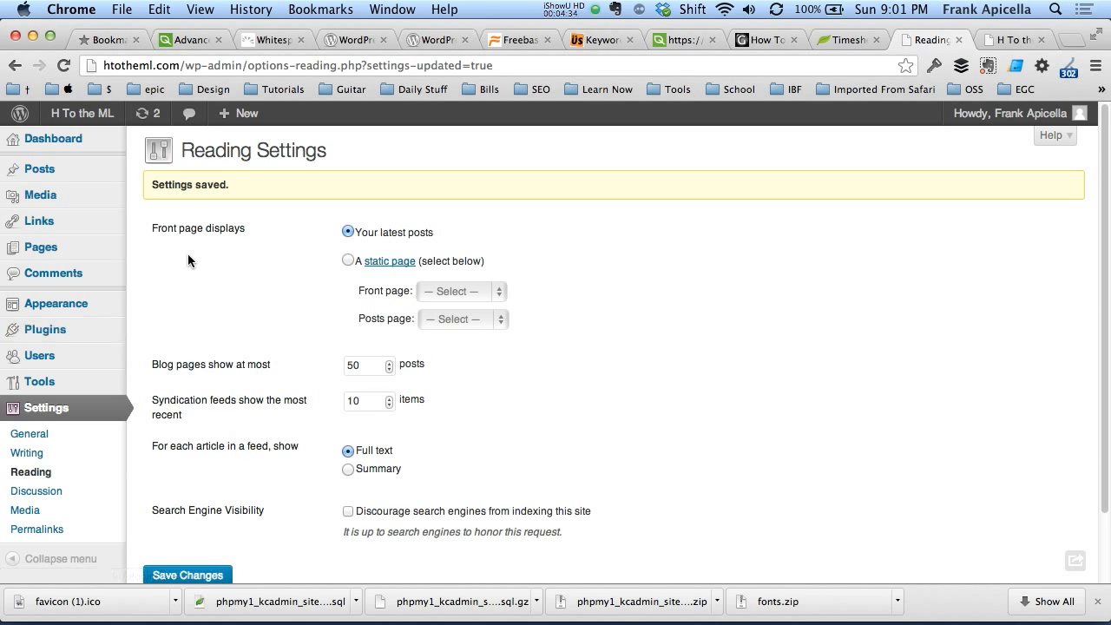
pyautogui.moveTo(201, 290)
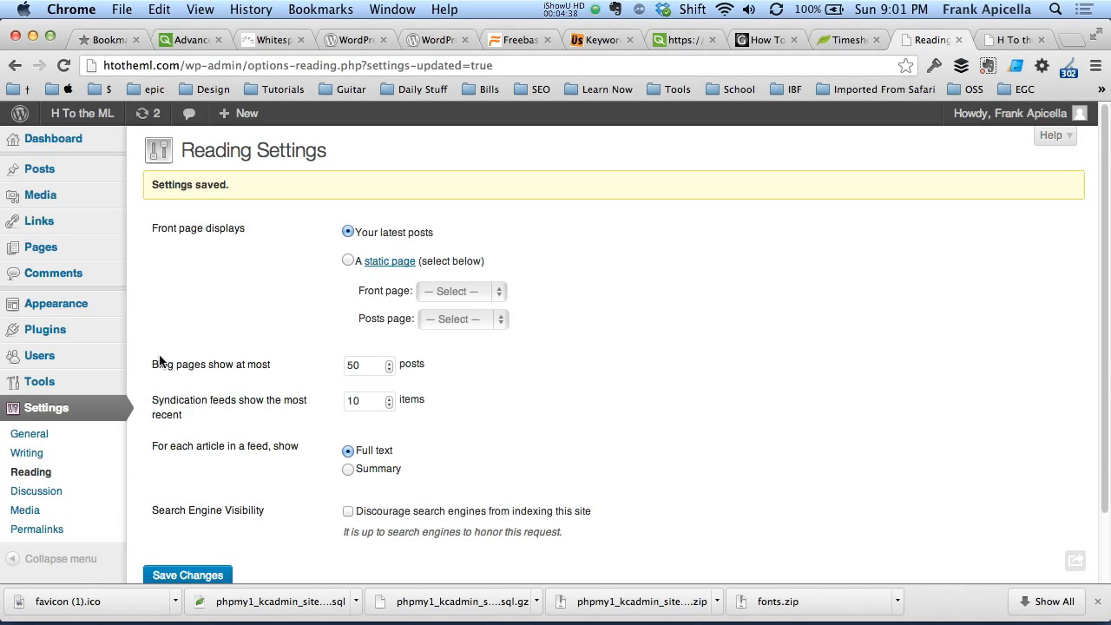
pyautogui.moveTo(36, 490)
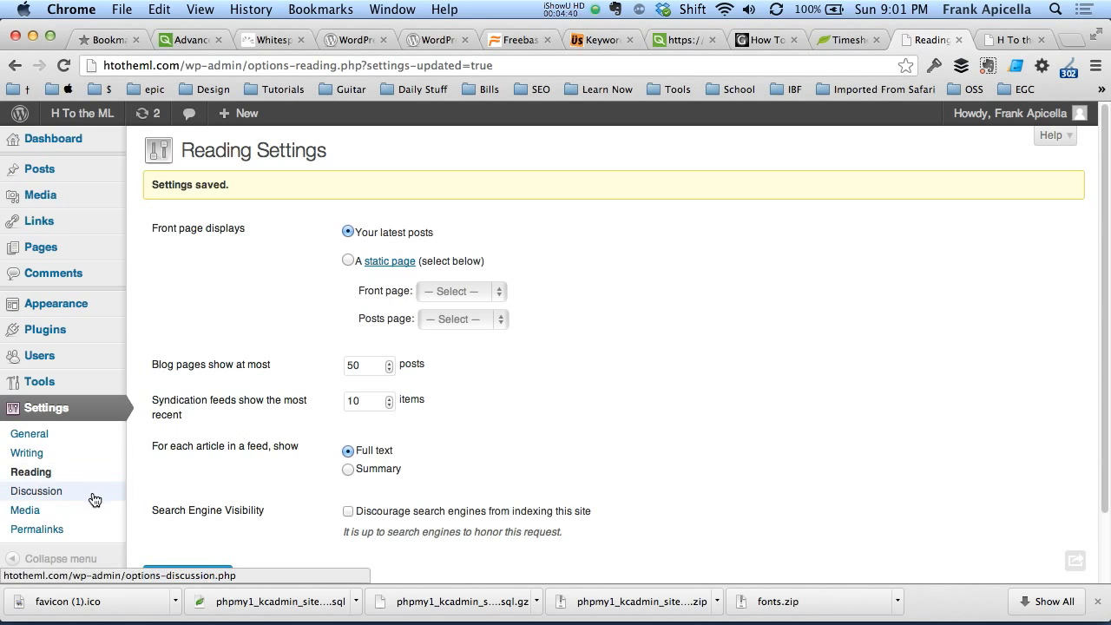
pyautogui.click(34, 490)
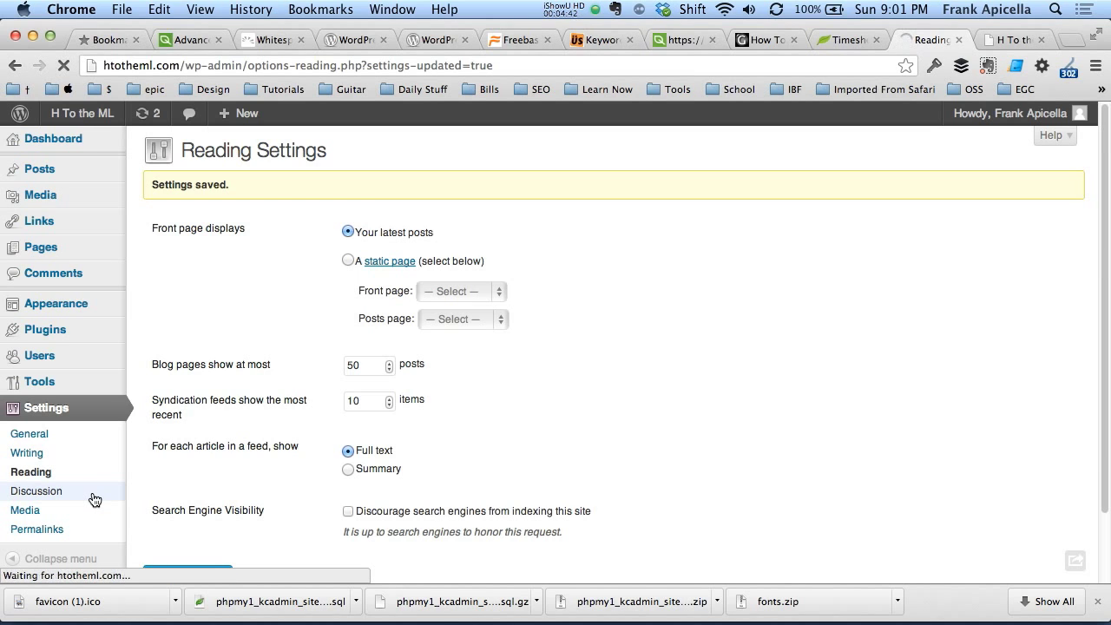
pyautogui.click(38, 490)
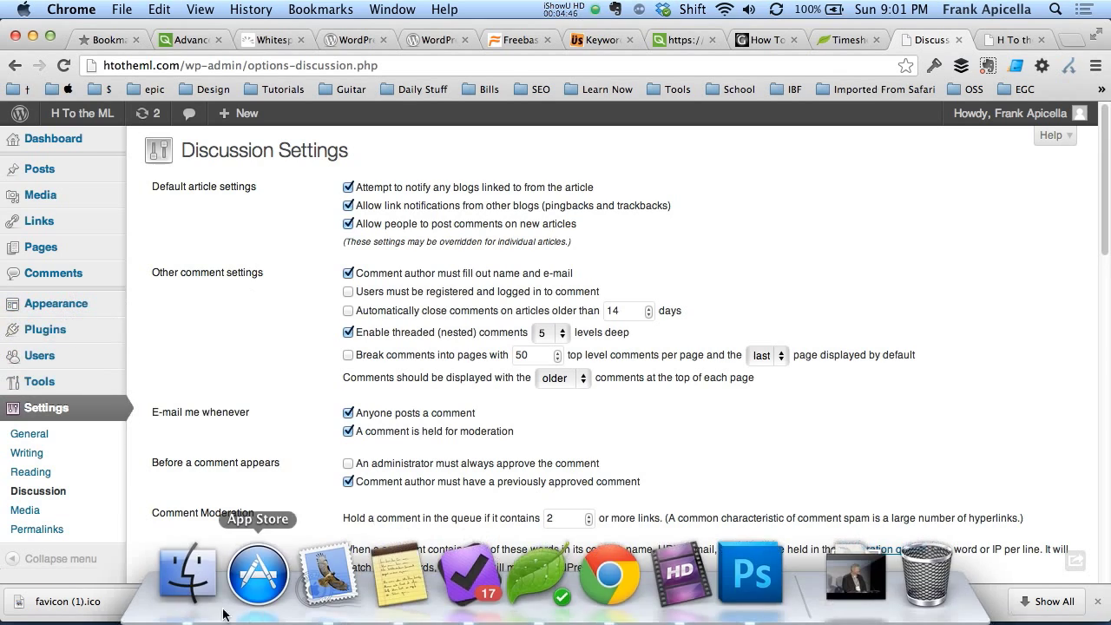
pyautogui.click(186, 573)
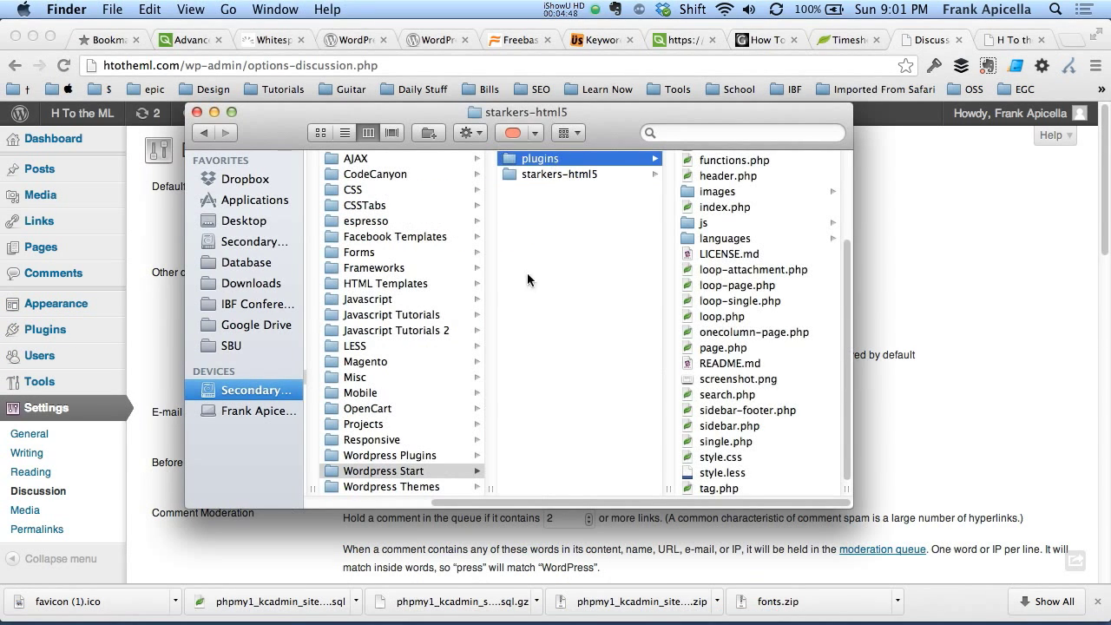
pyautogui.click(538, 157)
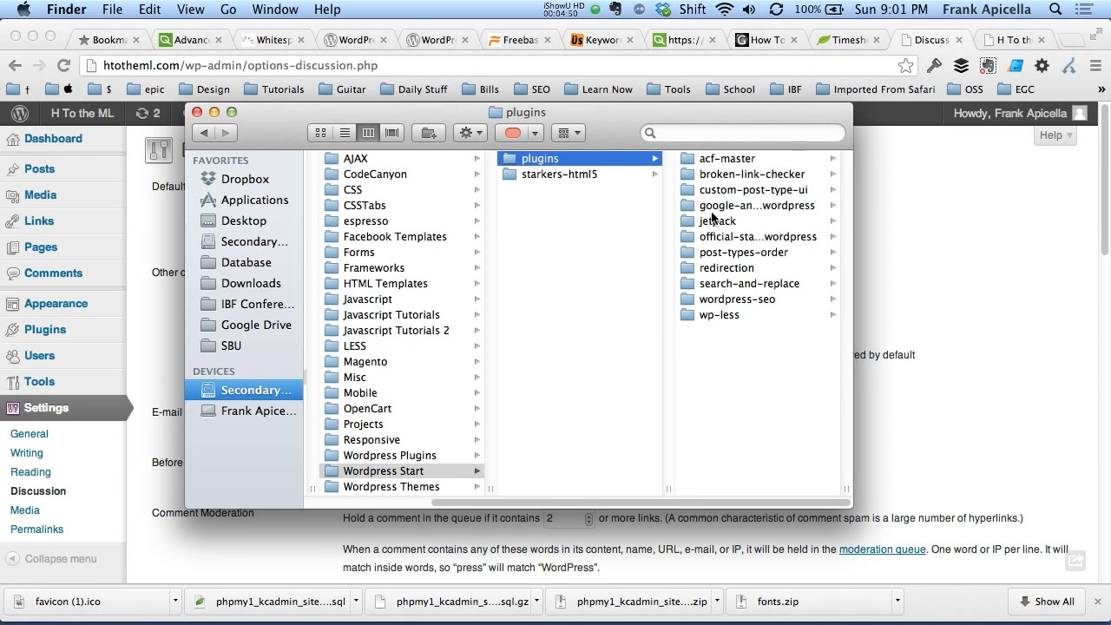
pyautogui.moveTo(730, 162)
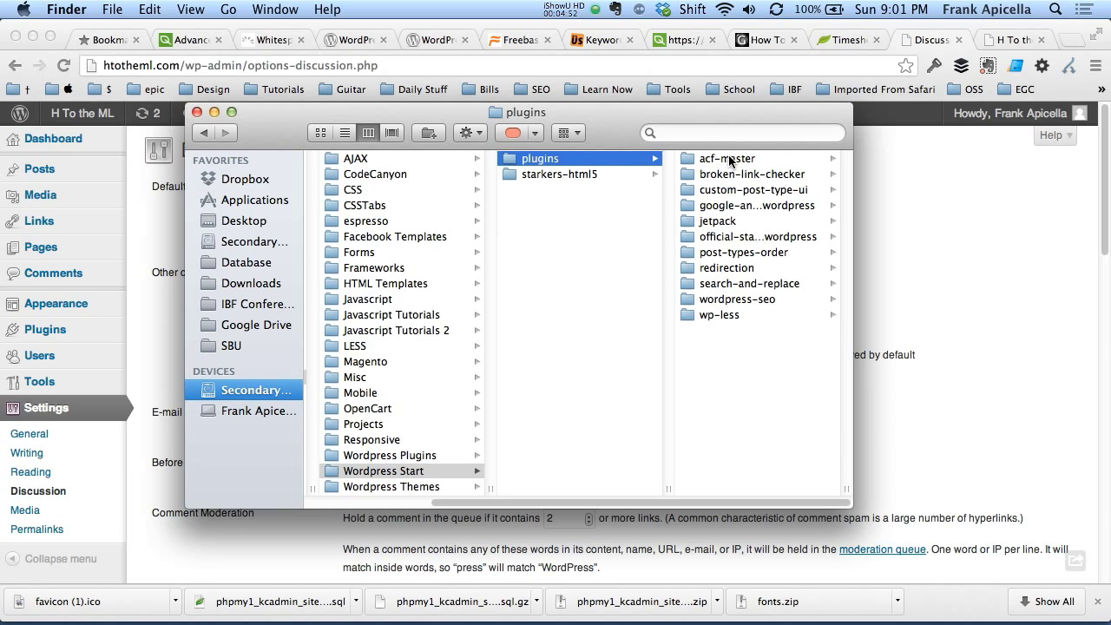
pyautogui.moveTo(727, 189)
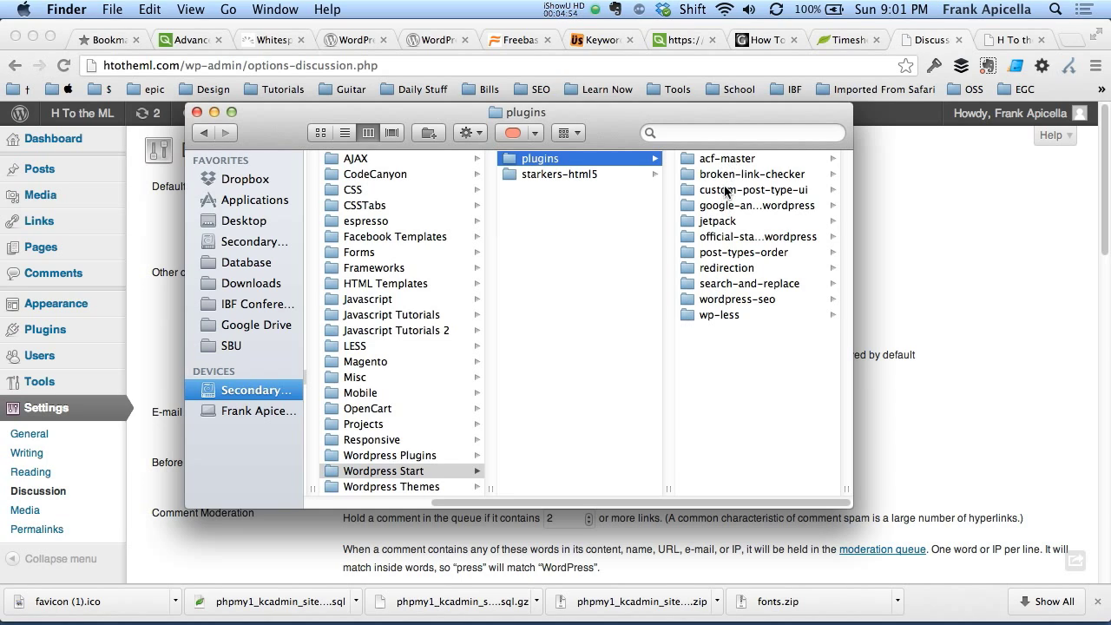
pyautogui.moveTo(722, 276)
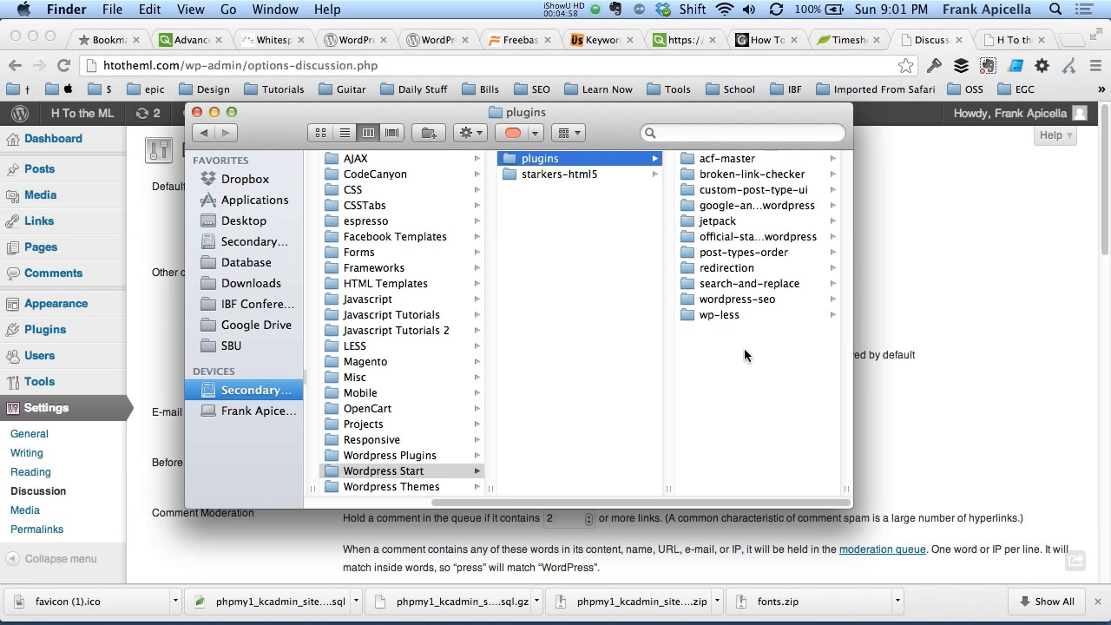
pyautogui.moveTo(973, 296)
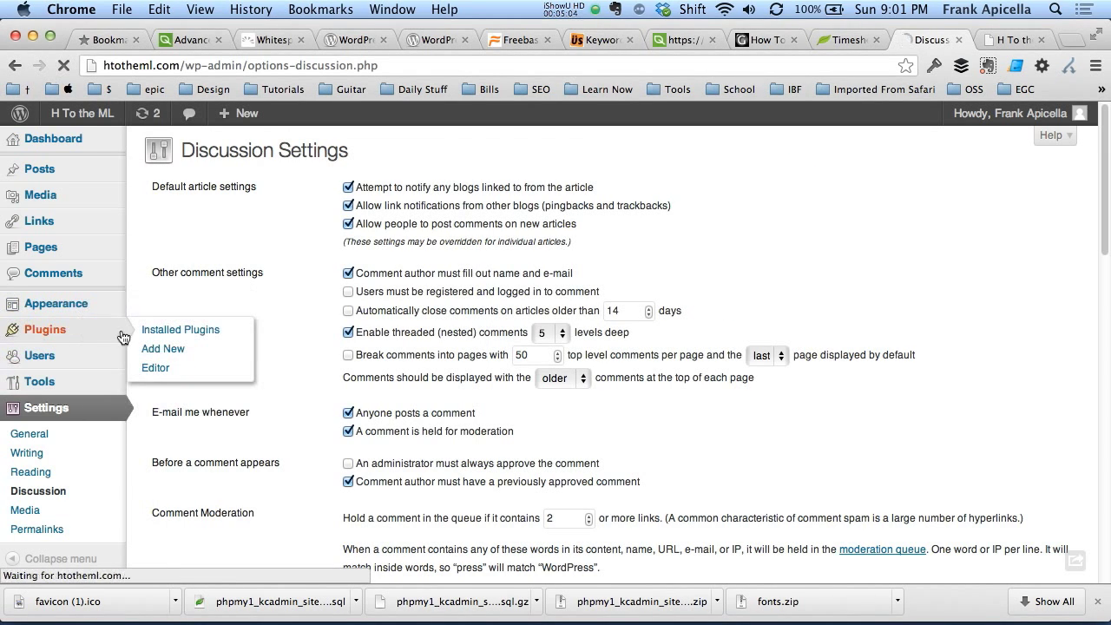
# Search 'wordpress seo', install and activate WordPress SEO by Yoast 1.4.4, declining usage tracking.
pyautogui.click(163, 347)
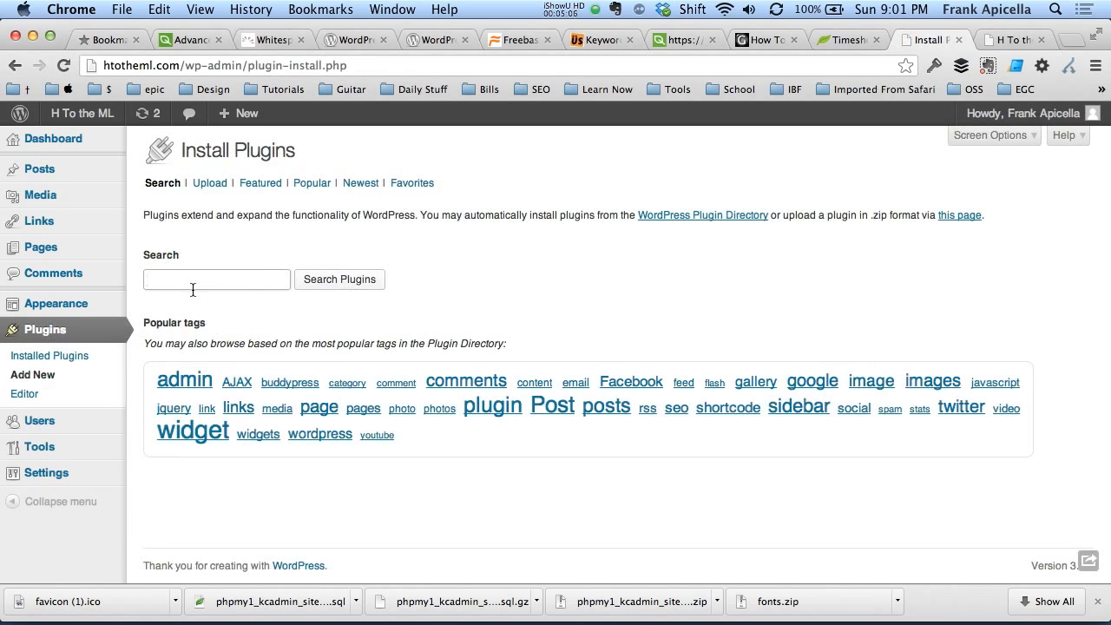
pyautogui.write('wordpress seo')
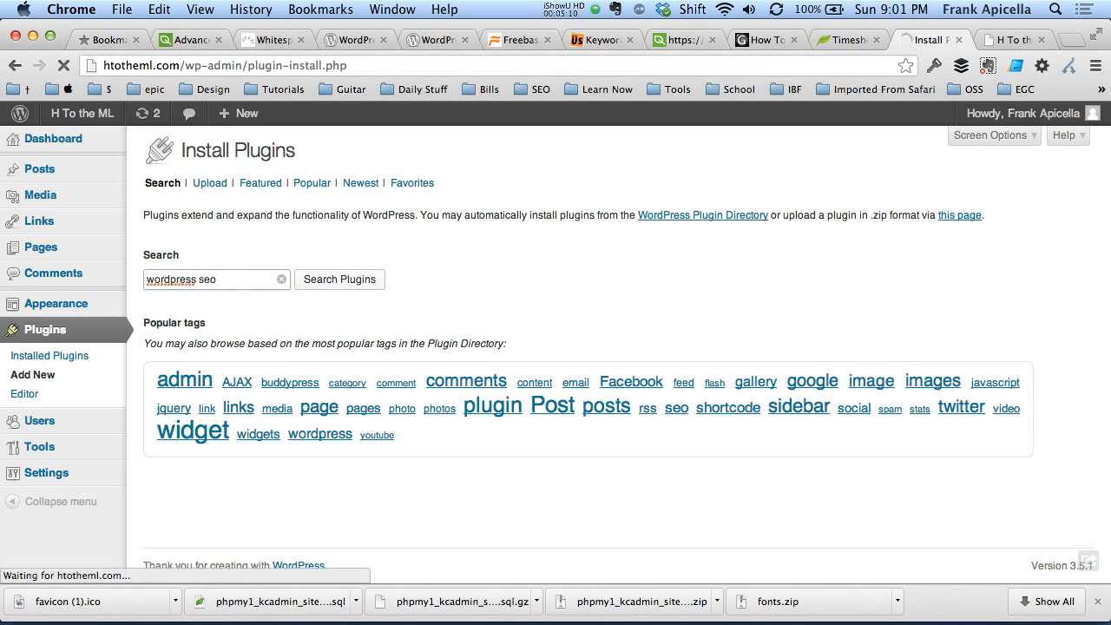
pyautogui.click(340, 278)
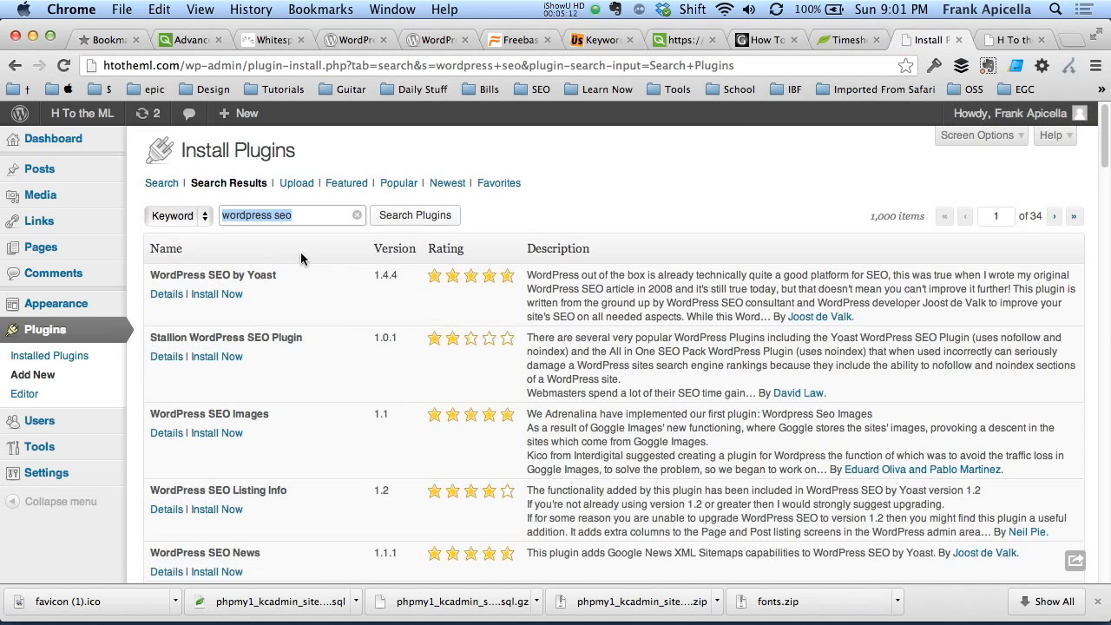
pyautogui.moveTo(215, 295)
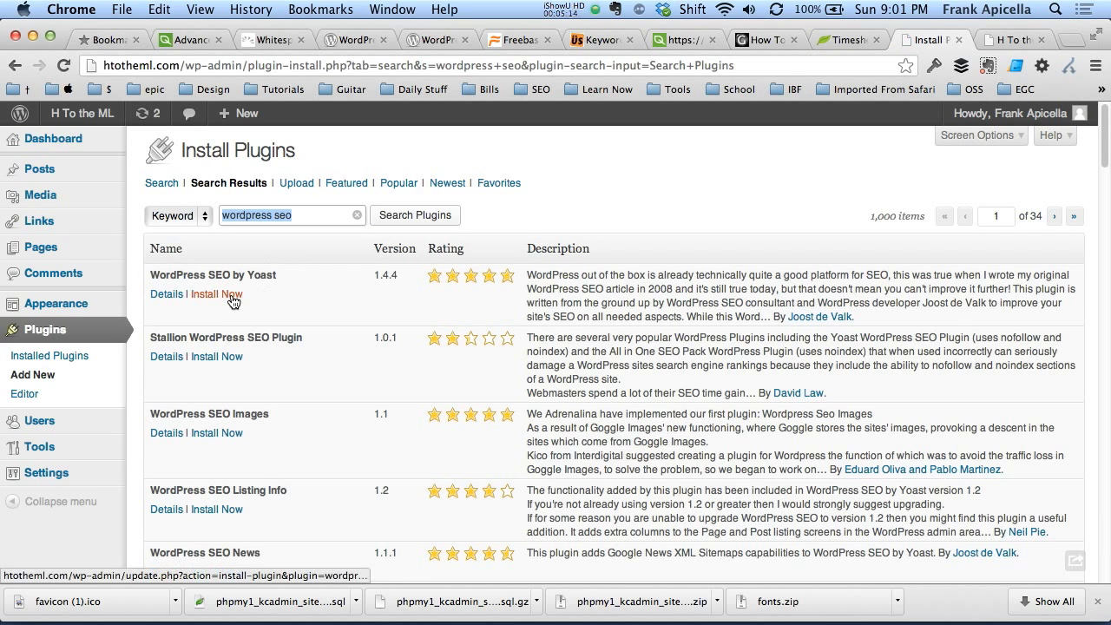
pyautogui.click(215, 293)
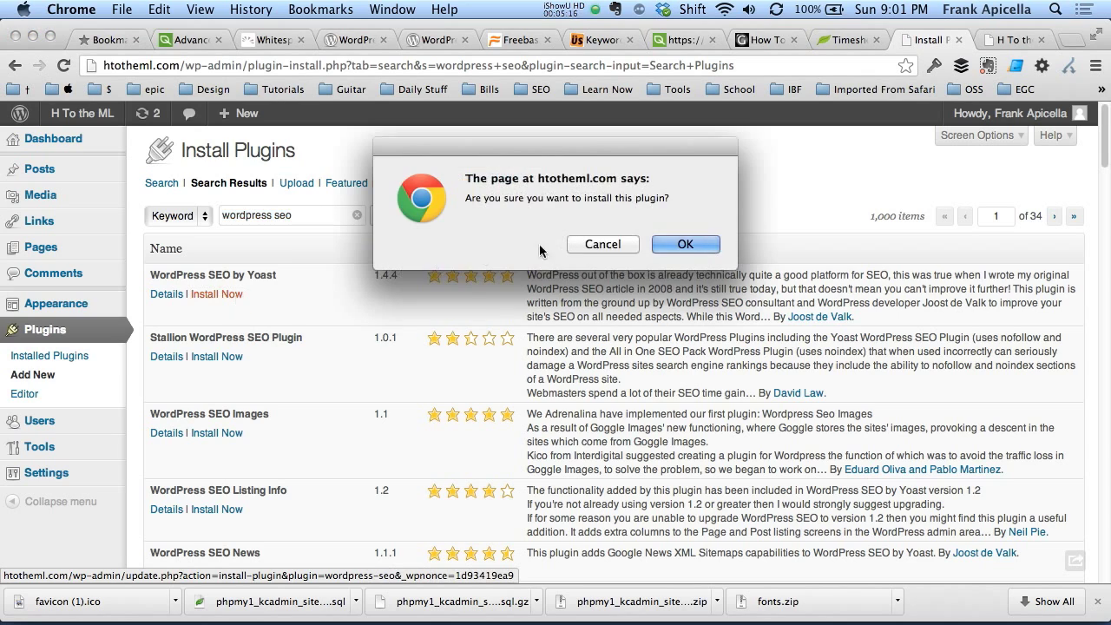
pyautogui.click(685, 243)
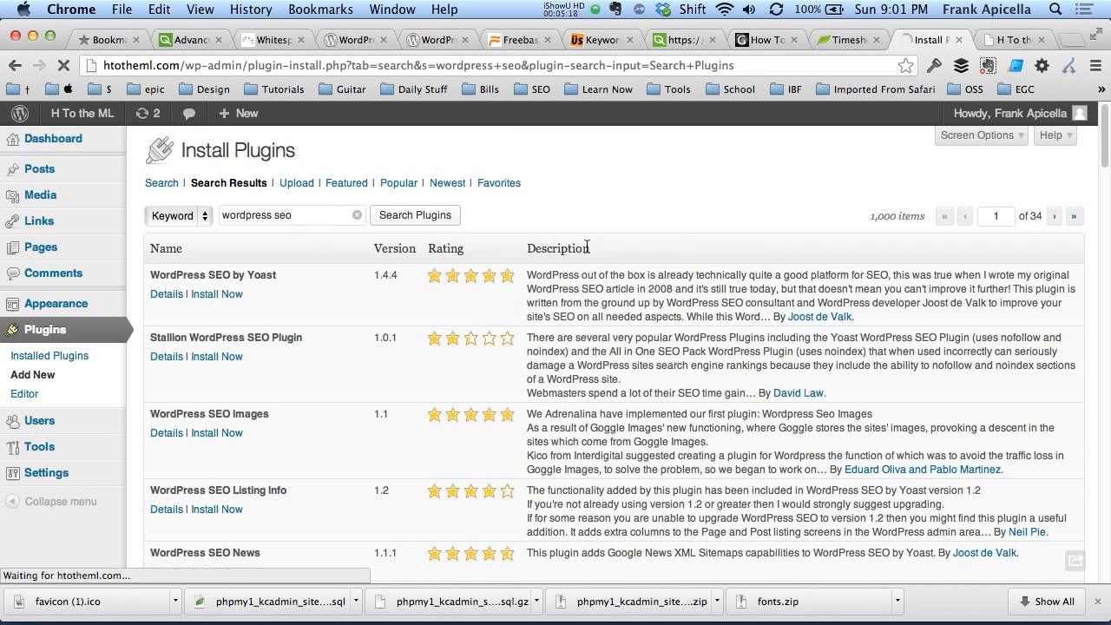
pyautogui.click(215, 294)
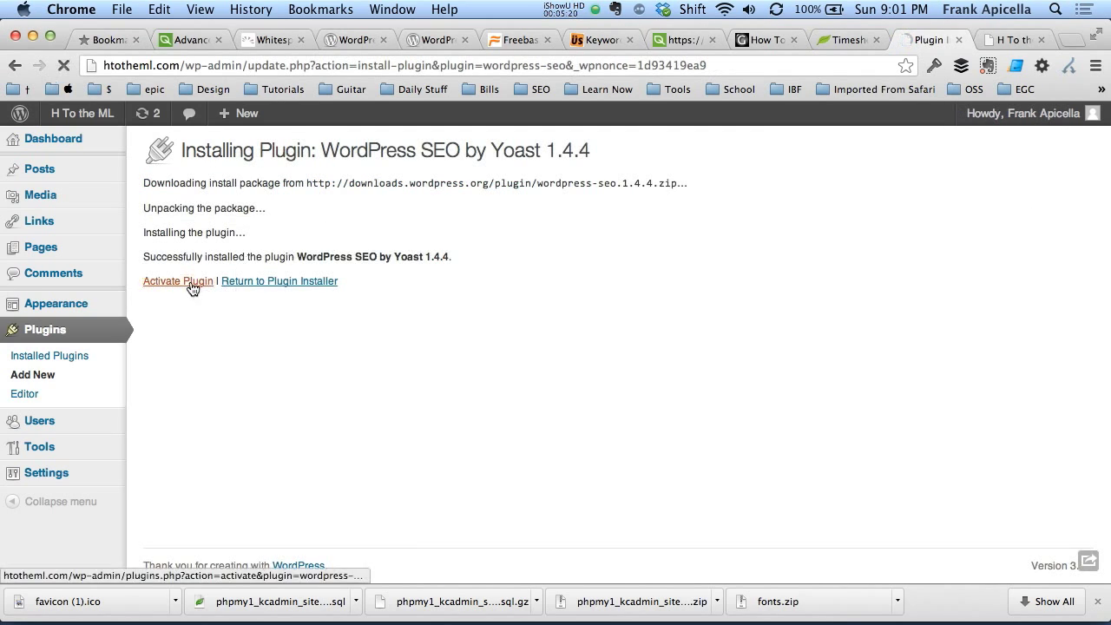
pyautogui.click(177, 282)
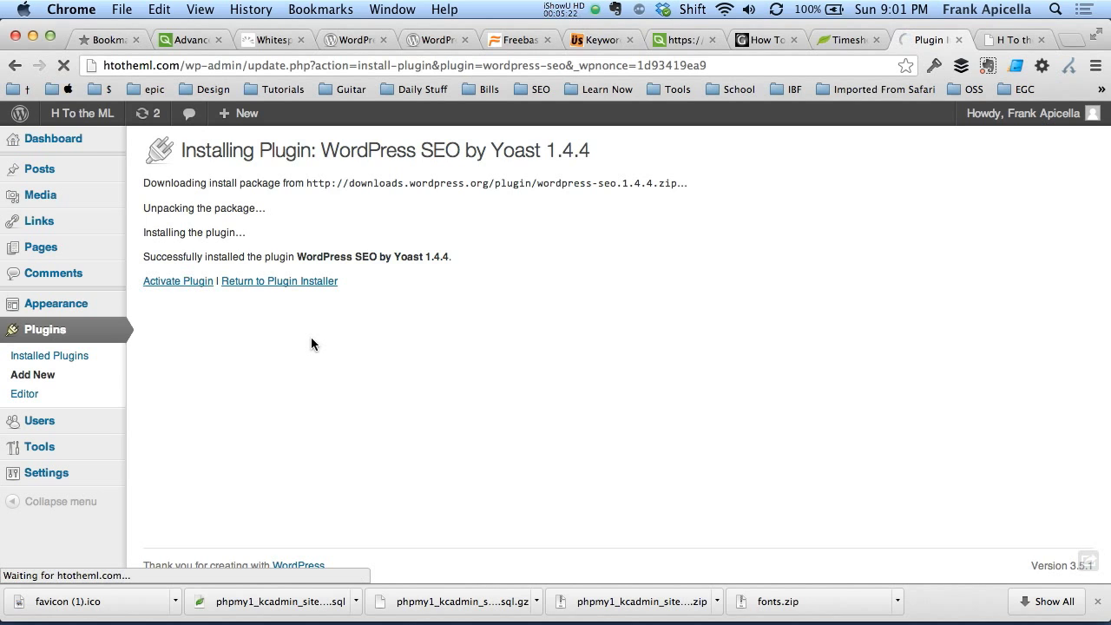
pyautogui.click(177, 282)
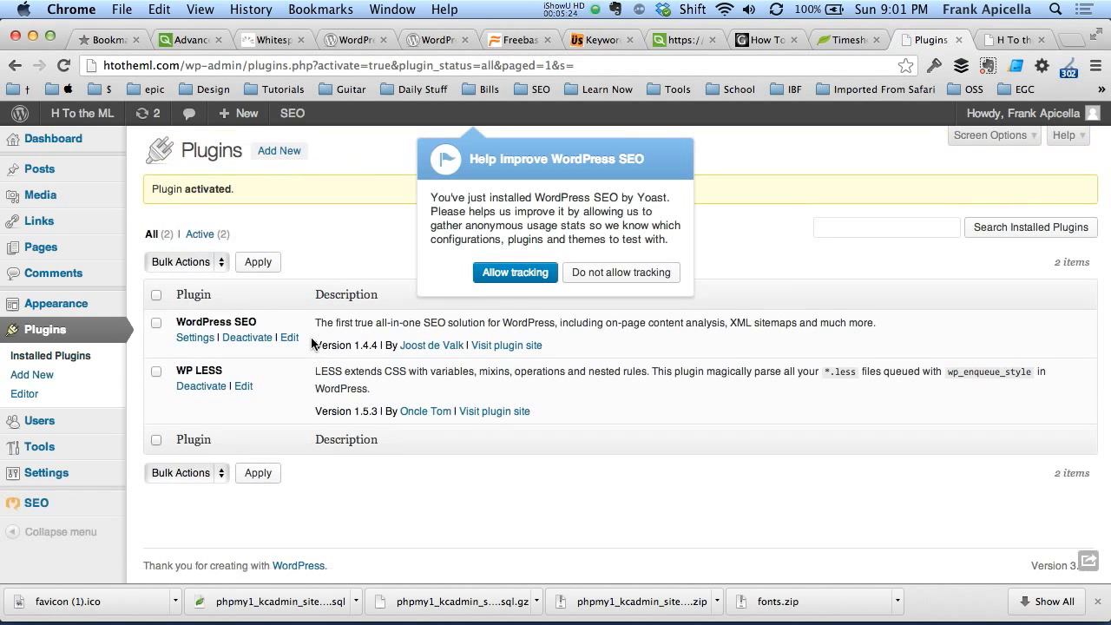
pyautogui.click(622, 271)
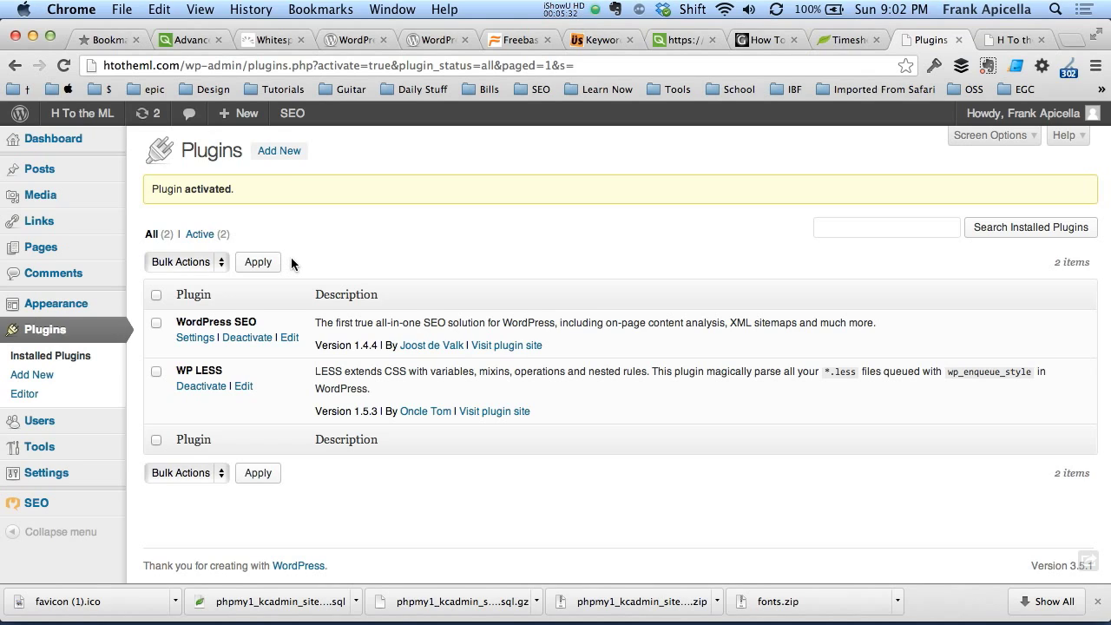
pyautogui.moveTo(229, 306)
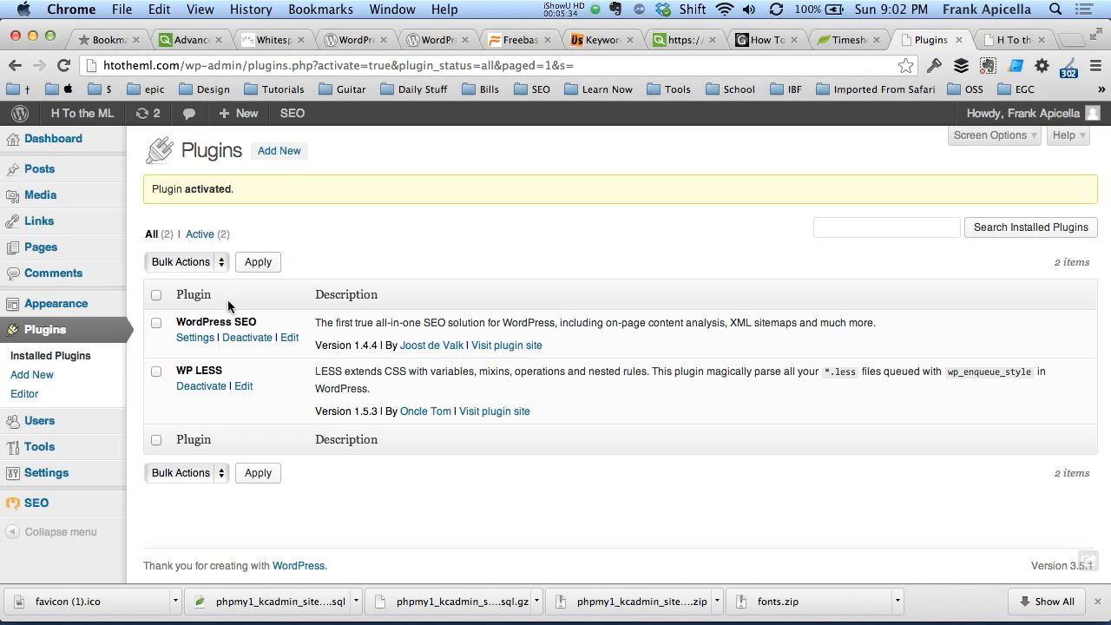
pyautogui.moveTo(31, 375)
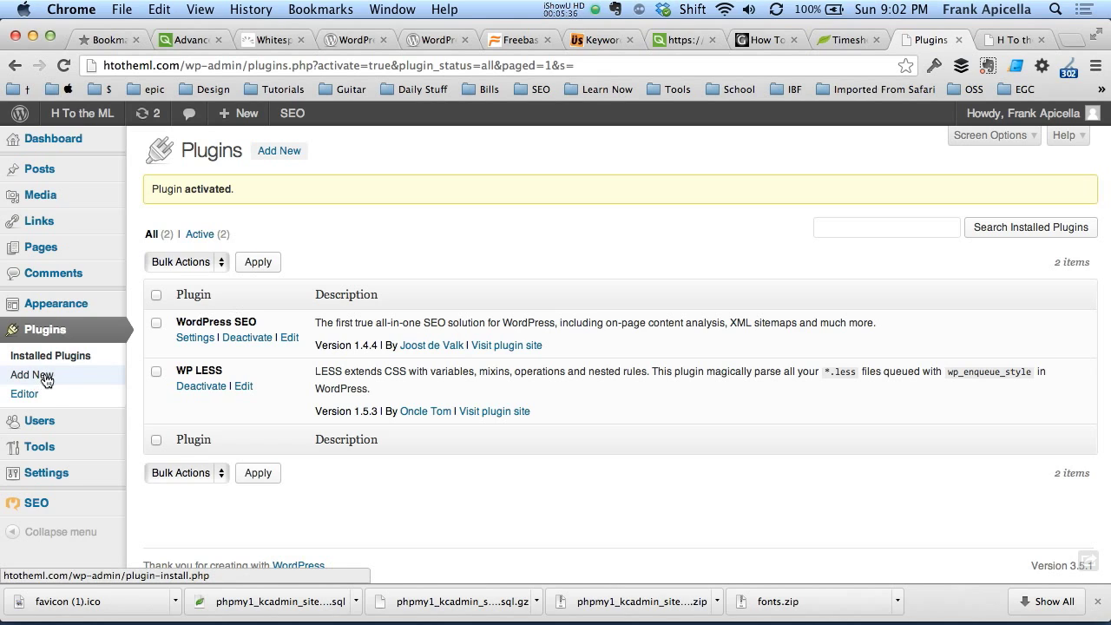
# Search 'statcounter', then install and activate the StatCounter 1.6.3 visitor stats plugin.
pyautogui.click(32, 375)
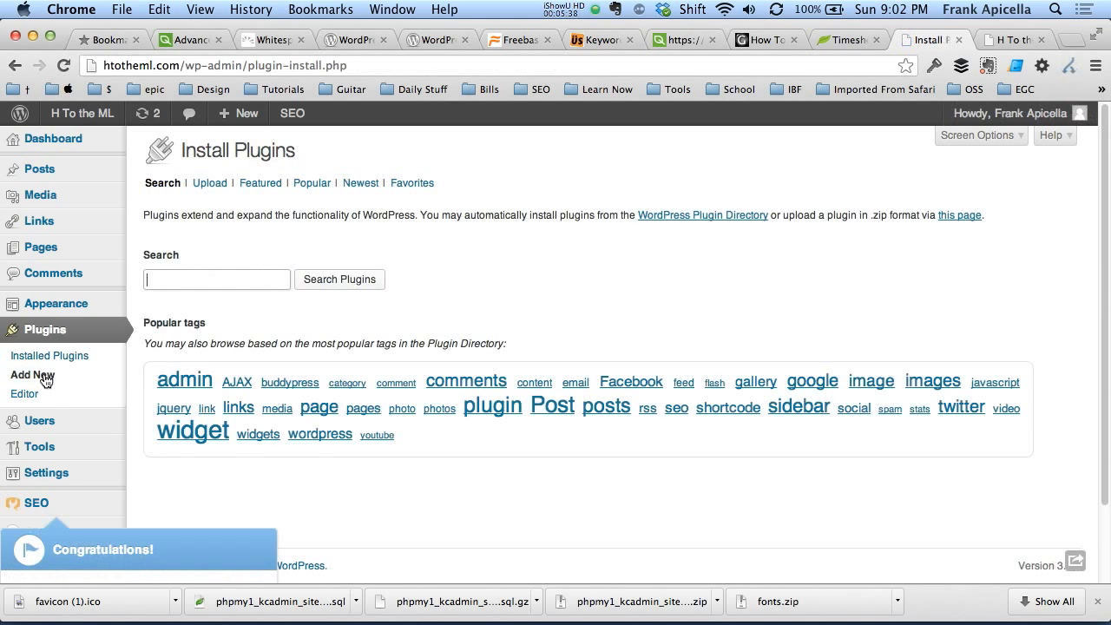
pyautogui.write('statco')
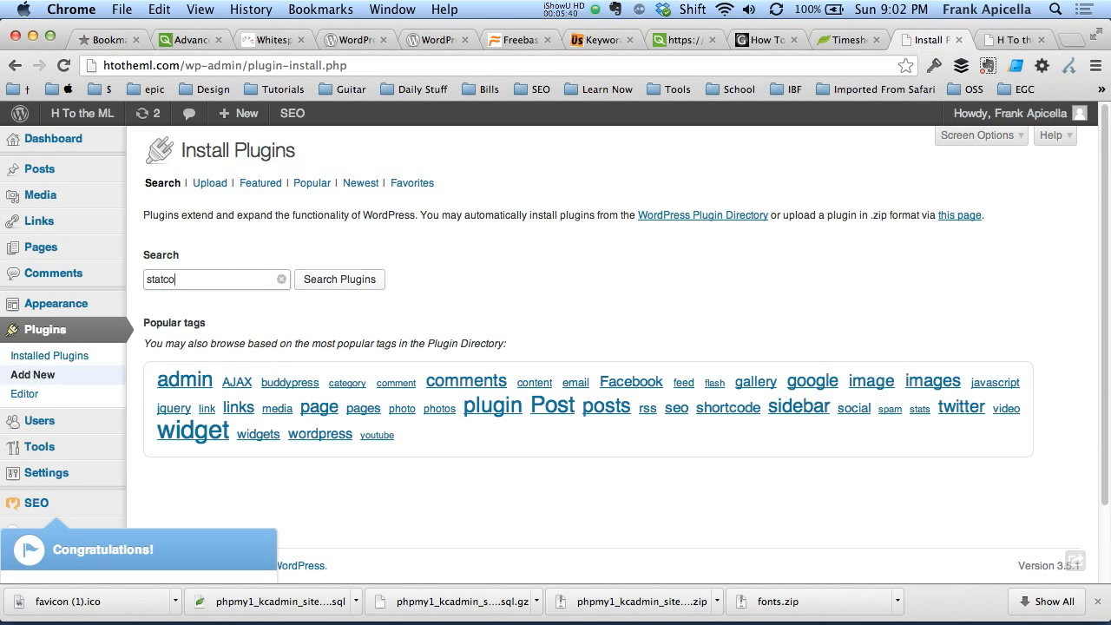
pyautogui.click(340, 278)
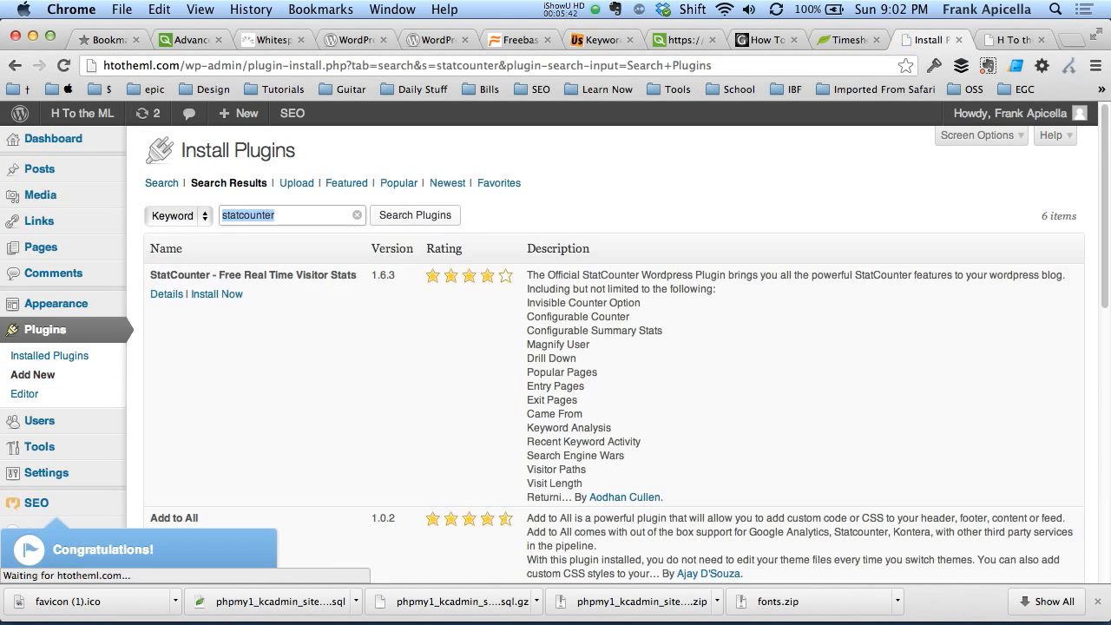
pyautogui.click(216, 294)
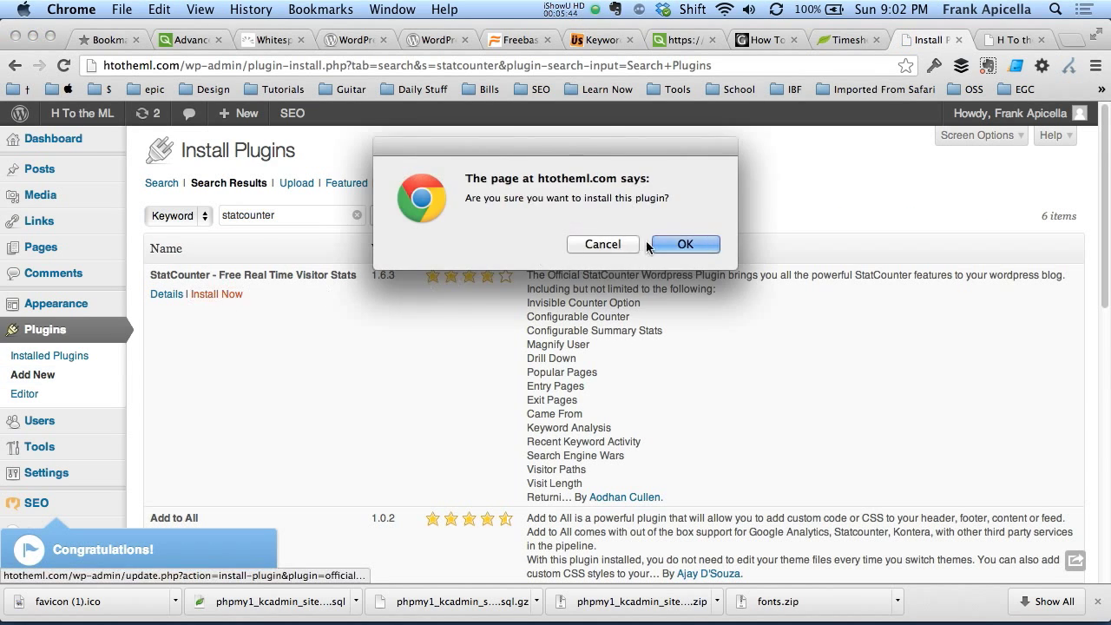
pyautogui.click(684, 243)
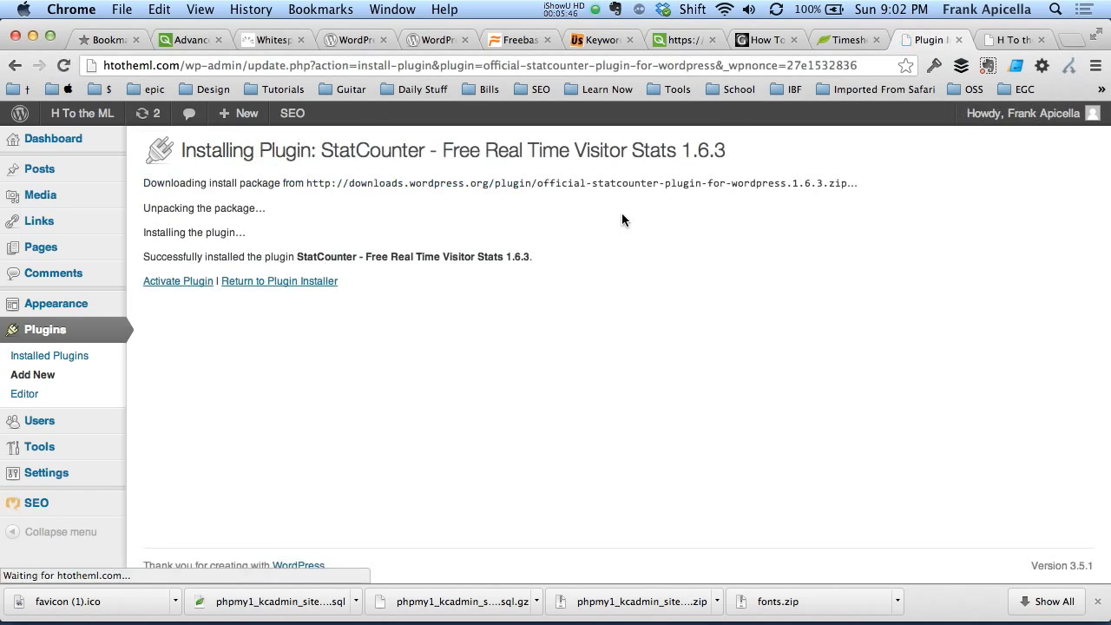
pyautogui.moveTo(178, 282)
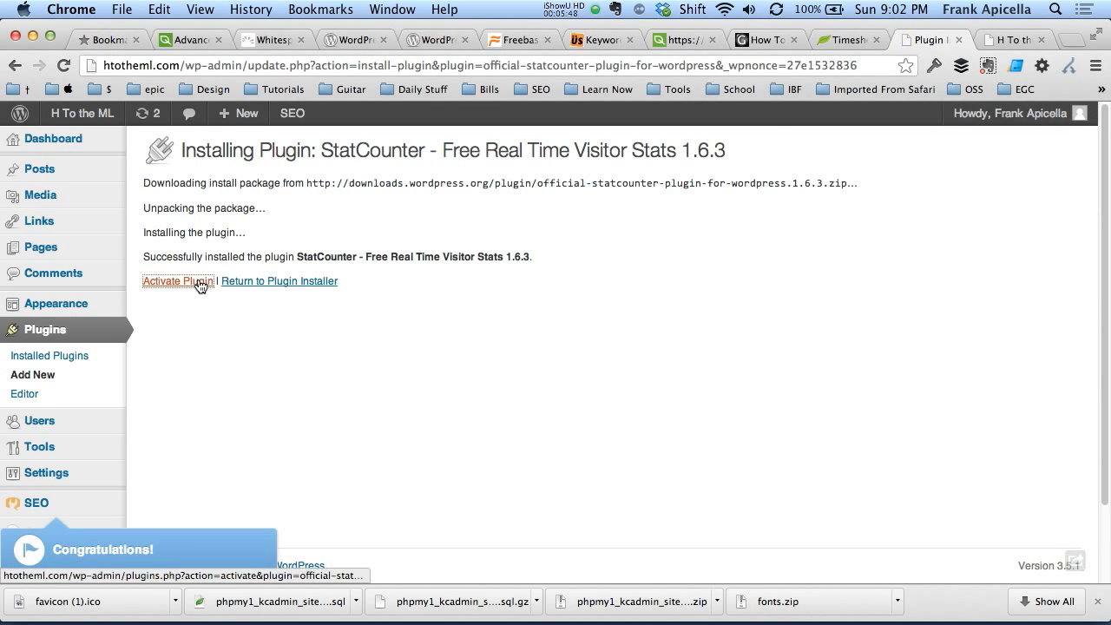
pyautogui.click(176, 281)
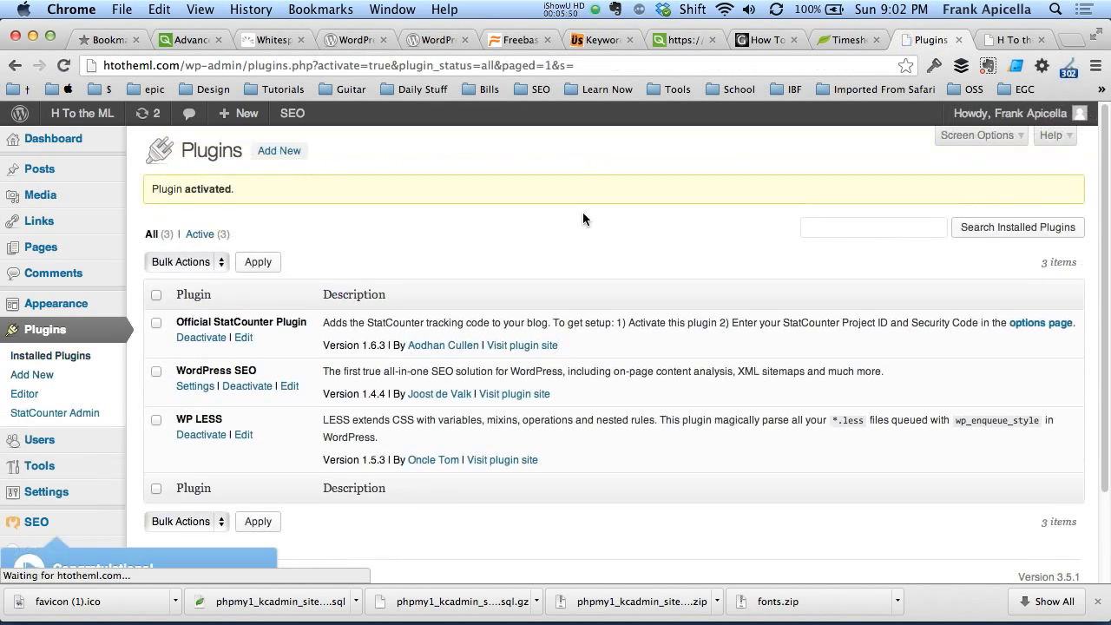
pyautogui.scroll(-3)
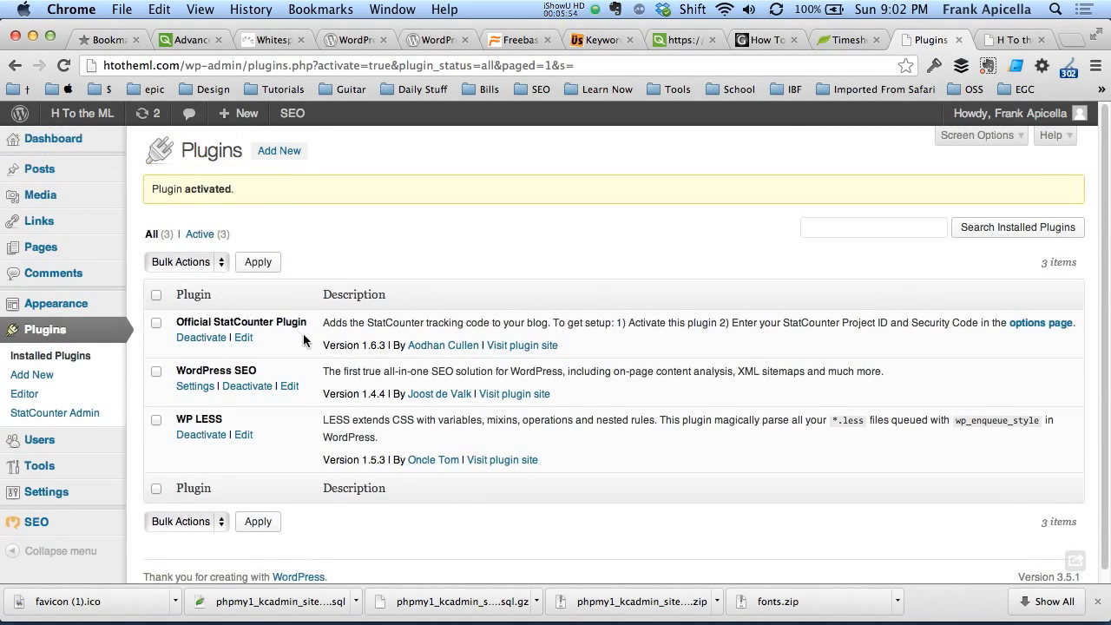
pyautogui.moveTo(858, 118)
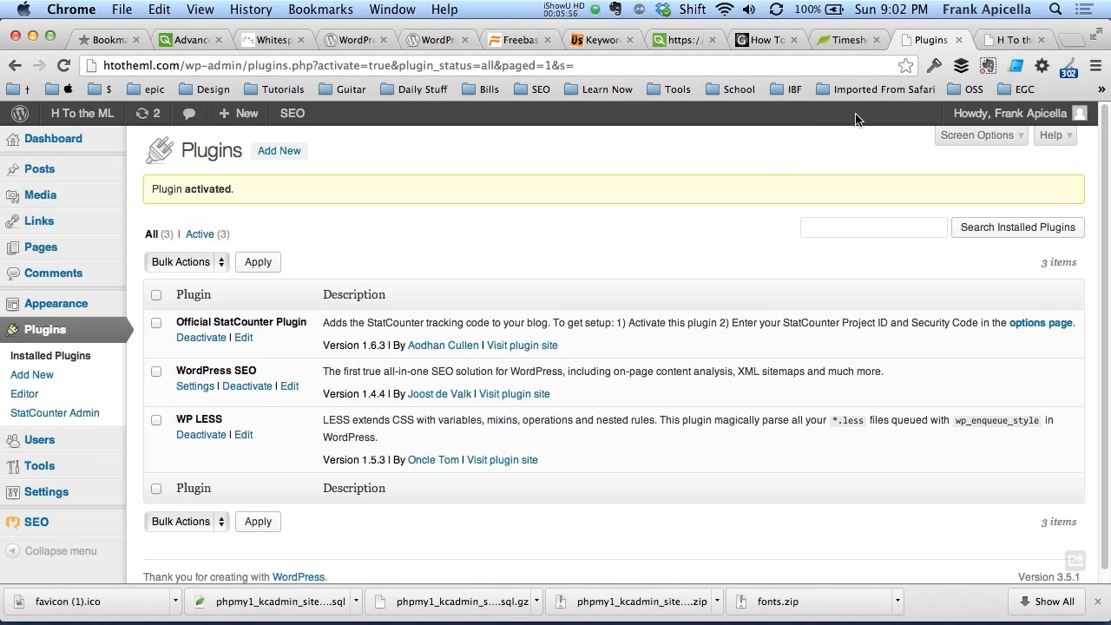
pyautogui.moveTo(531, 229)
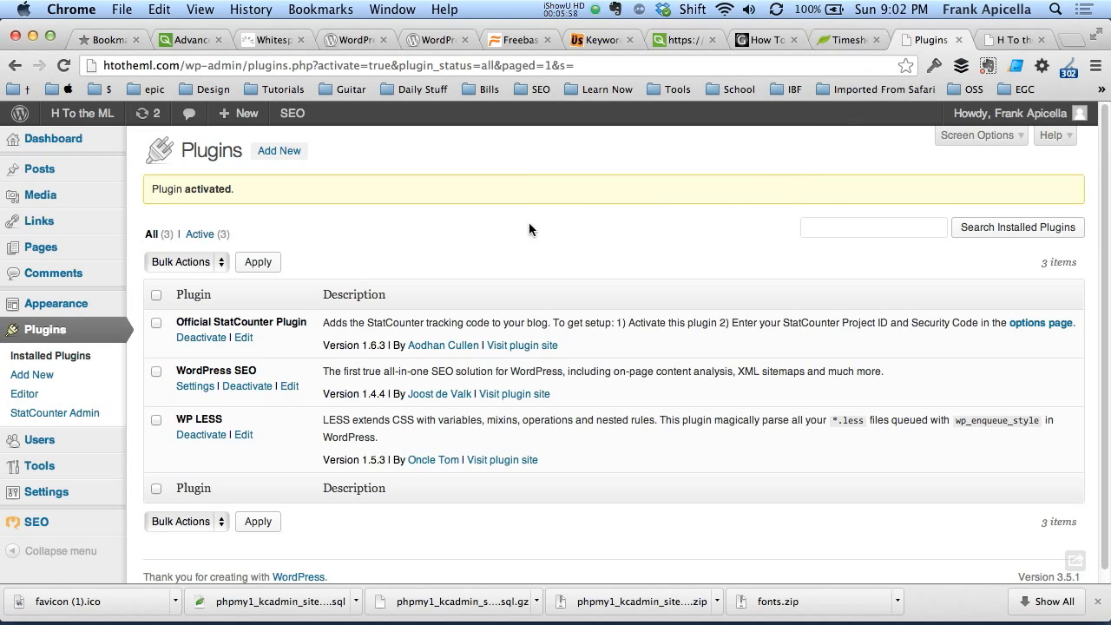
pyautogui.moveTo(292, 344)
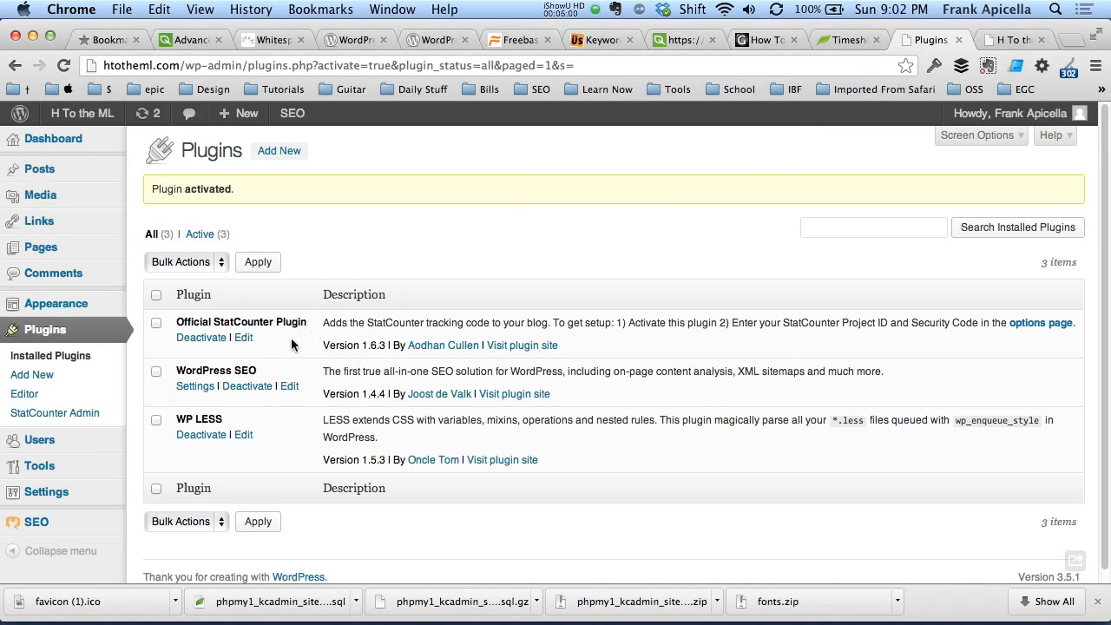
pyautogui.moveTo(42, 246)
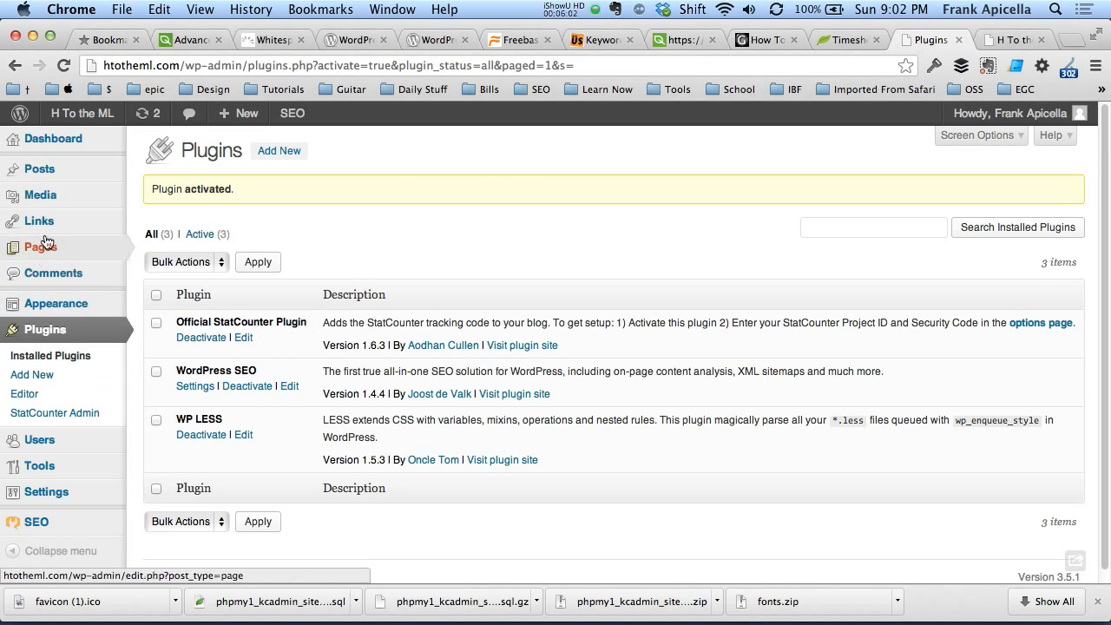
# Activate Starkers HTML5 from the installed themes list and dismiss the Saving Widgets notice.
pyautogui.click(382, 312)
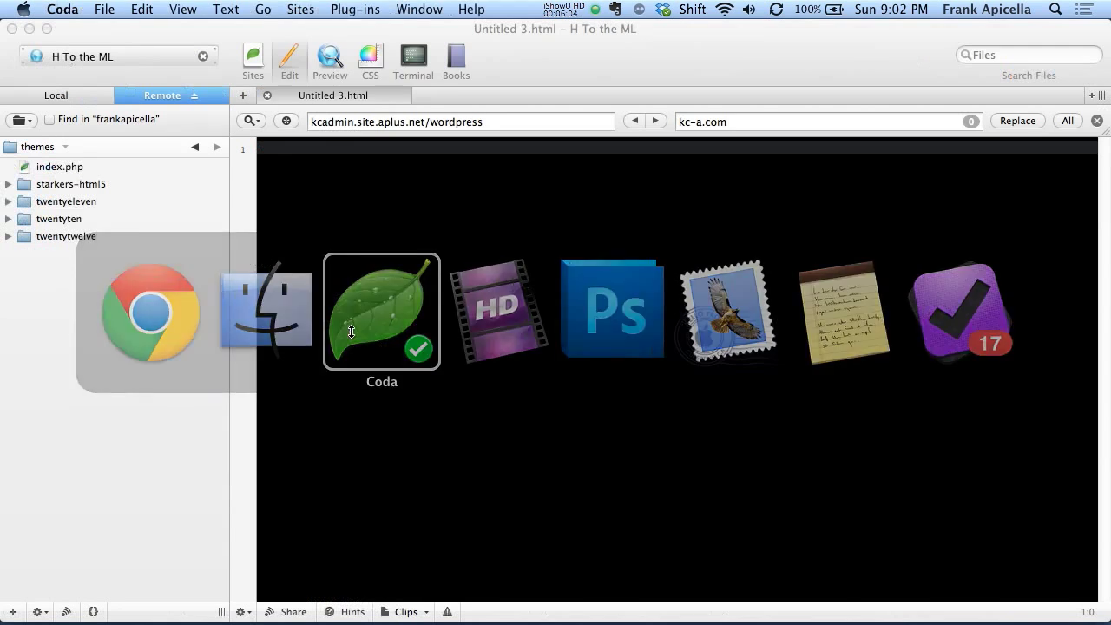
pyautogui.click(150, 312)
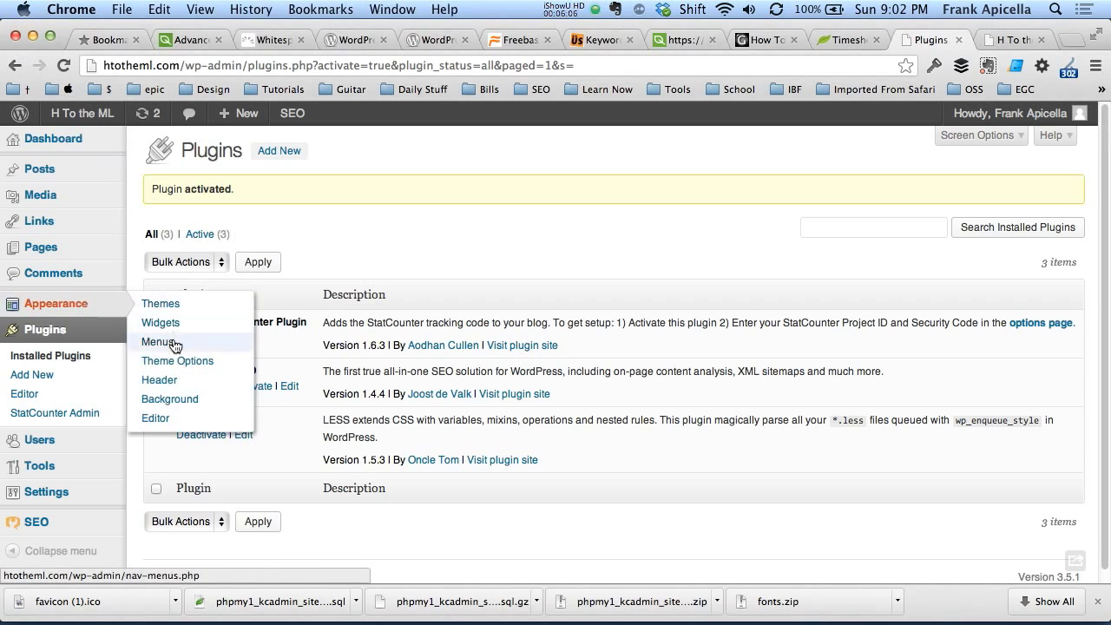
pyautogui.click(178, 360)
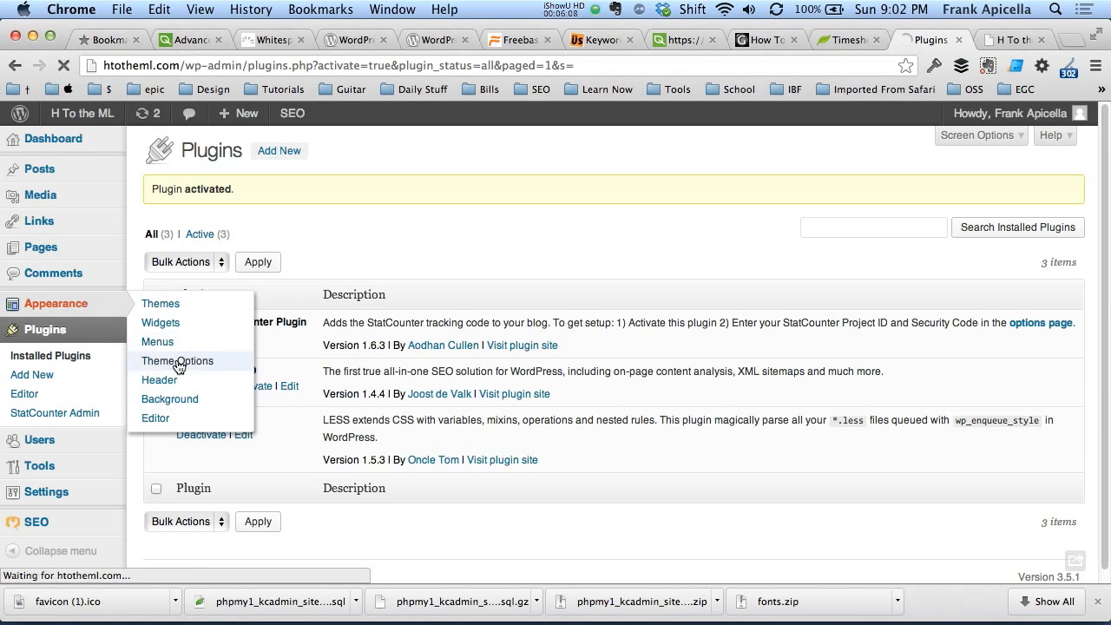
pyautogui.click(177, 360)
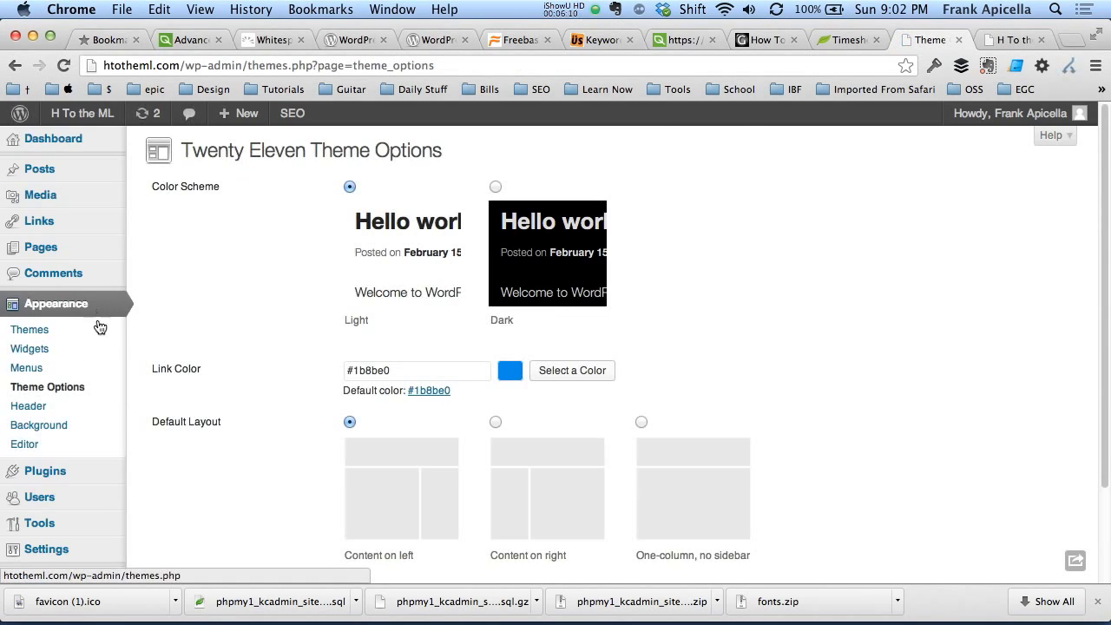
pyautogui.click(29, 330)
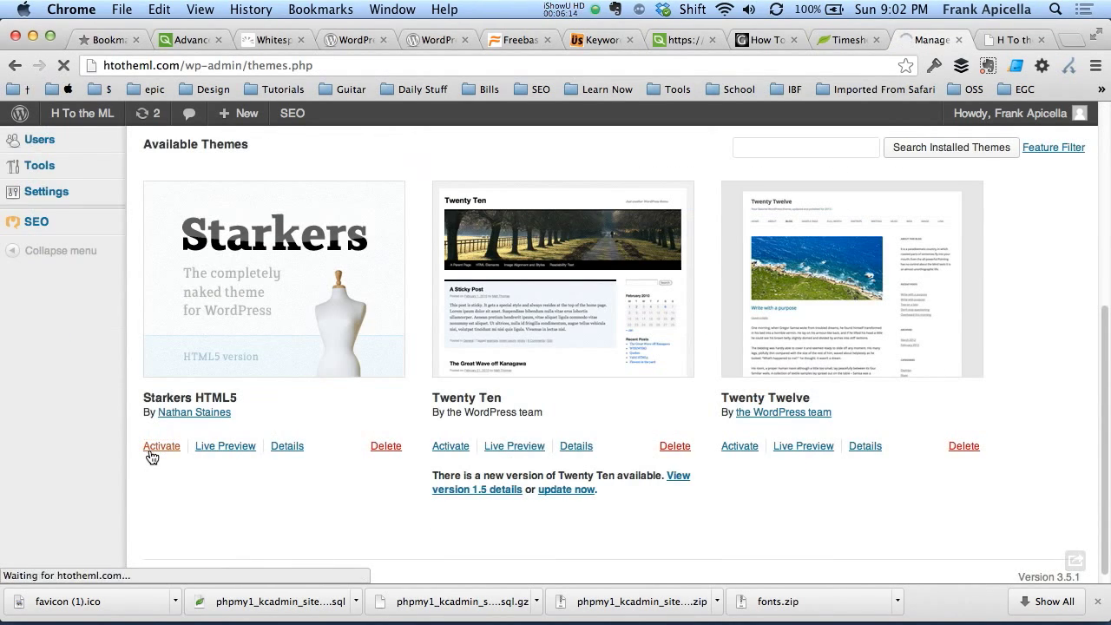
pyautogui.click(161, 445)
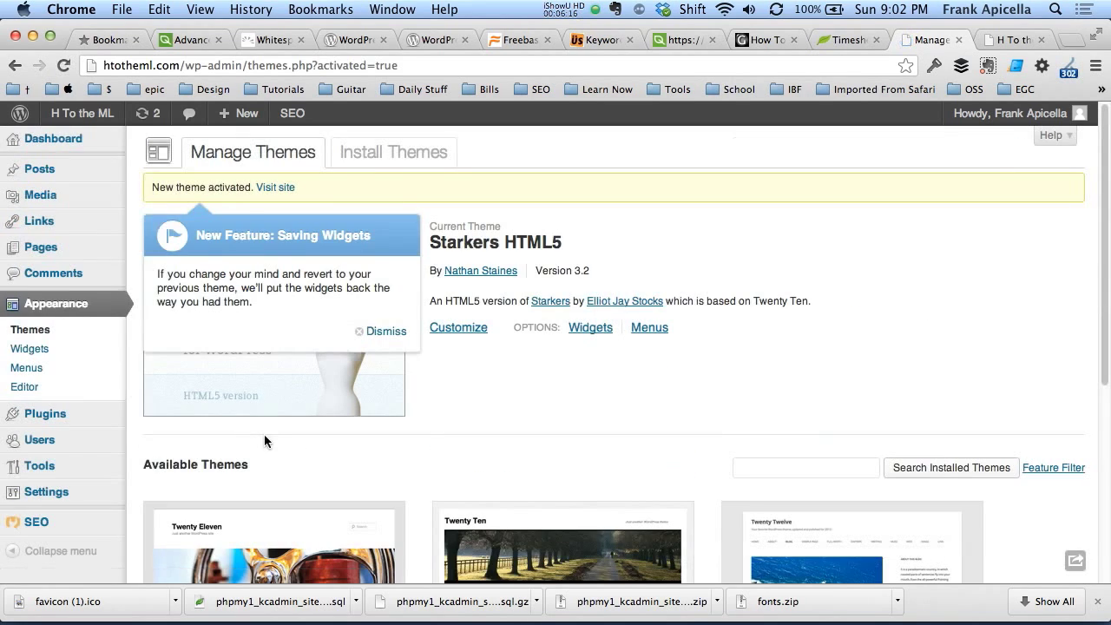
pyautogui.click(385, 330)
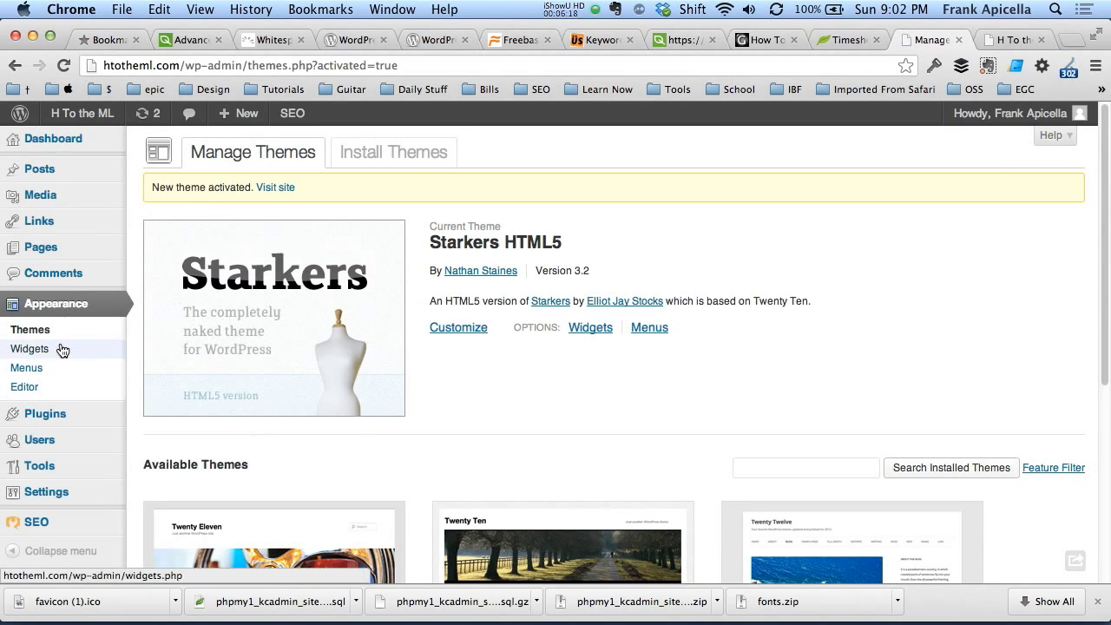
pyautogui.click(28, 348)
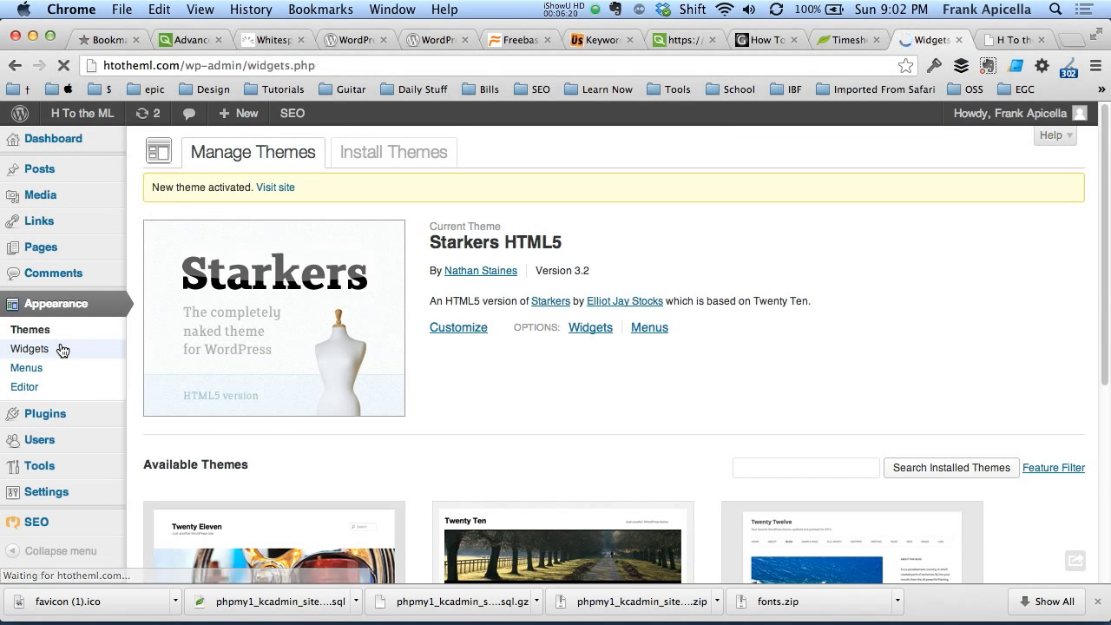
# Delete the default widgets, including Recent Comments and Meta, from the Primary Widget Area.
pyautogui.click(30, 347)
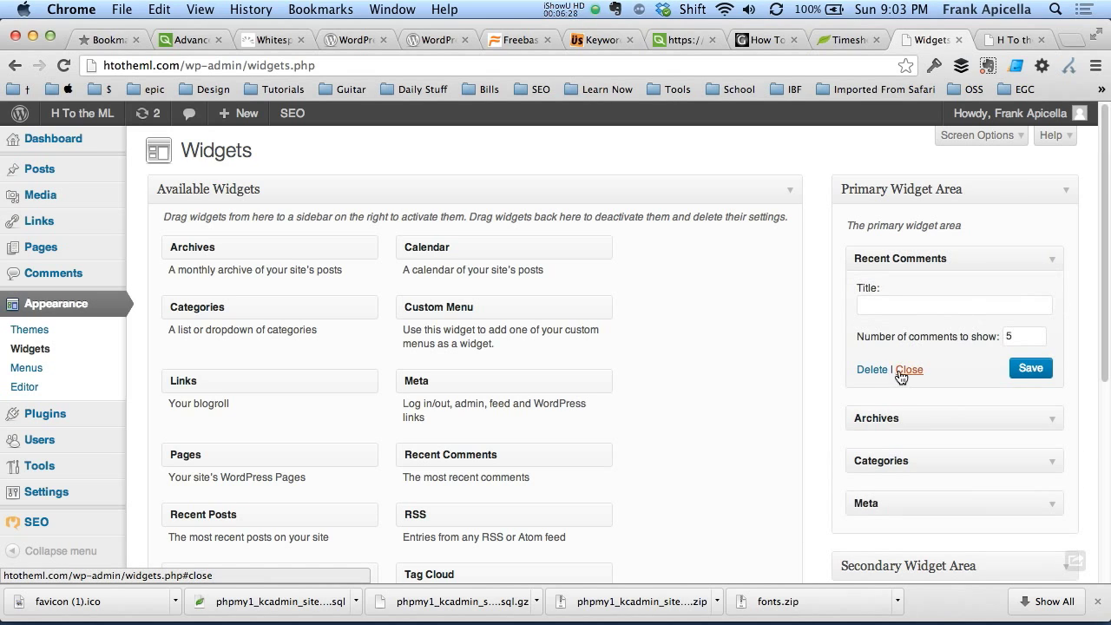
pyautogui.click(910, 368)
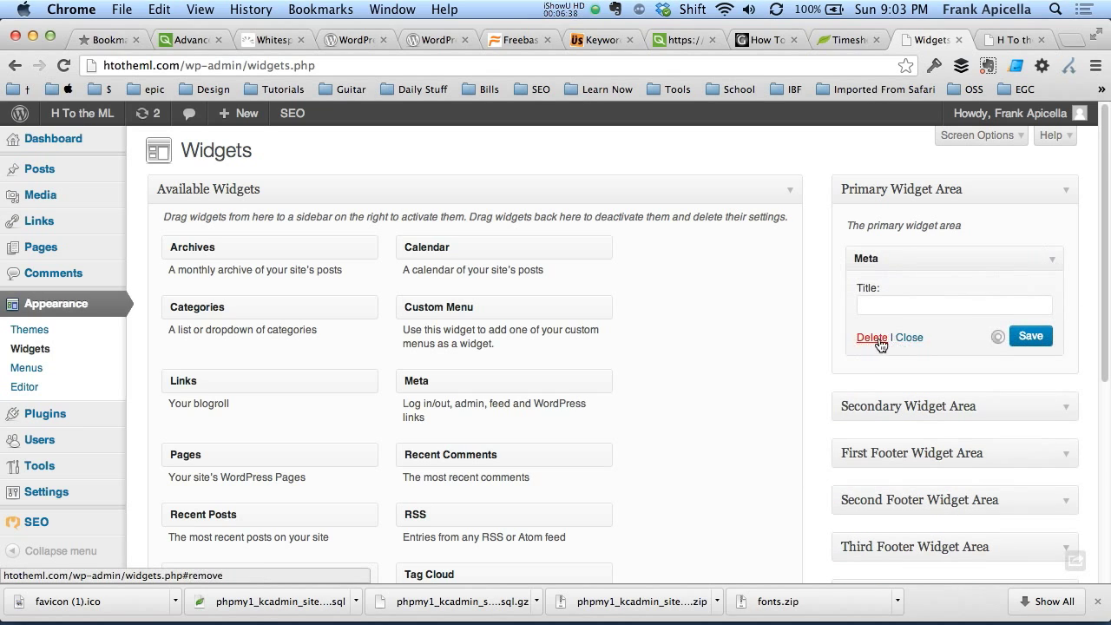
pyautogui.click(872, 337)
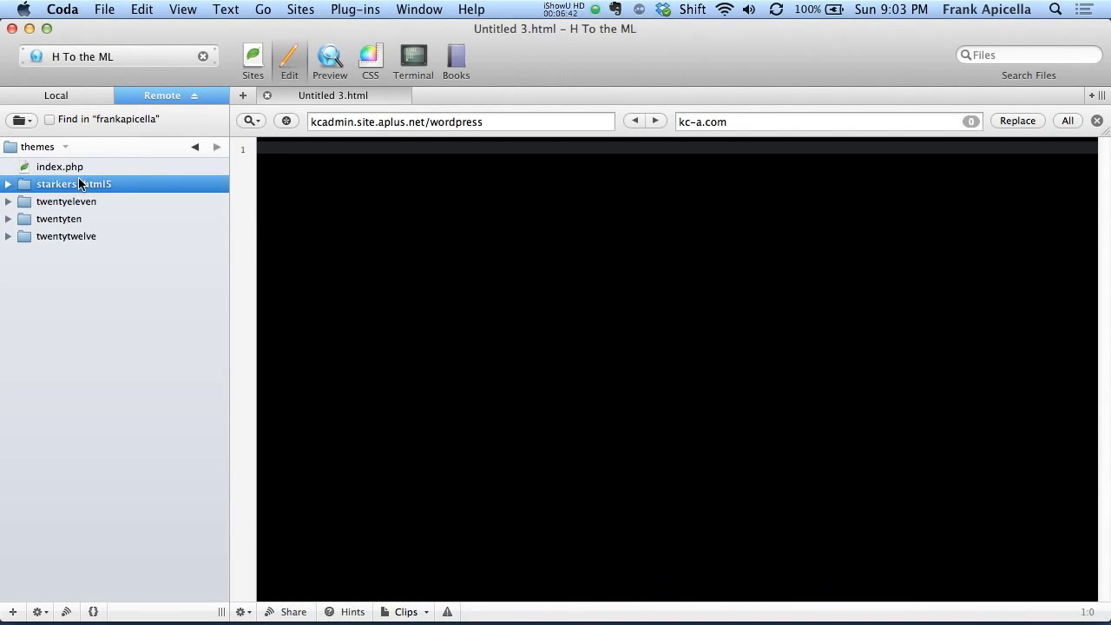
# Expand the remote starkers-html5 folder and open loop-page.php for editing.
pyautogui.doubleClick(73, 185)
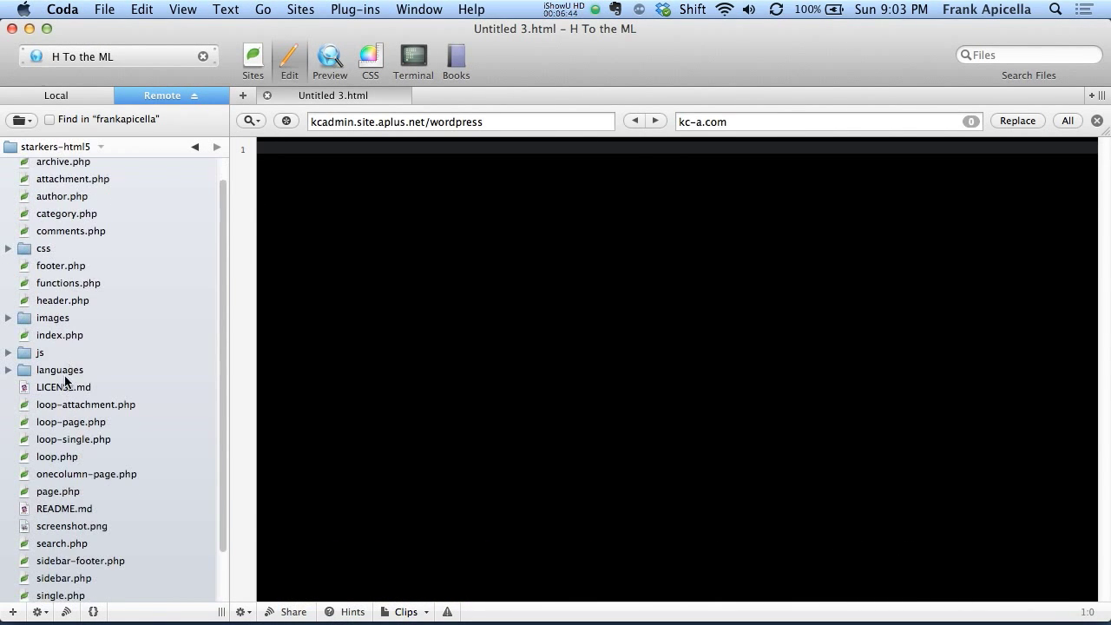
pyautogui.scroll(-3)
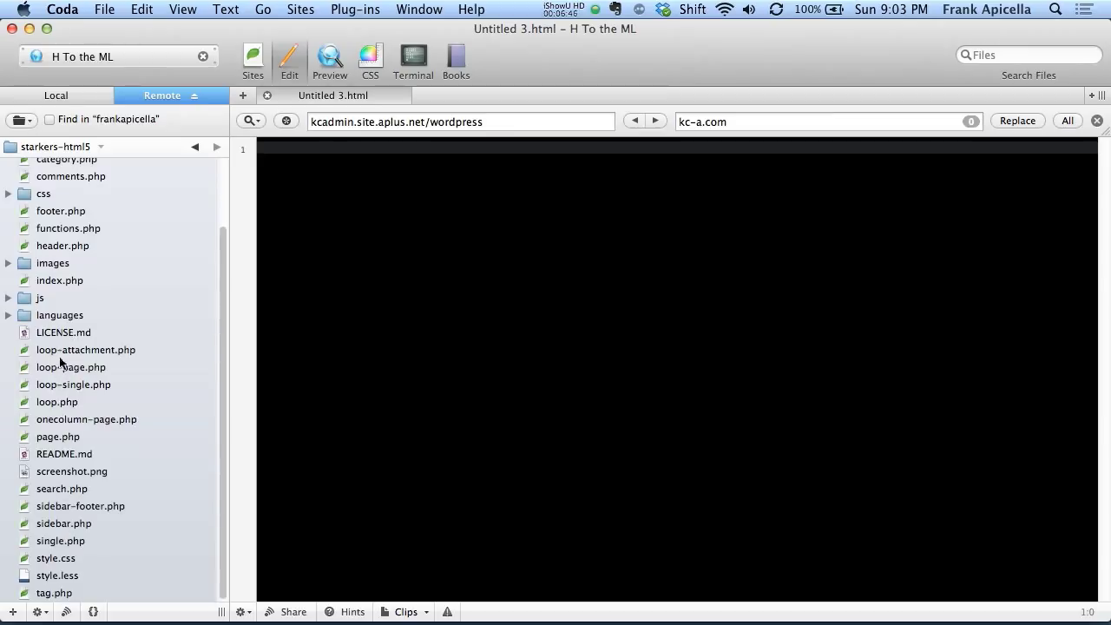
pyautogui.moveTo(61, 384)
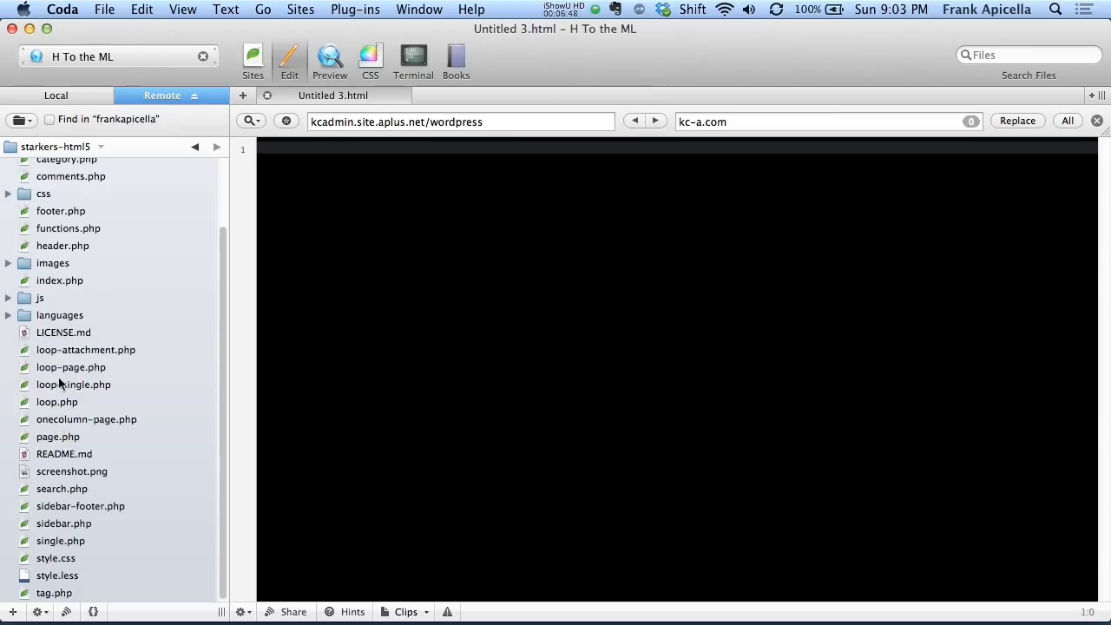
pyautogui.click(71, 366)
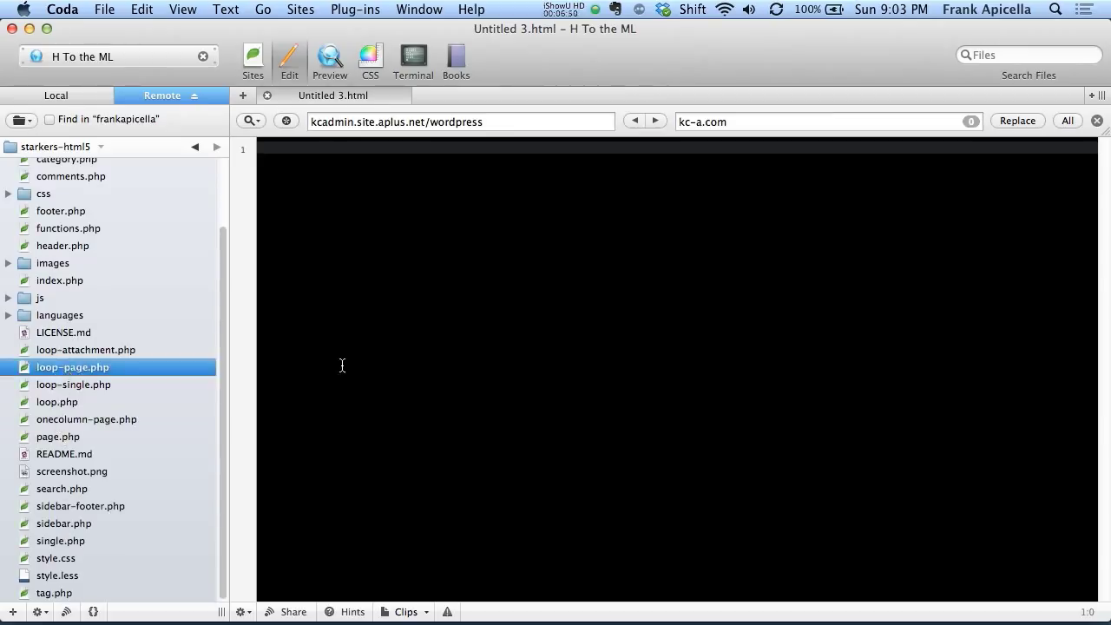
pyautogui.doubleClick(73, 367)
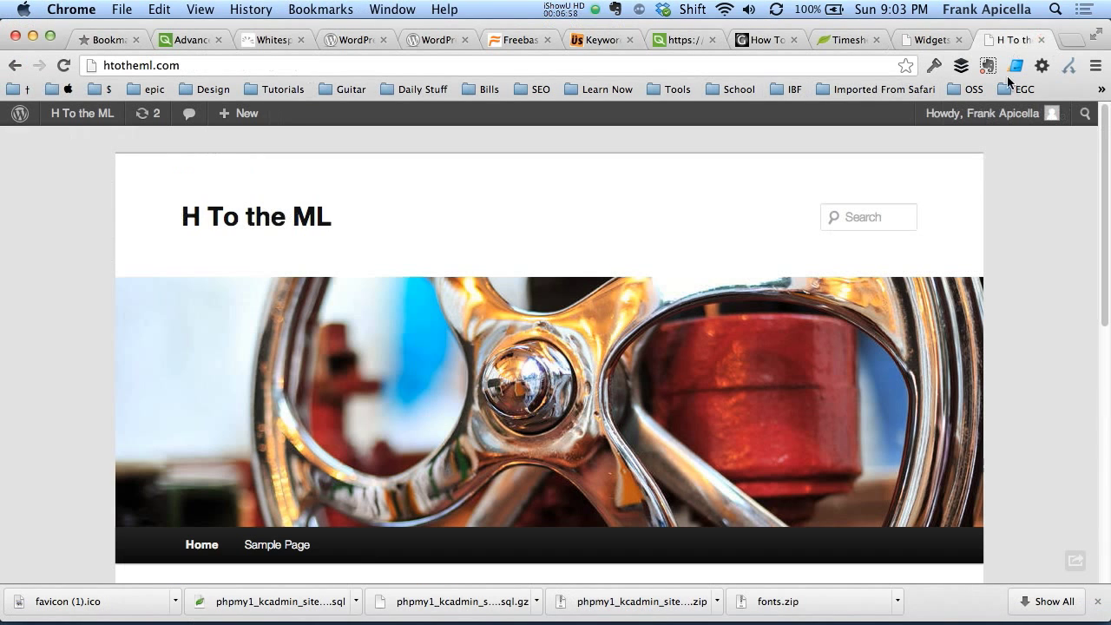
# Reload the live site, trash the Hello world! post and go to the Pages list.
pyautogui.click(62, 66)
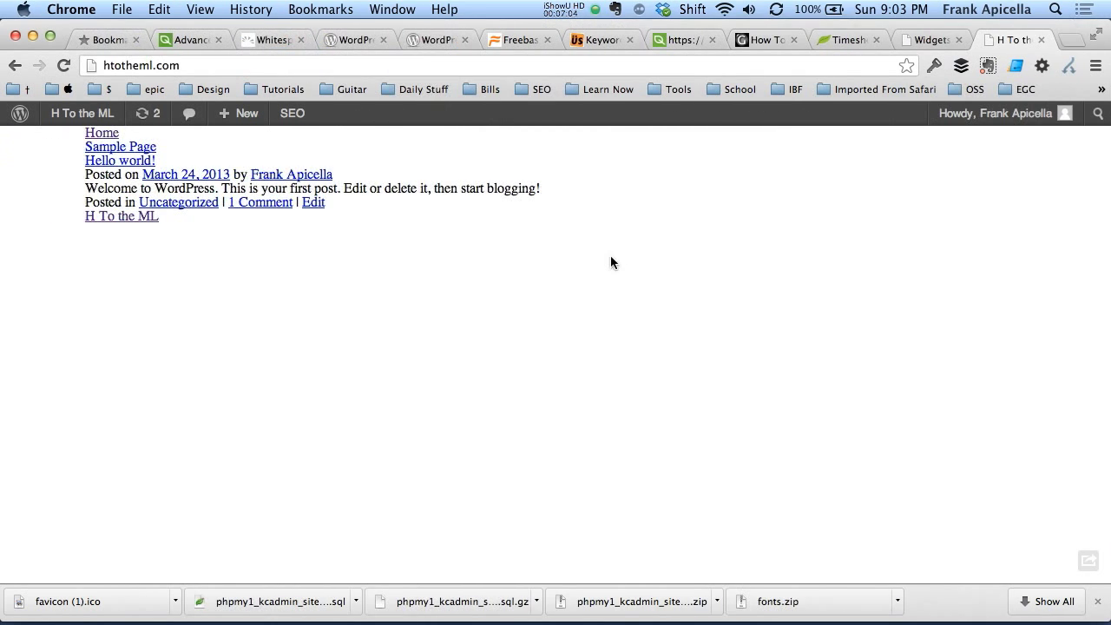
pyautogui.moveTo(859, 80)
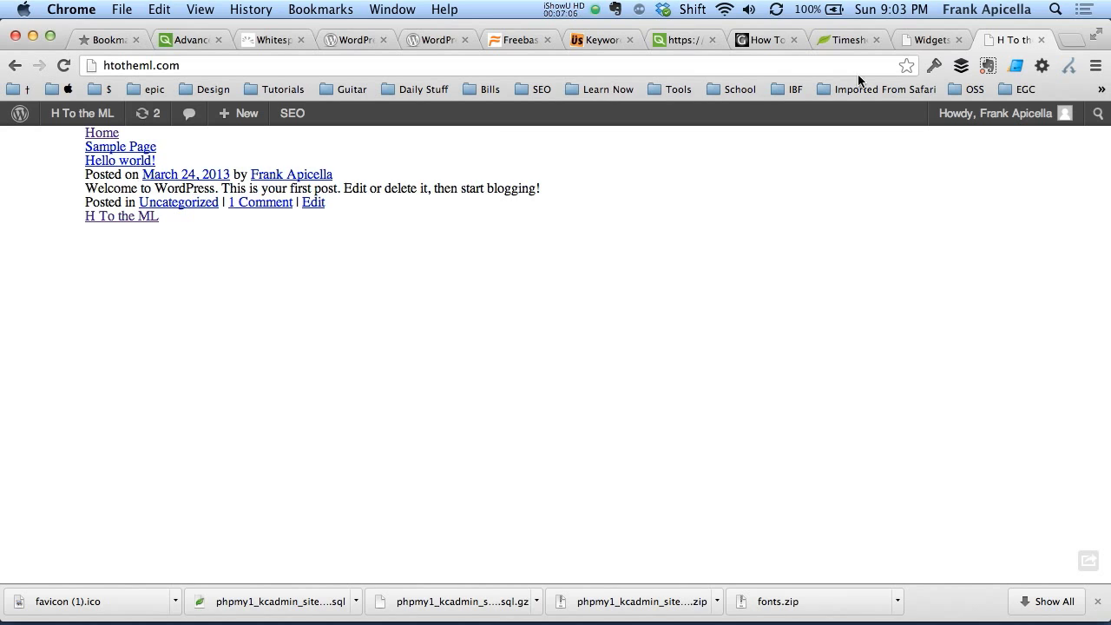
pyautogui.moveTo(934, 40)
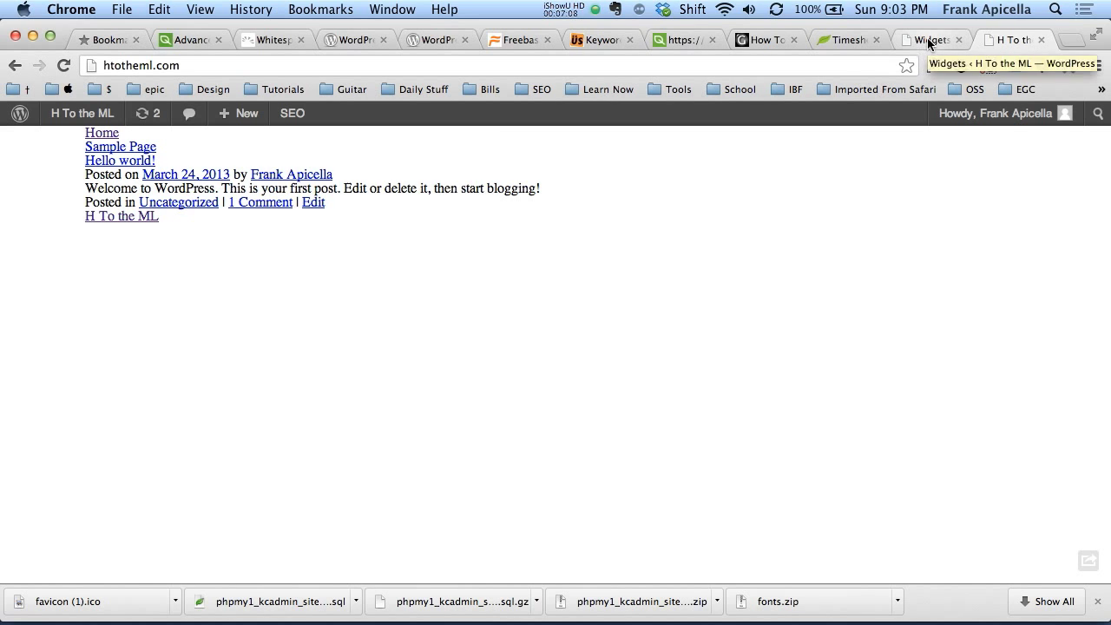
pyautogui.click(931, 40)
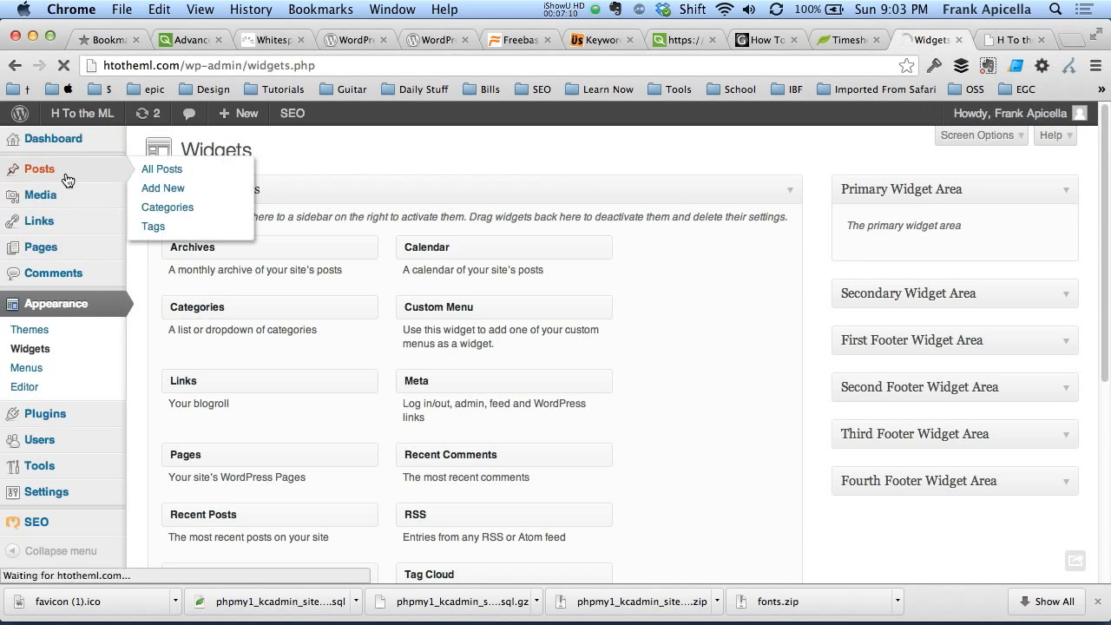
pyautogui.click(161, 170)
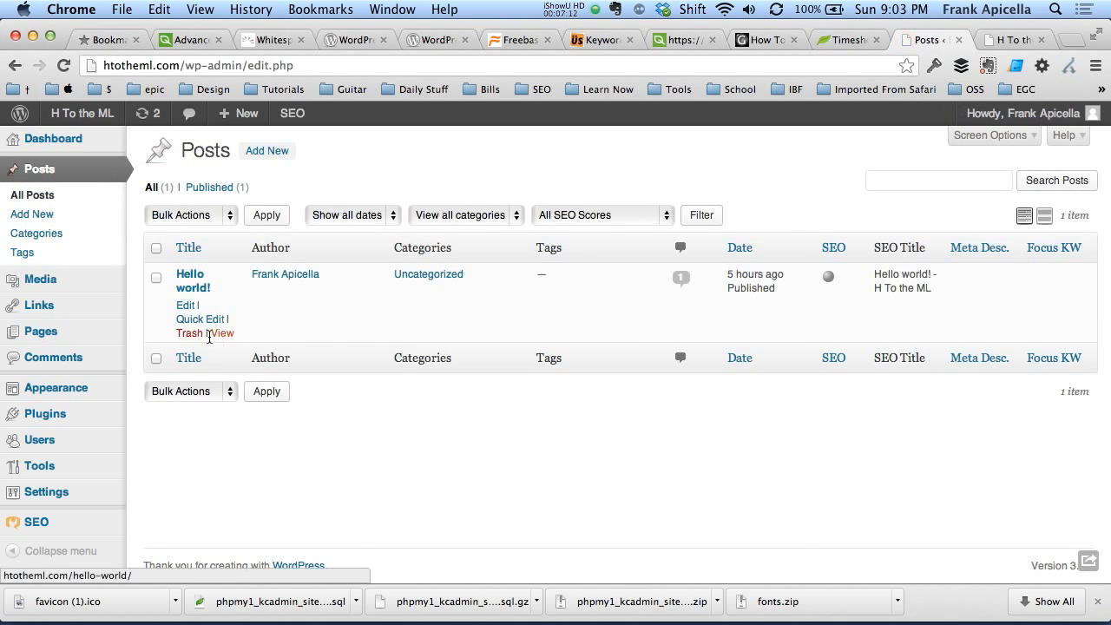
pyautogui.click(188, 334)
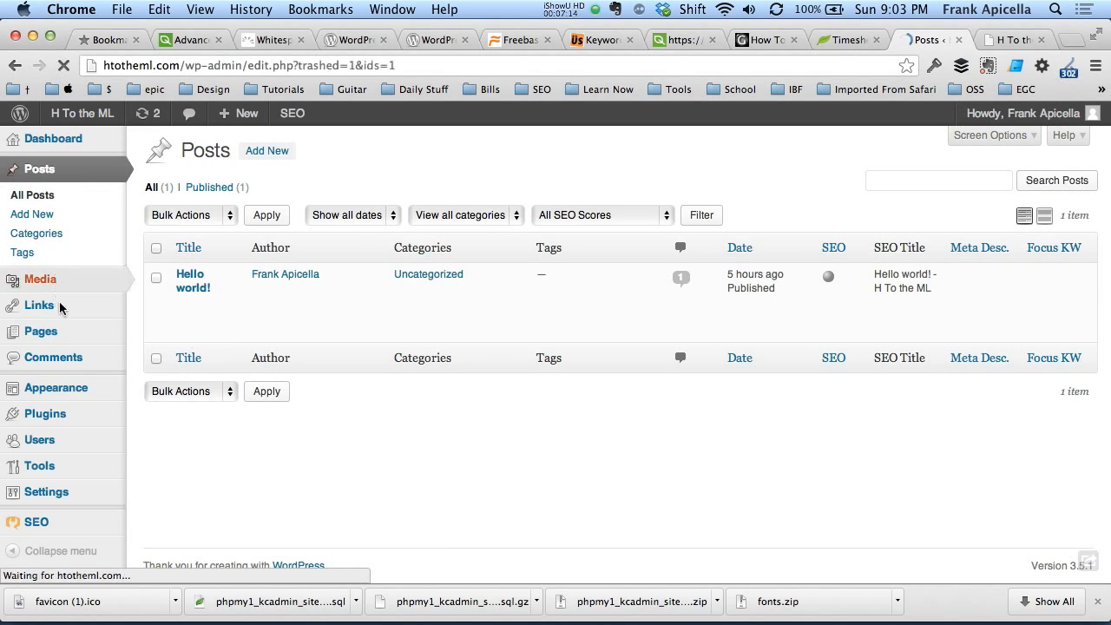
pyautogui.click(40, 332)
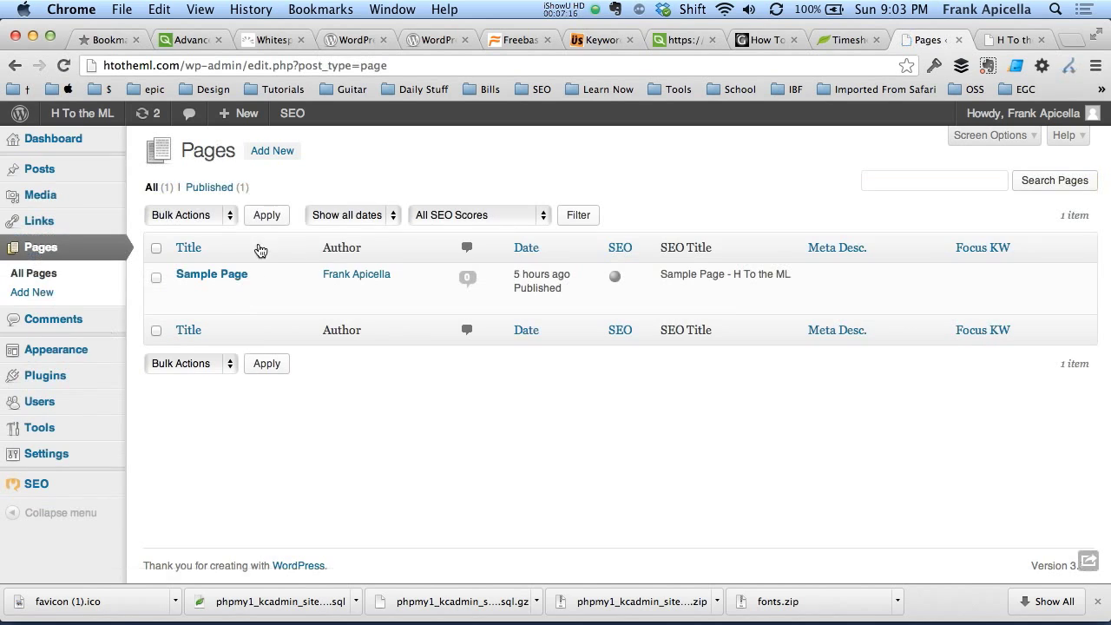
# Trash Sample Page and publish a new Home page reading 'Site Under Construction'.
pyautogui.click(270, 149)
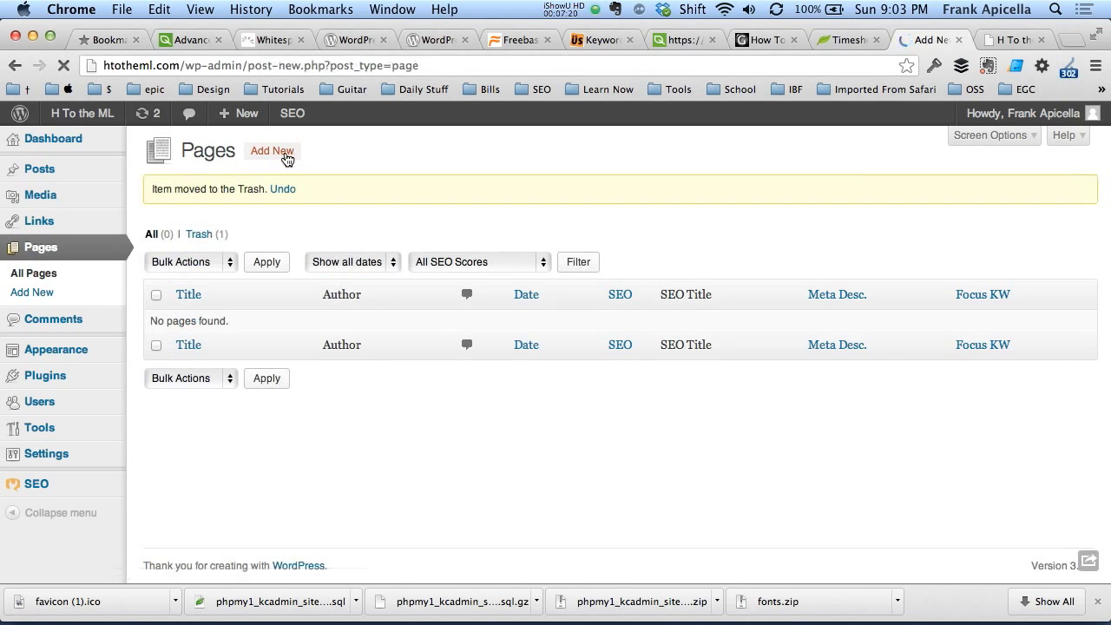
pyautogui.click(271, 150)
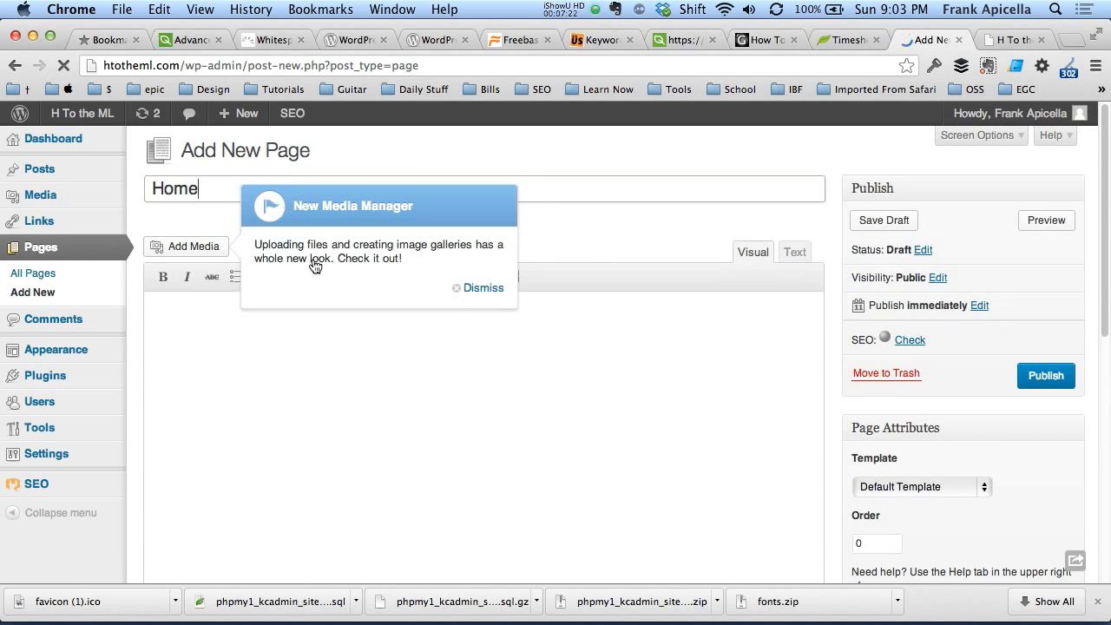
pyautogui.click(483, 288)
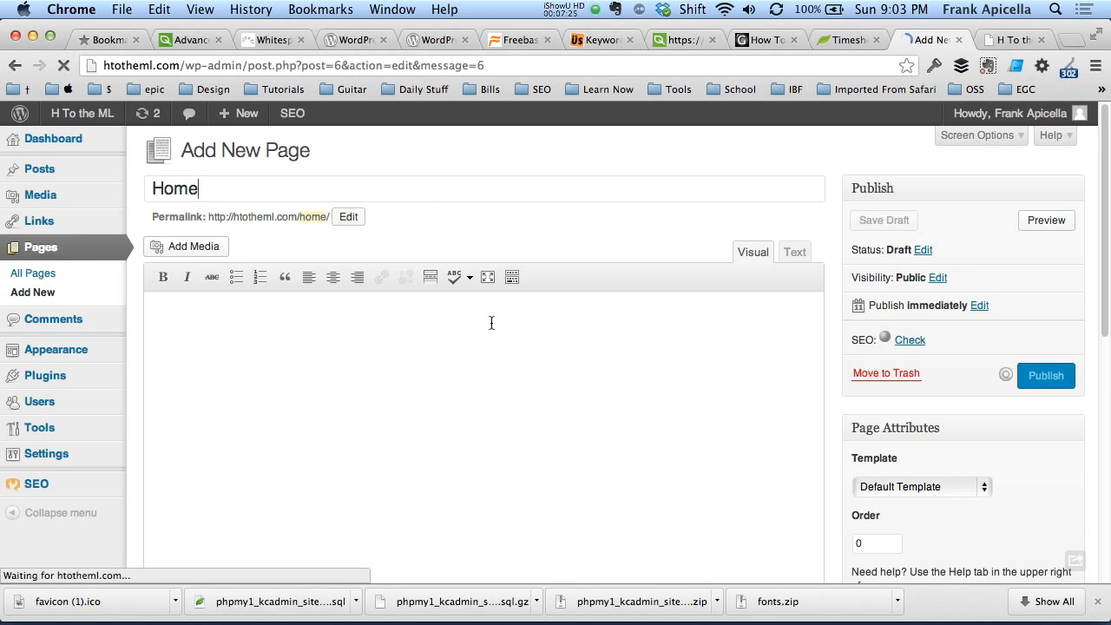
pyautogui.click(1045, 375)
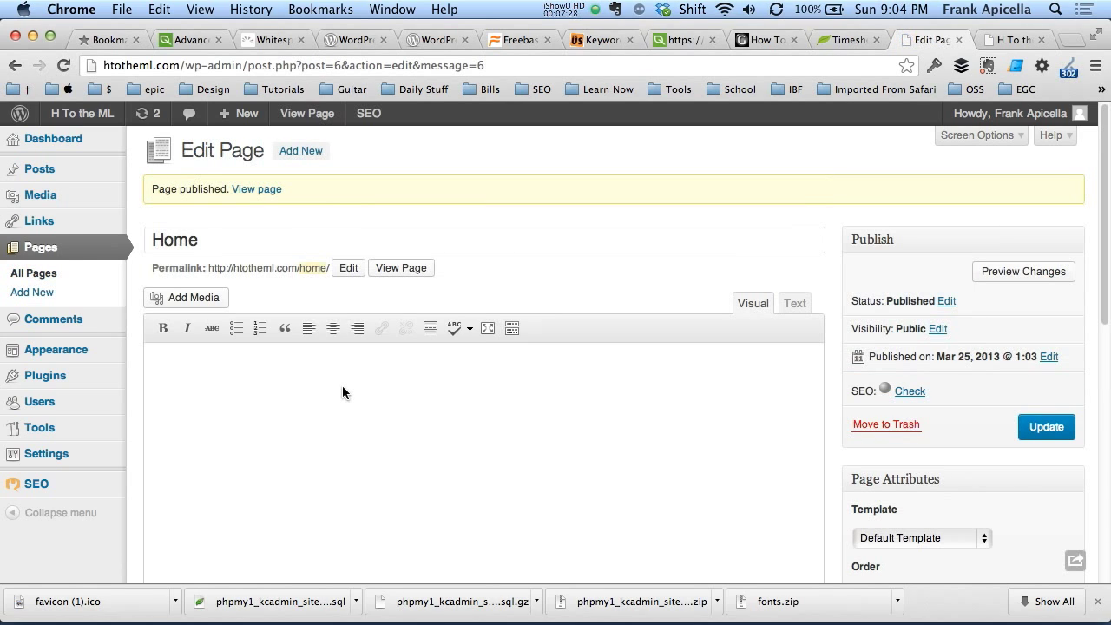
pyautogui.write('Site Under Cont')
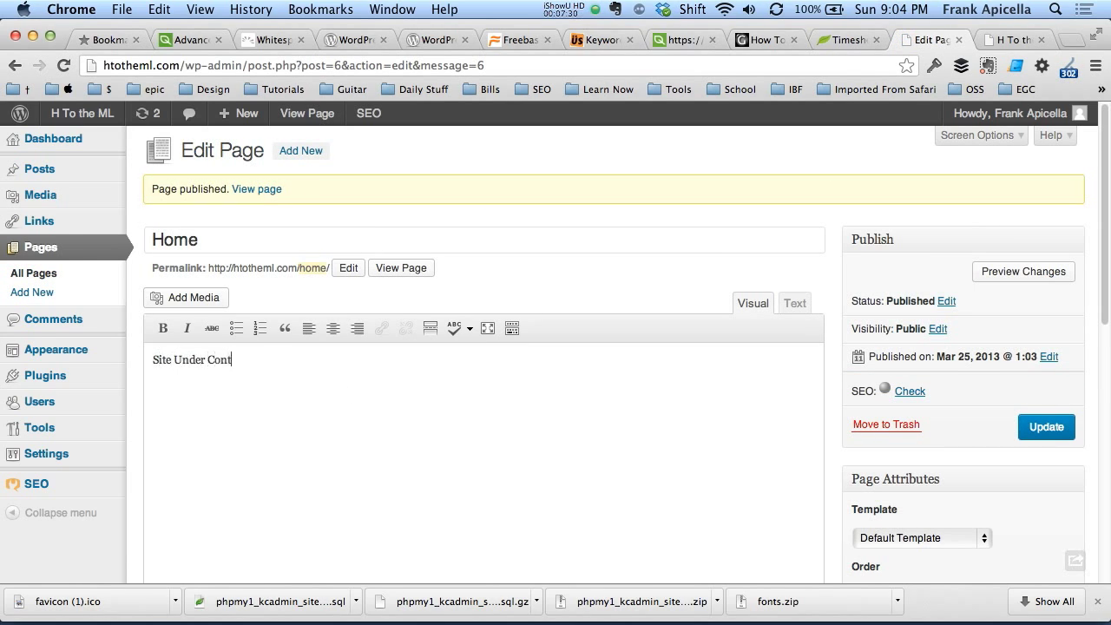
pyautogui.write('s')
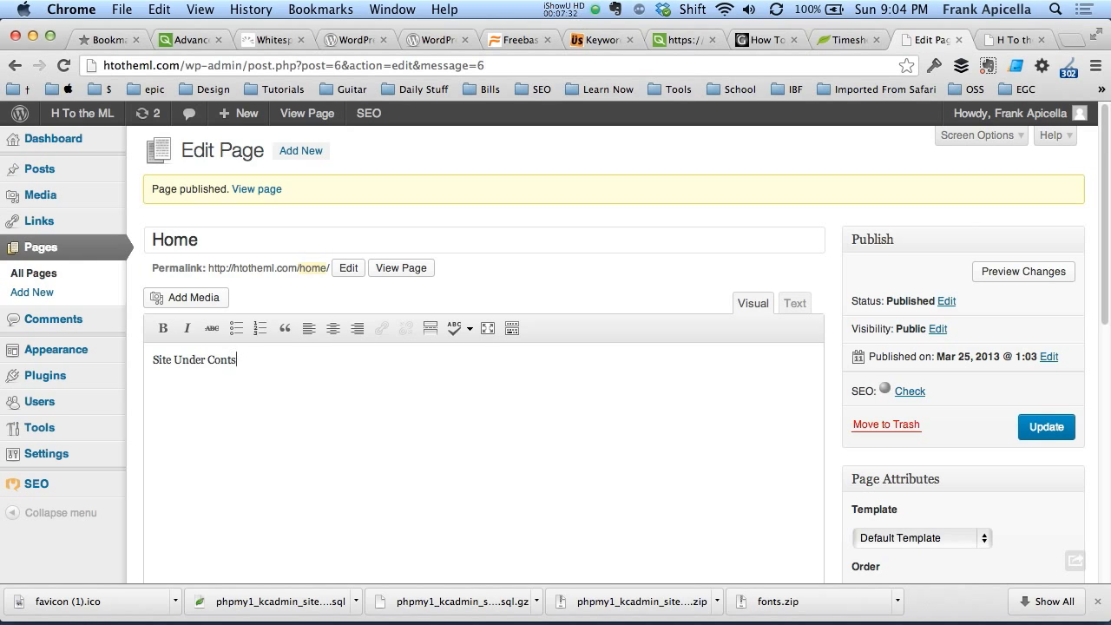
pyautogui.write('truction')
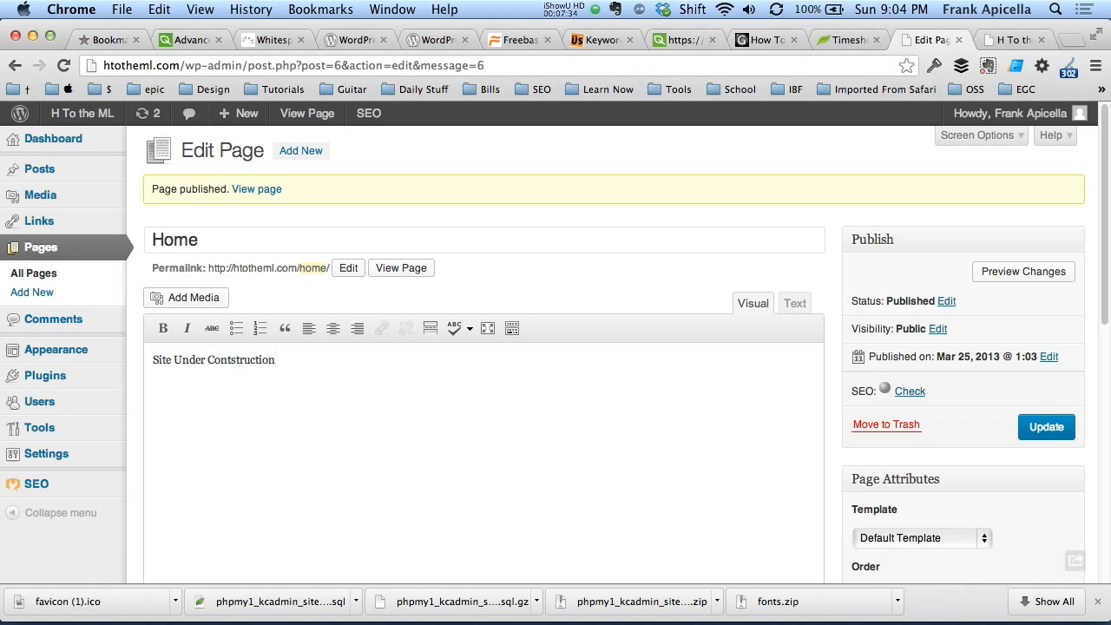
pyautogui.click(1045, 428)
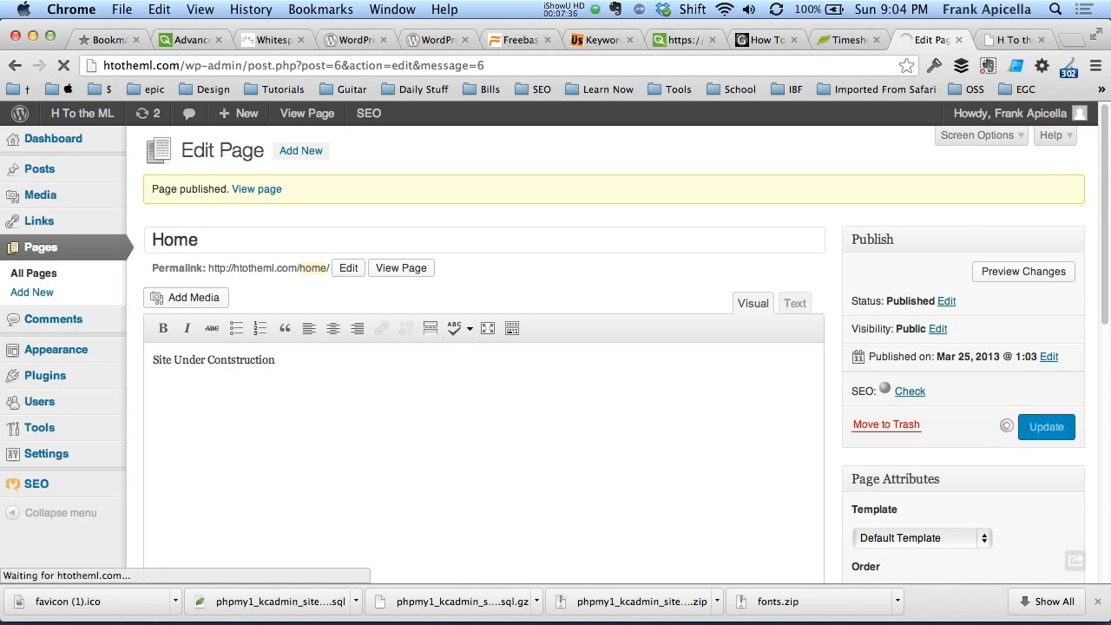
# In Settings > Reading, make Home the static front page and save.
pyautogui.click(1046, 427)
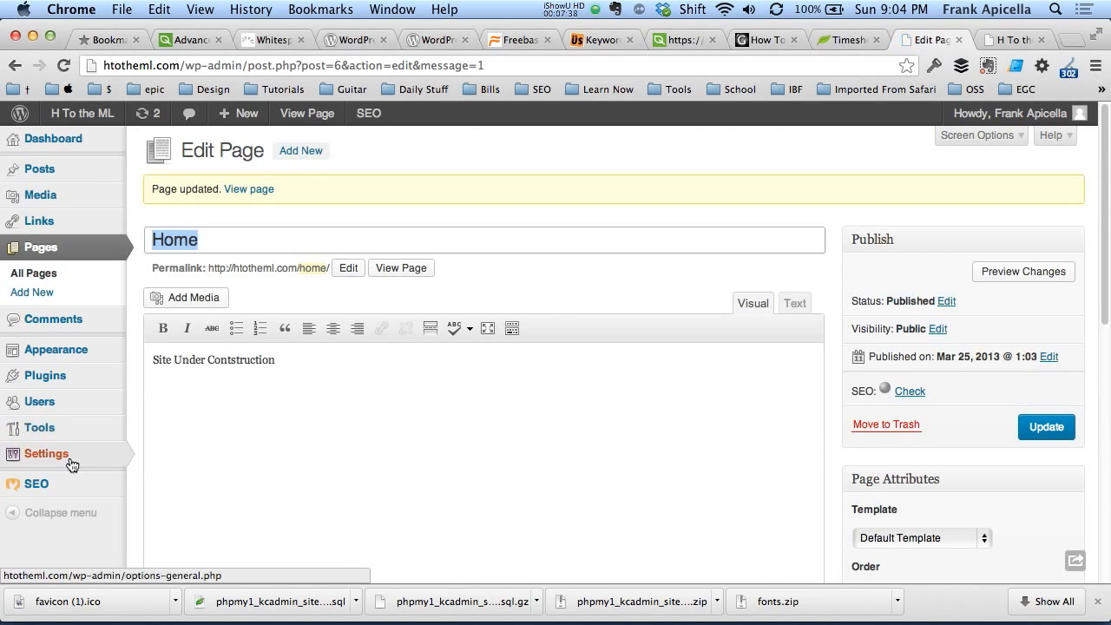
pyautogui.click(46, 453)
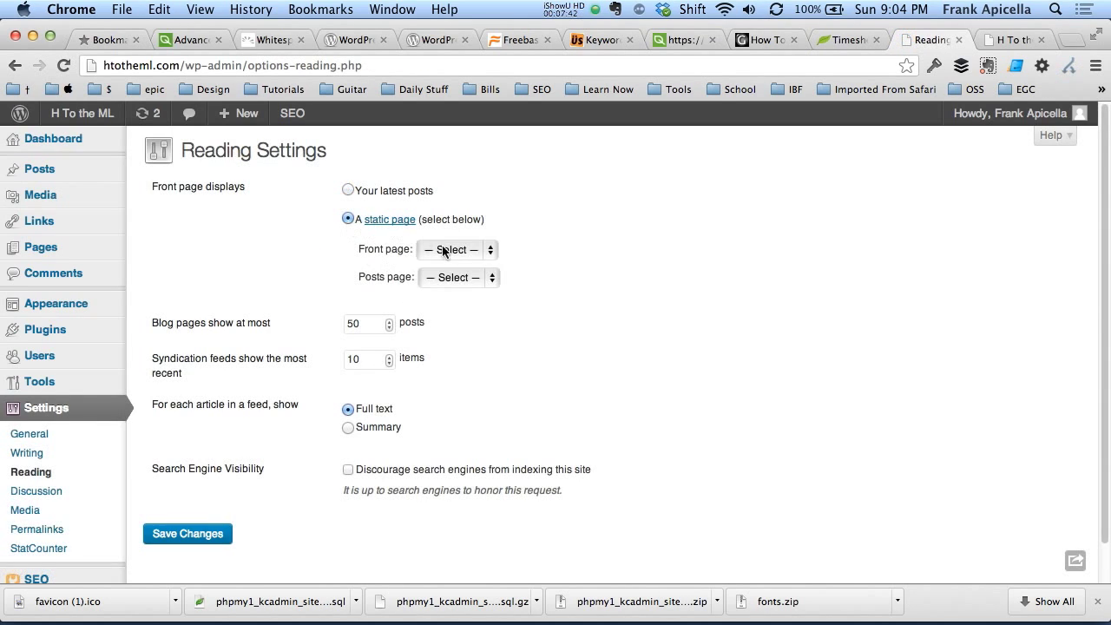
pyautogui.click(455, 250)
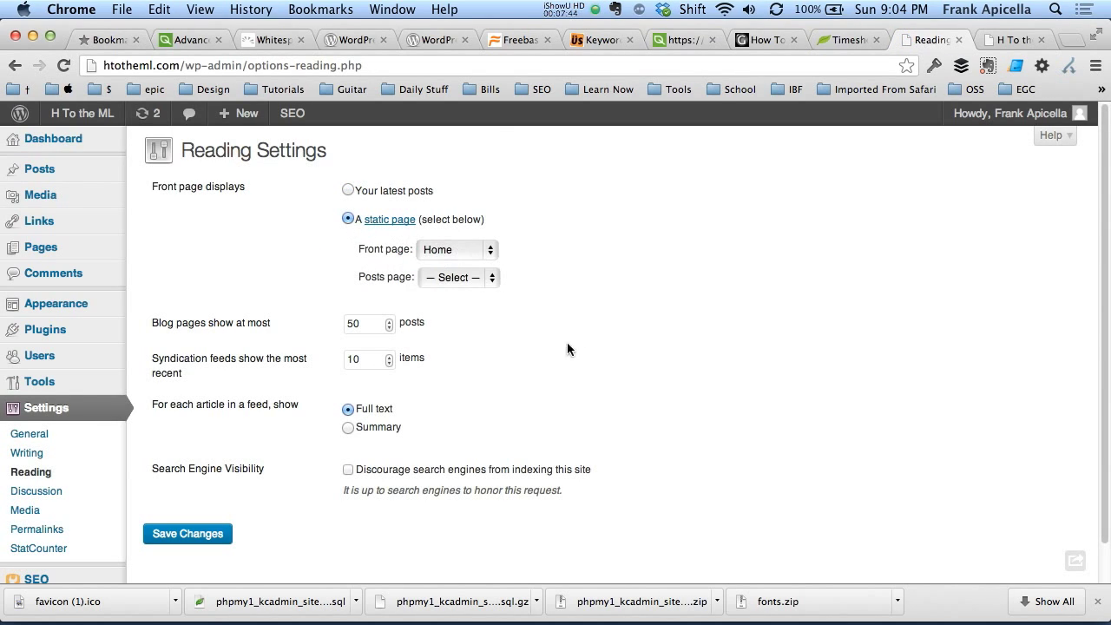
pyautogui.click(187, 533)
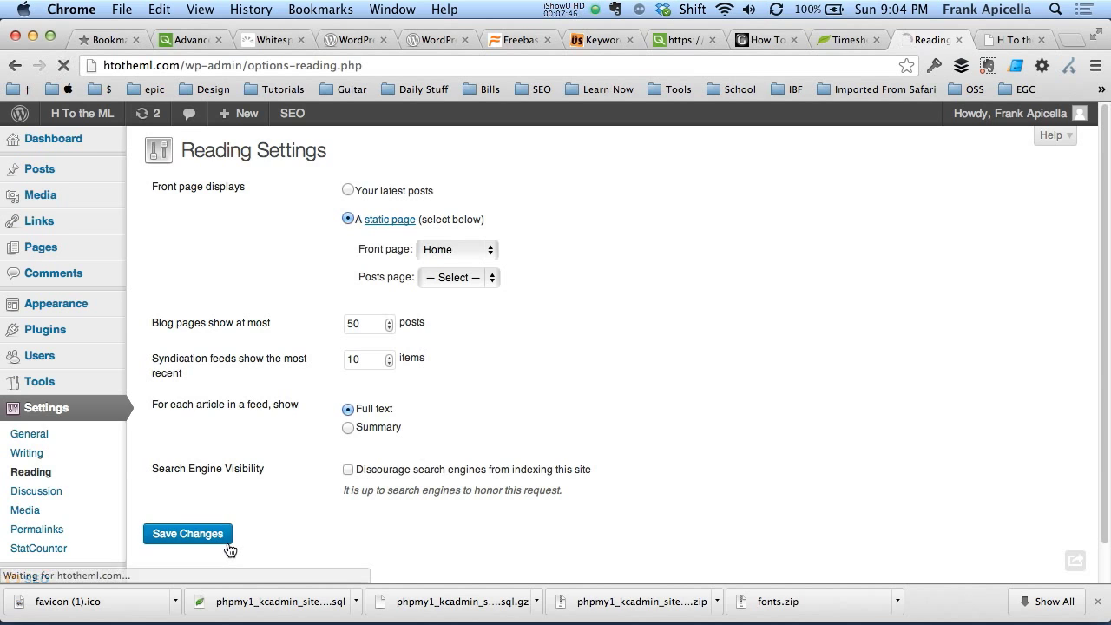
pyautogui.click(188, 533)
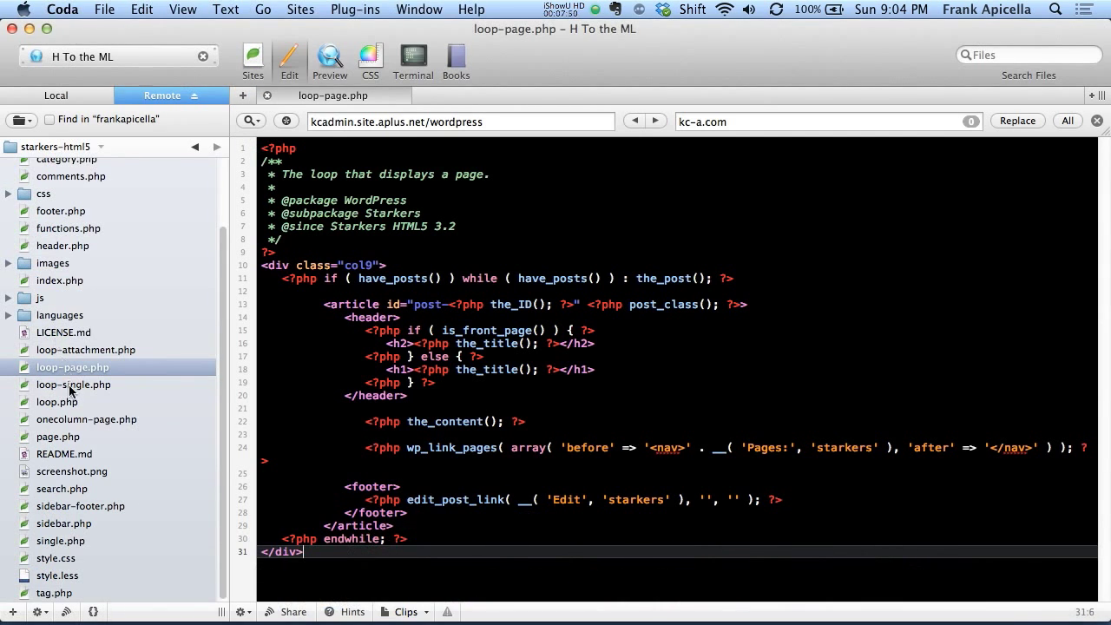
# Create a new home.php file in the starkers-html5 theme folder and open it.
pyautogui.rightClick(69, 368)
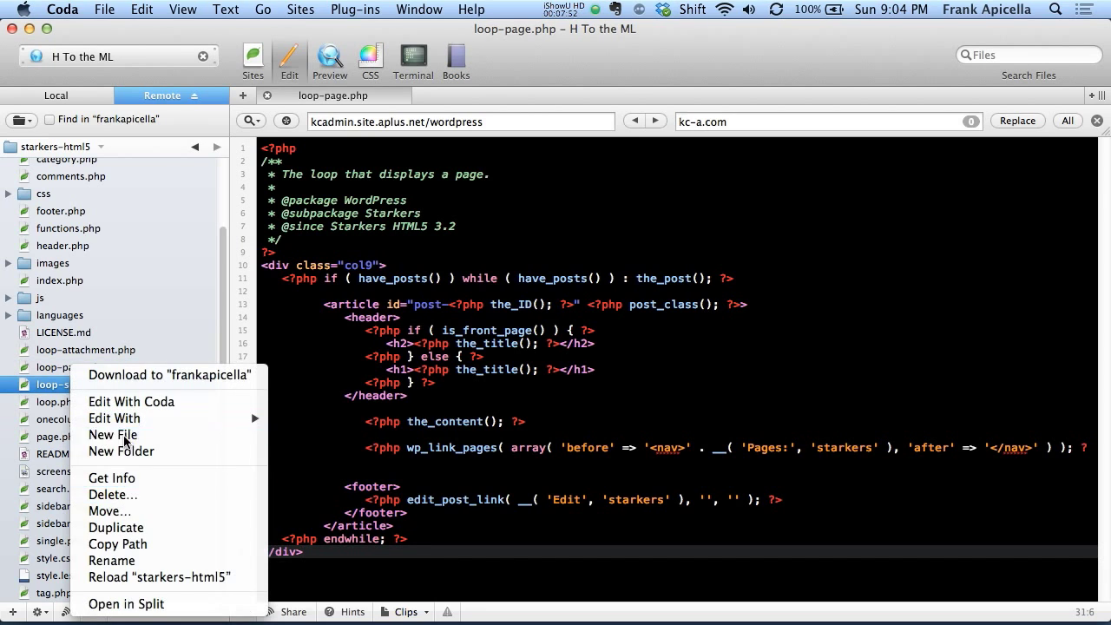
pyautogui.click(111, 434)
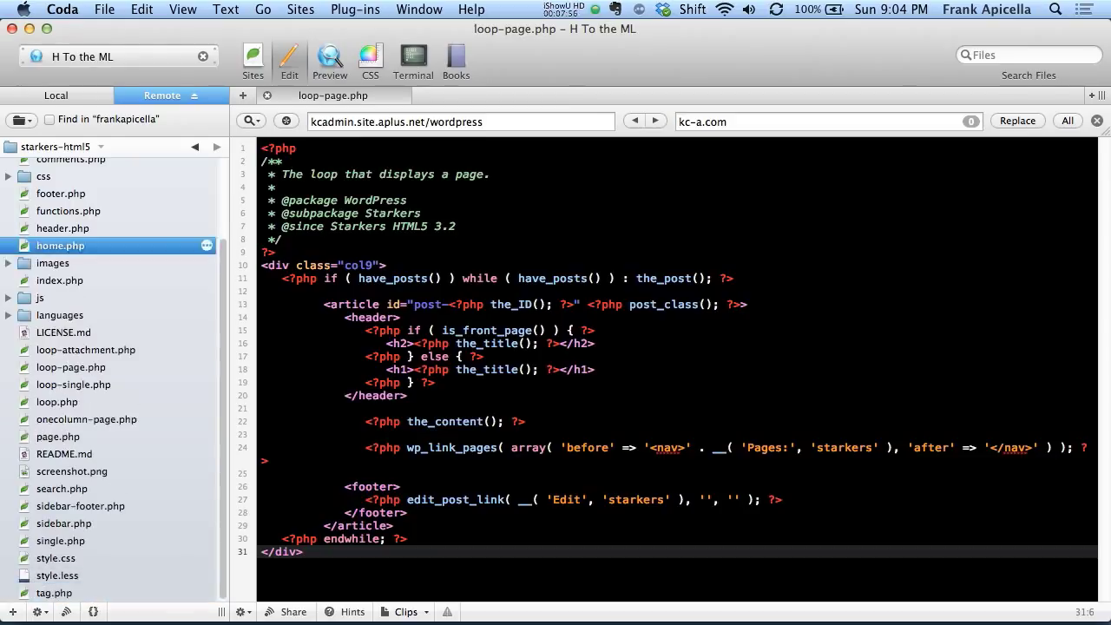
pyautogui.doubleClick(59, 247)
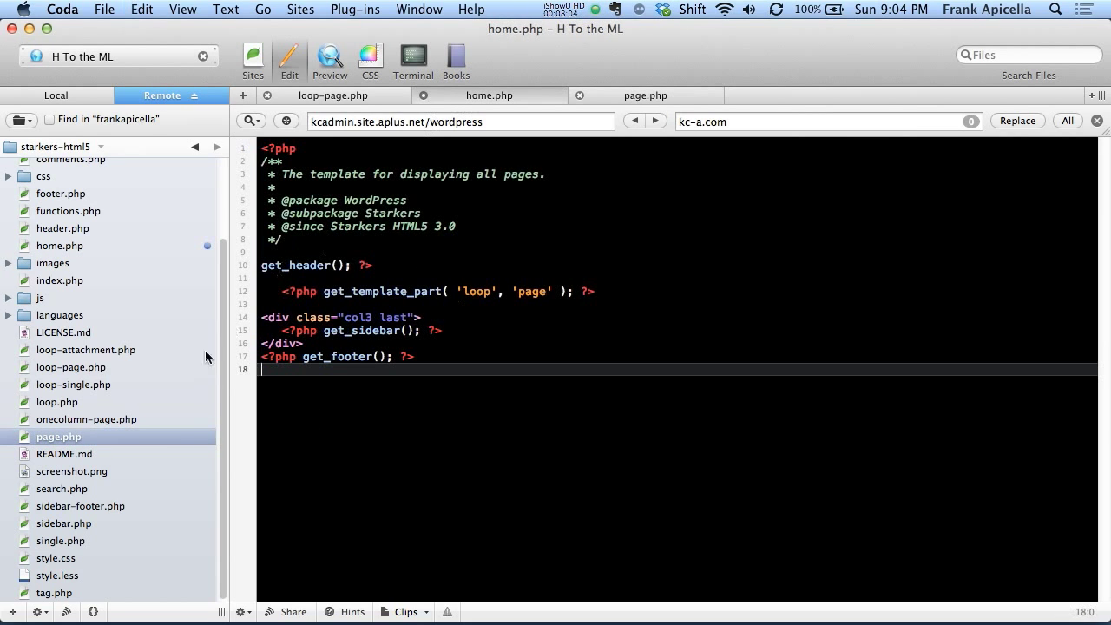
pyautogui.moveTo(70, 385)
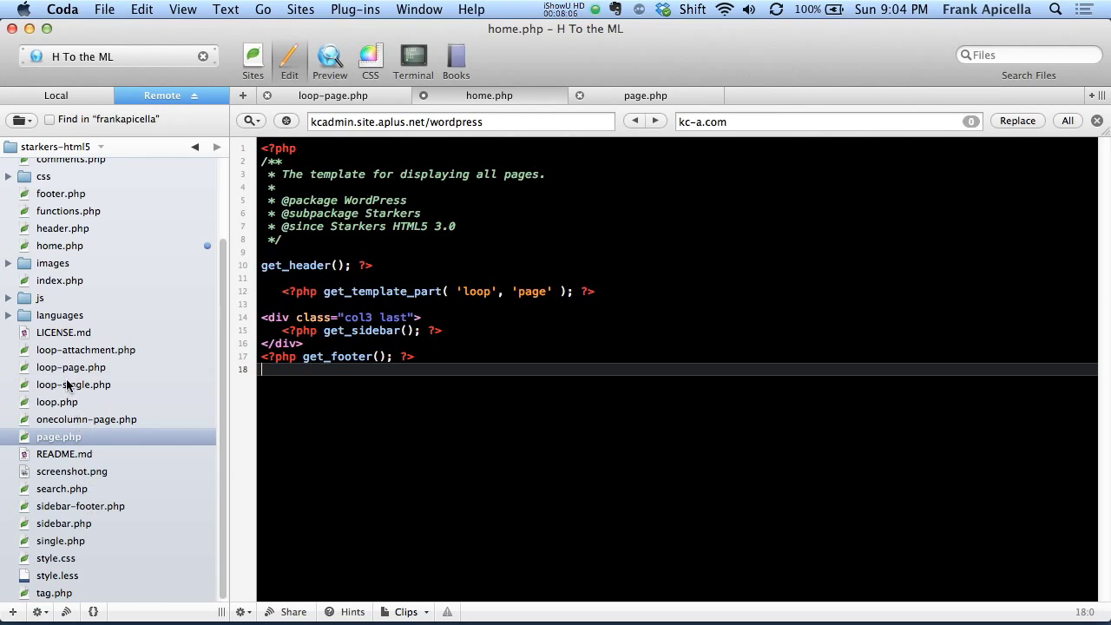
# Copy the onecolumn-page.php template code into home.php and rename its Template Name to Homepage.
pyautogui.click(87, 419)
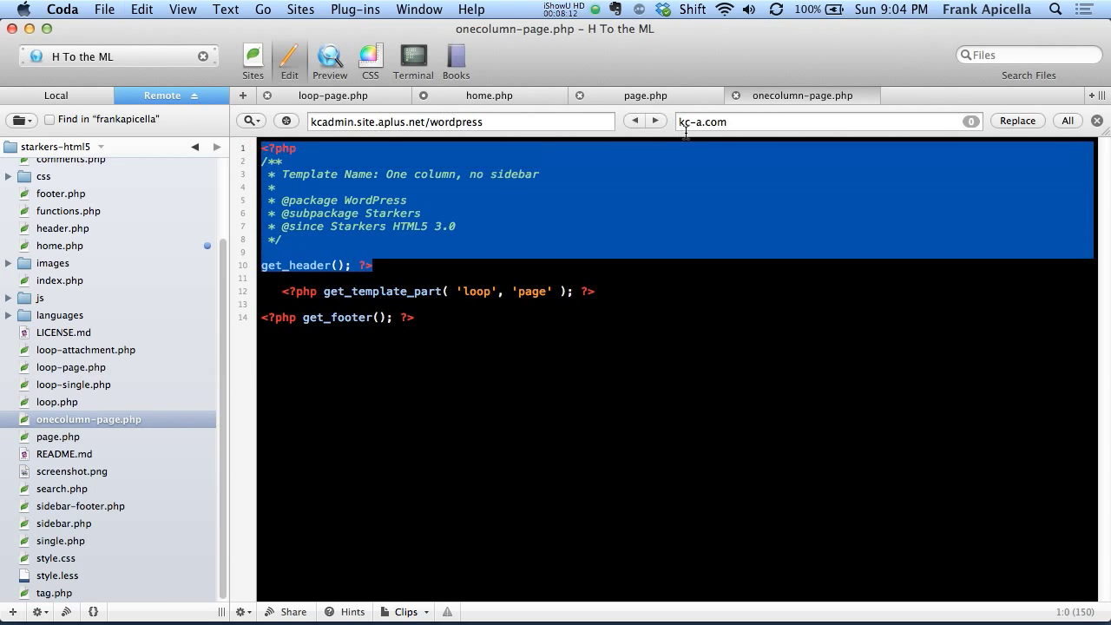
pyautogui.click(489, 93)
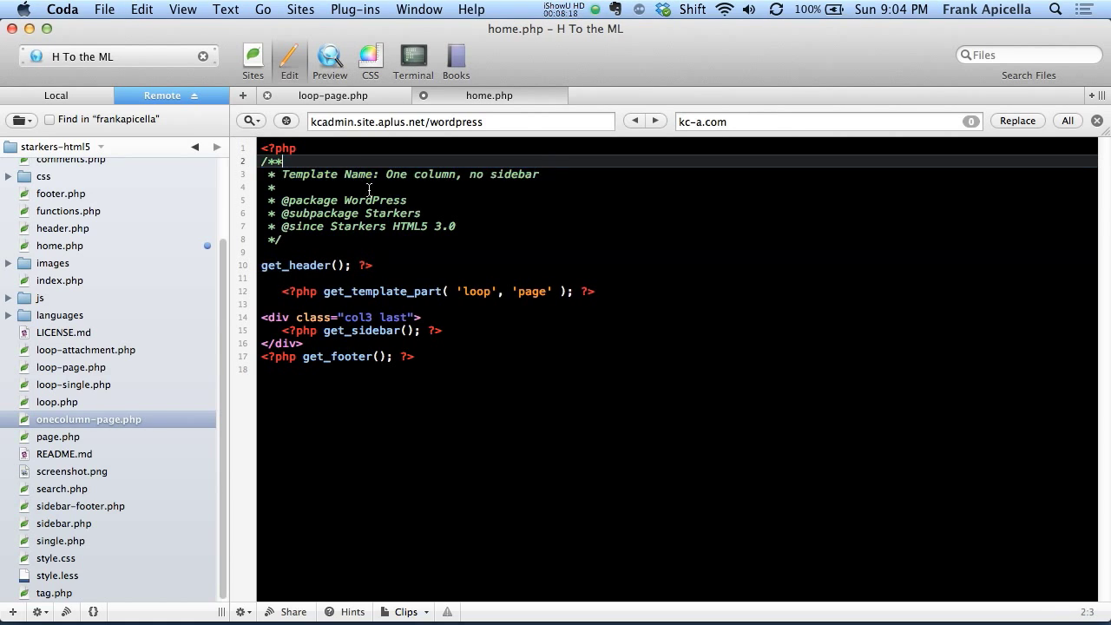
pyautogui.moveTo(386, 174); pyautogui.dragTo(540, 174)
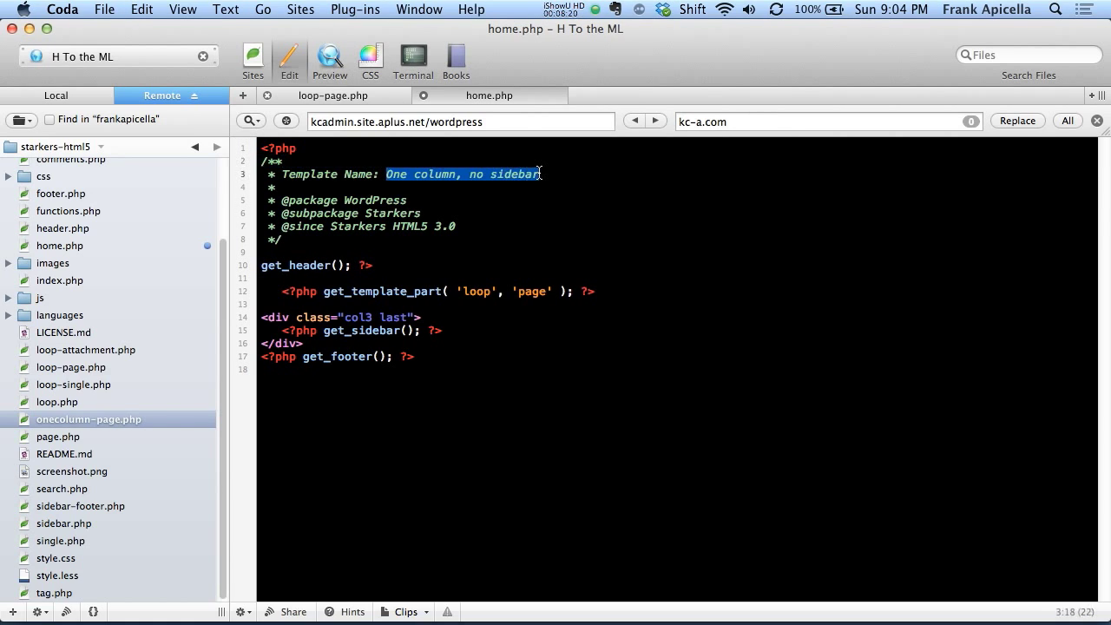
pyautogui.write('Homepage')
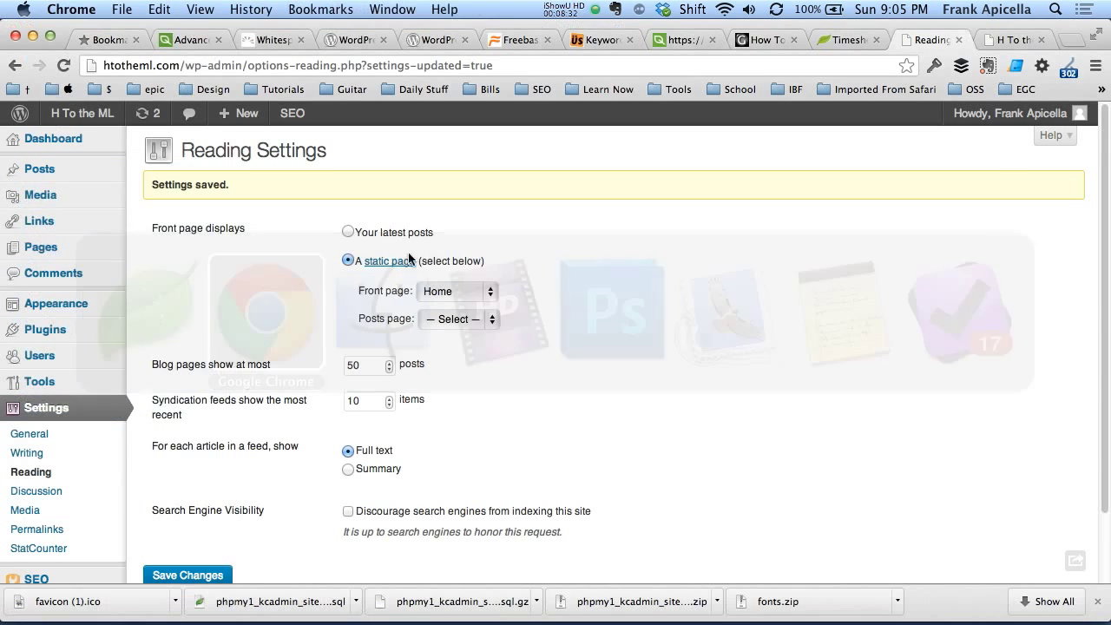
# Edit the Home page, choose the Homepage template under Page Attributes and update it.
pyautogui.click(41, 247)
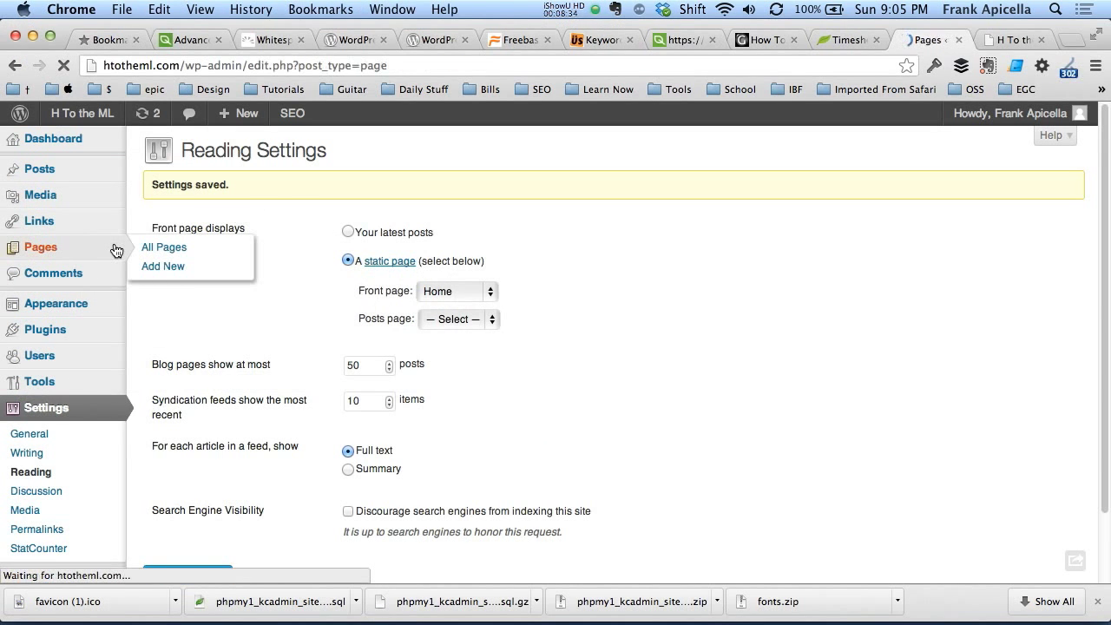
pyautogui.click(164, 247)
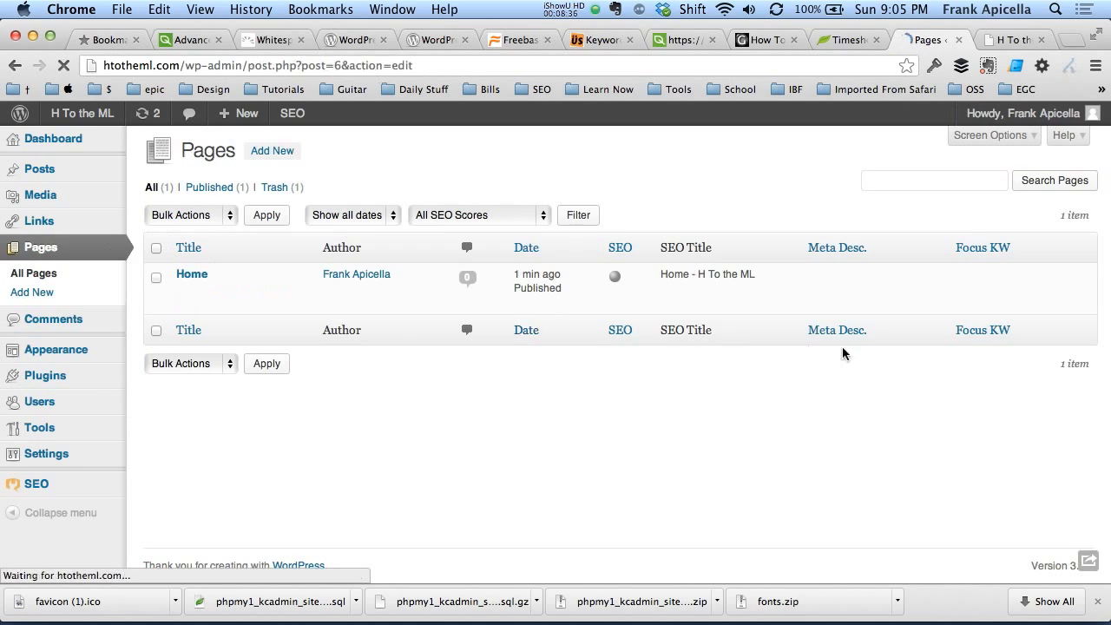
pyautogui.click(191, 274)
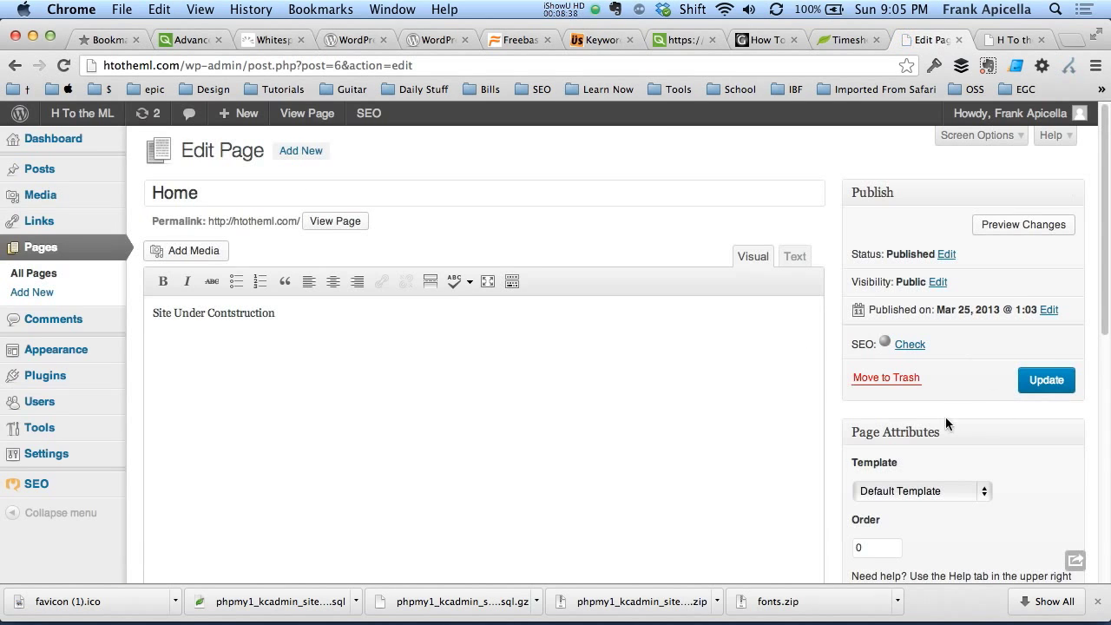
pyautogui.click(1046, 378)
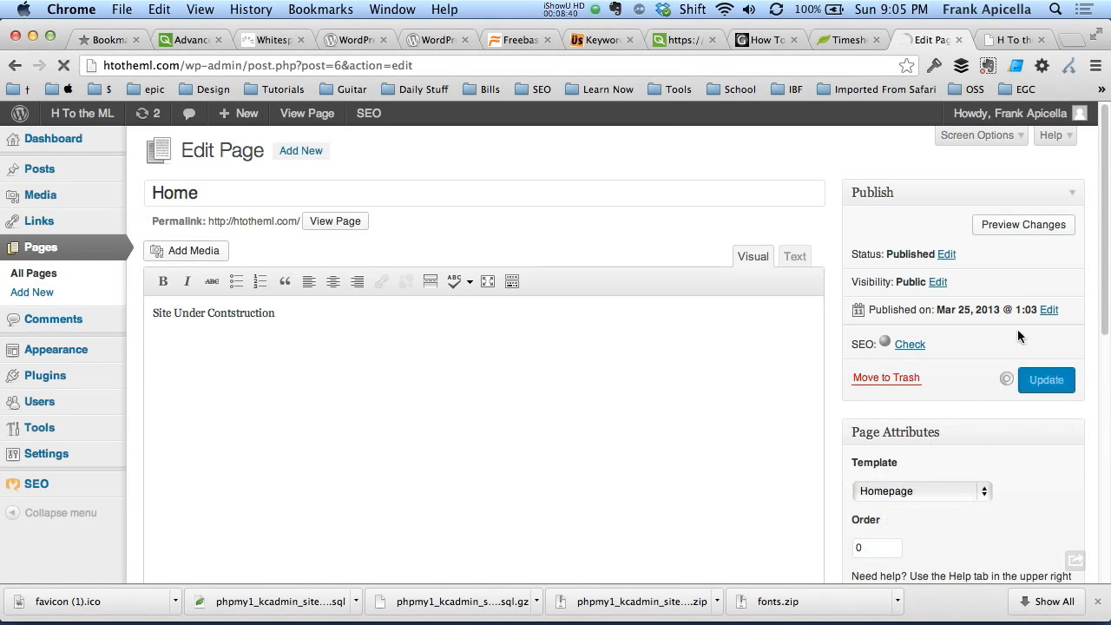
pyautogui.click(1045, 378)
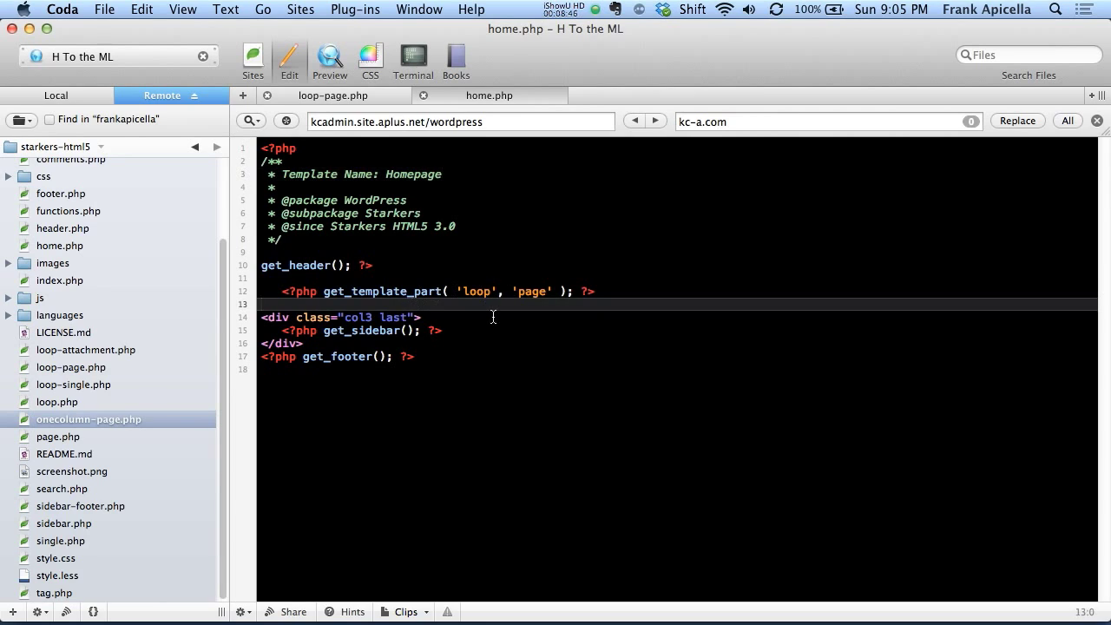
pyautogui.click(278, 278)
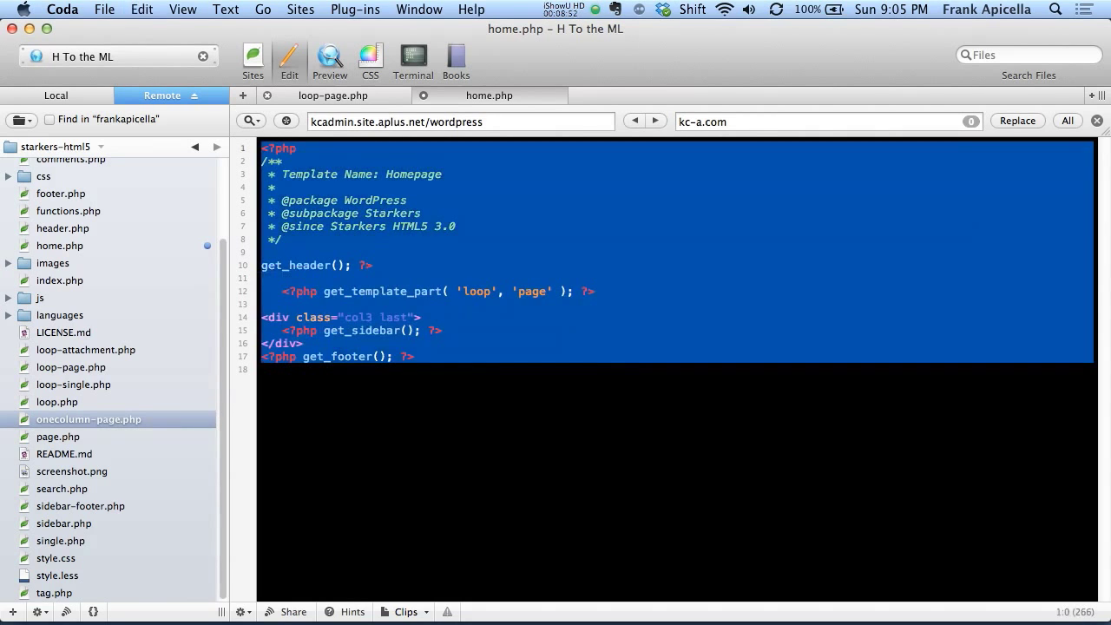
pyautogui.click(286, 278)
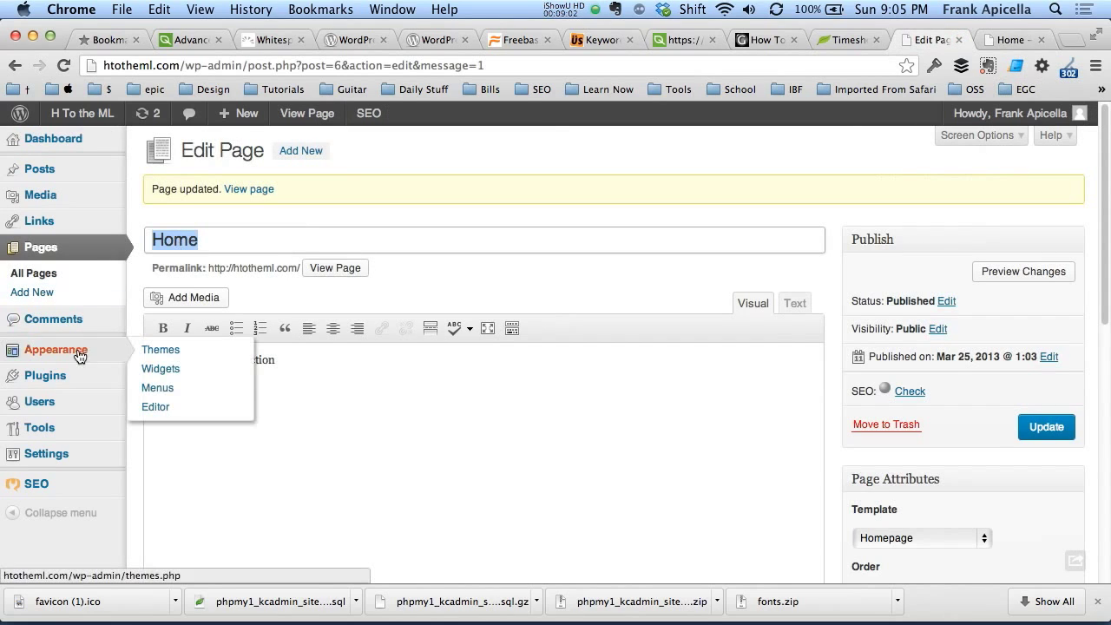
# In Appearance > Menus, create a new menu named Main.
pyautogui.click(156, 387)
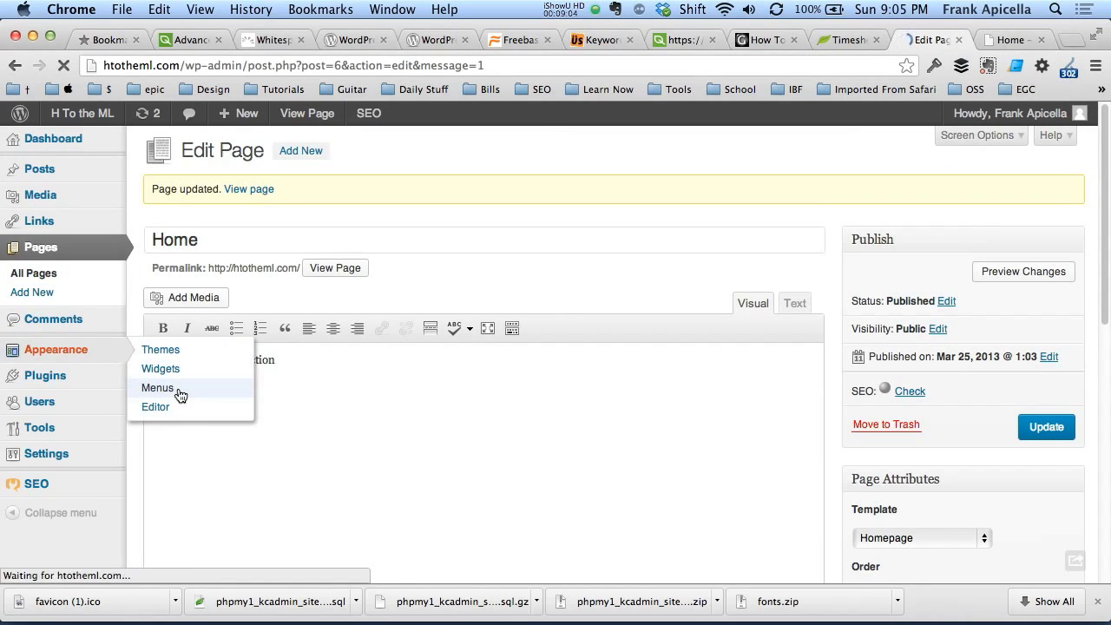
pyautogui.click(156, 389)
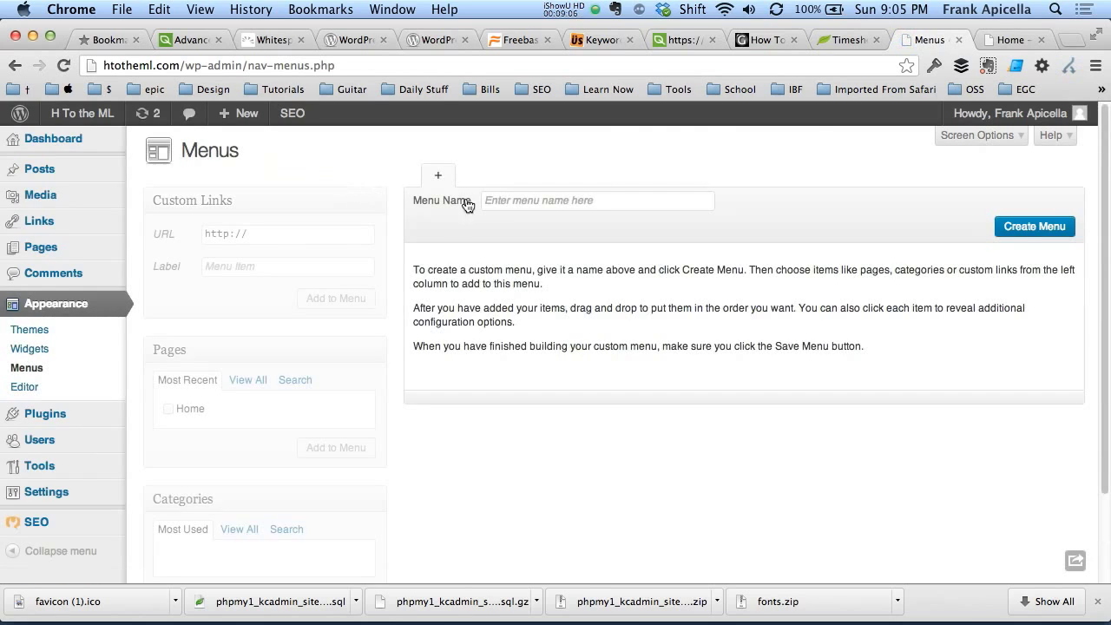
pyautogui.write('Main')
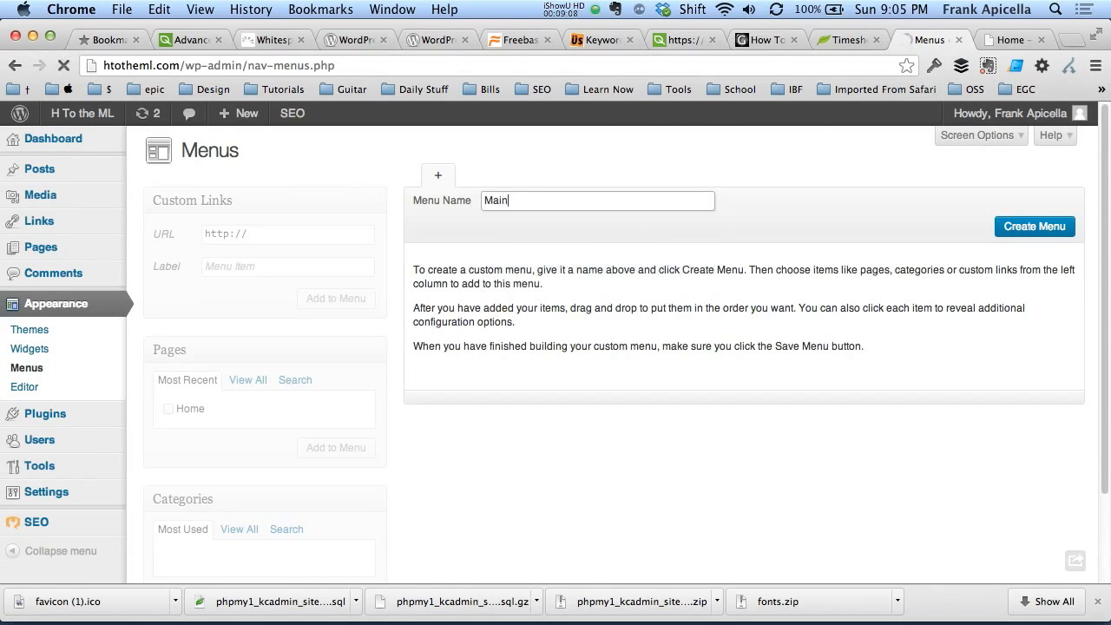
pyautogui.click(1035, 226)
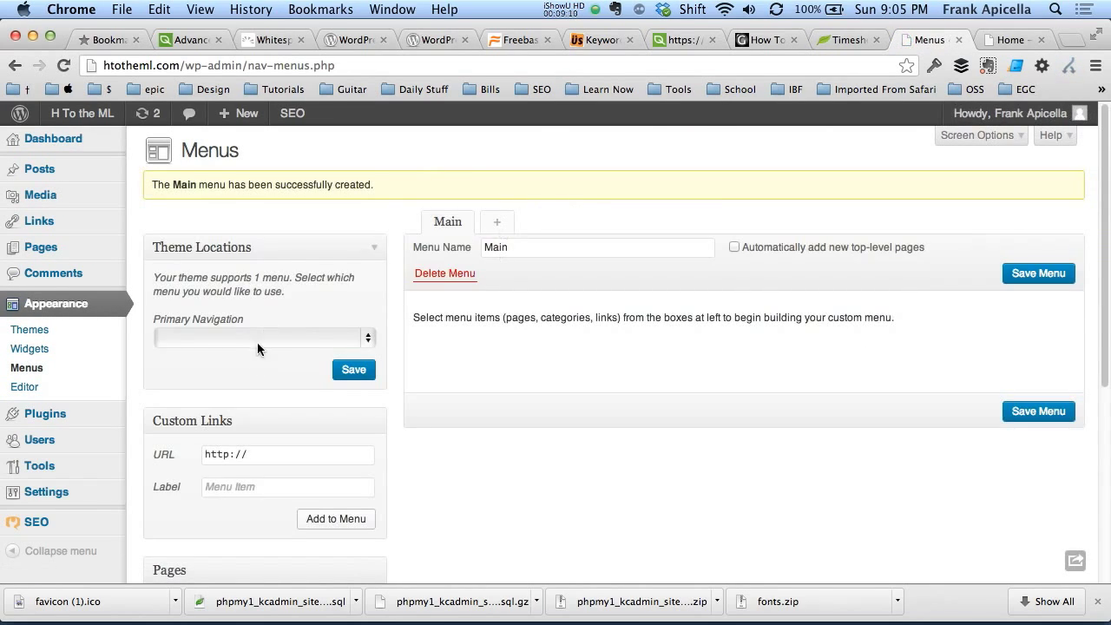
# Assign Main to Primary Navigation with the Home page, save, then switch to Photoshop.
pyautogui.click(261, 337)
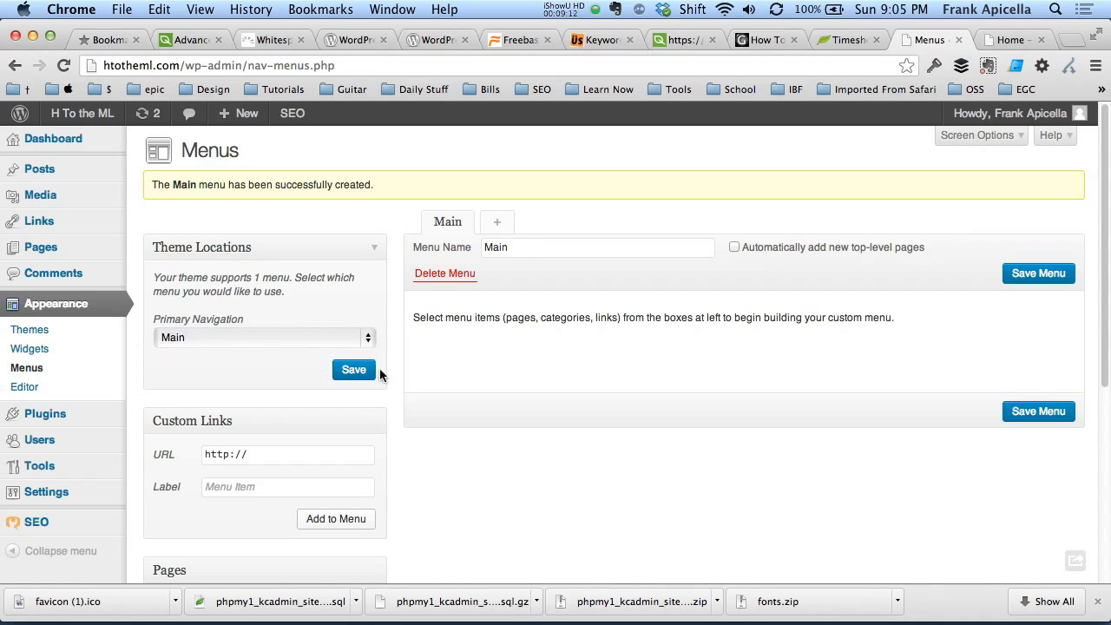
pyautogui.scroll(-3)
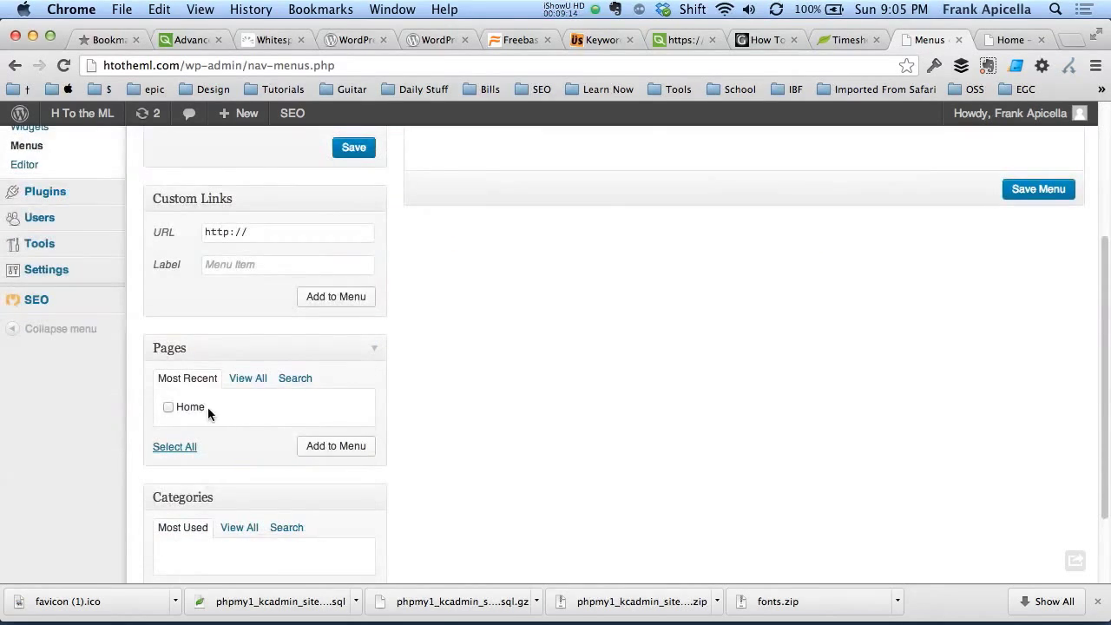
pyautogui.click(1039, 273)
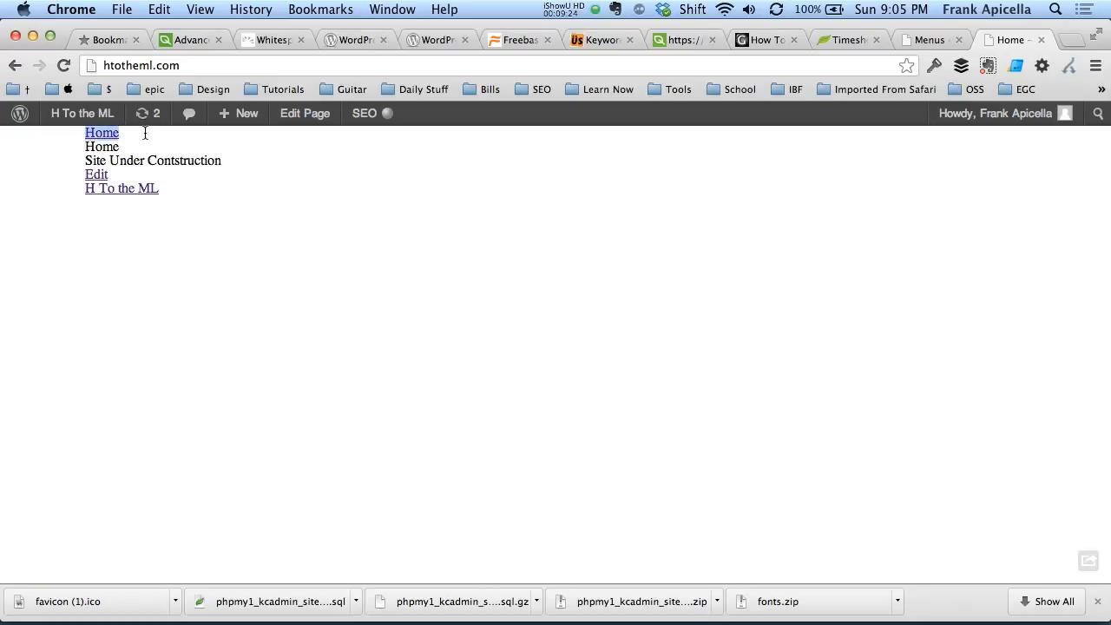
pyautogui.moveTo(848, 271)
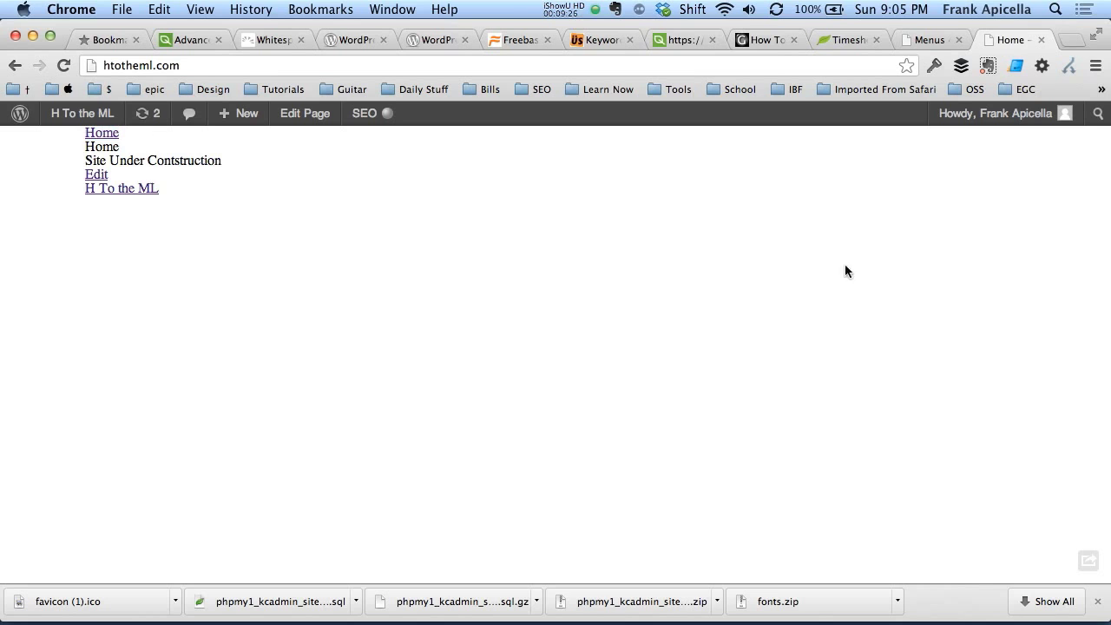
pyautogui.click(751, 573)
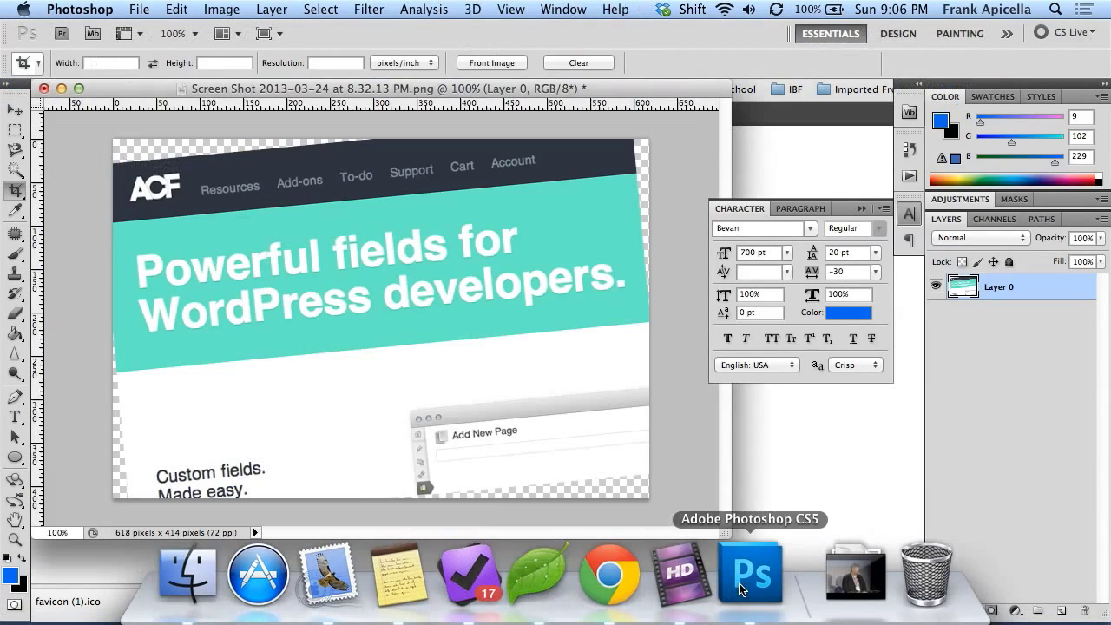
# Discard the screenshot without saving and open htothemllogo.psd.
pyautogui.click(45, 88)
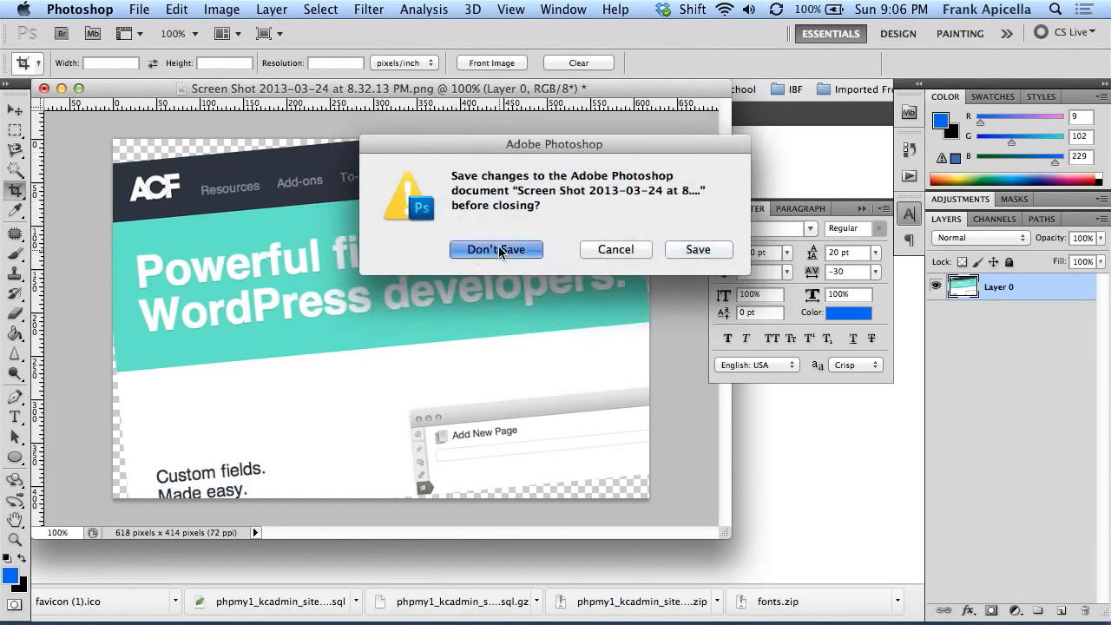
pyautogui.click(497, 250)
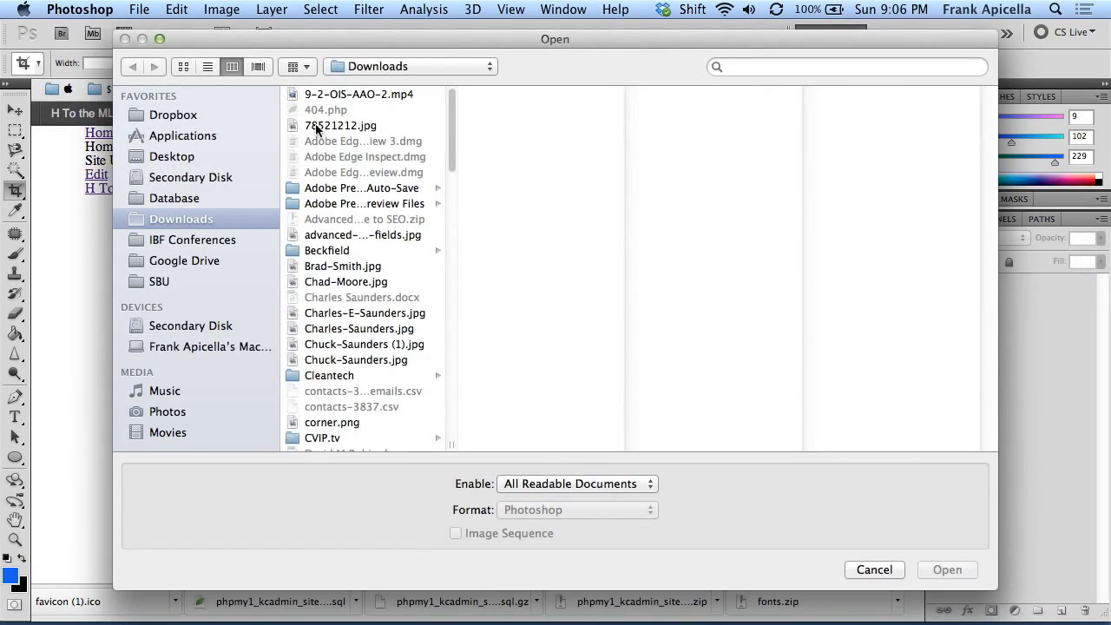
pyautogui.scroll(-3)
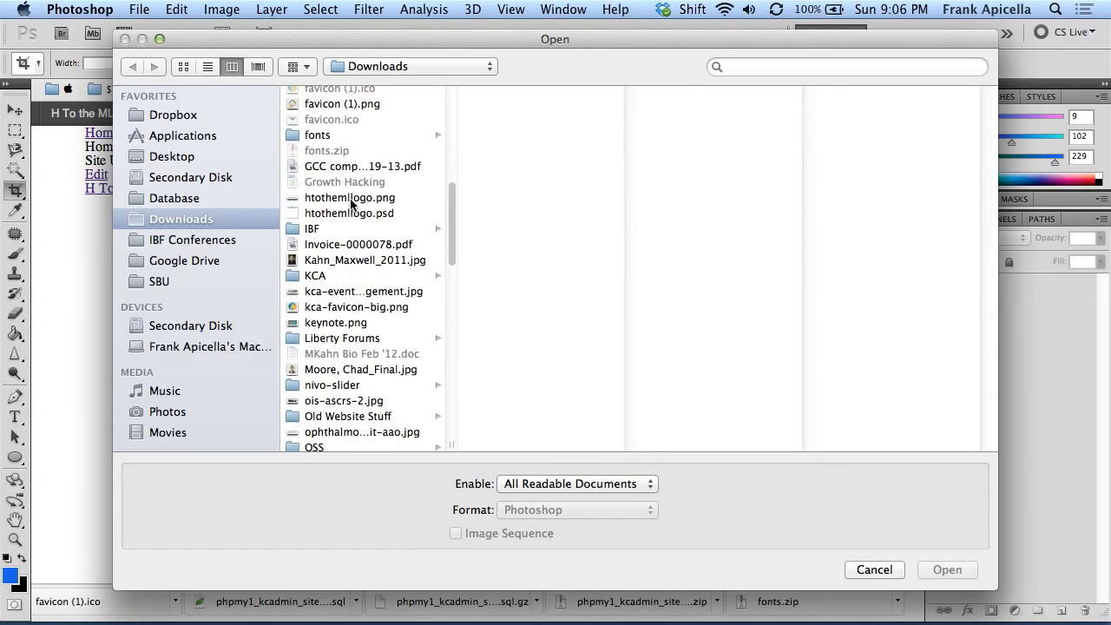
pyautogui.click(350, 211)
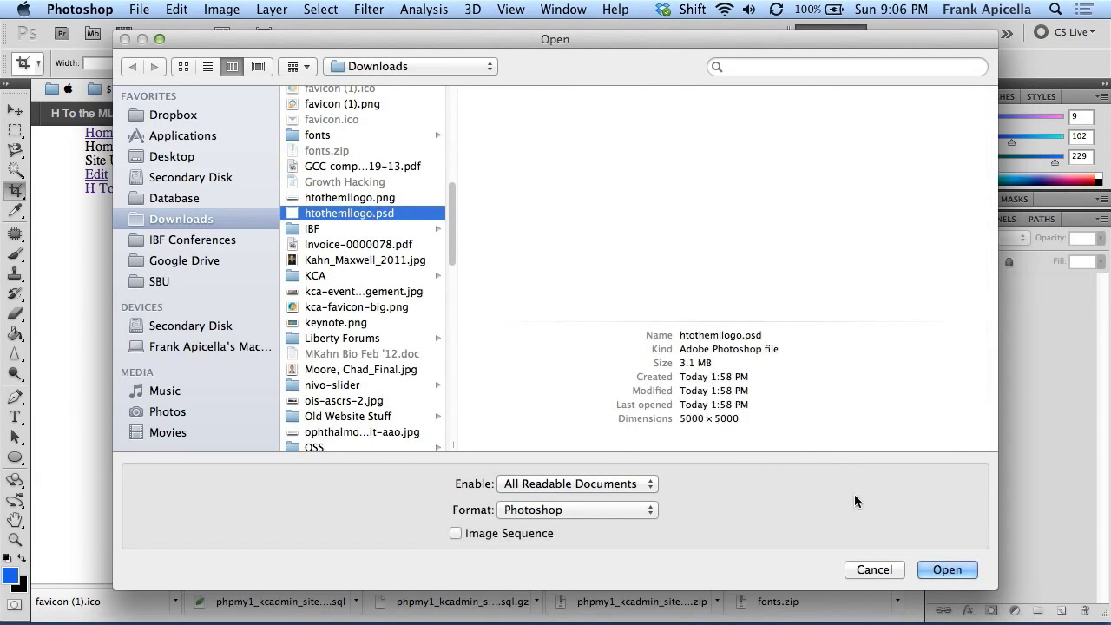
pyautogui.click(949, 569)
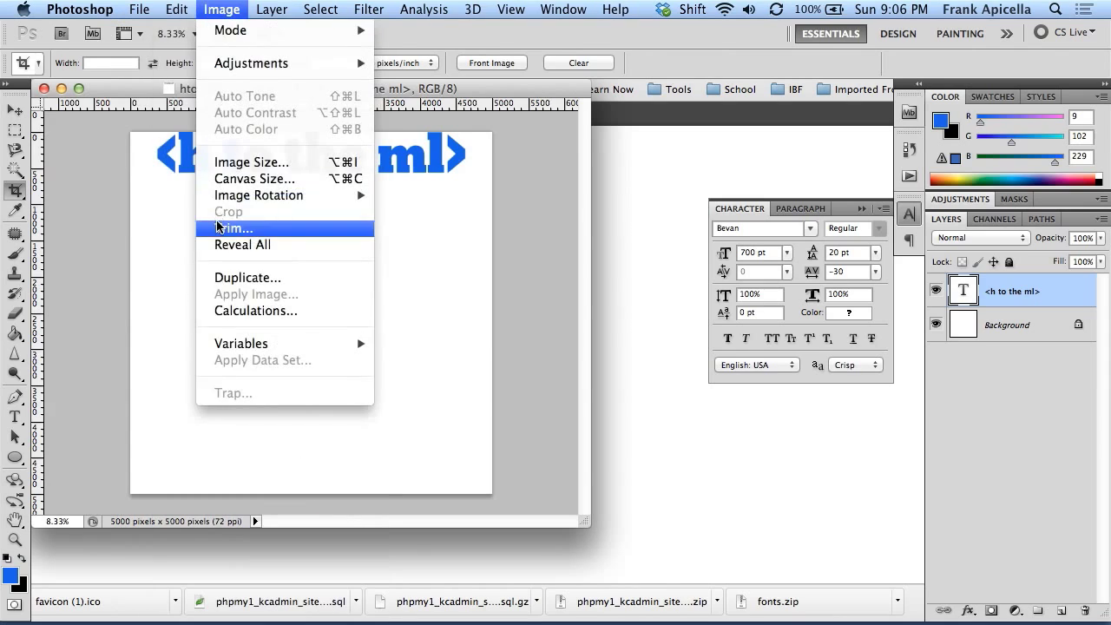
# Trim the blank white space around the logo based on the top-left pixel colour.
pyautogui.click(235, 227)
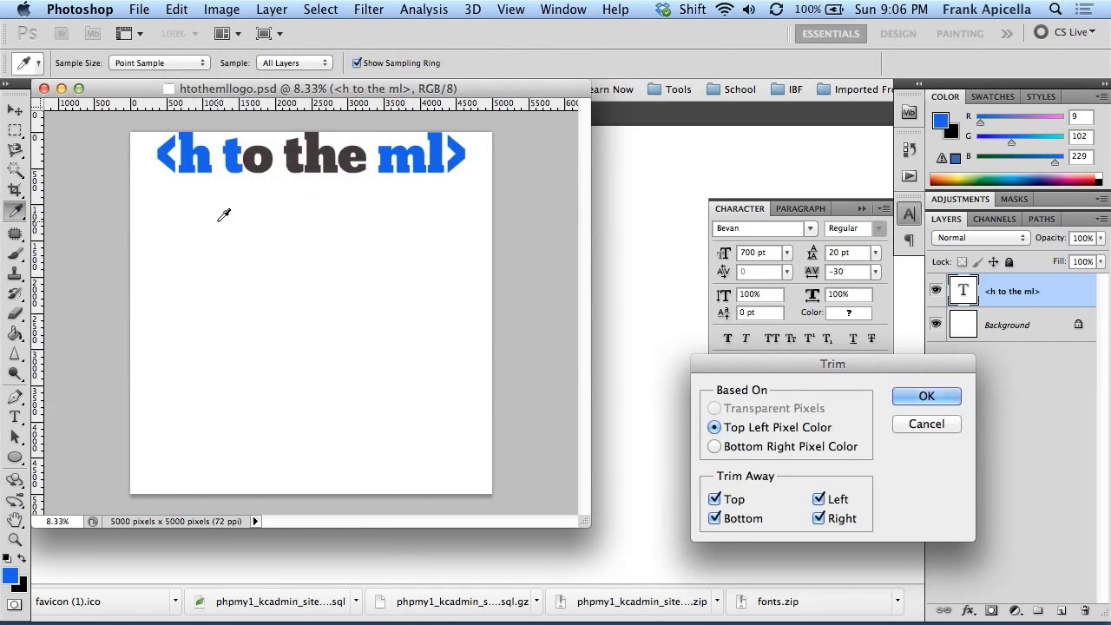
pyautogui.click(928, 396)
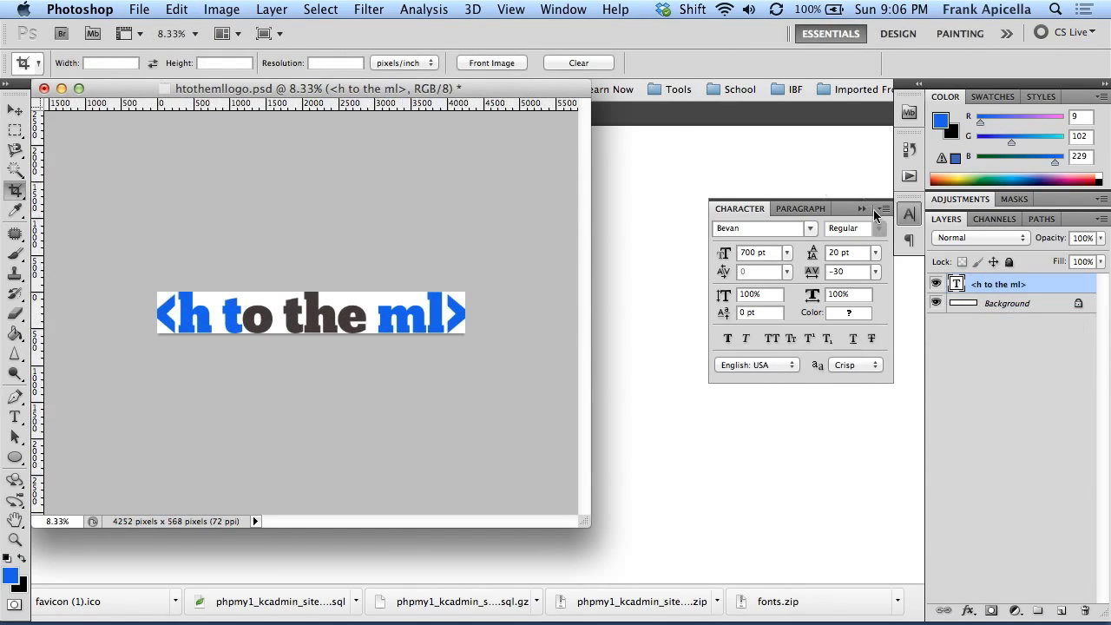
pyautogui.click(937, 302)
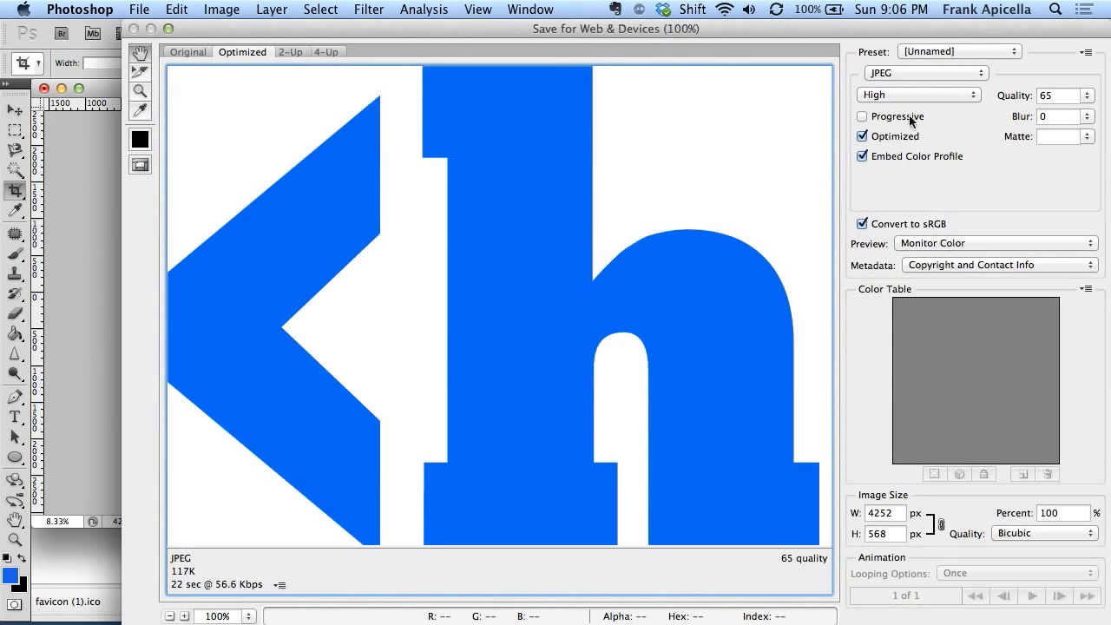
pyautogui.moveTo(571, 254)
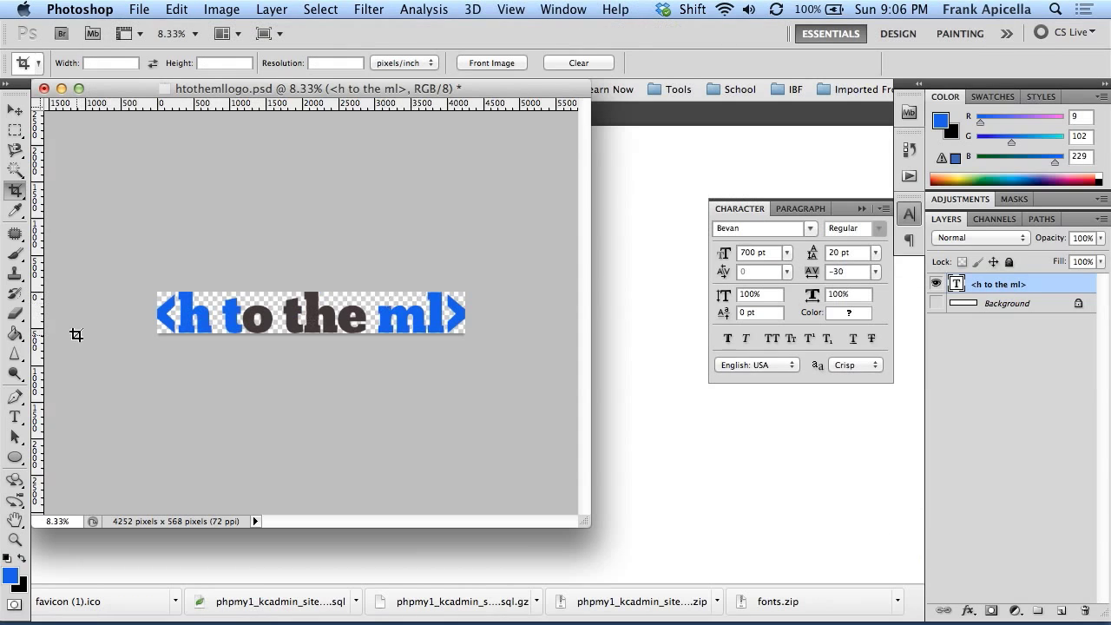
pyautogui.moveTo(288, 459)
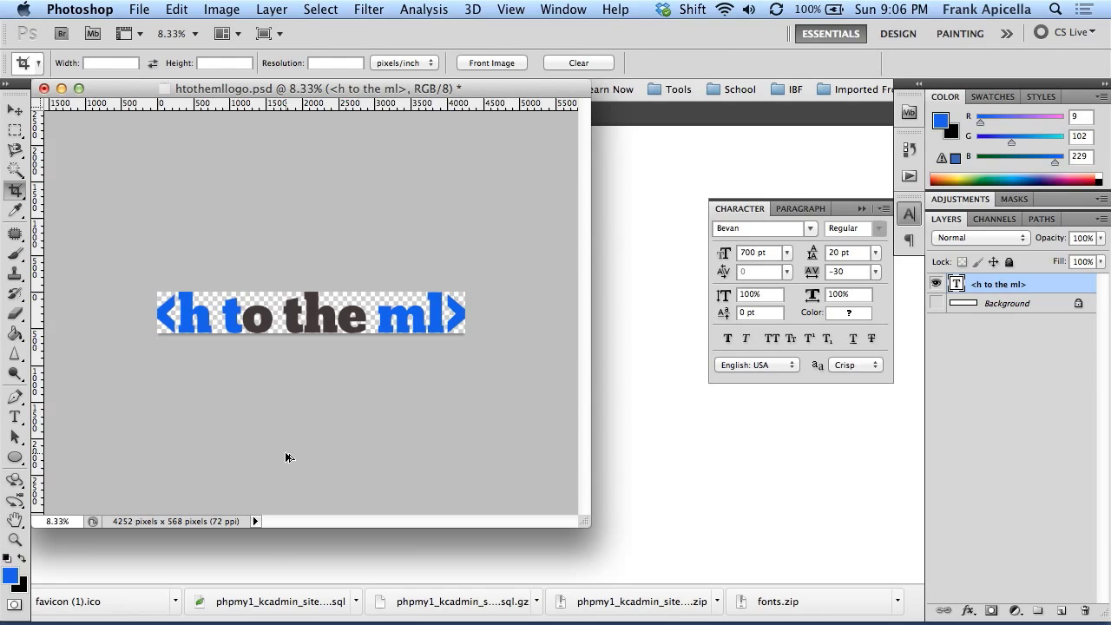
# Export the logo via Save for Web as a transparent 350×47 PNG-24.
pyautogui.click(222, 9)
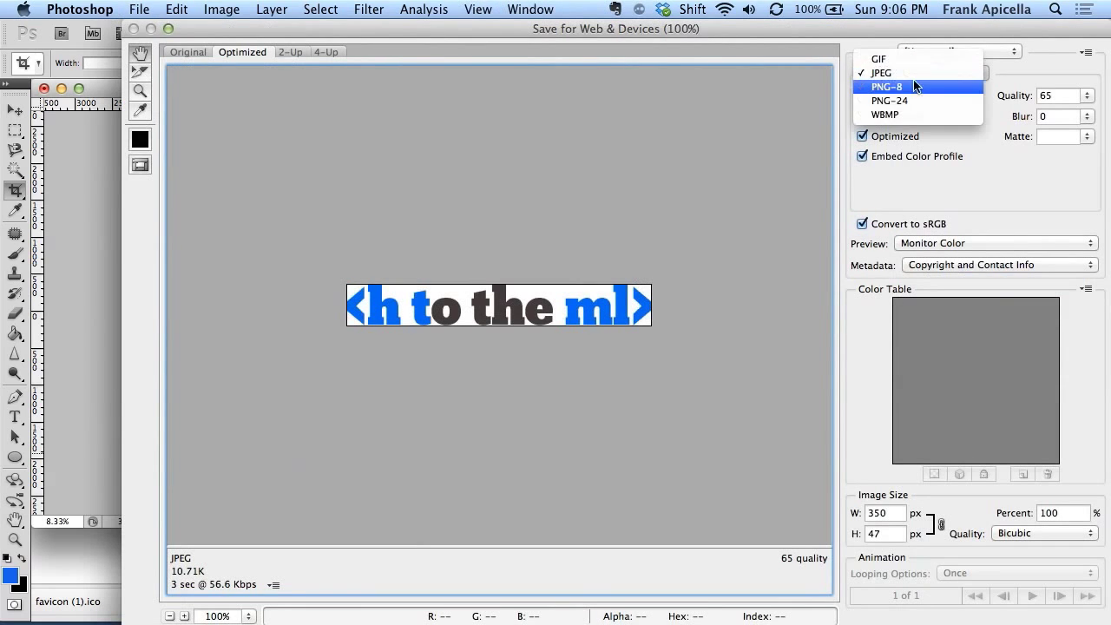
pyautogui.click(889, 101)
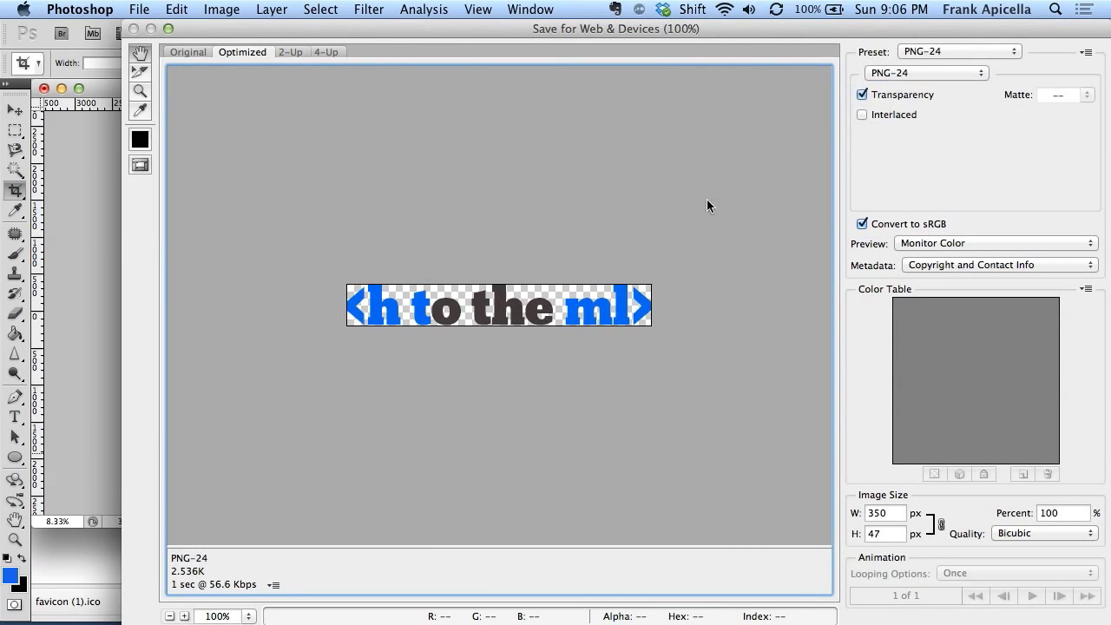
pyautogui.click(644, 573)
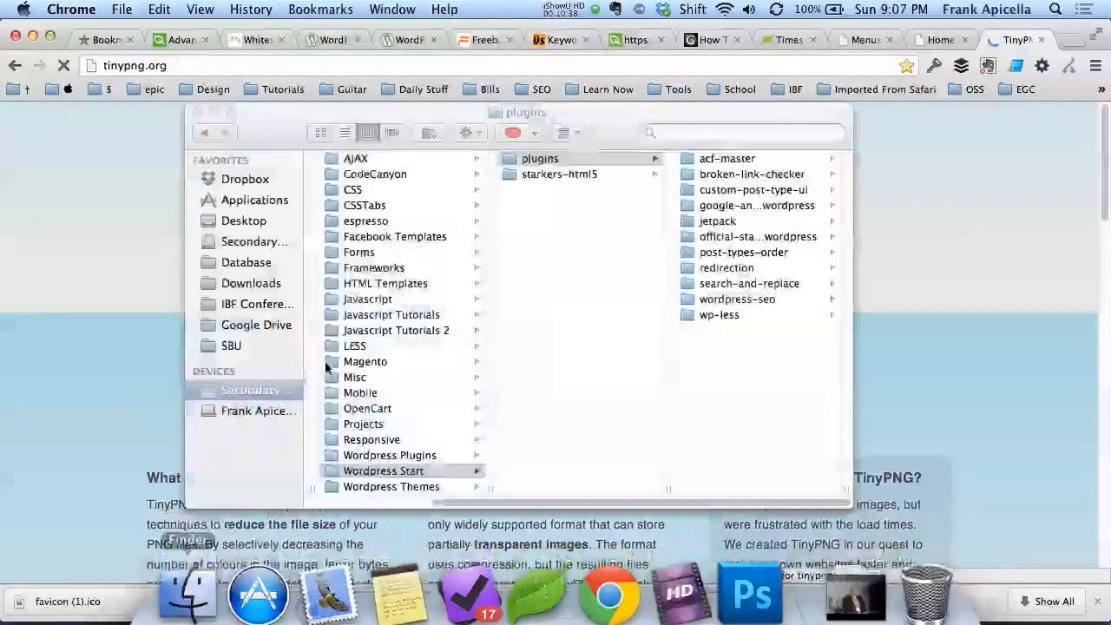
# Compress htotheml-logo.png on TinyPNG (55% saved) and download the smaller file.
pyautogui.click(253, 283)
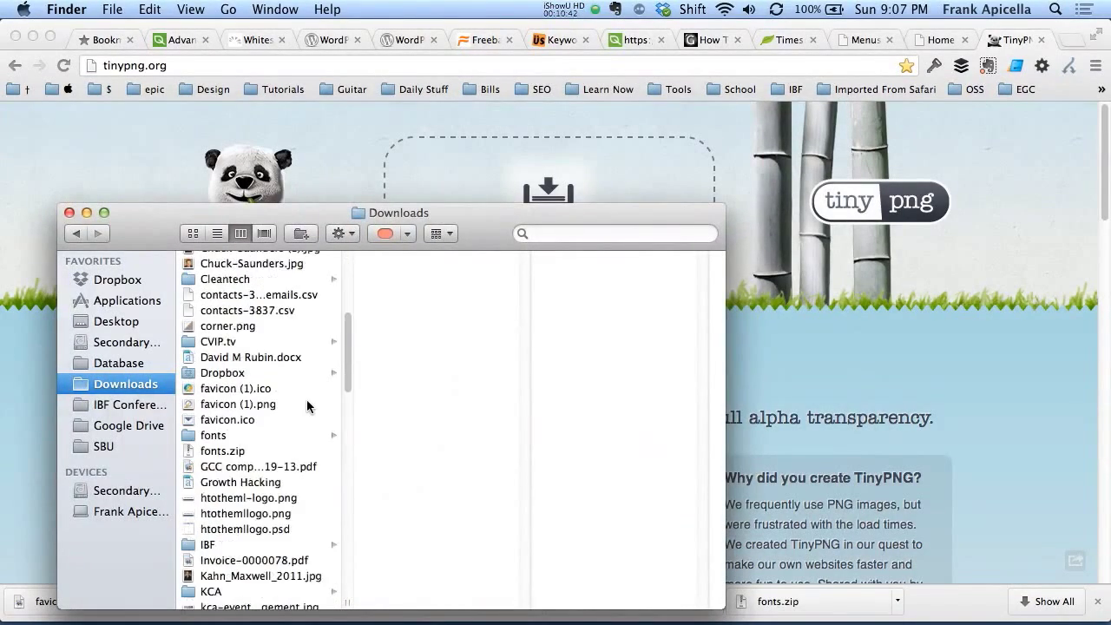
pyautogui.scroll(-3)
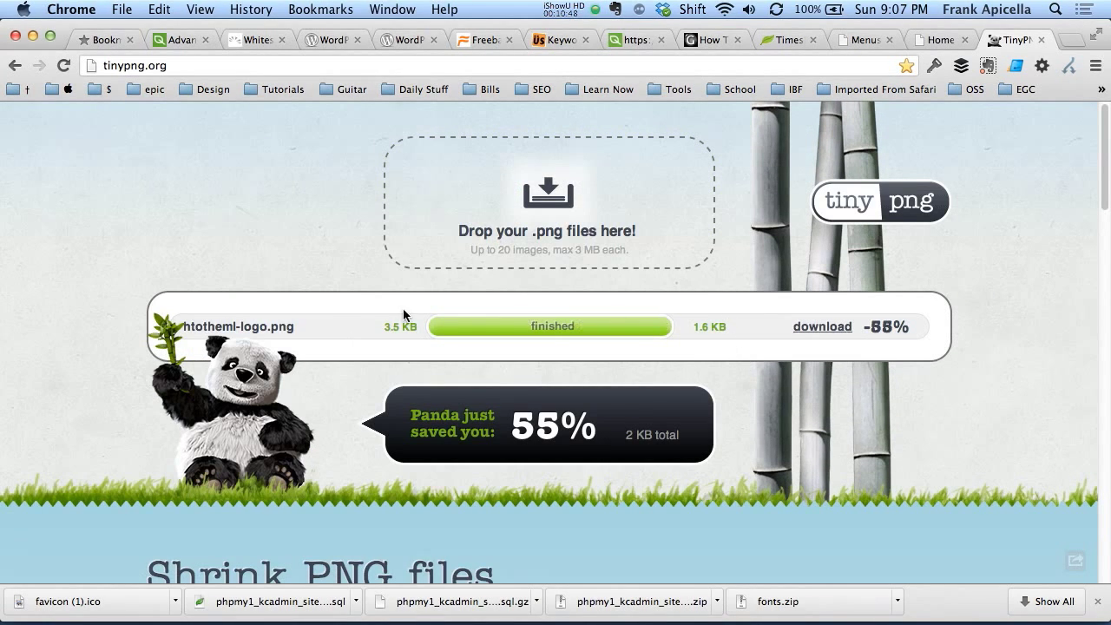
pyautogui.click(822, 327)
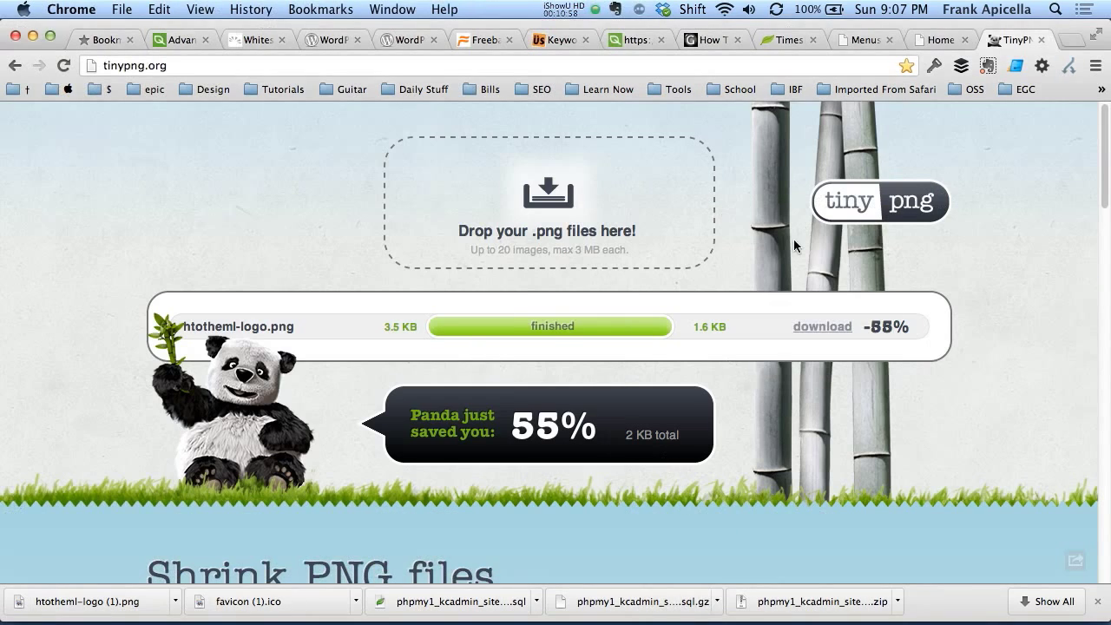
pyautogui.click(938, 40)
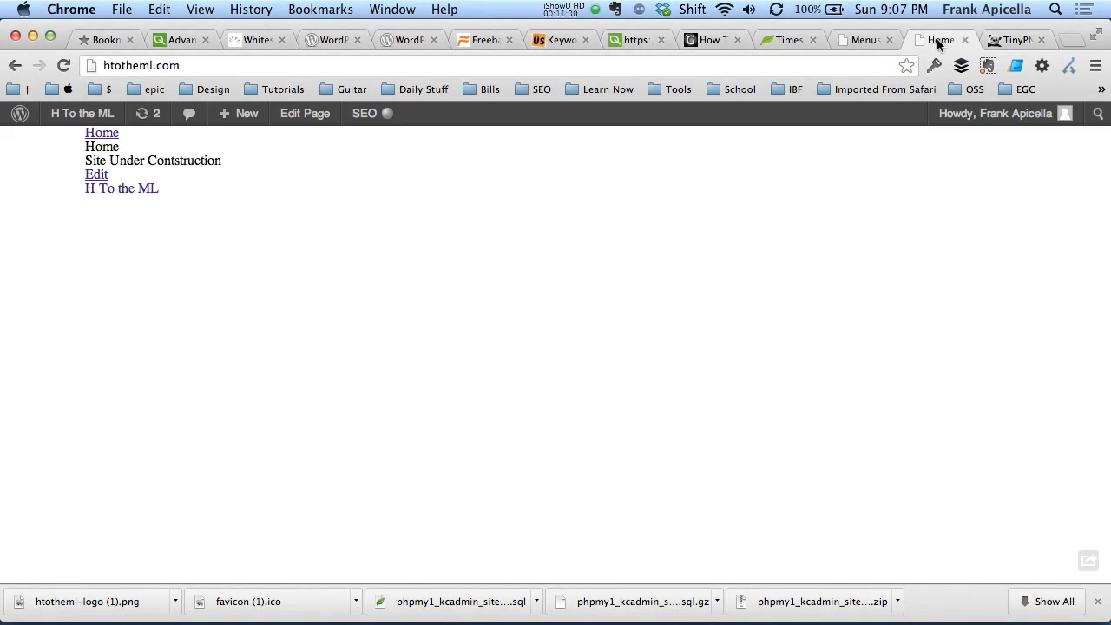
pyautogui.moveTo(610, 574)
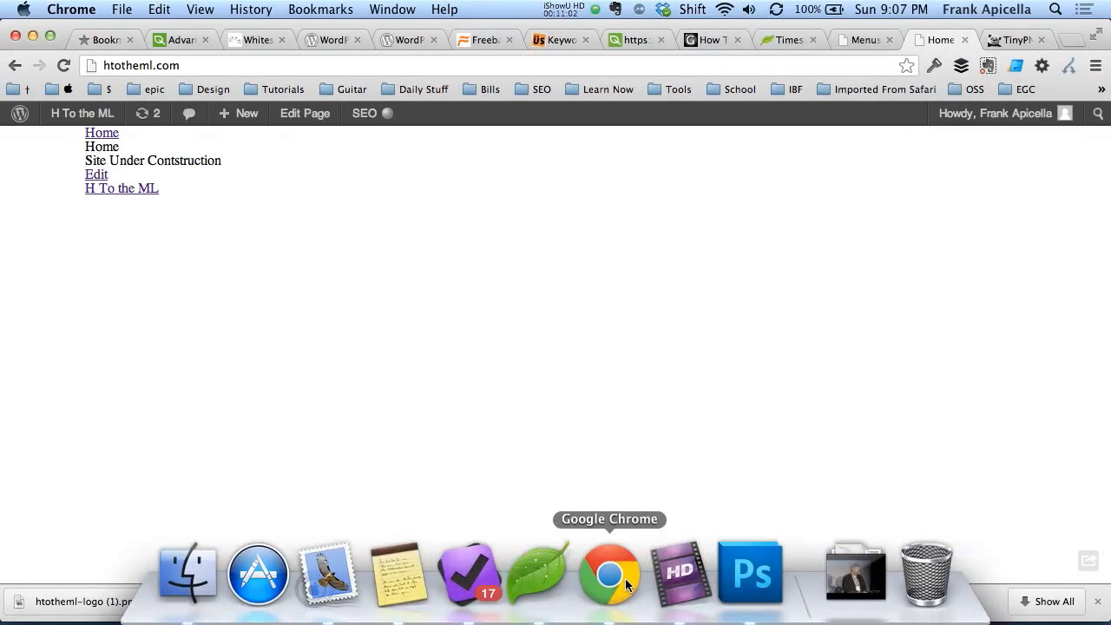
pyautogui.moveTo(538, 573)
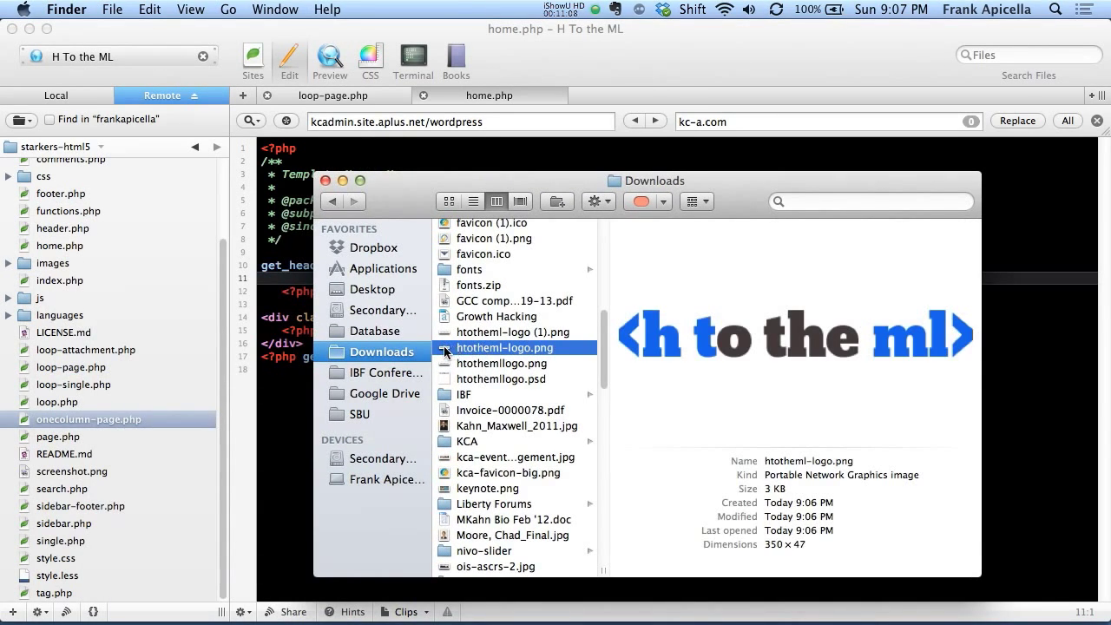
# Drag the compressed htotheml-logo (1).png from Downloads into the theme's images folder in Coda.
pyautogui.click(514, 331)
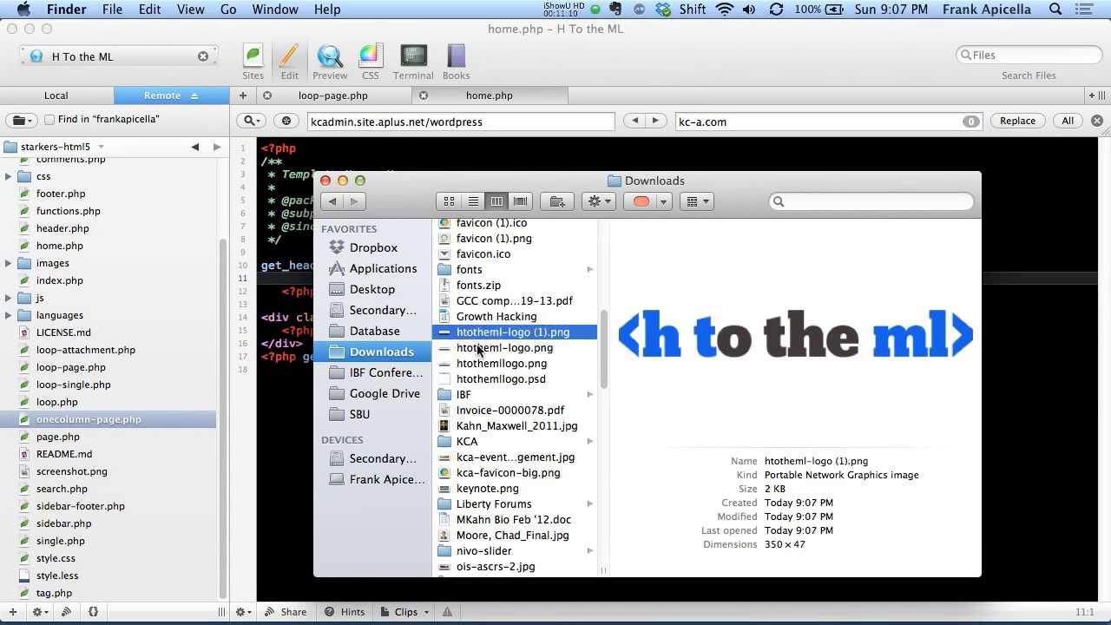
pyautogui.scroll(-3)
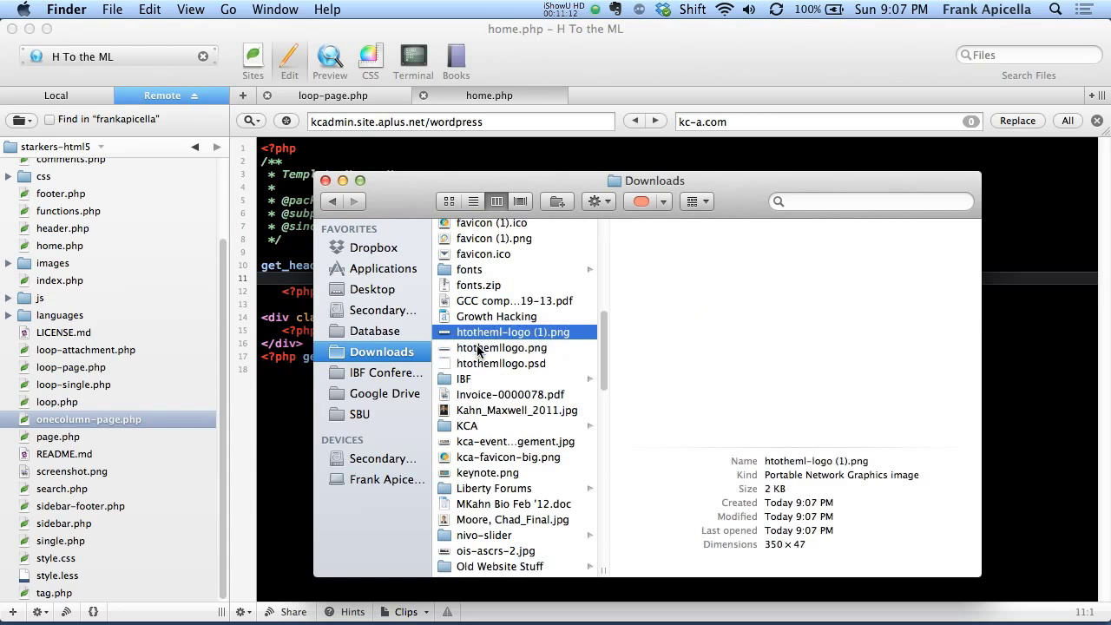
pyautogui.click(514, 332)
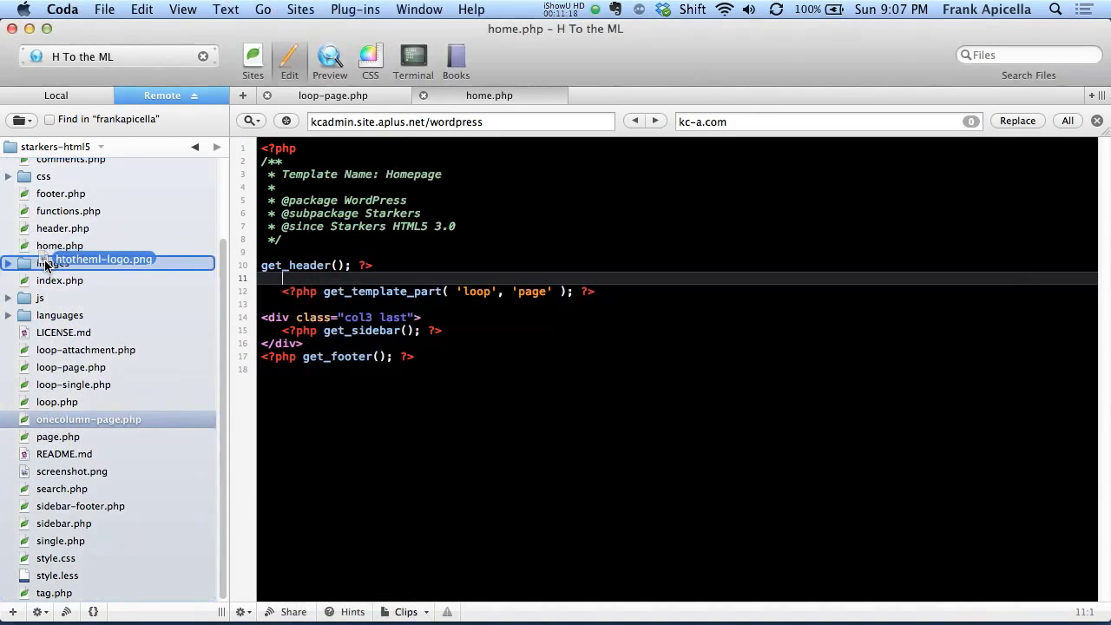
pyautogui.click(7, 264)
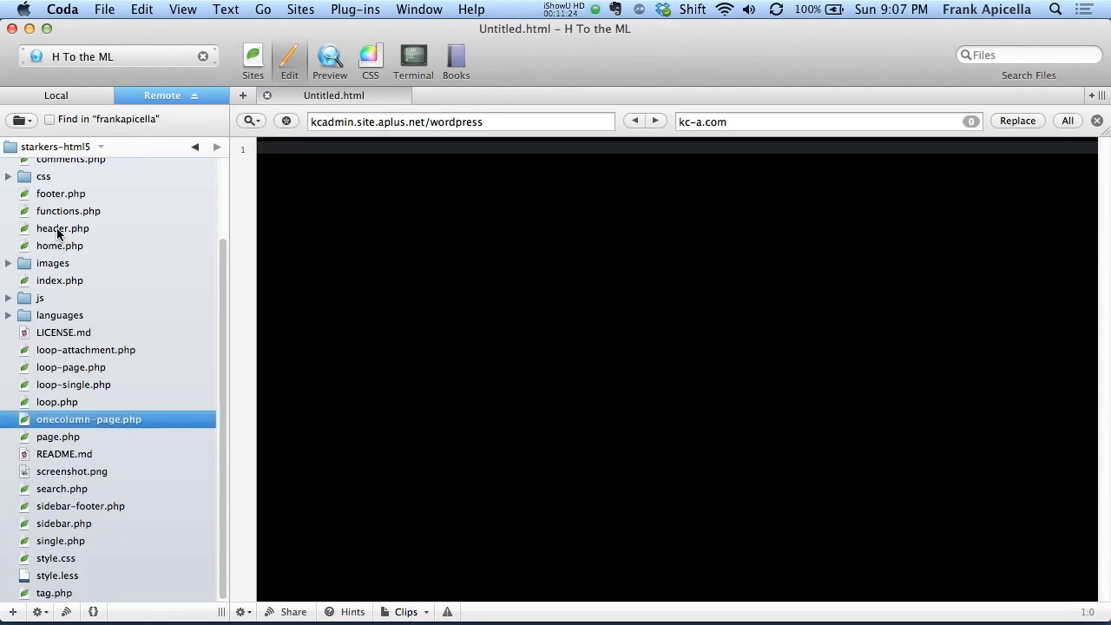
# Open header.php and select the h1 hide class and anchor tag in the header block.
pyautogui.doubleClick(62, 230)
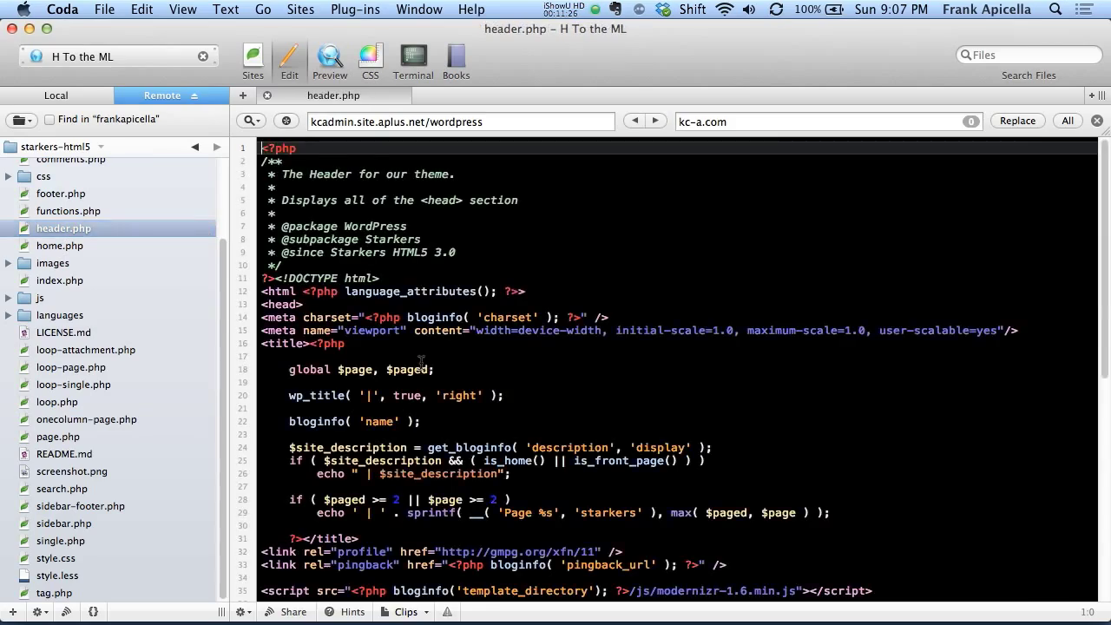
pyautogui.scroll(-3)
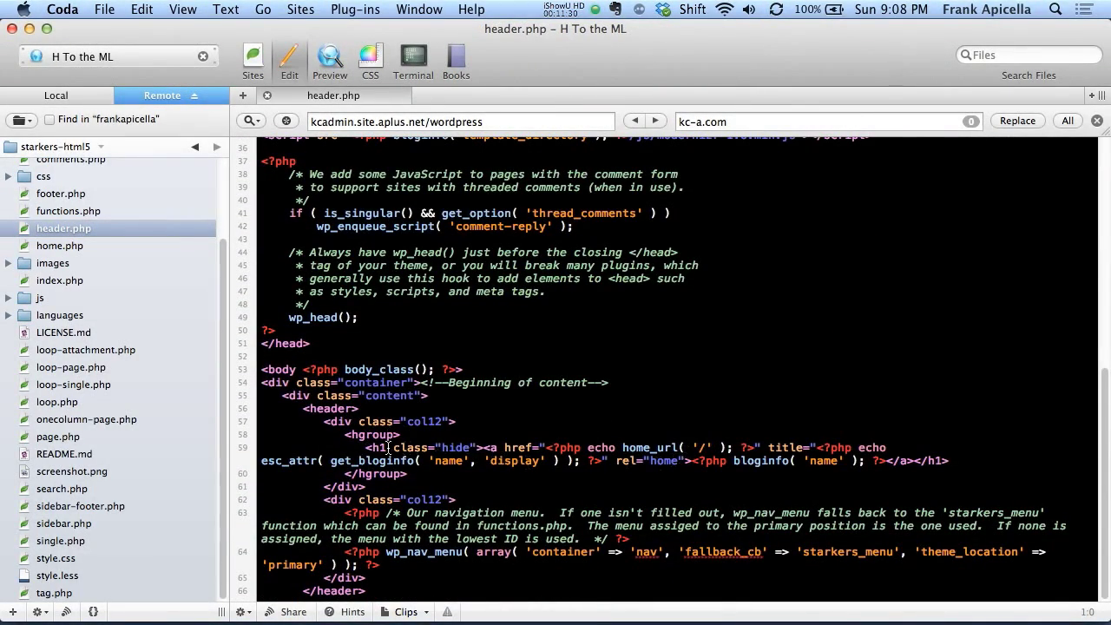
pyautogui.doubleClick(454, 448)
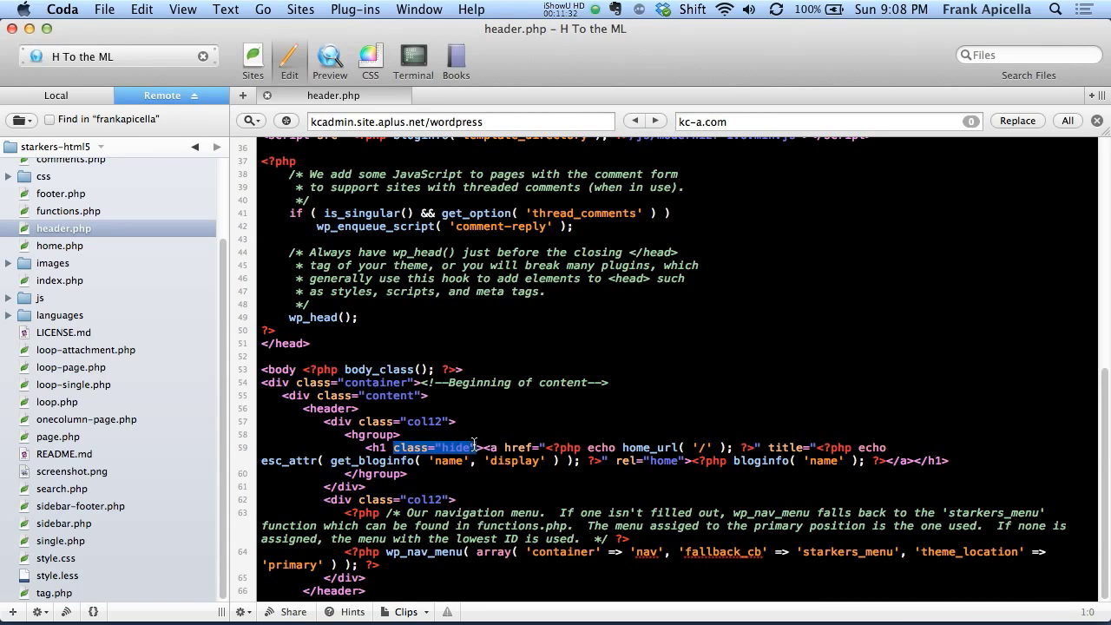
pyautogui.click(952, 462)
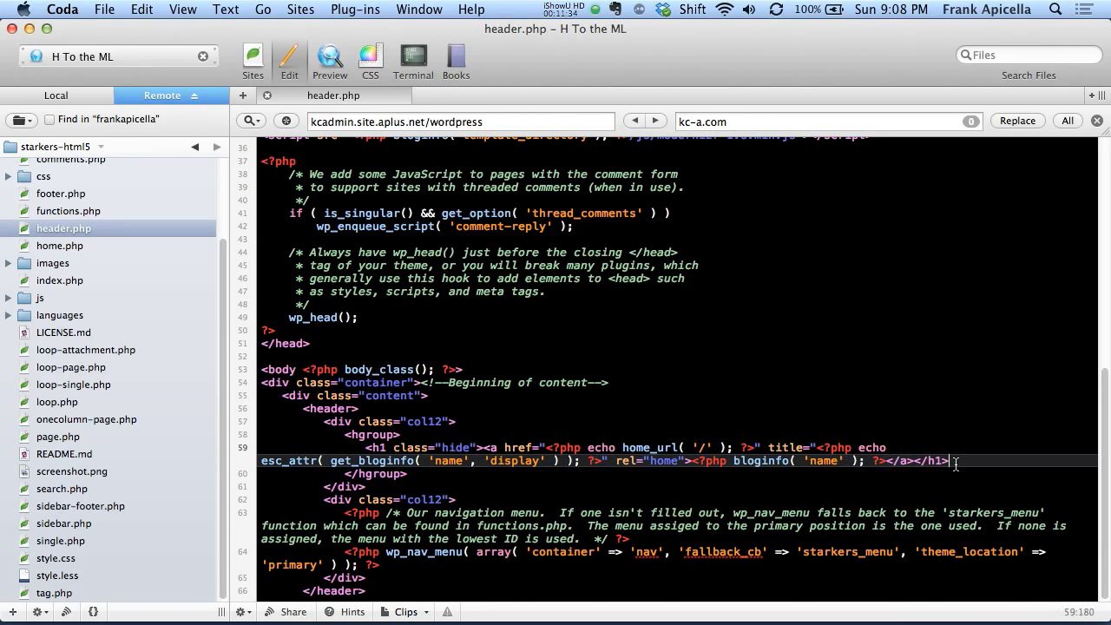
pyautogui.moveTo(483, 454)
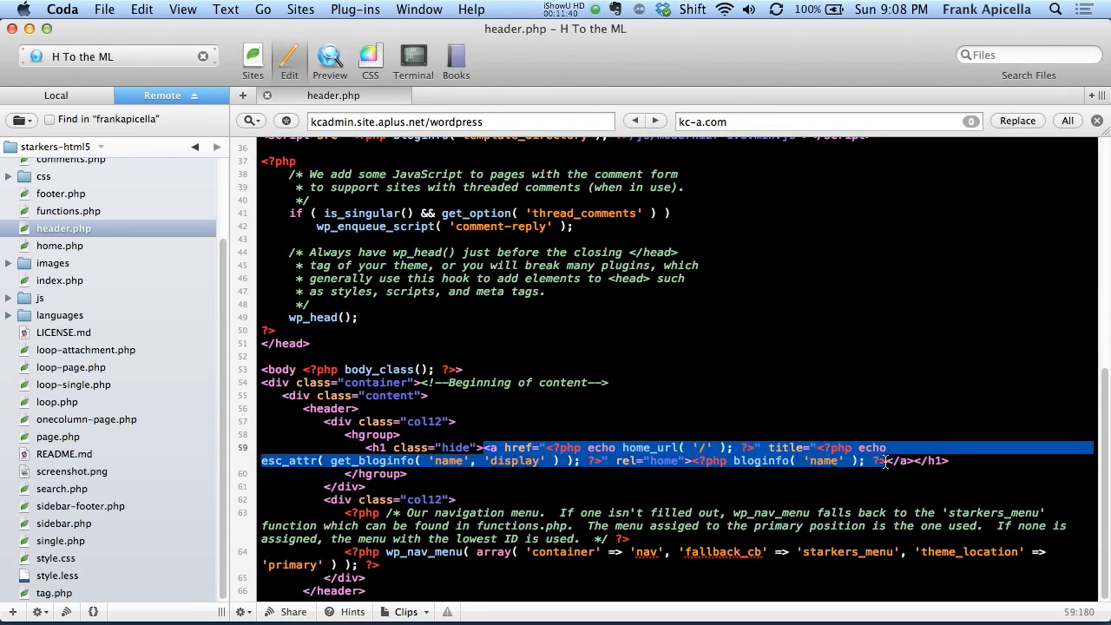
pyautogui.click(383, 452)
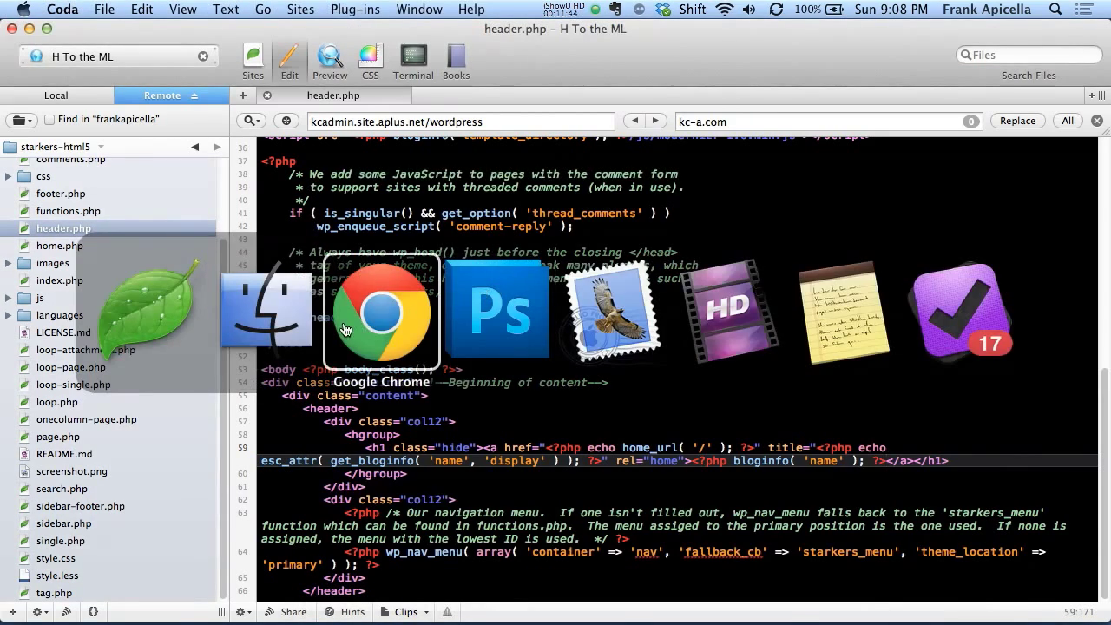
# Search Google Web Fonts for 'be', add Bevan to the collection and proceed to its Use page.
pyautogui.click(381, 313)
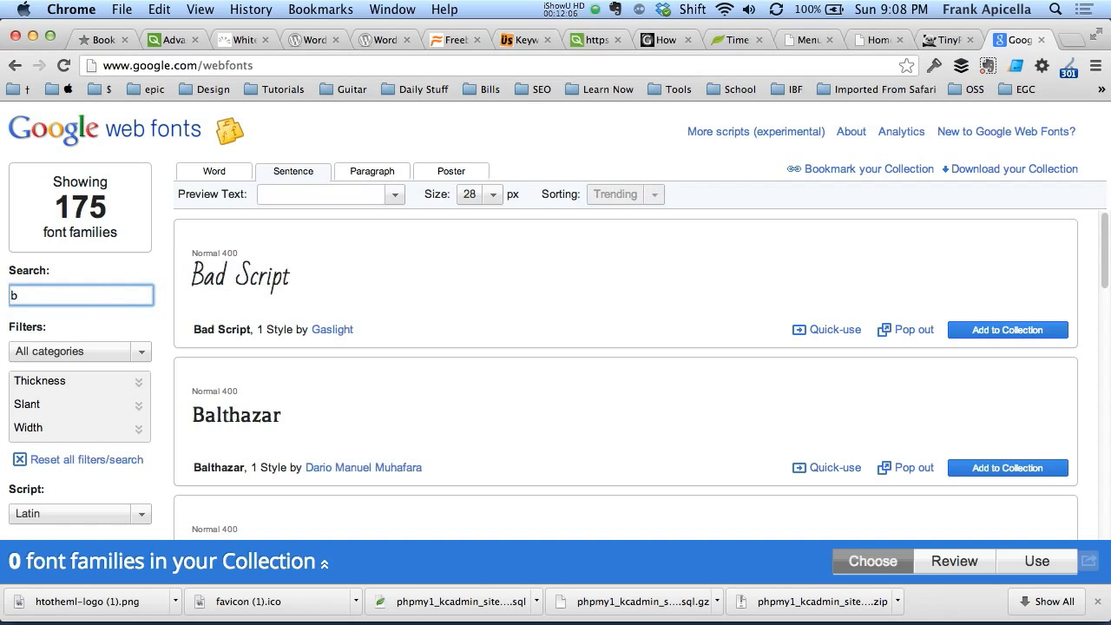
pyautogui.write('e')
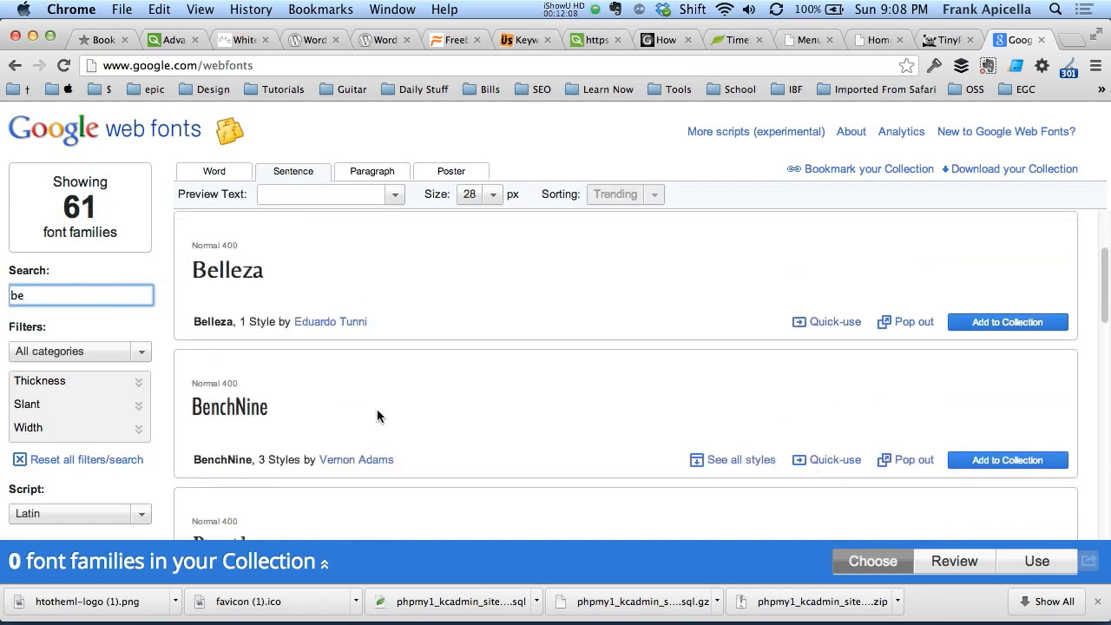
pyautogui.scroll(-3)
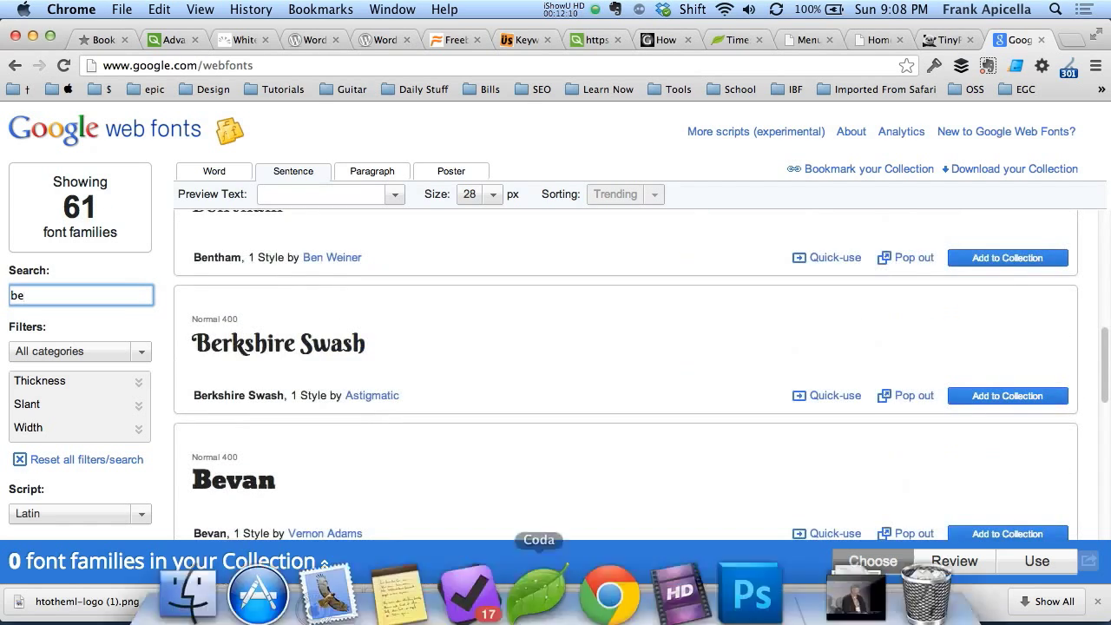
pyautogui.click(750, 594)
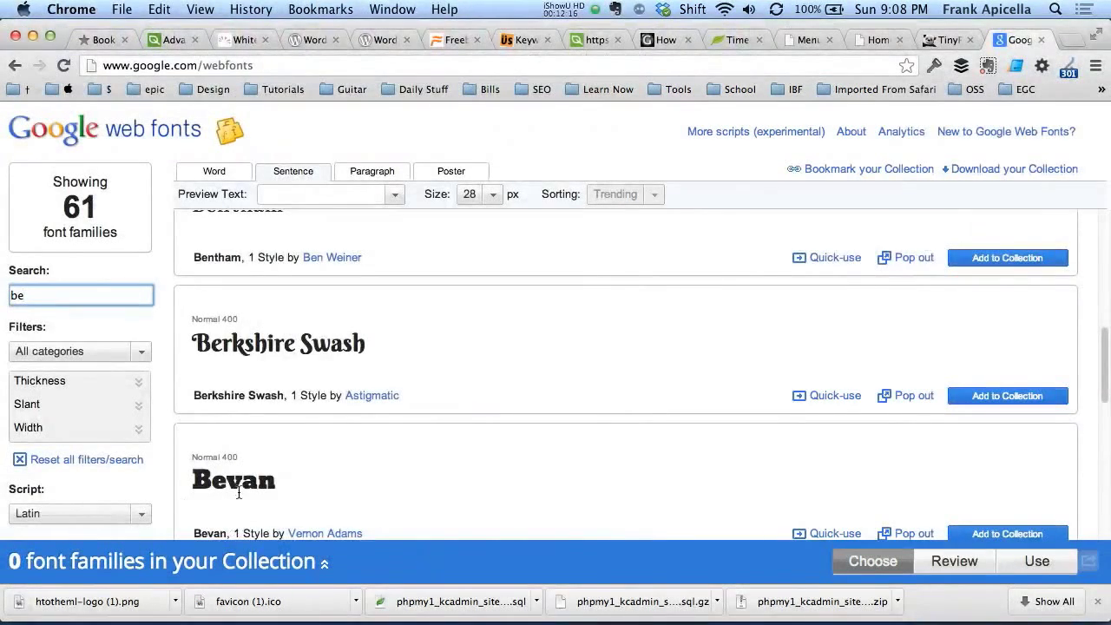
pyautogui.scroll(-3)
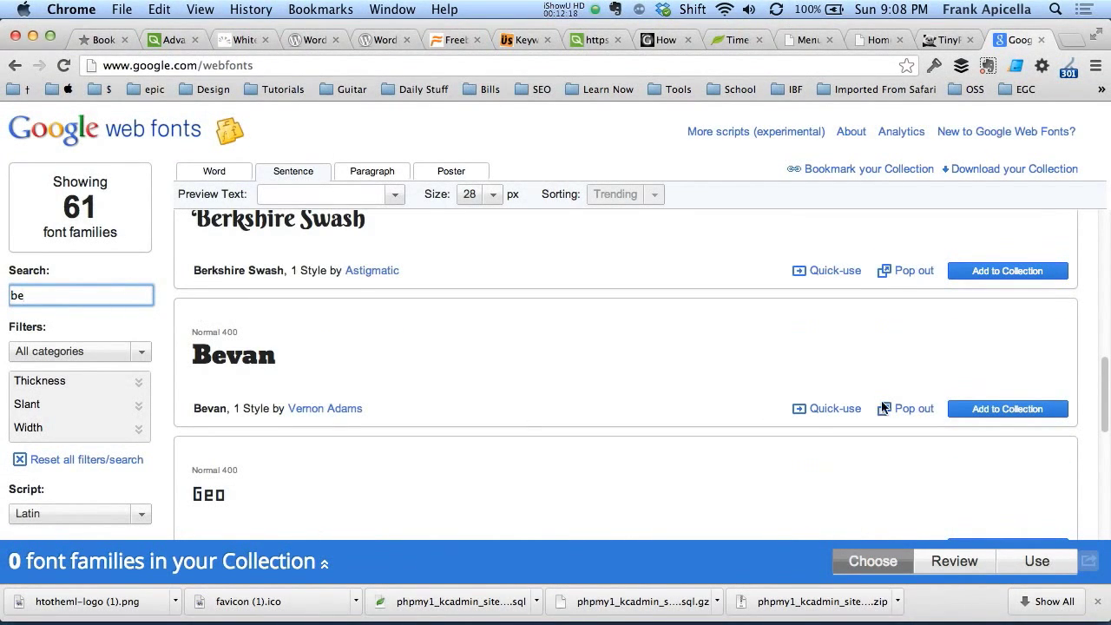
pyautogui.click(1007, 410)
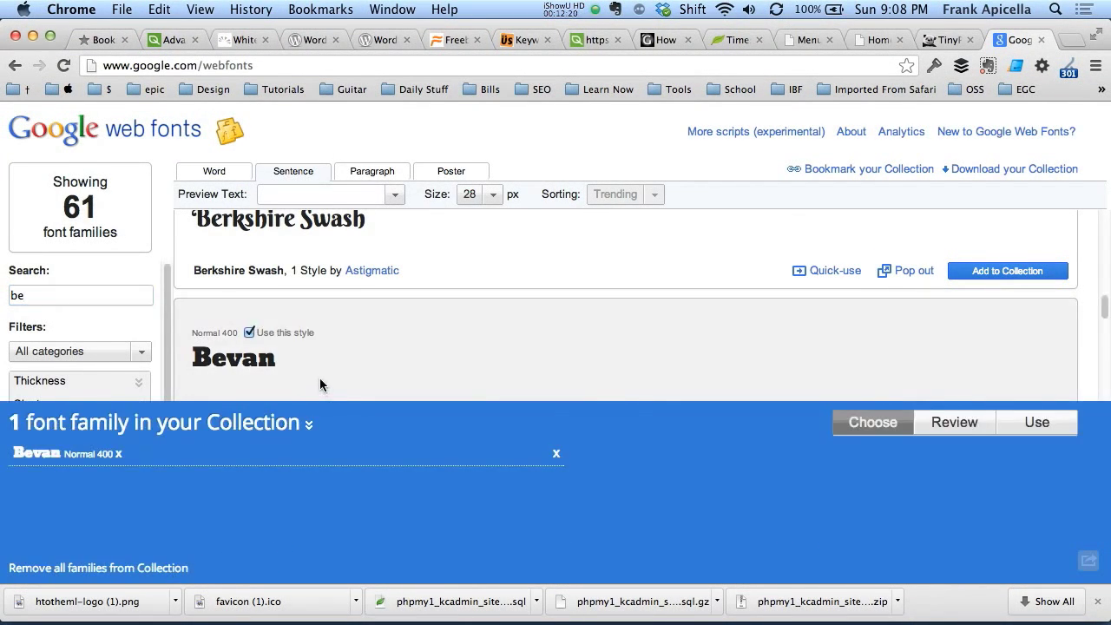
pyautogui.click(1035, 422)
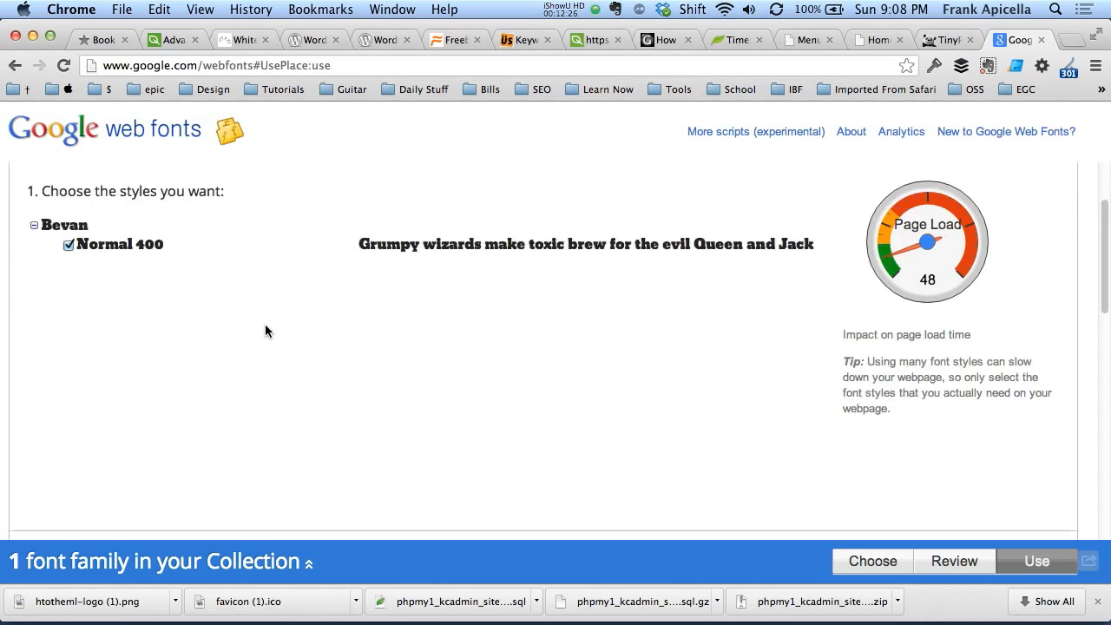
# Copy the Bevan <link> stylesheet code, then return to style.less in Coda.
pyautogui.scroll(-3)
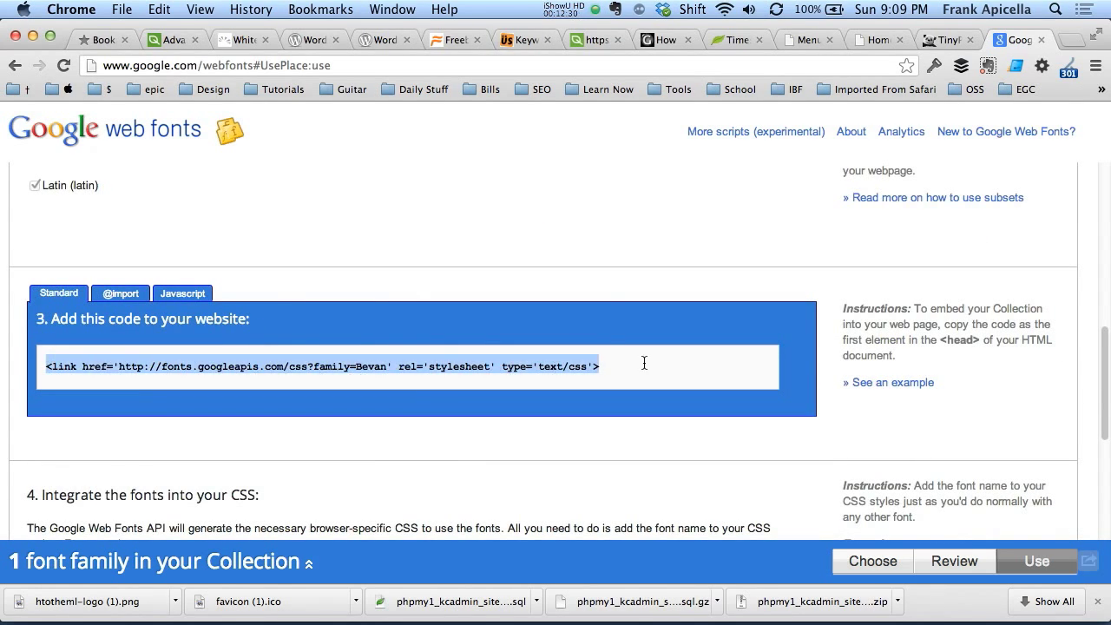
pyautogui.scroll(-3)
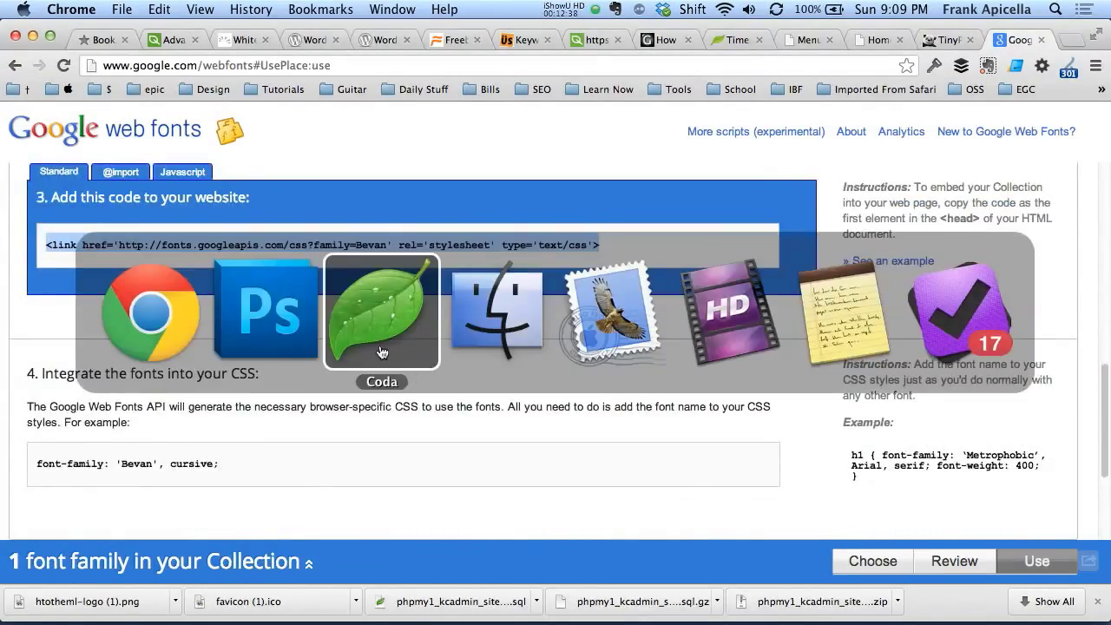
pyautogui.click(382, 313)
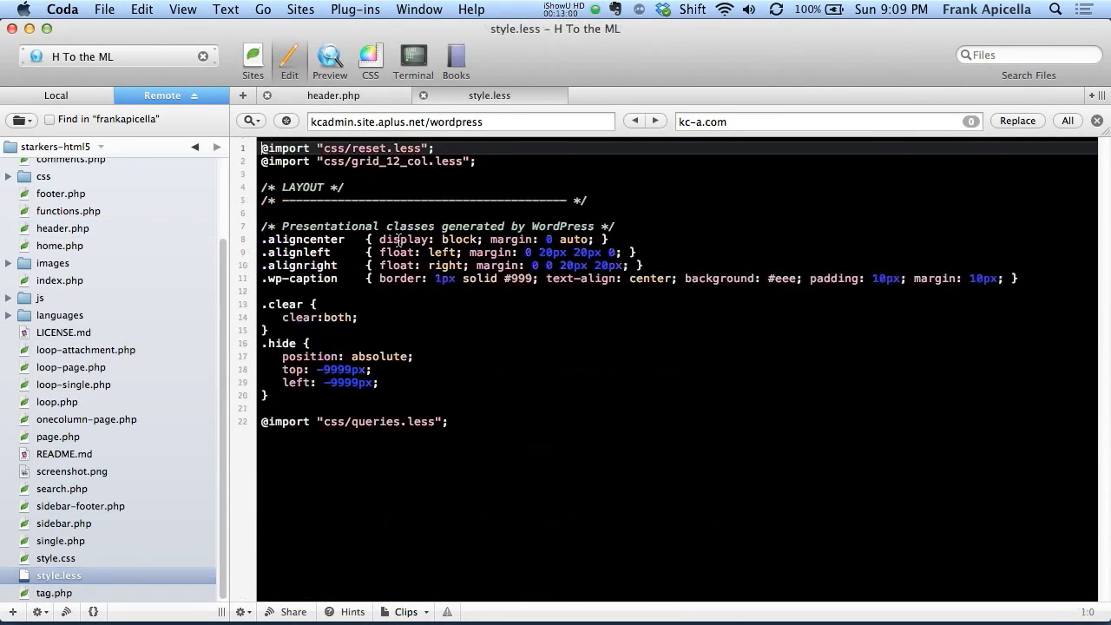
pyautogui.press('Return')
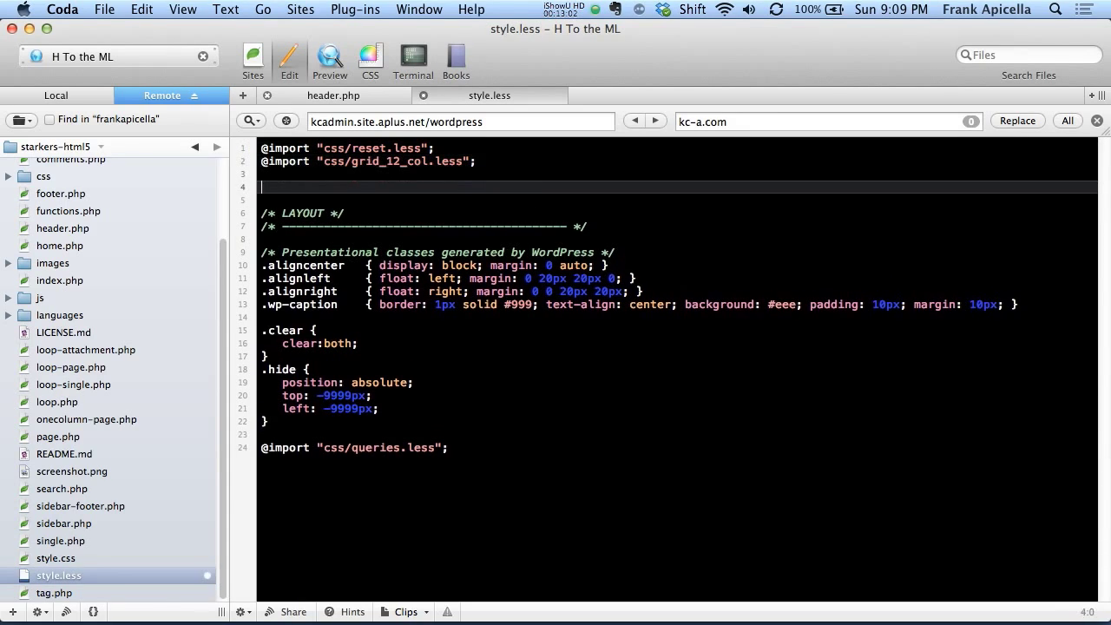
pyautogui.write('@')
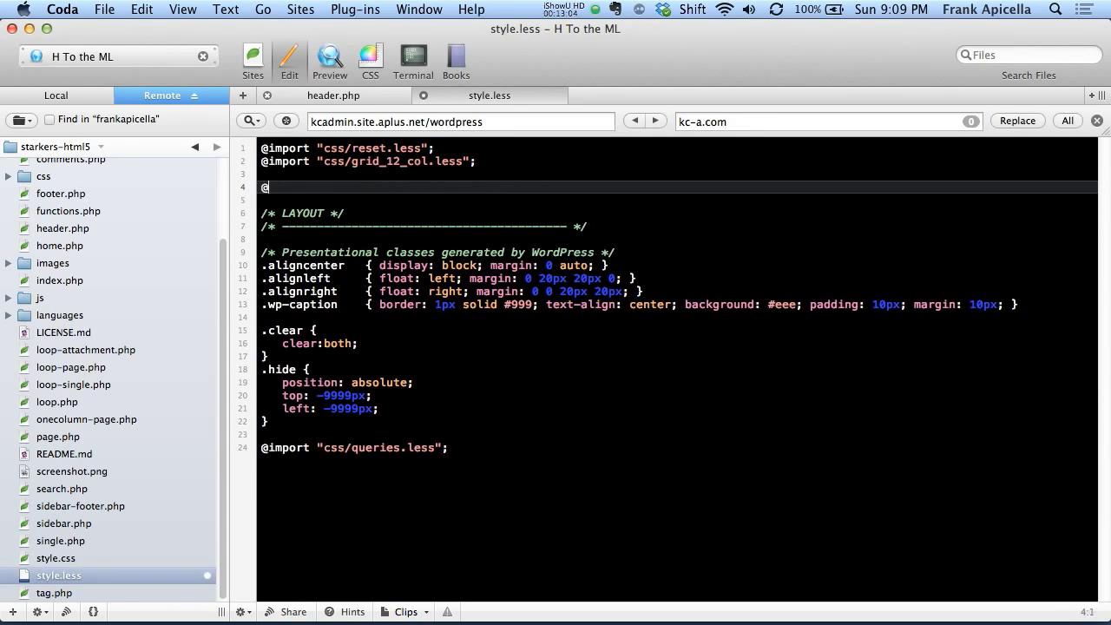
pyautogui.write('mainfont')
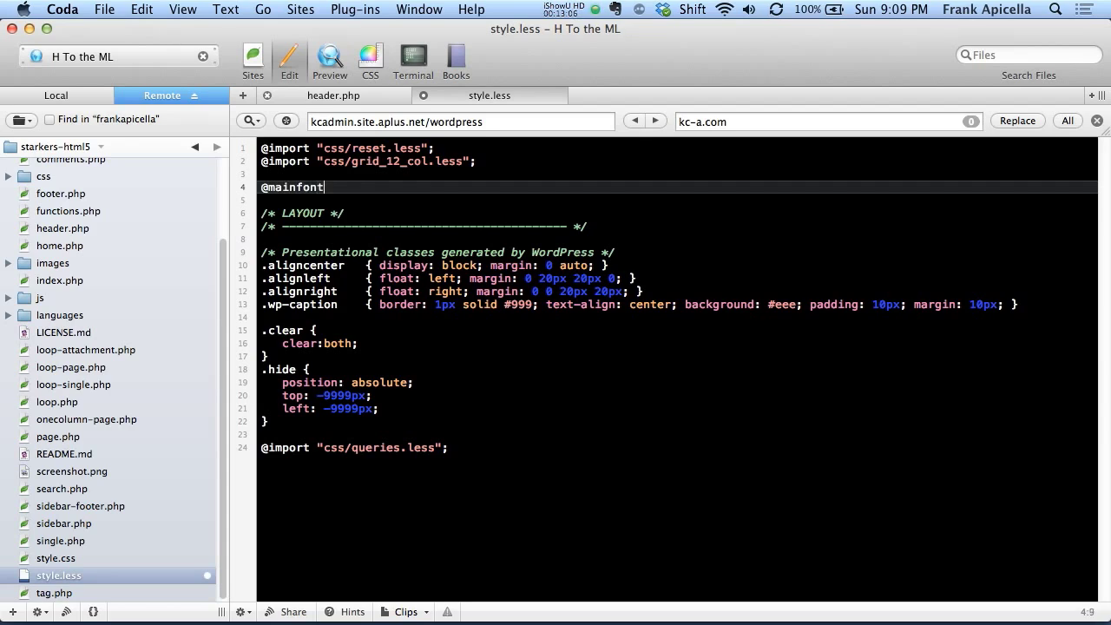
pyautogui.write('@title')
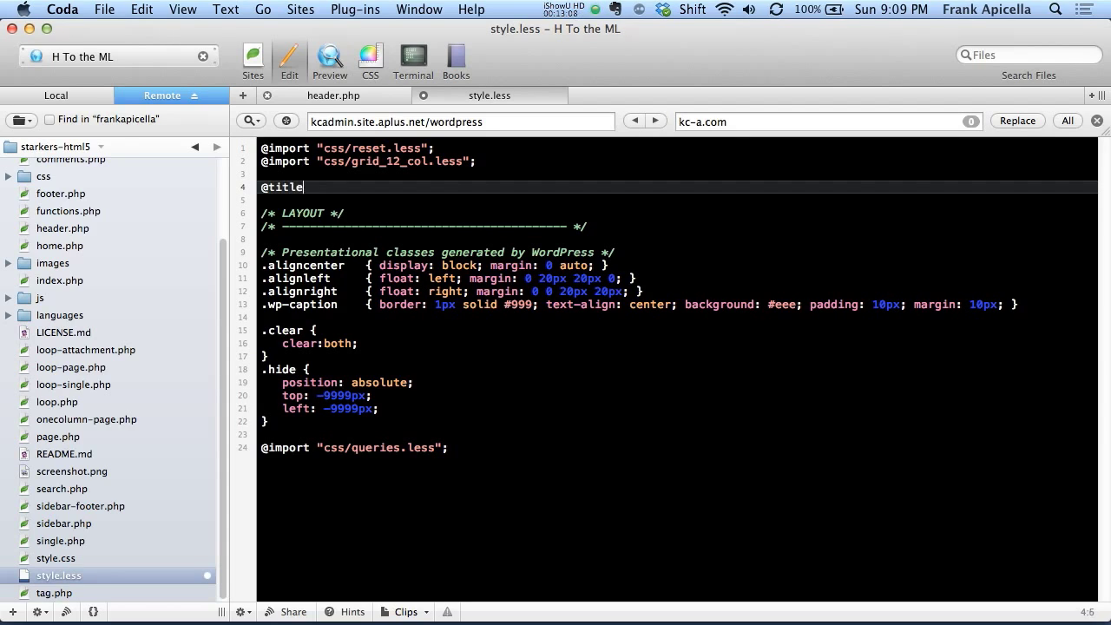
pyautogui.write('font:')
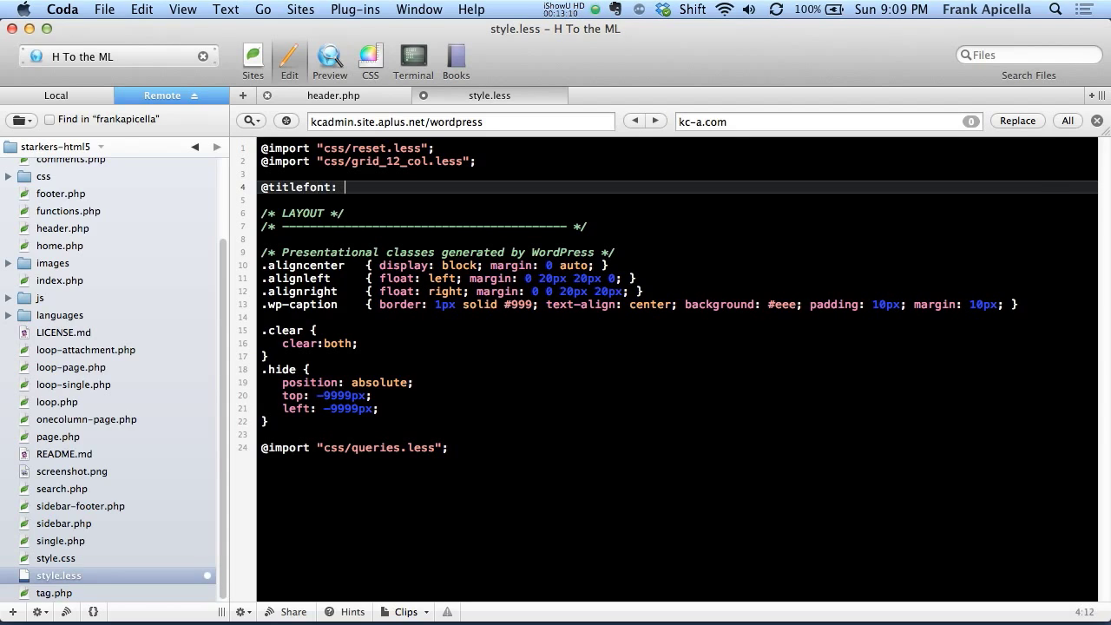
pyautogui.write("font-family: 'Bevan', cursive;")
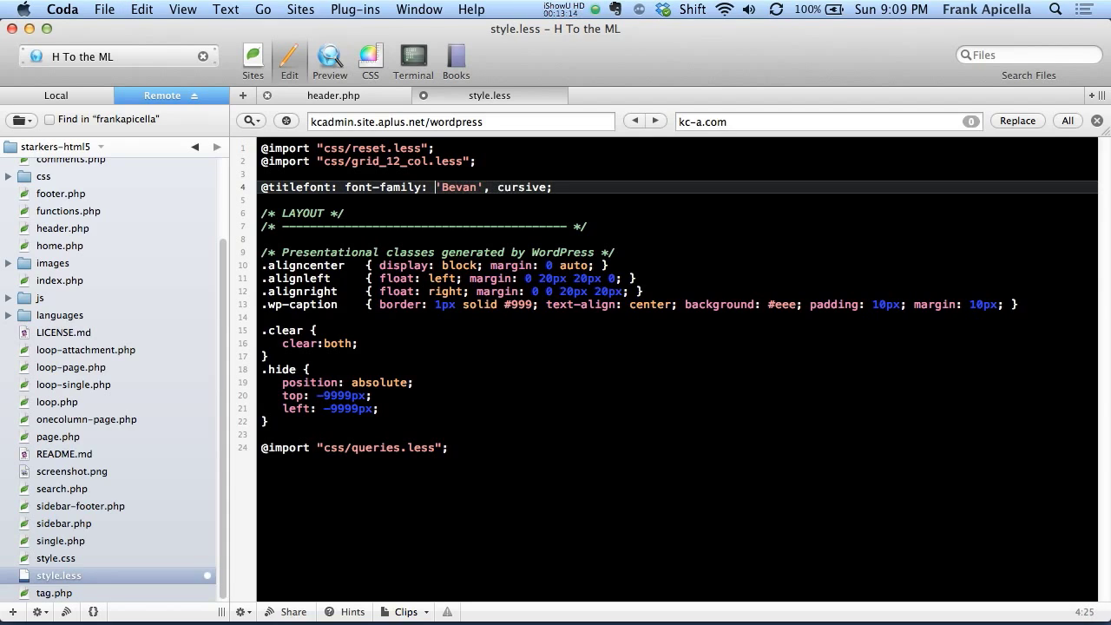
pyautogui.press('backspace')
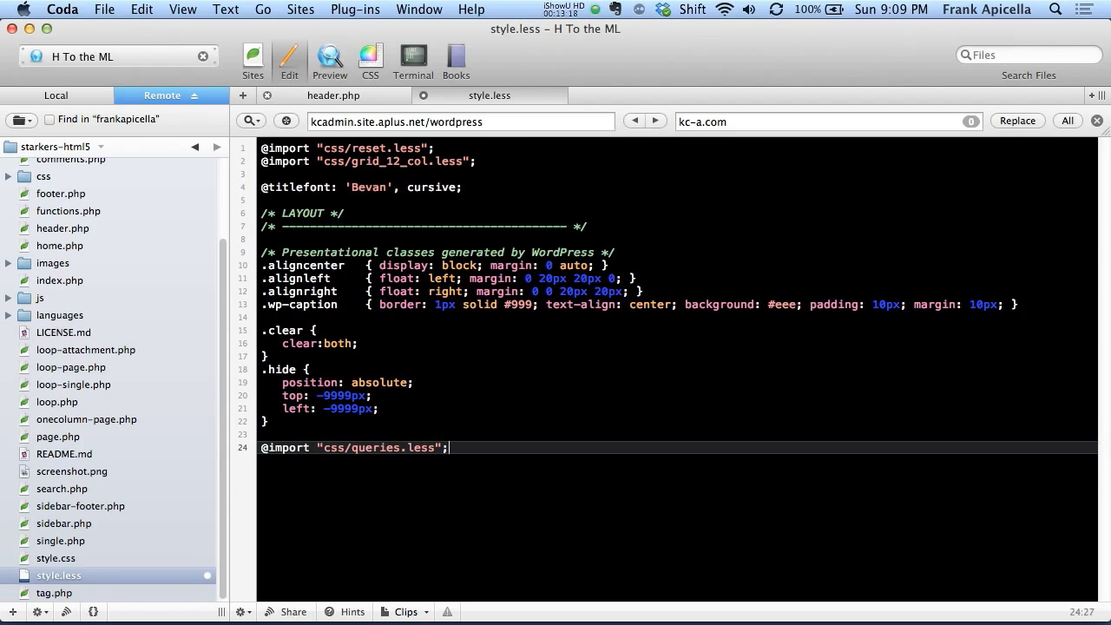
pyautogui.write('.l')
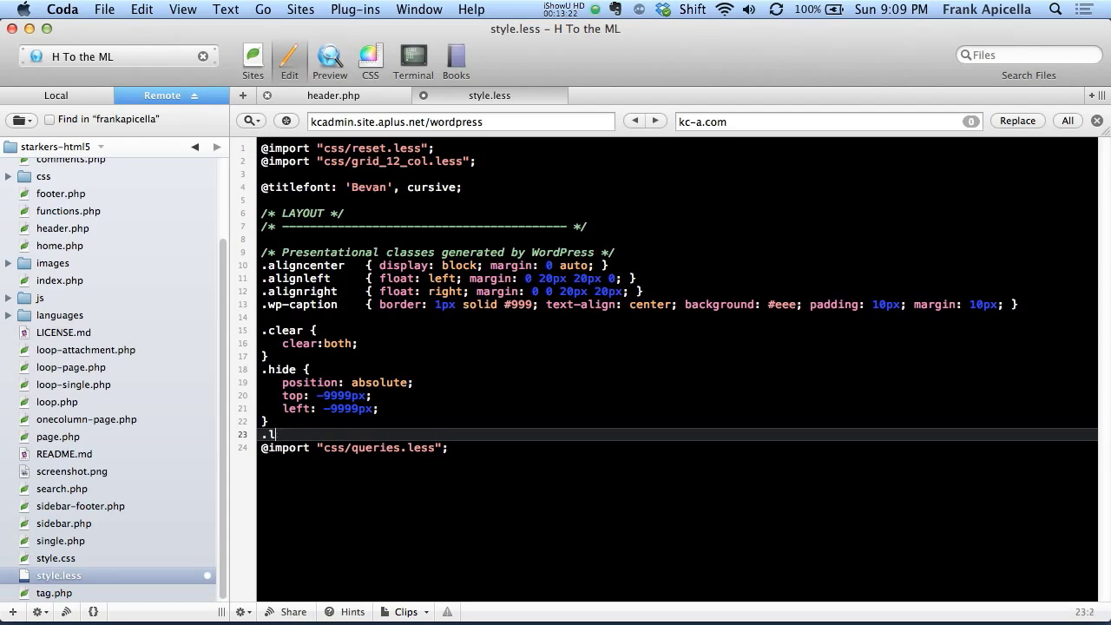
pyautogui.write('h1,h2,h')
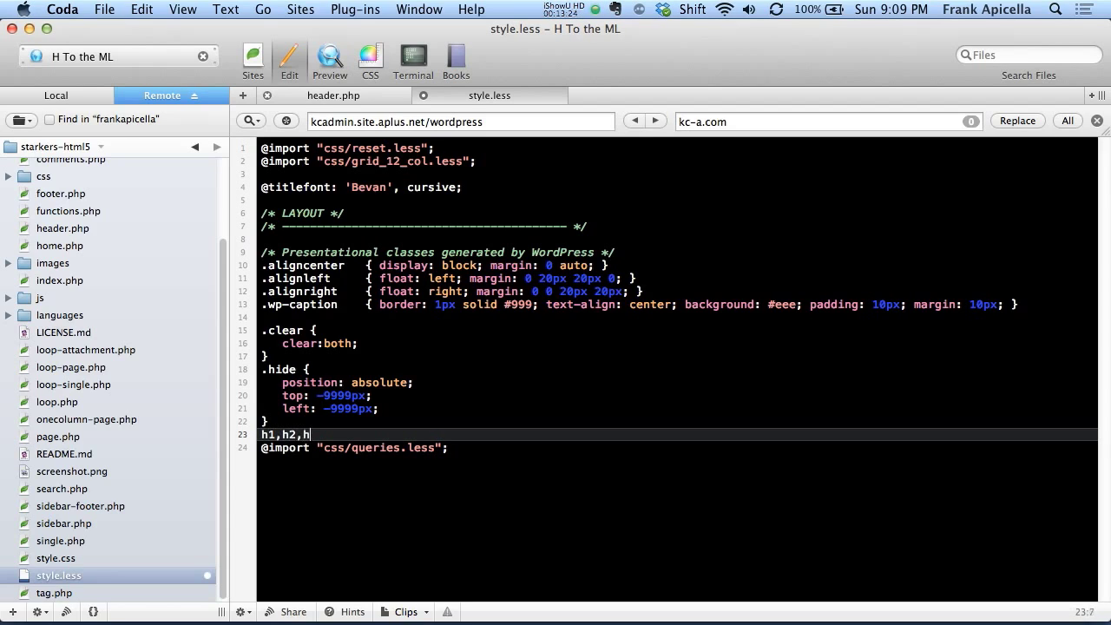
pyautogui.write('3,h4,h5,h5')
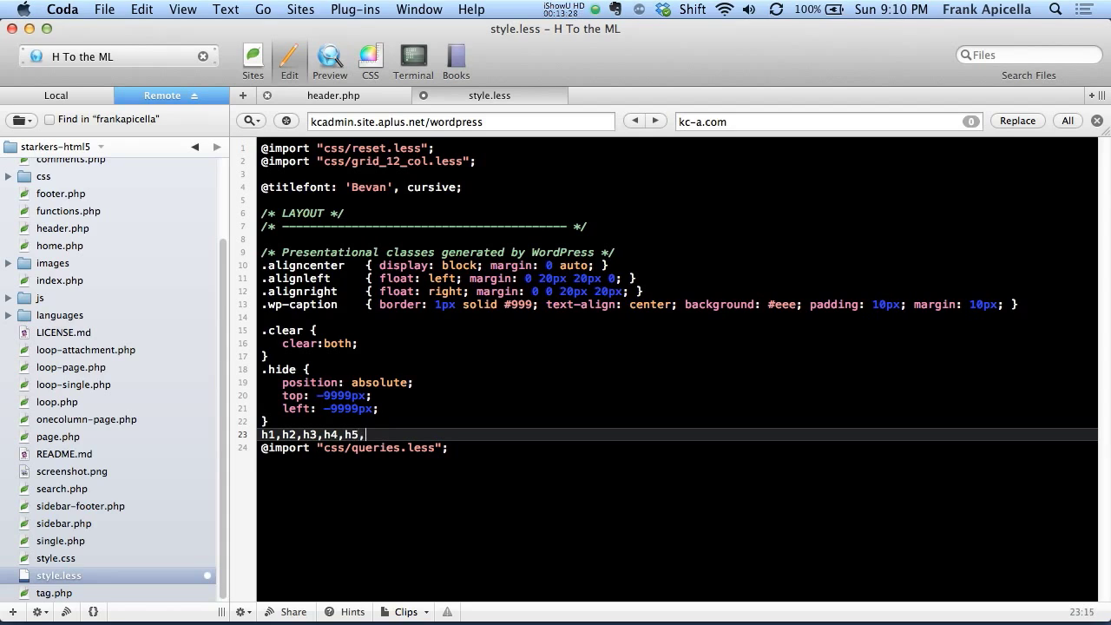
pyautogui.write('.logo {')
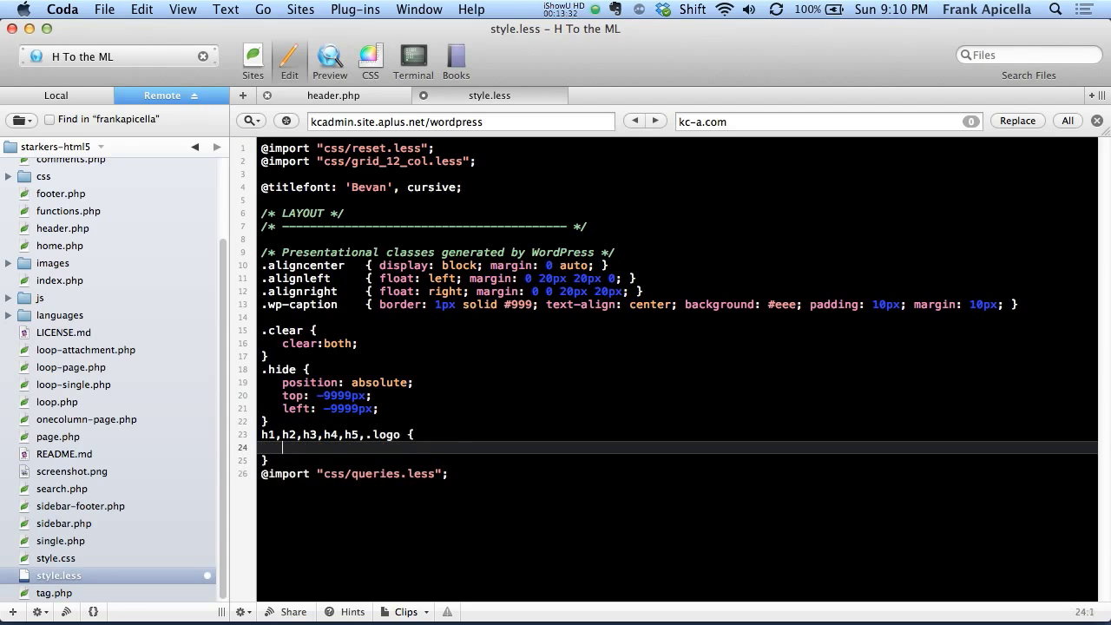
pyautogui.write('font-family:')
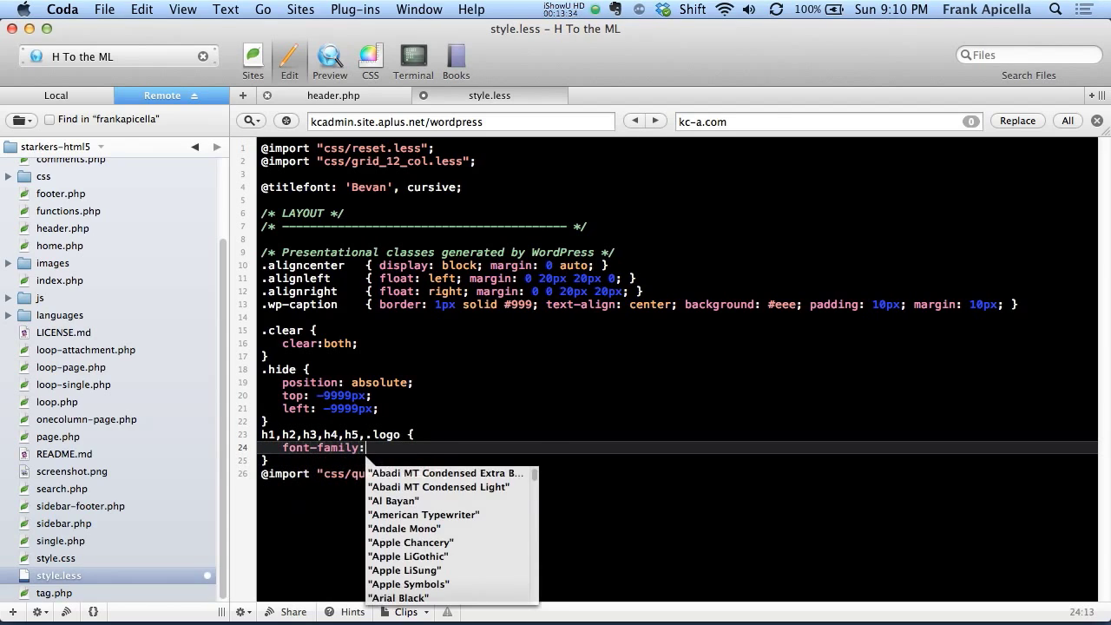
pyautogui.write('@titlefin')
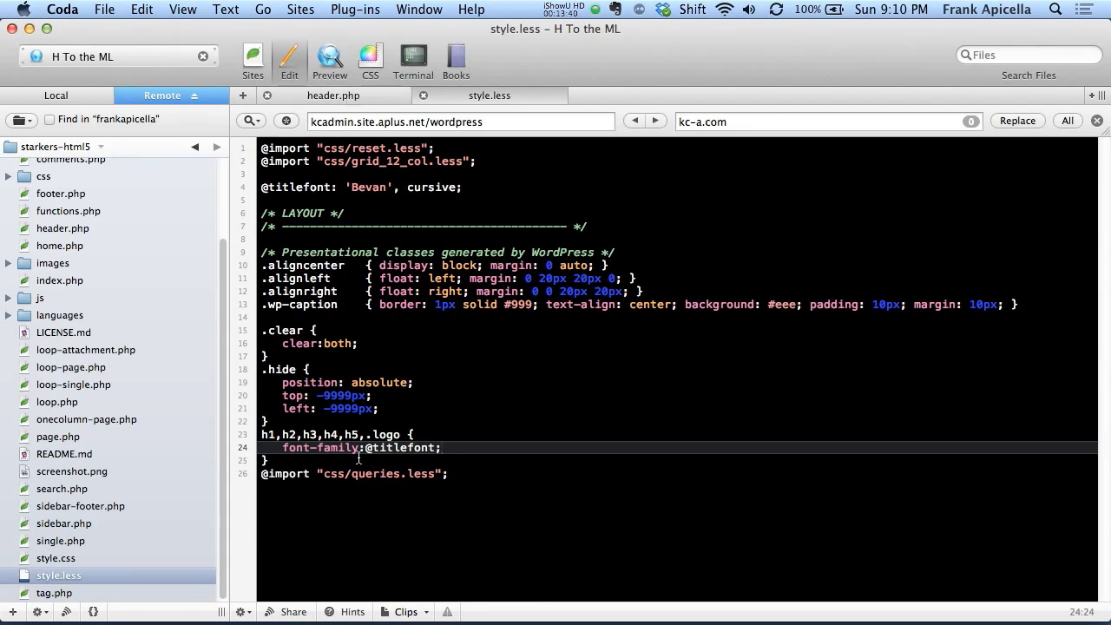
pyautogui.press('Return')
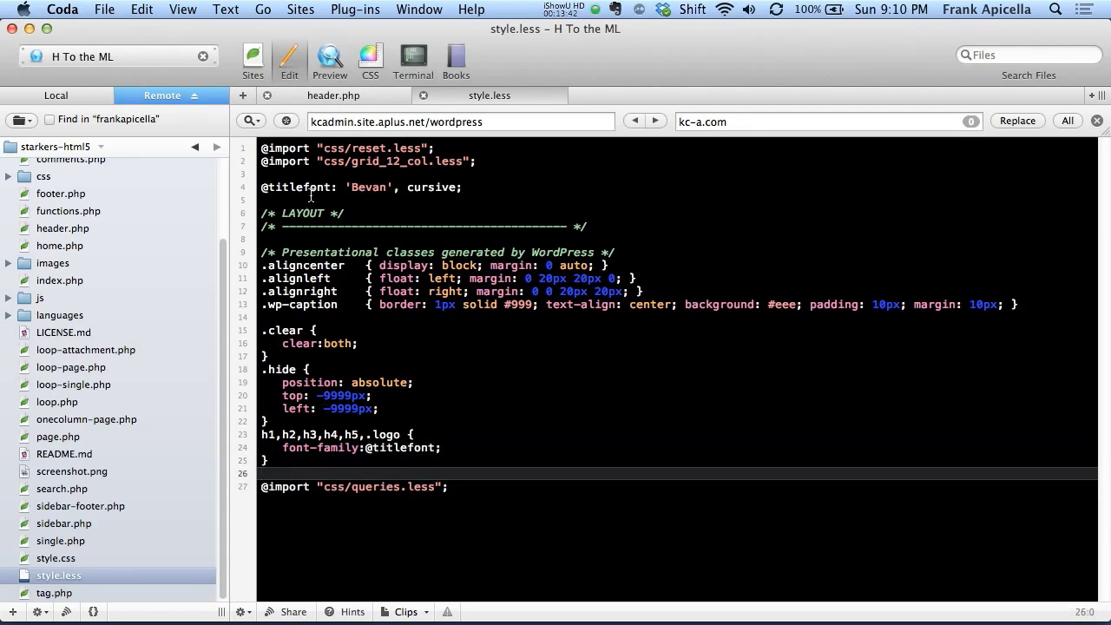
# In header.php replace the h1 site-title with <span class="logo">H to the ML</span>.
pyautogui.click(334, 95)
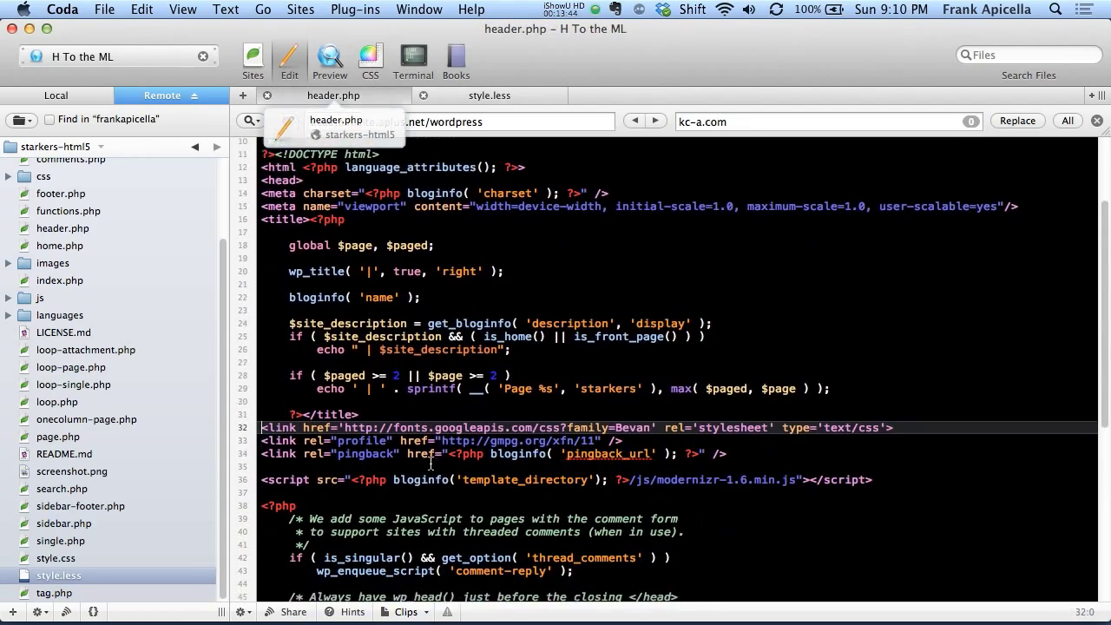
pyautogui.scroll(-3)
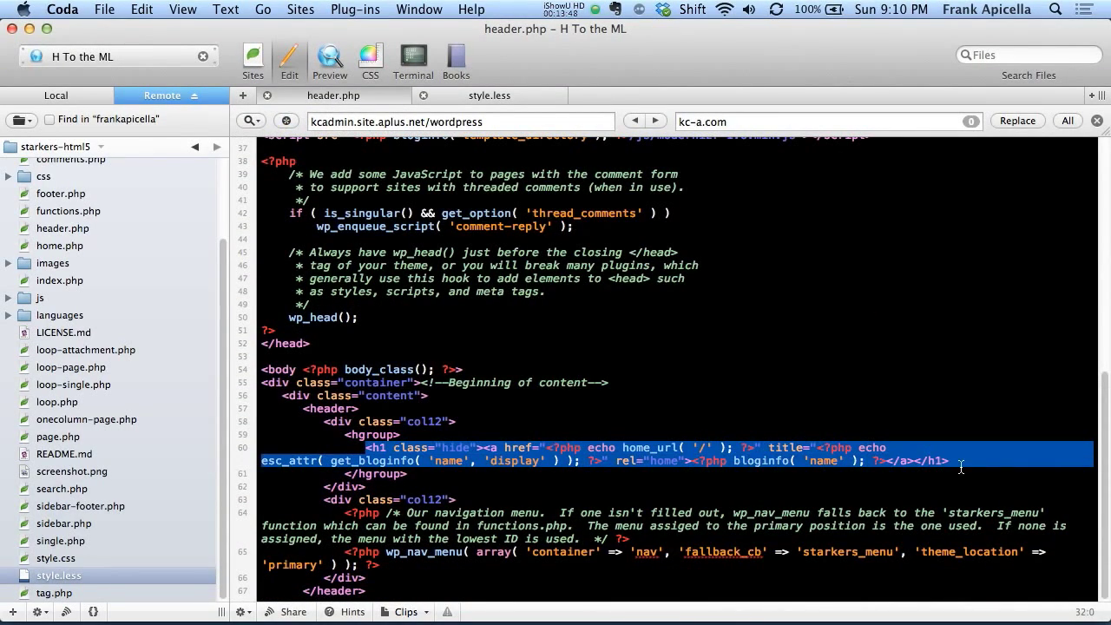
pyautogui.write('<h2')
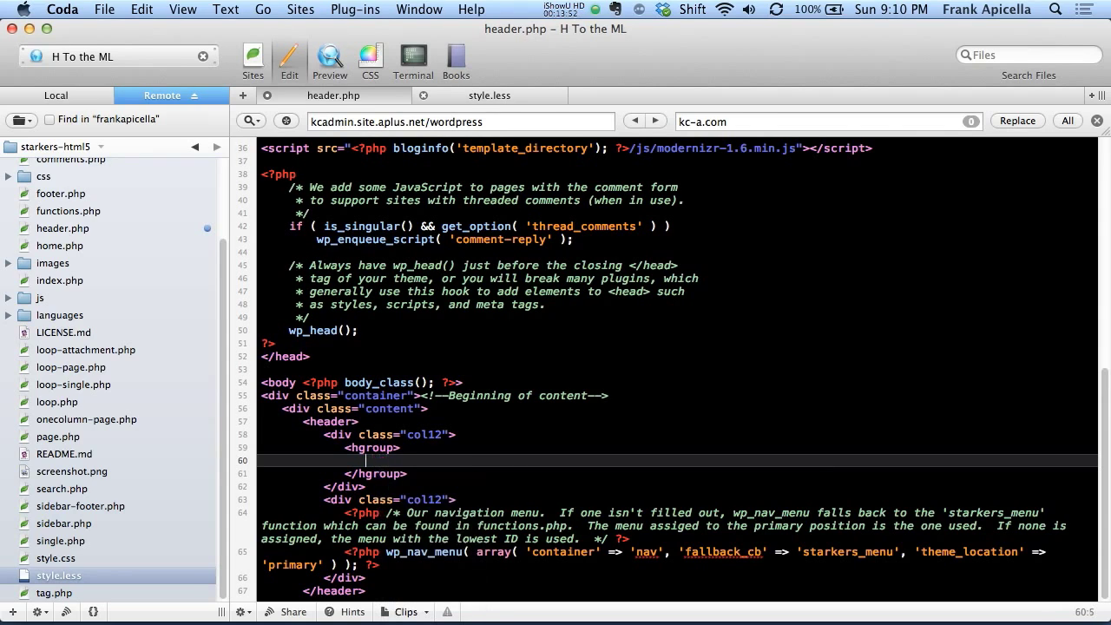
pyautogui.write('span.l')
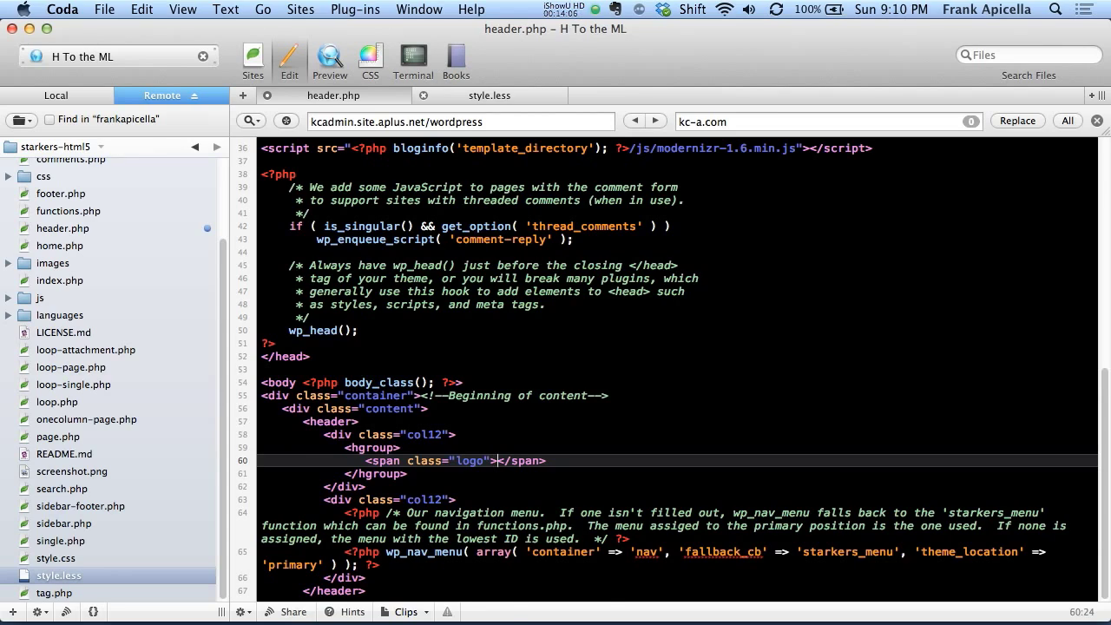
pyautogui.write('H to <')
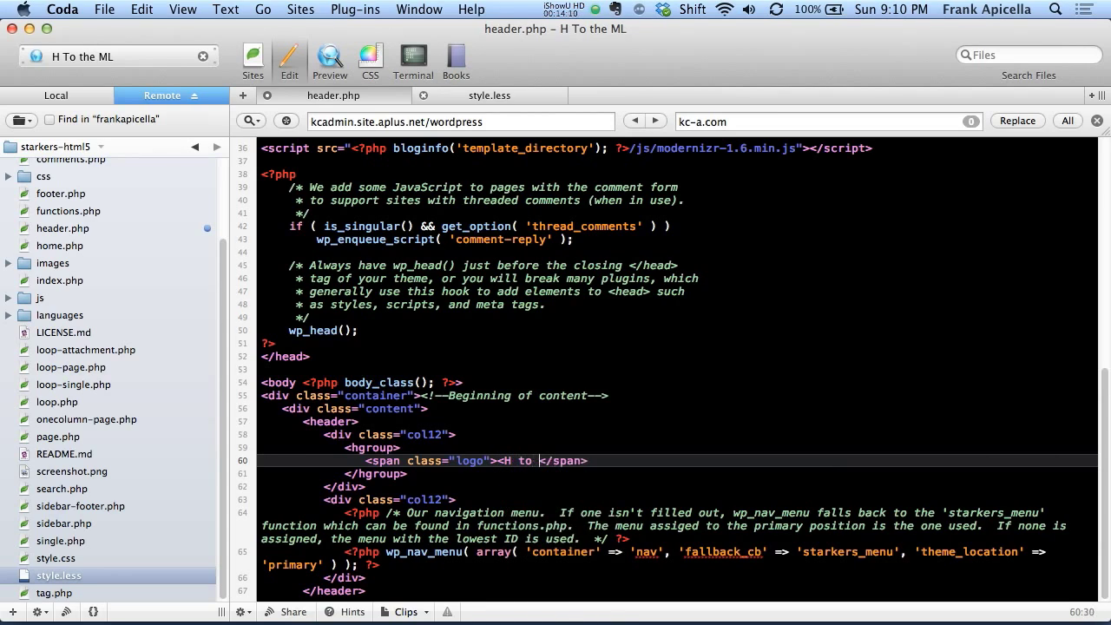
pyautogui.write('the ML>')
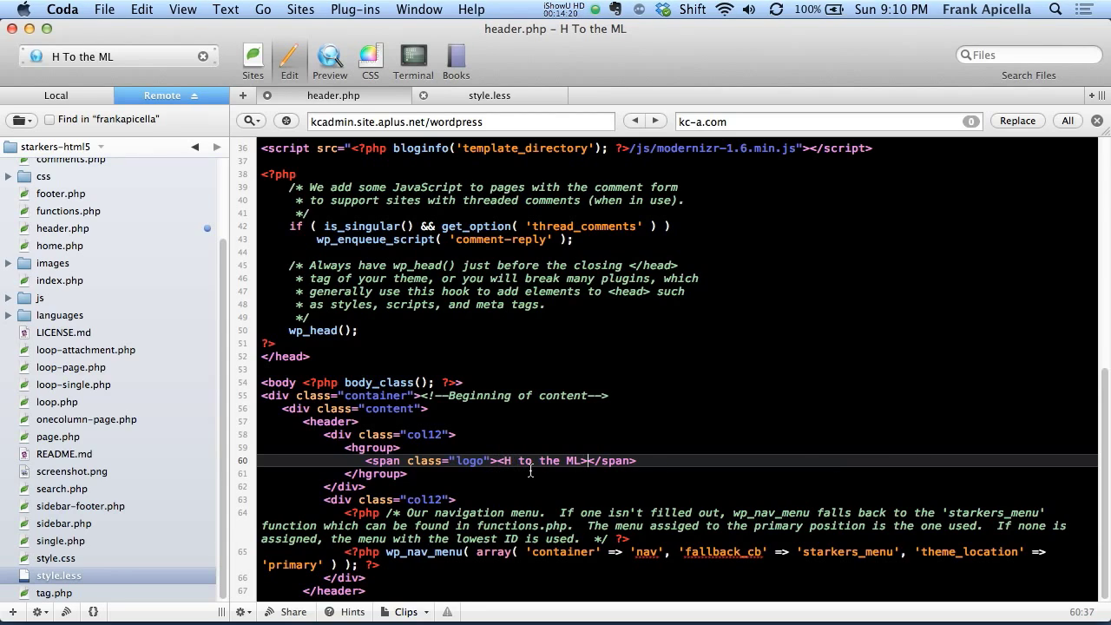
pyautogui.moveTo(507, 393)
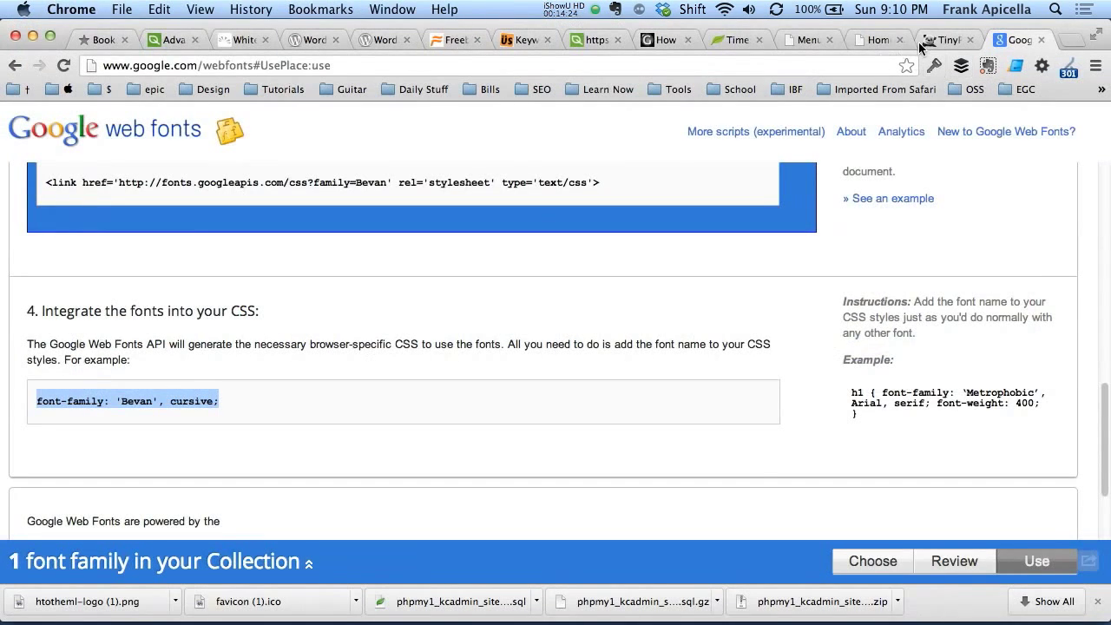
# Check the live homepage, re-enter 'H to the ML' in the span and reload to show the logo.
pyautogui.click(877, 40)
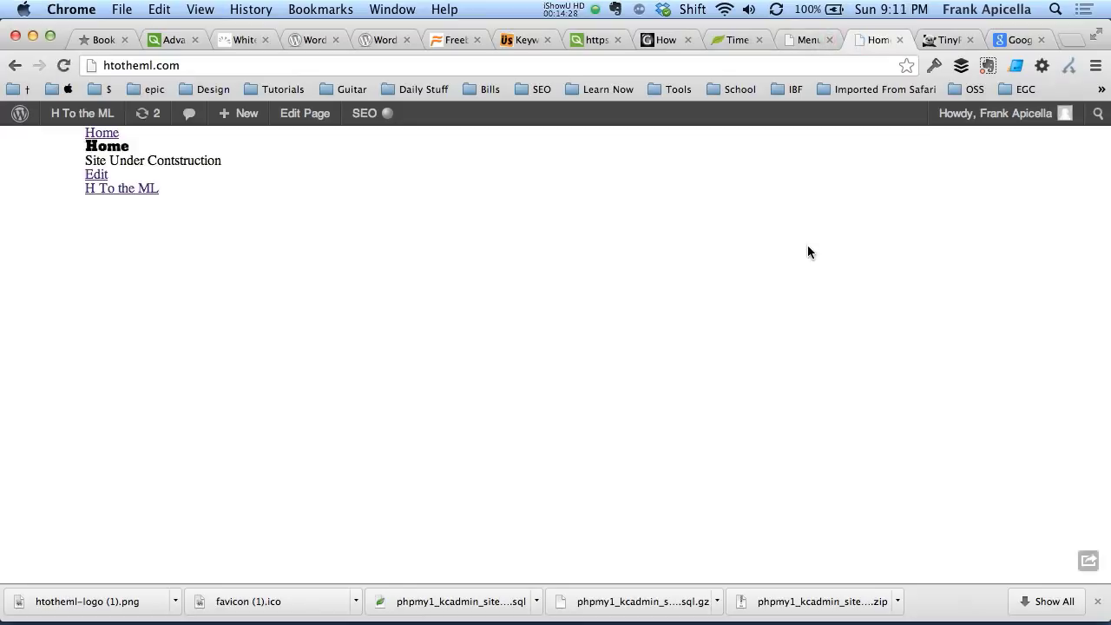
pyautogui.moveTo(219, 174)
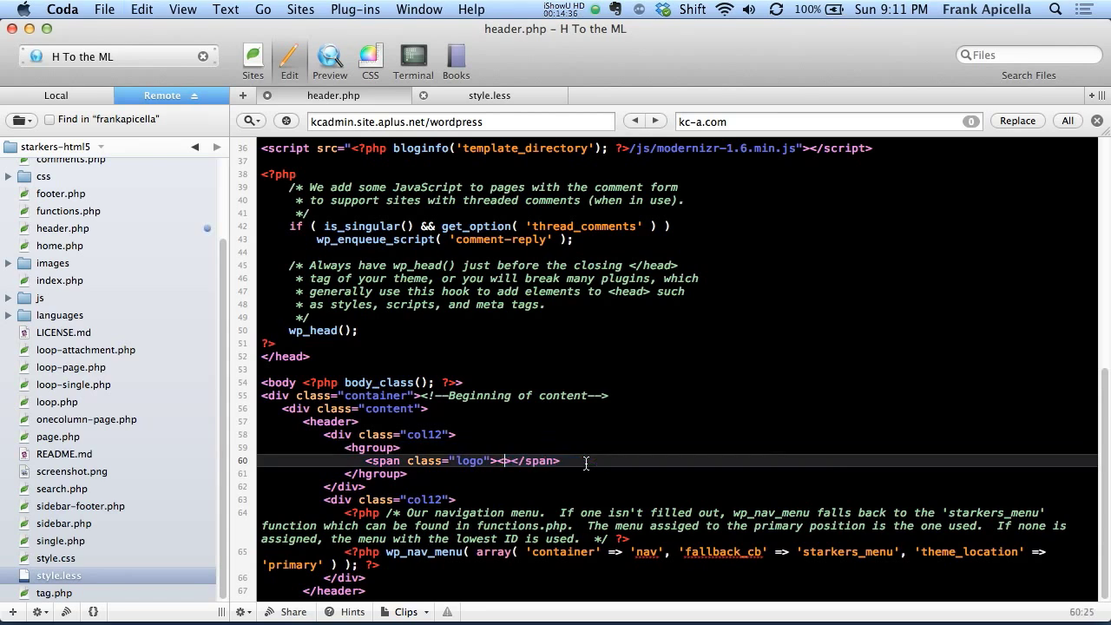
pyautogui.write('H to the ML')
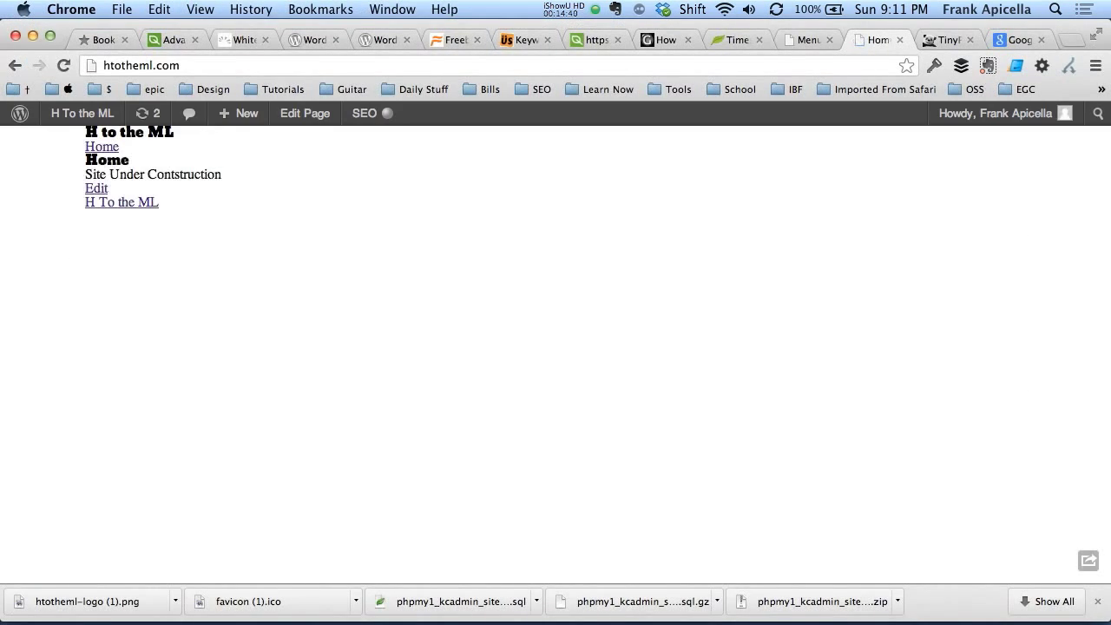
pyautogui.moveTo(828, 319)
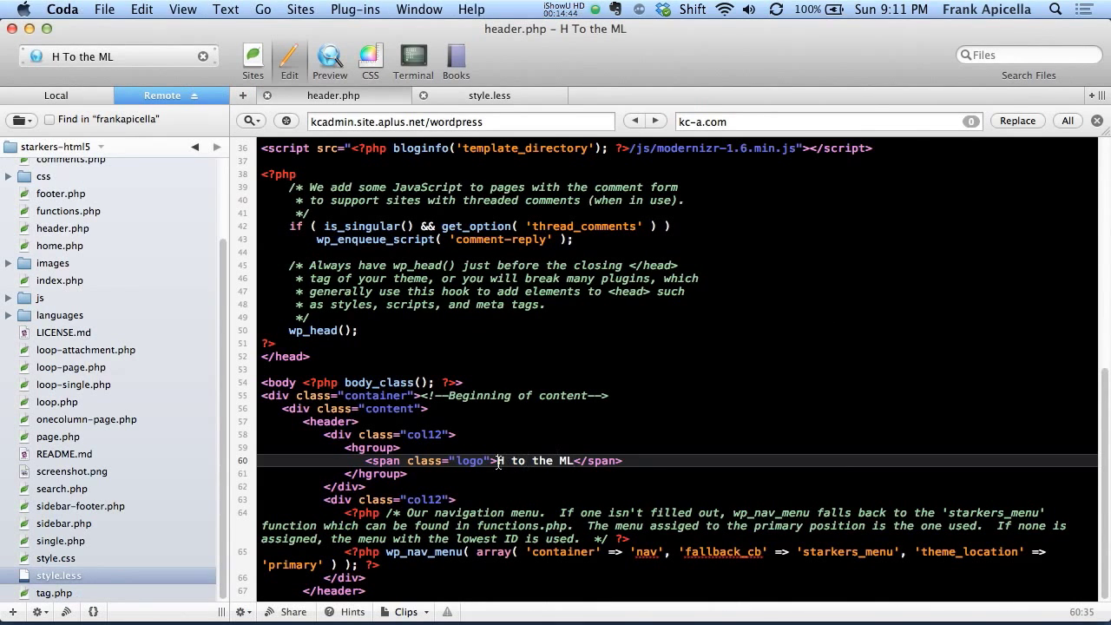
# Change the logo span text to '&lt;h to the ml&gt;' and save header.php.
pyautogui.write('&')
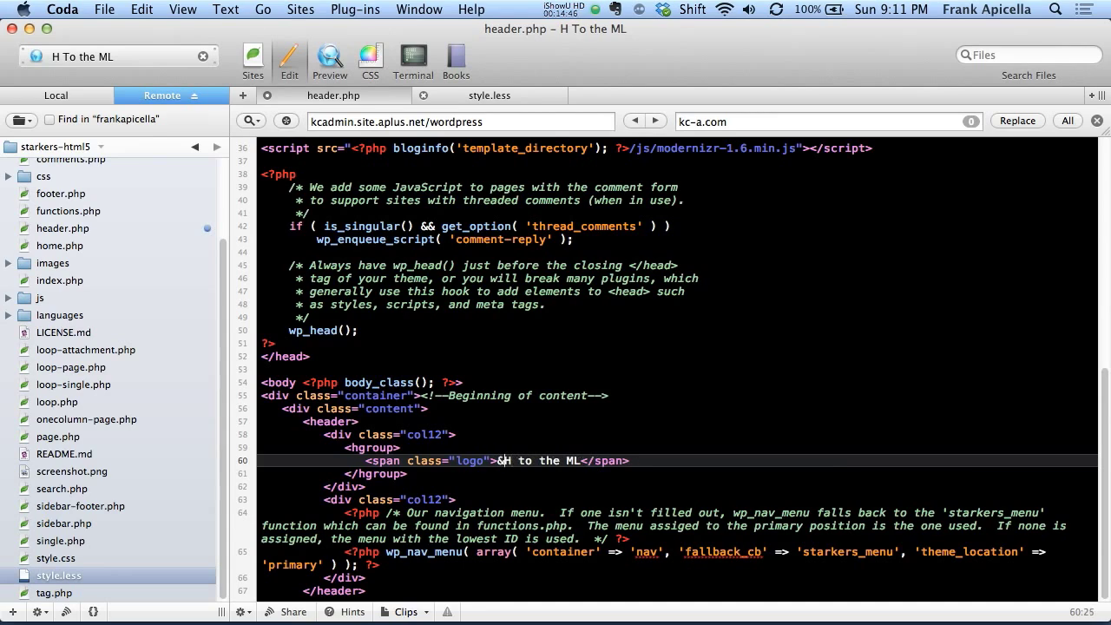
pyautogui.write('gt')
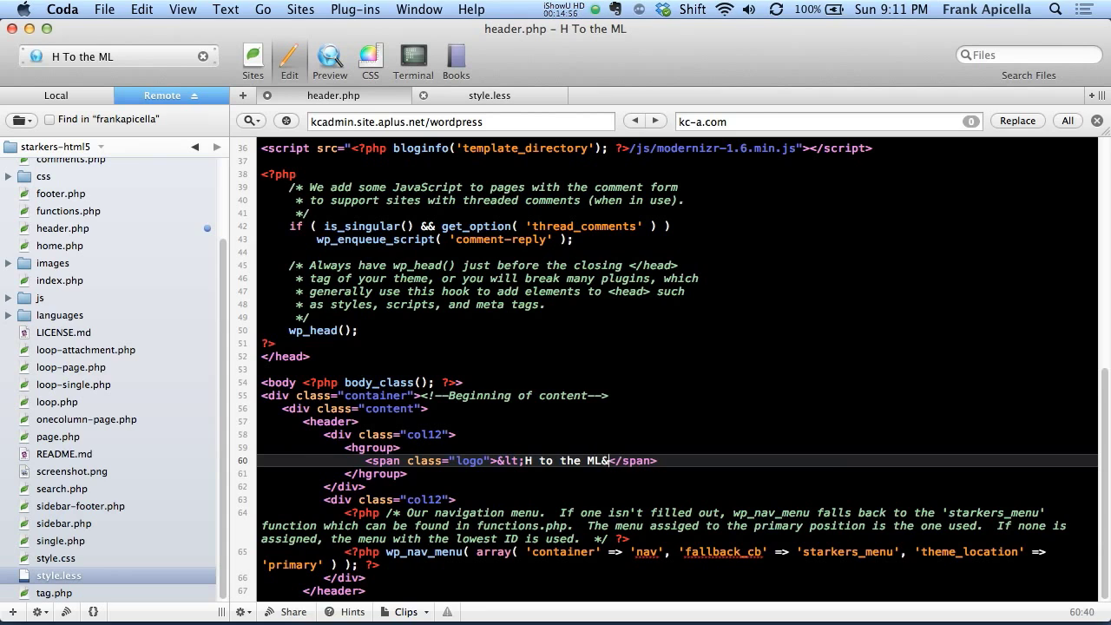
pyautogui.write('gt;')
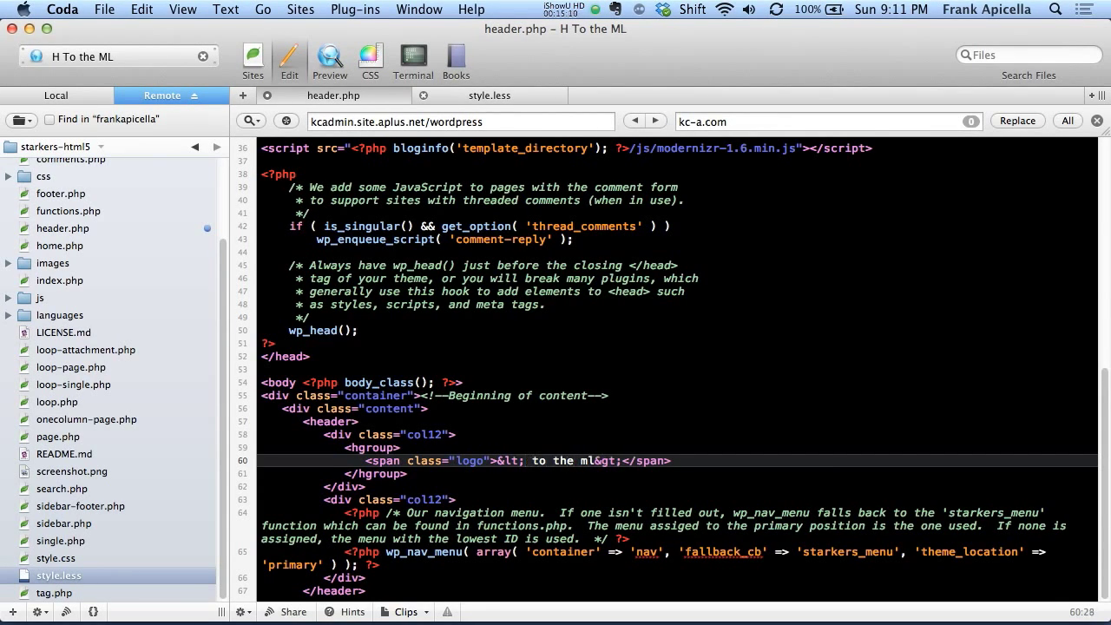
pyautogui.write('h')
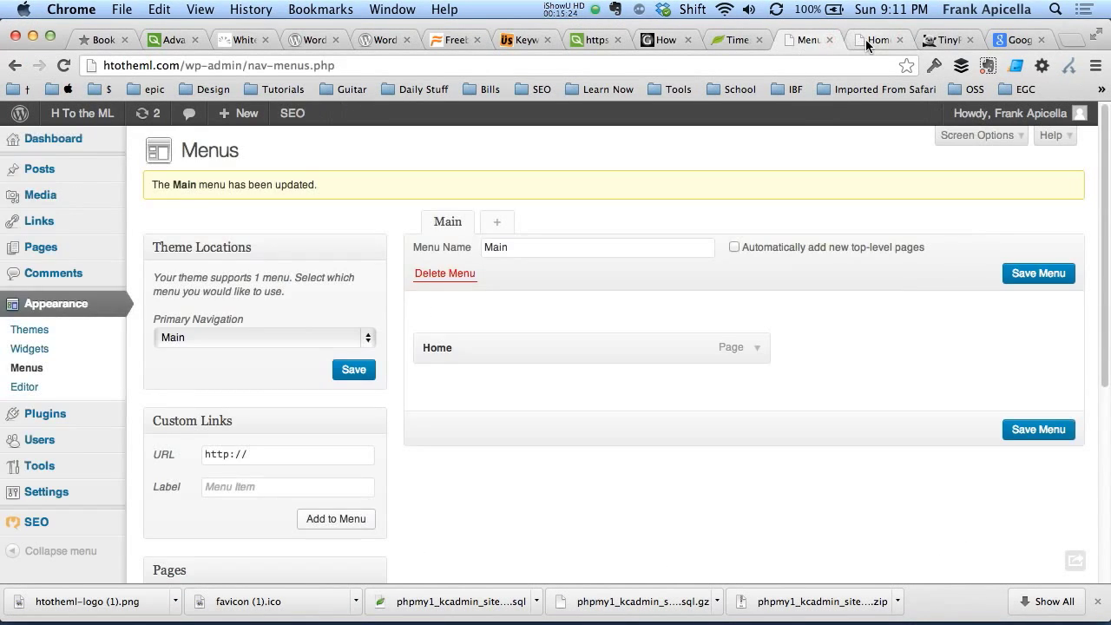
pyautogui.click(871, 38)
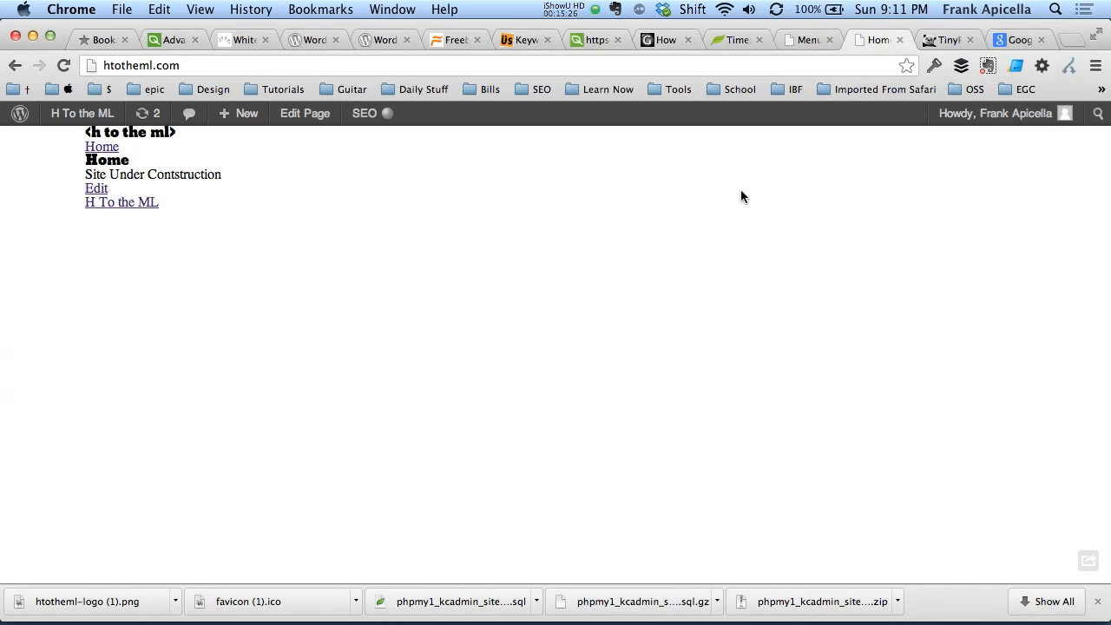
pyautogui.click(803, 40)
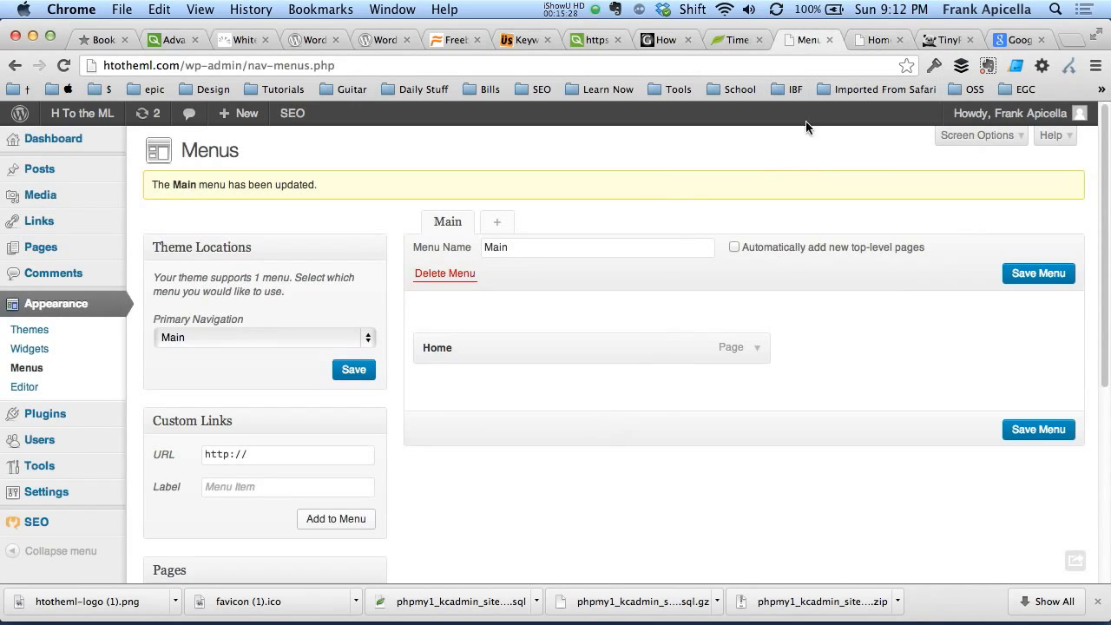
pyautogui.click(82, 113)
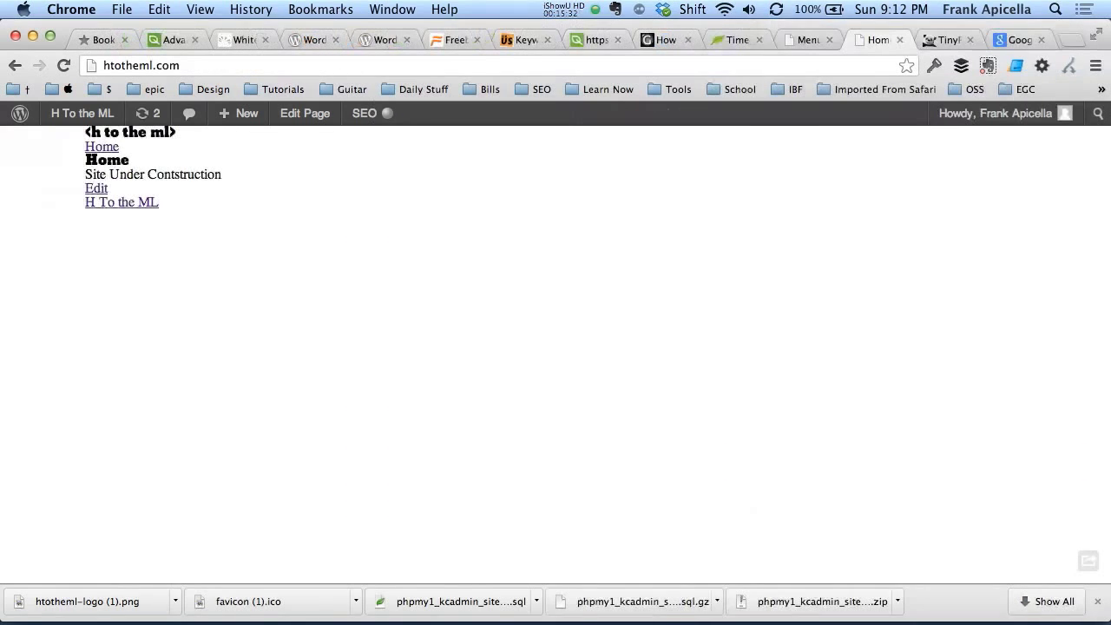
pyautogui.moveTo(695, 281)
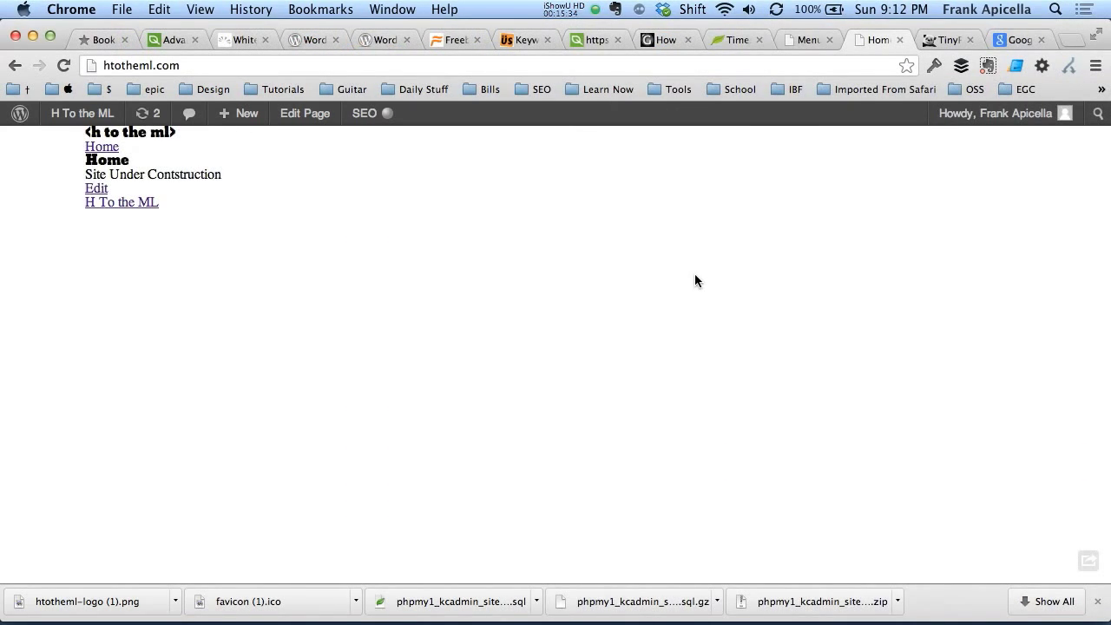
pyautogui.moveTo(726, 217)
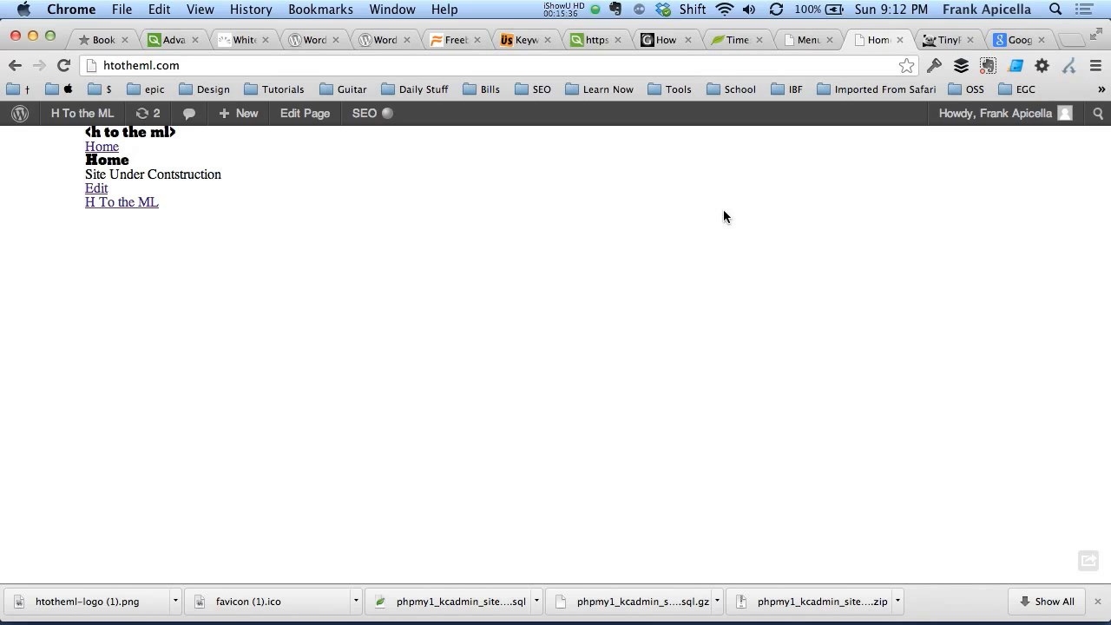
pyautogui.moveTo(538, 573)
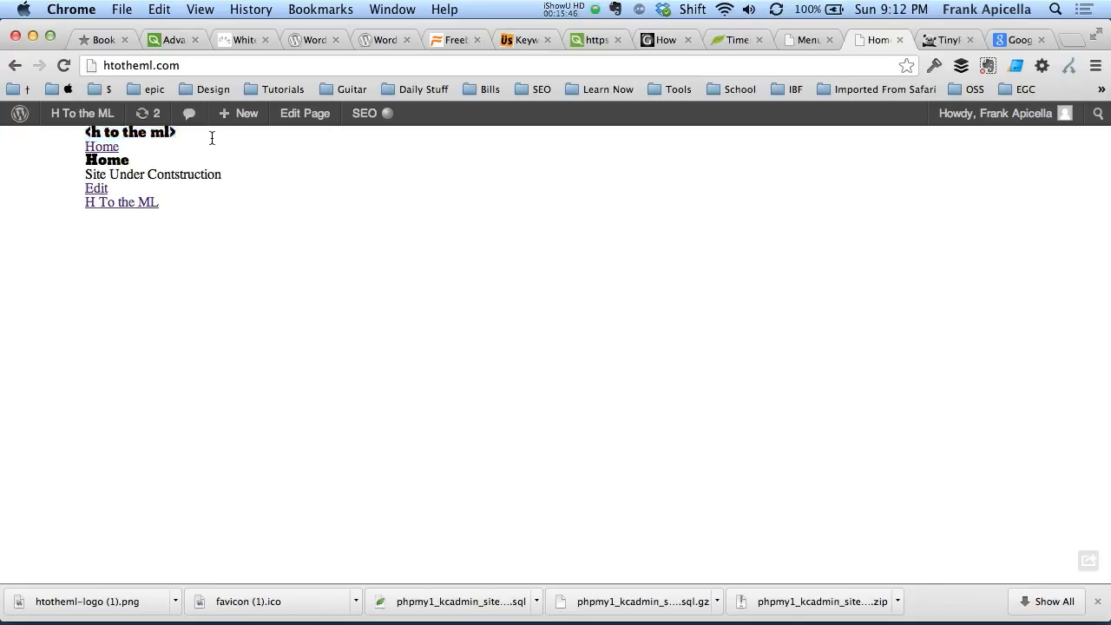
pyautogui.click(82, 113)
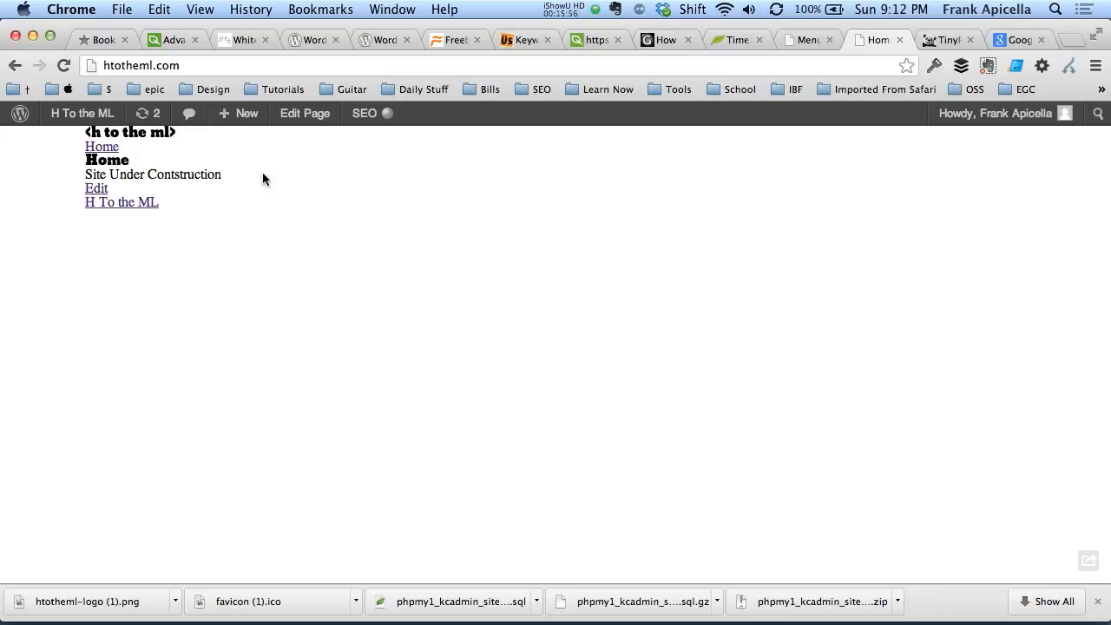
pyautogui.moveTo(268, 226)
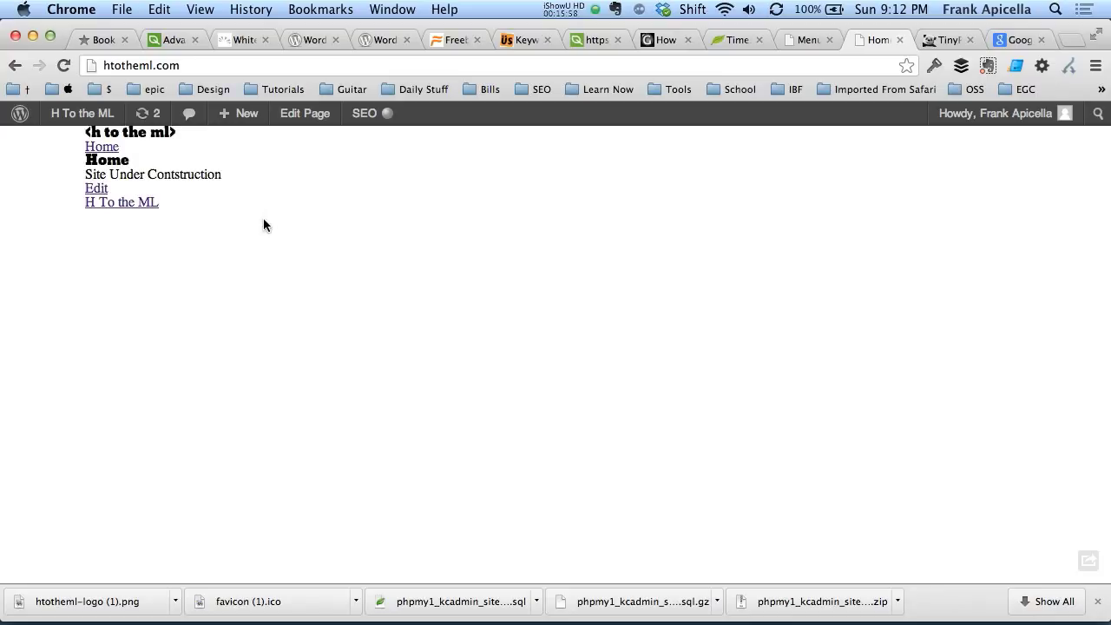
pyautogui.moveTo(476, 246)
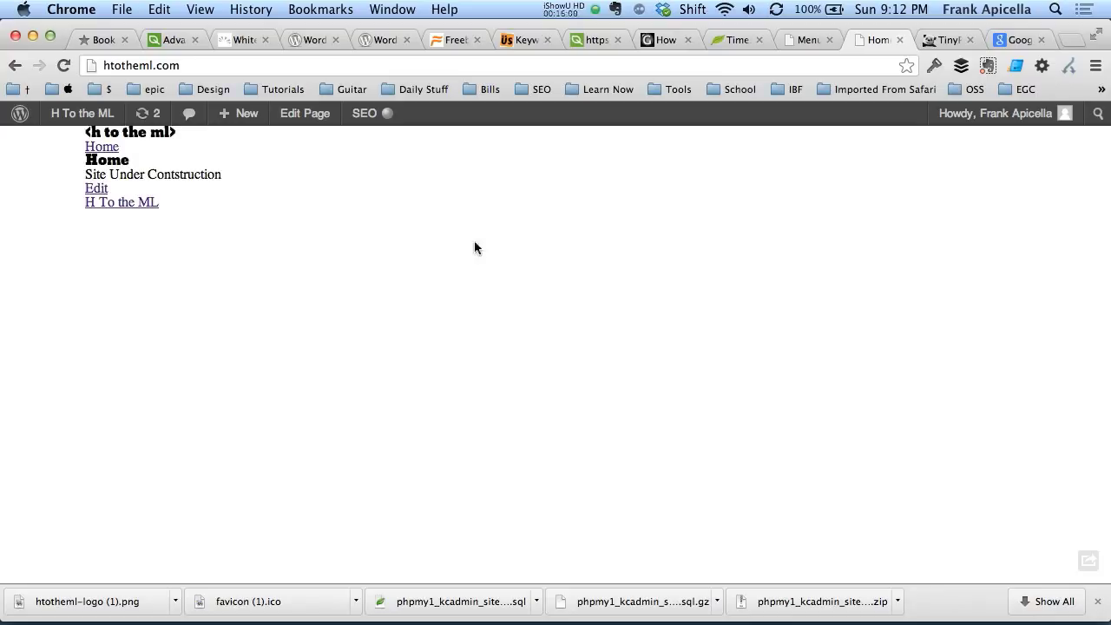
pyautogui.moveTo(486, 252)
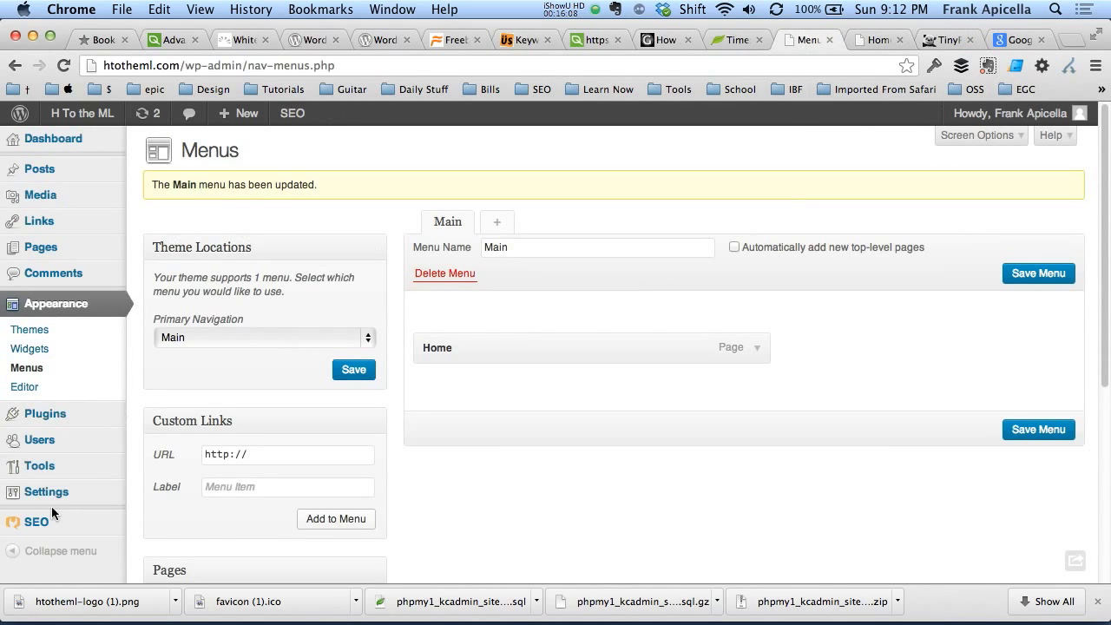
pyautogui.moveTo(736, 172)
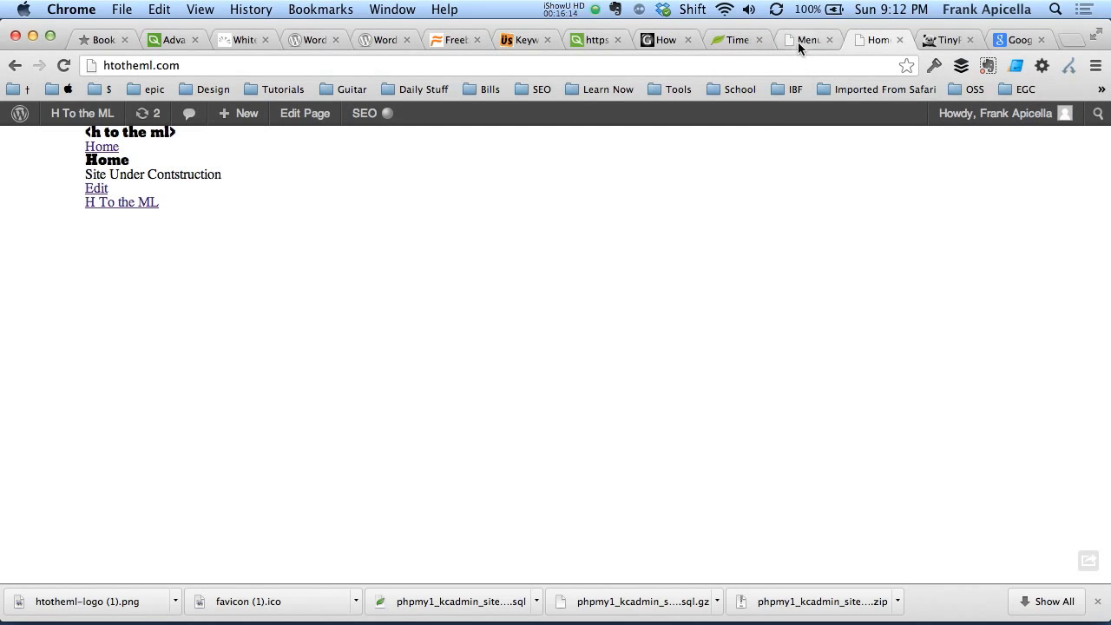
pyautogui.click(802, 38)
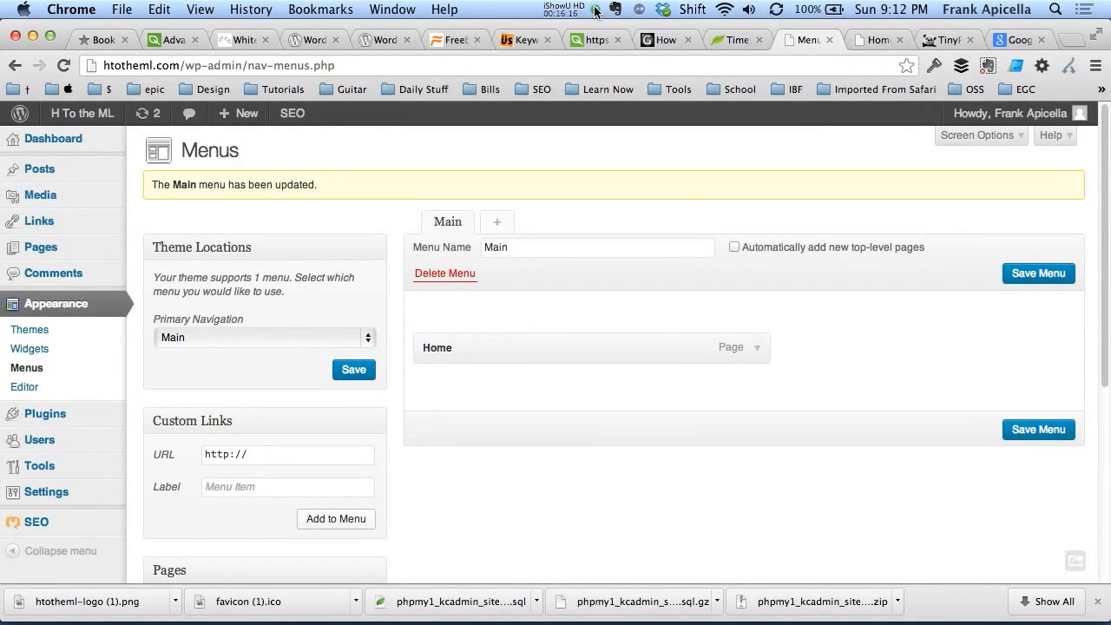
pyautogui.scroll(-3)
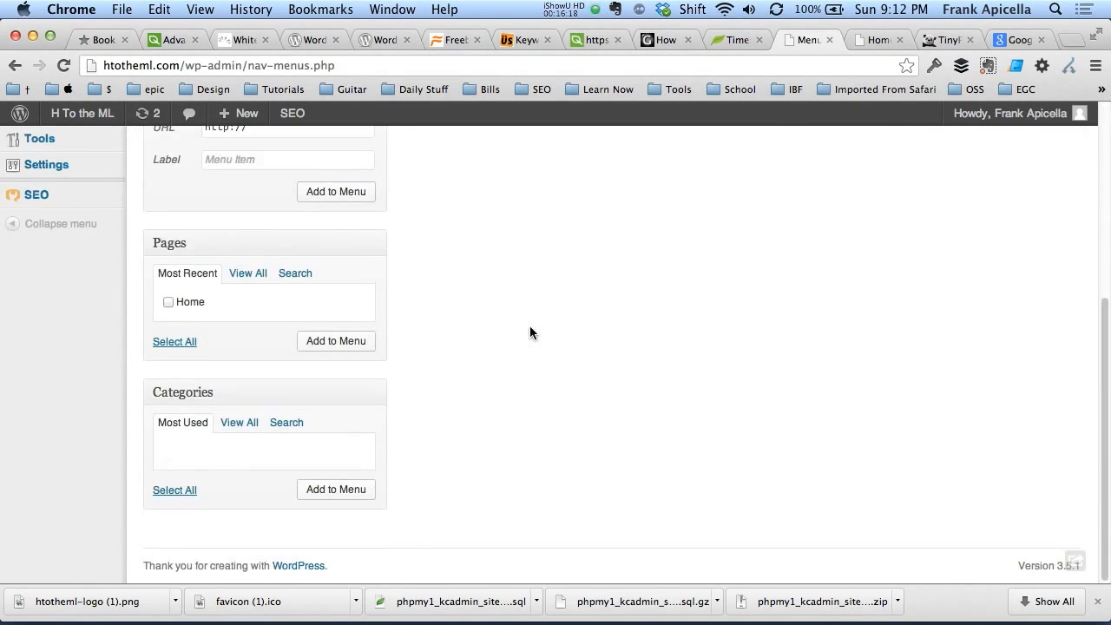
pyautogui.click(570, 8)
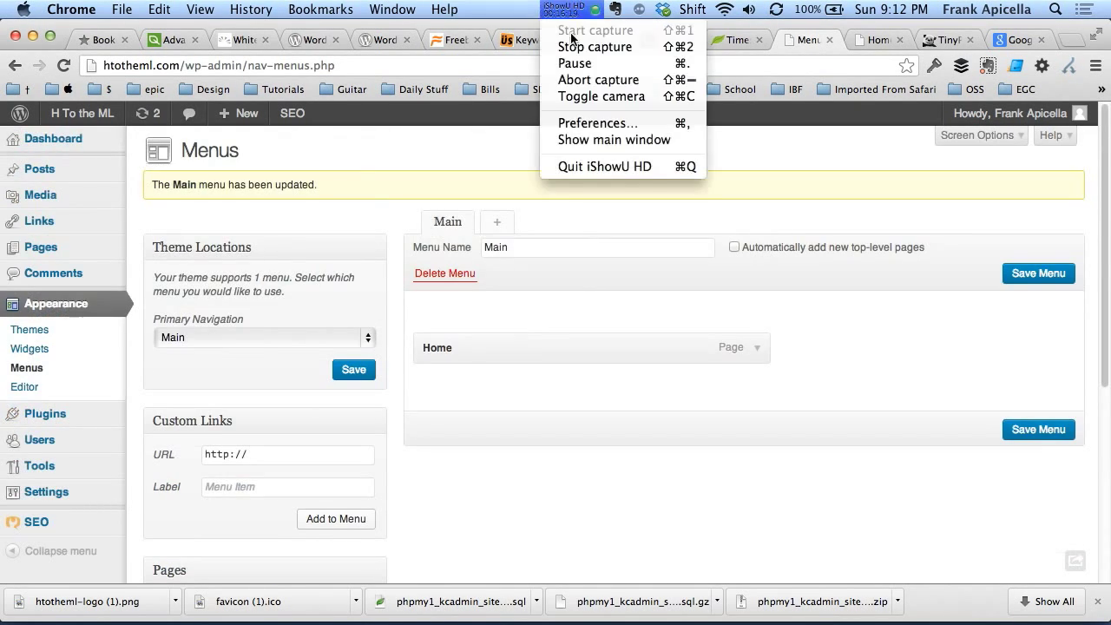